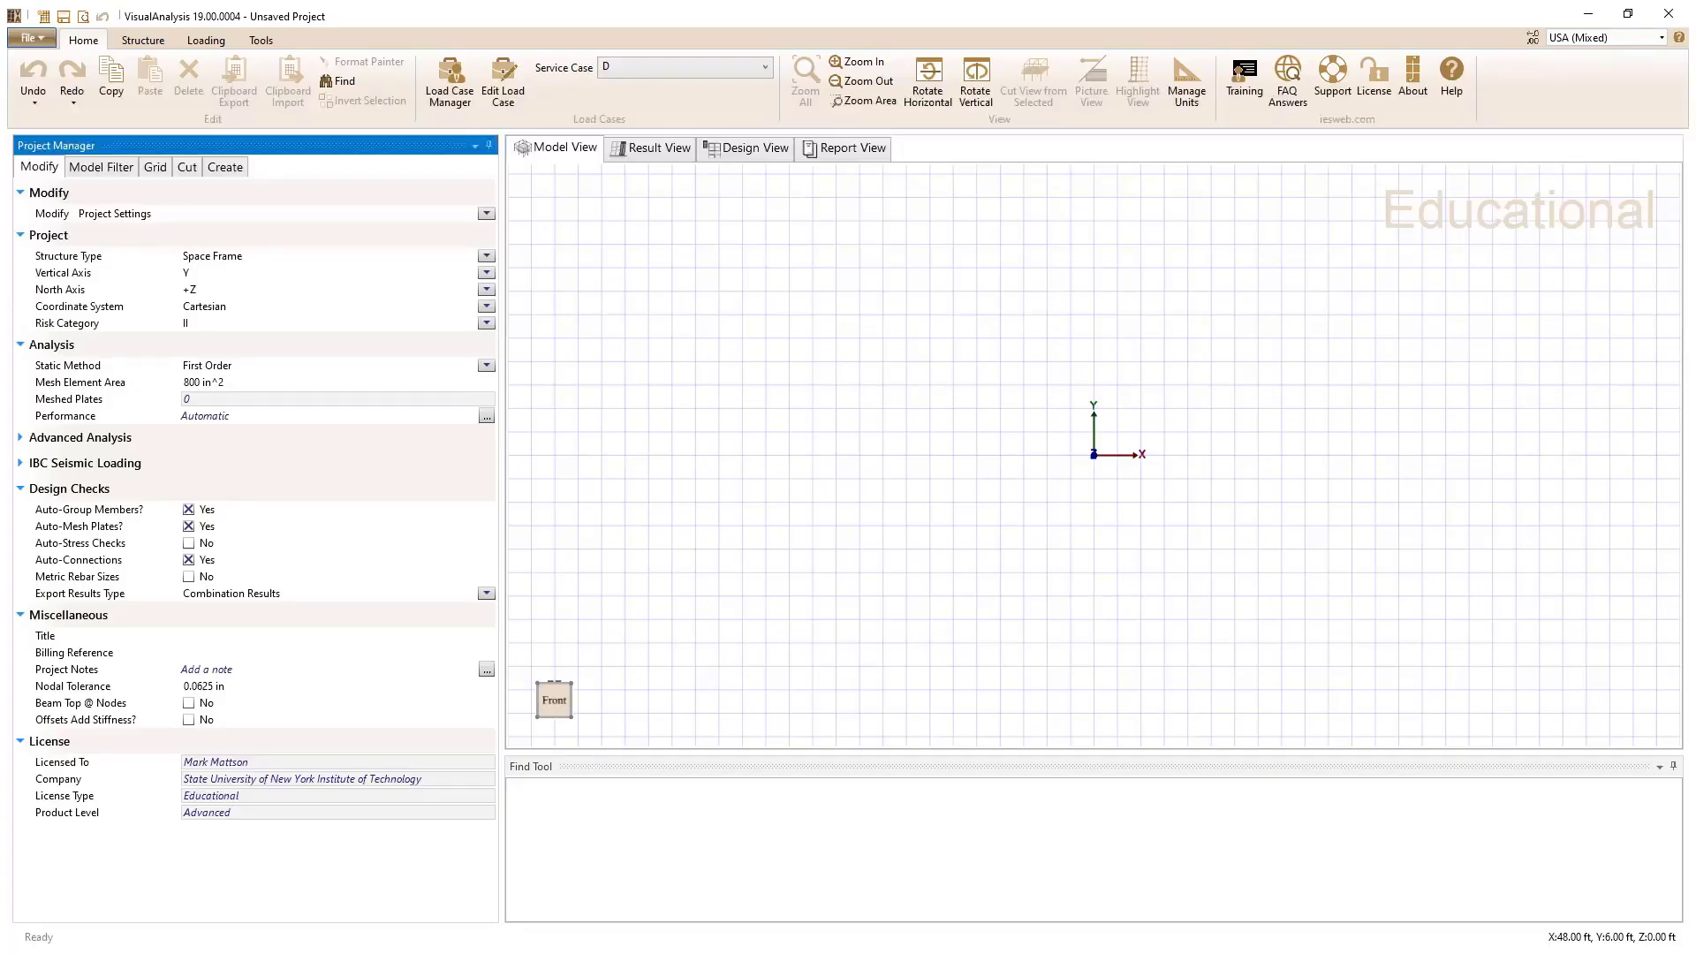
Step: Change the project Structure Type from Space Frame to Plane Frame
{"action": "left_click", "coordinate": [903, 516]}
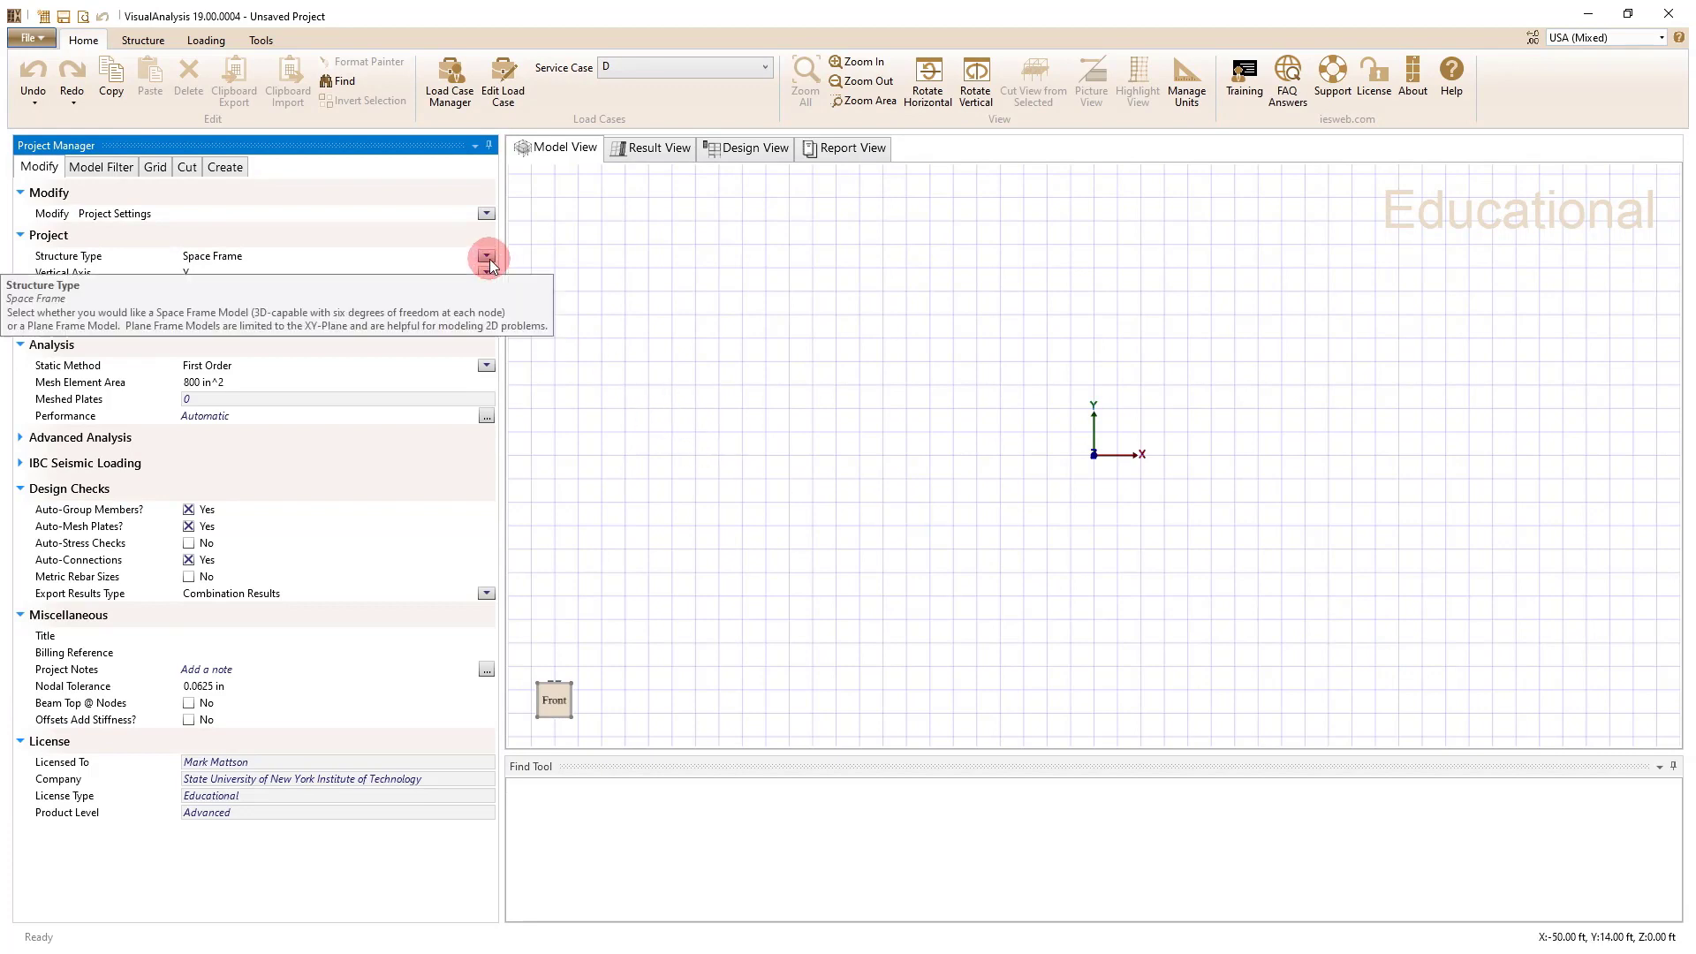
{"action": "left_click", "coordinate": [486, 256]}
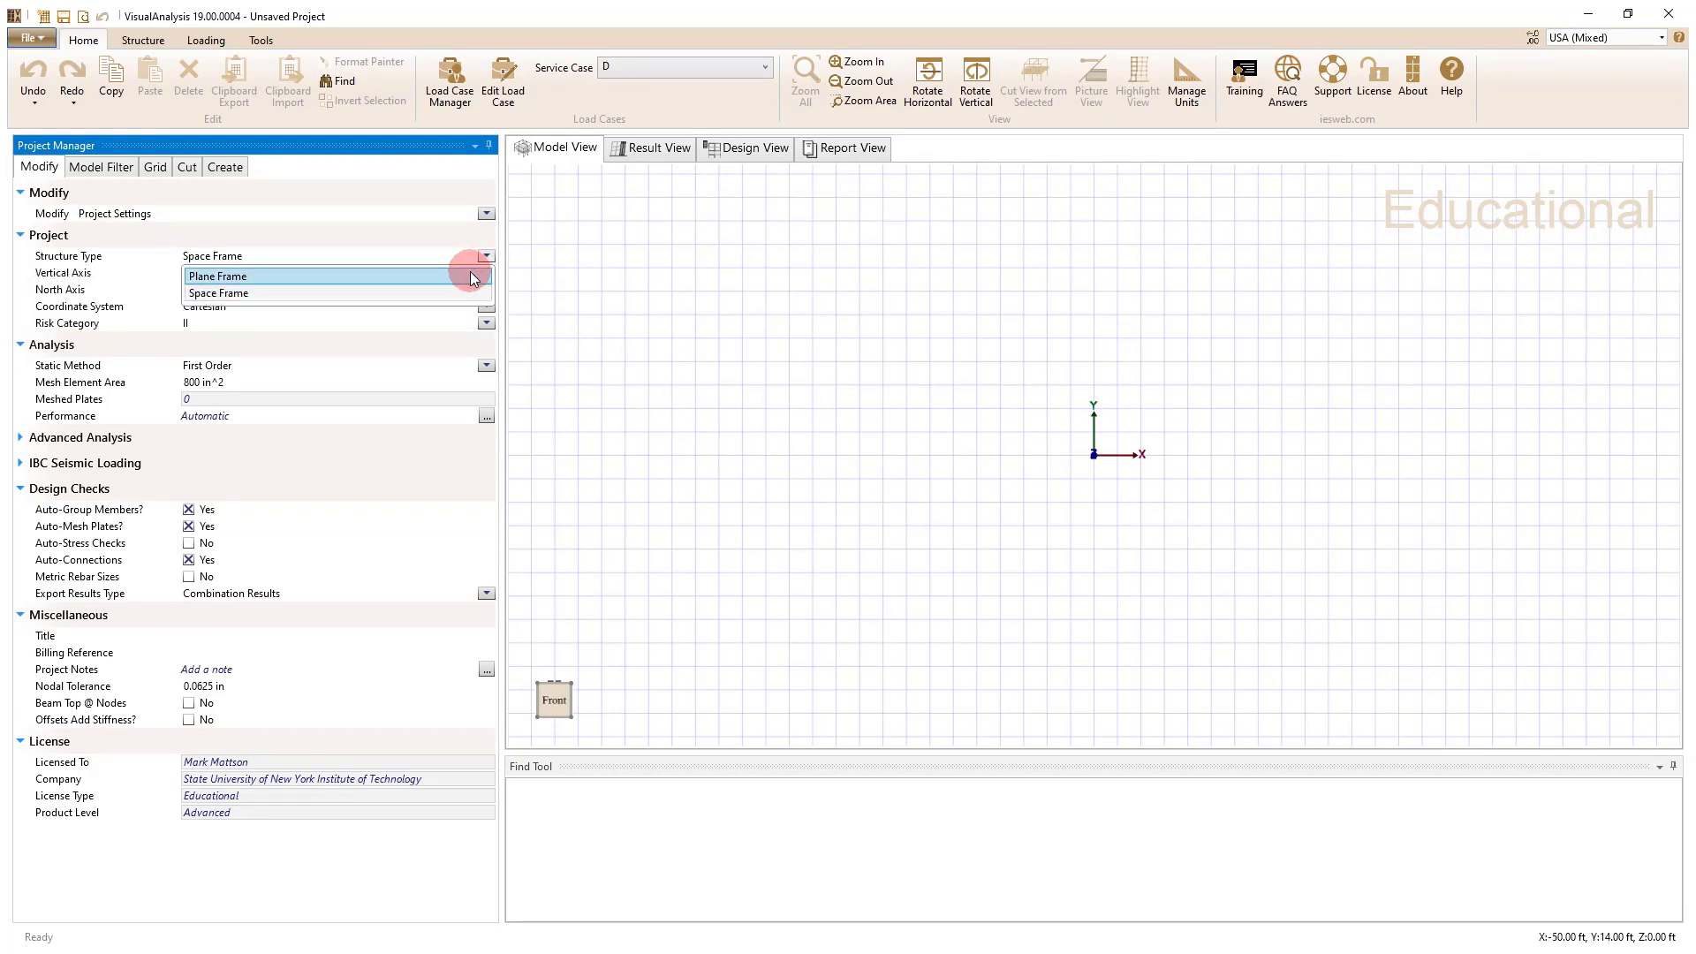
{"action": "left_click", "coordinate": [218, 276]}
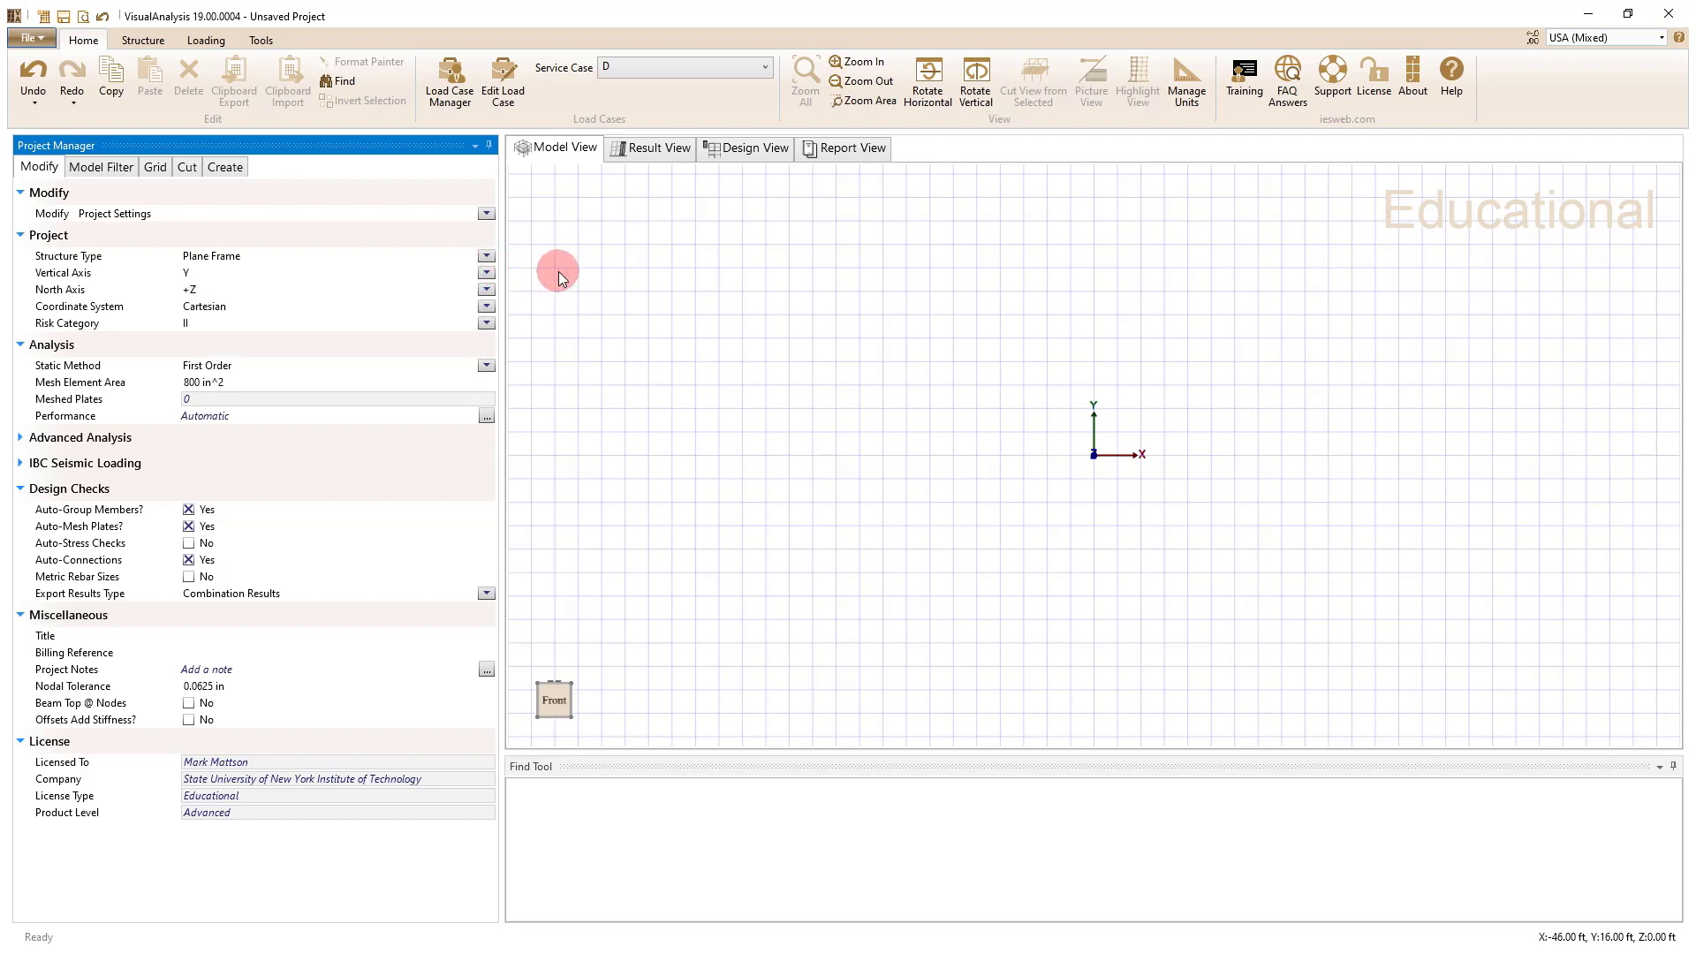
{"action": "left_click", "coordinate": [486, 256]}
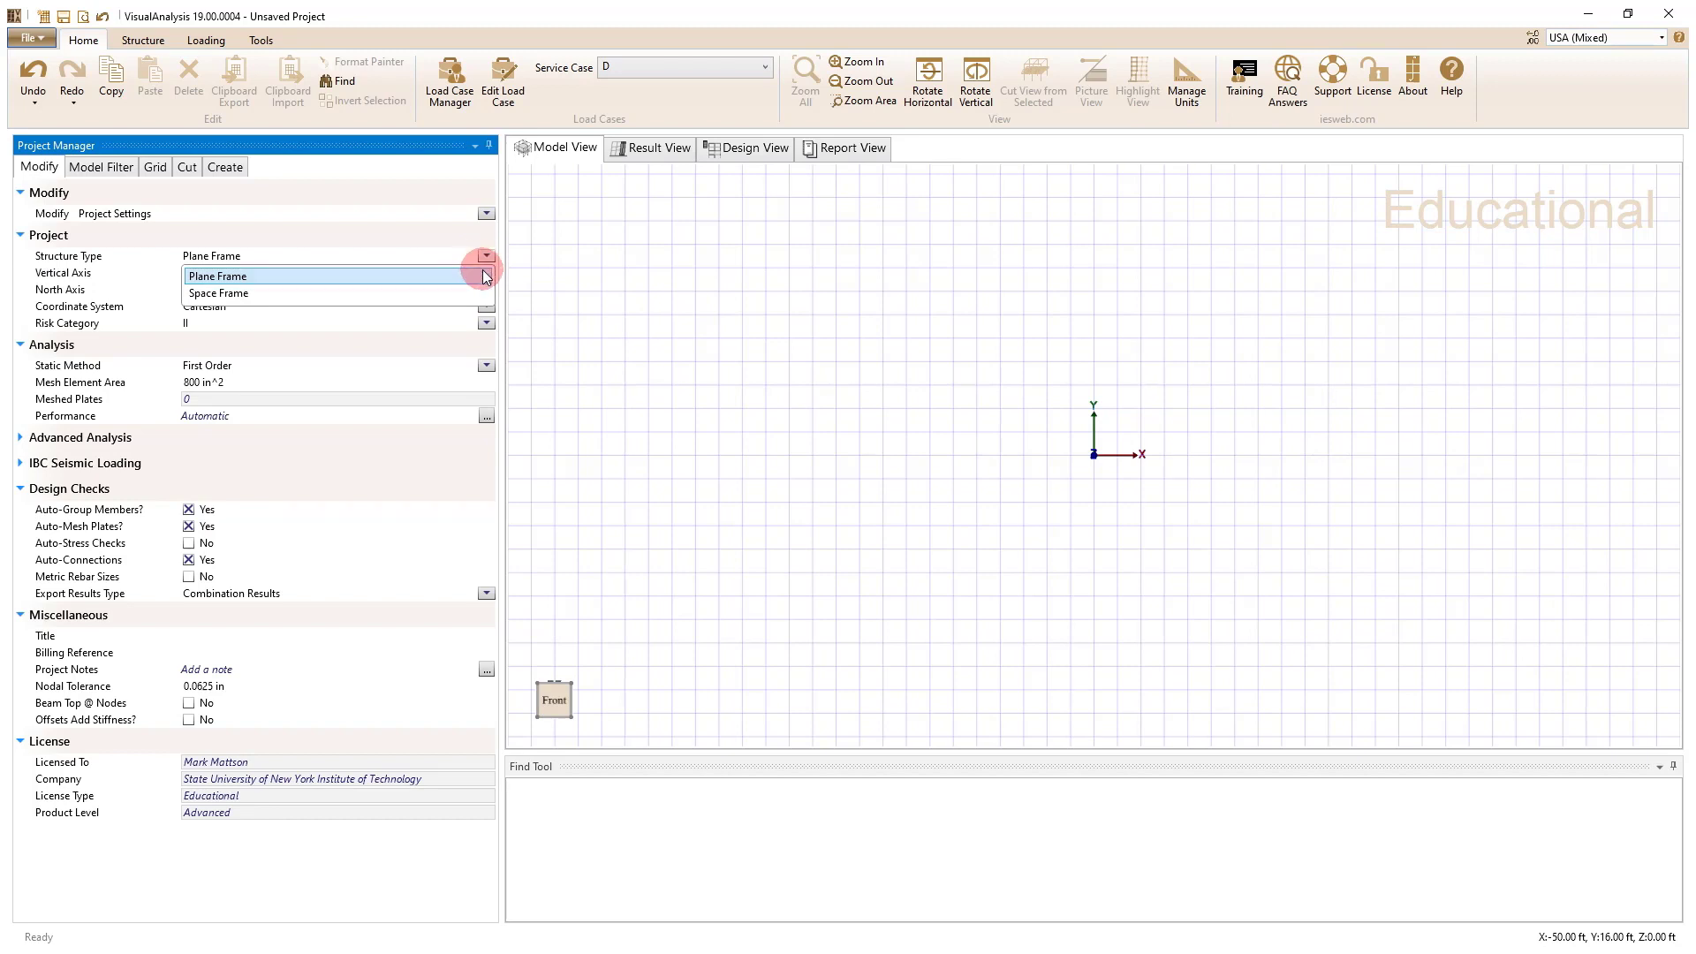
{"action": "mouse_move", "coordinate": [637, 274]}
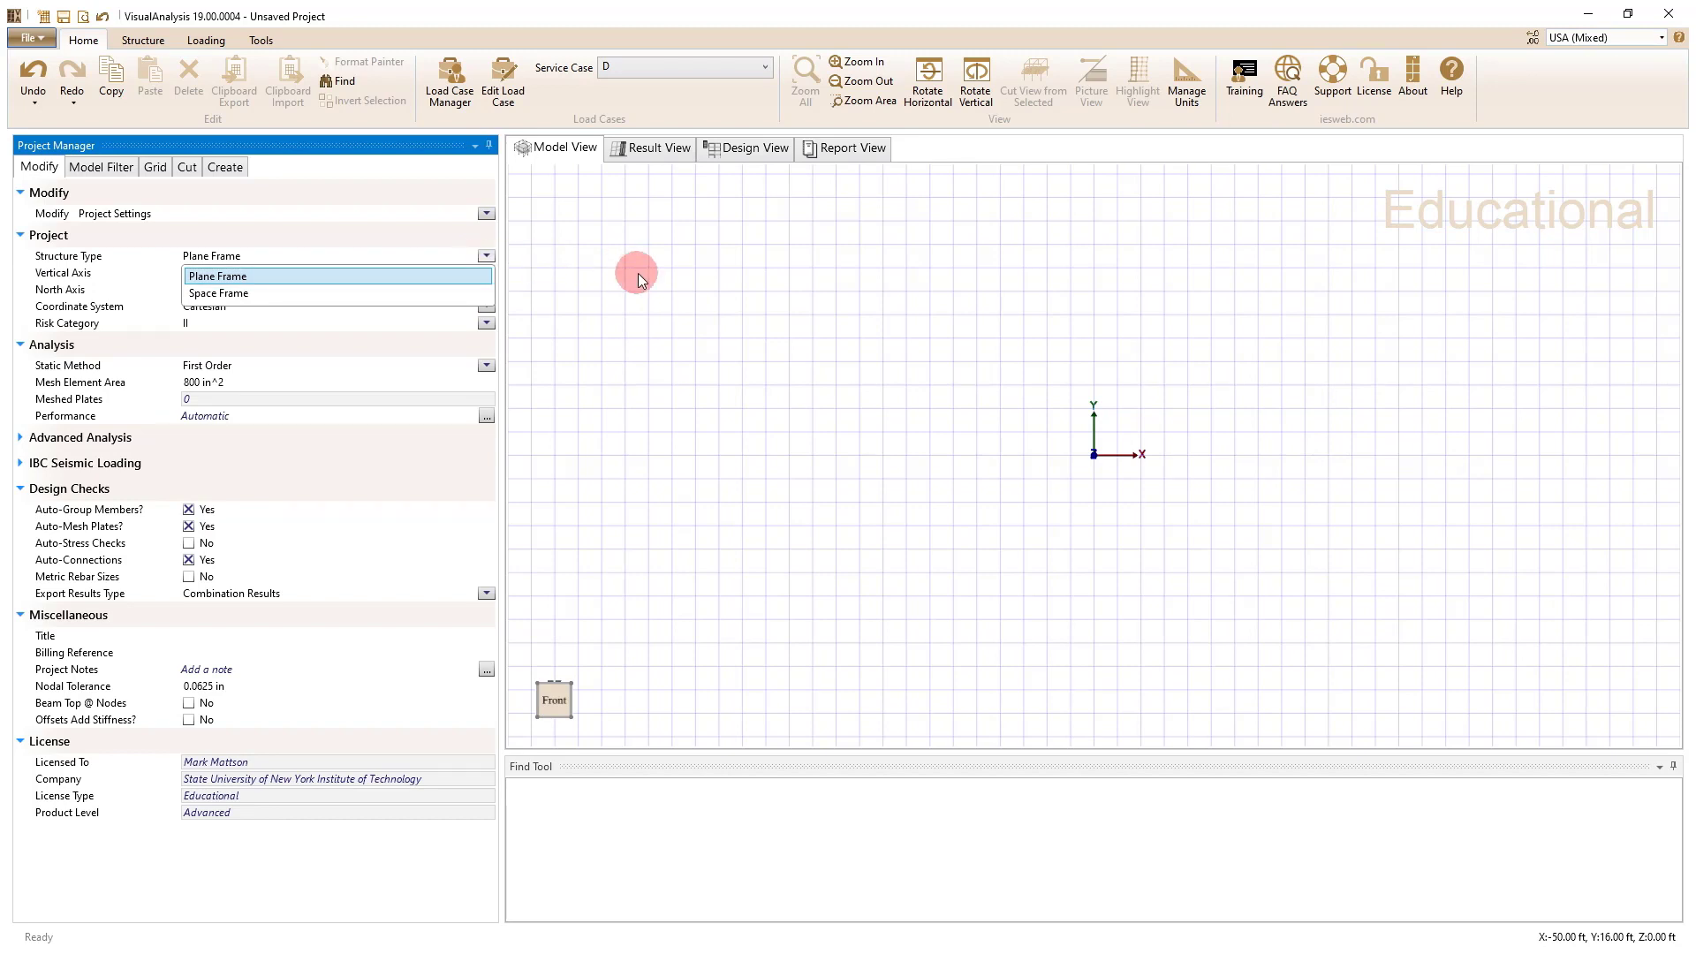
{"action": "left_click", "coordinate": [218, 276]}
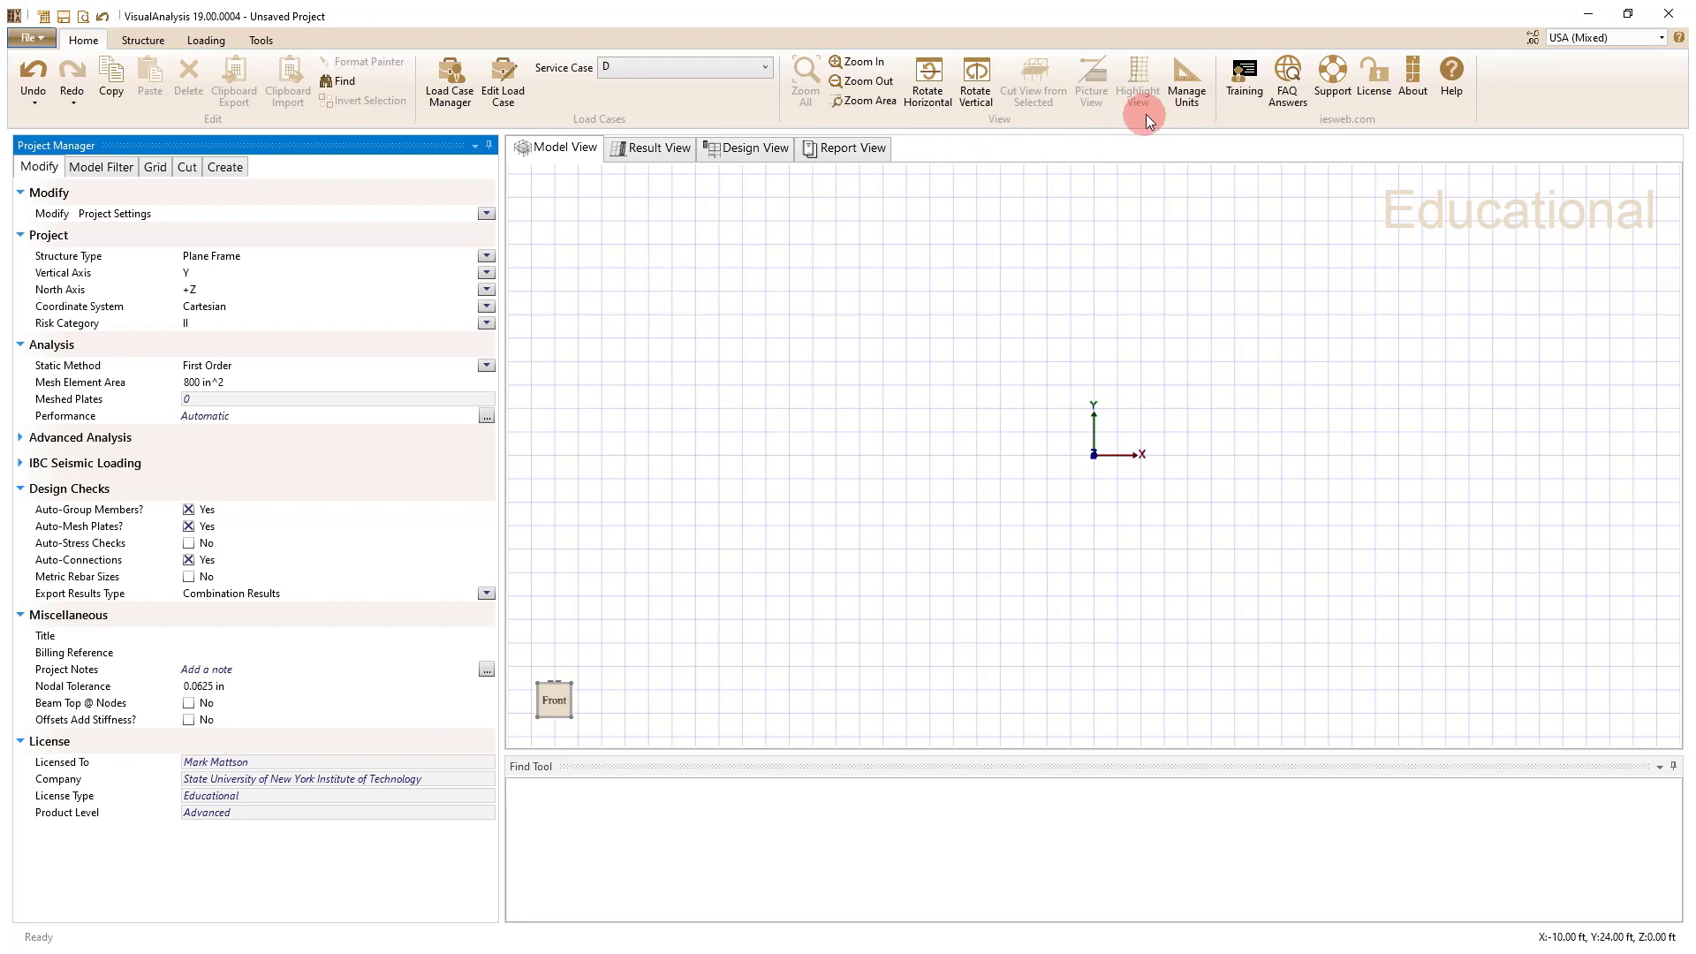
Step: Confirm USA (Mixed) units and show the grid settings with 24-inch spacing
{"action": "left_click", "coordinate": [1185, 81]}
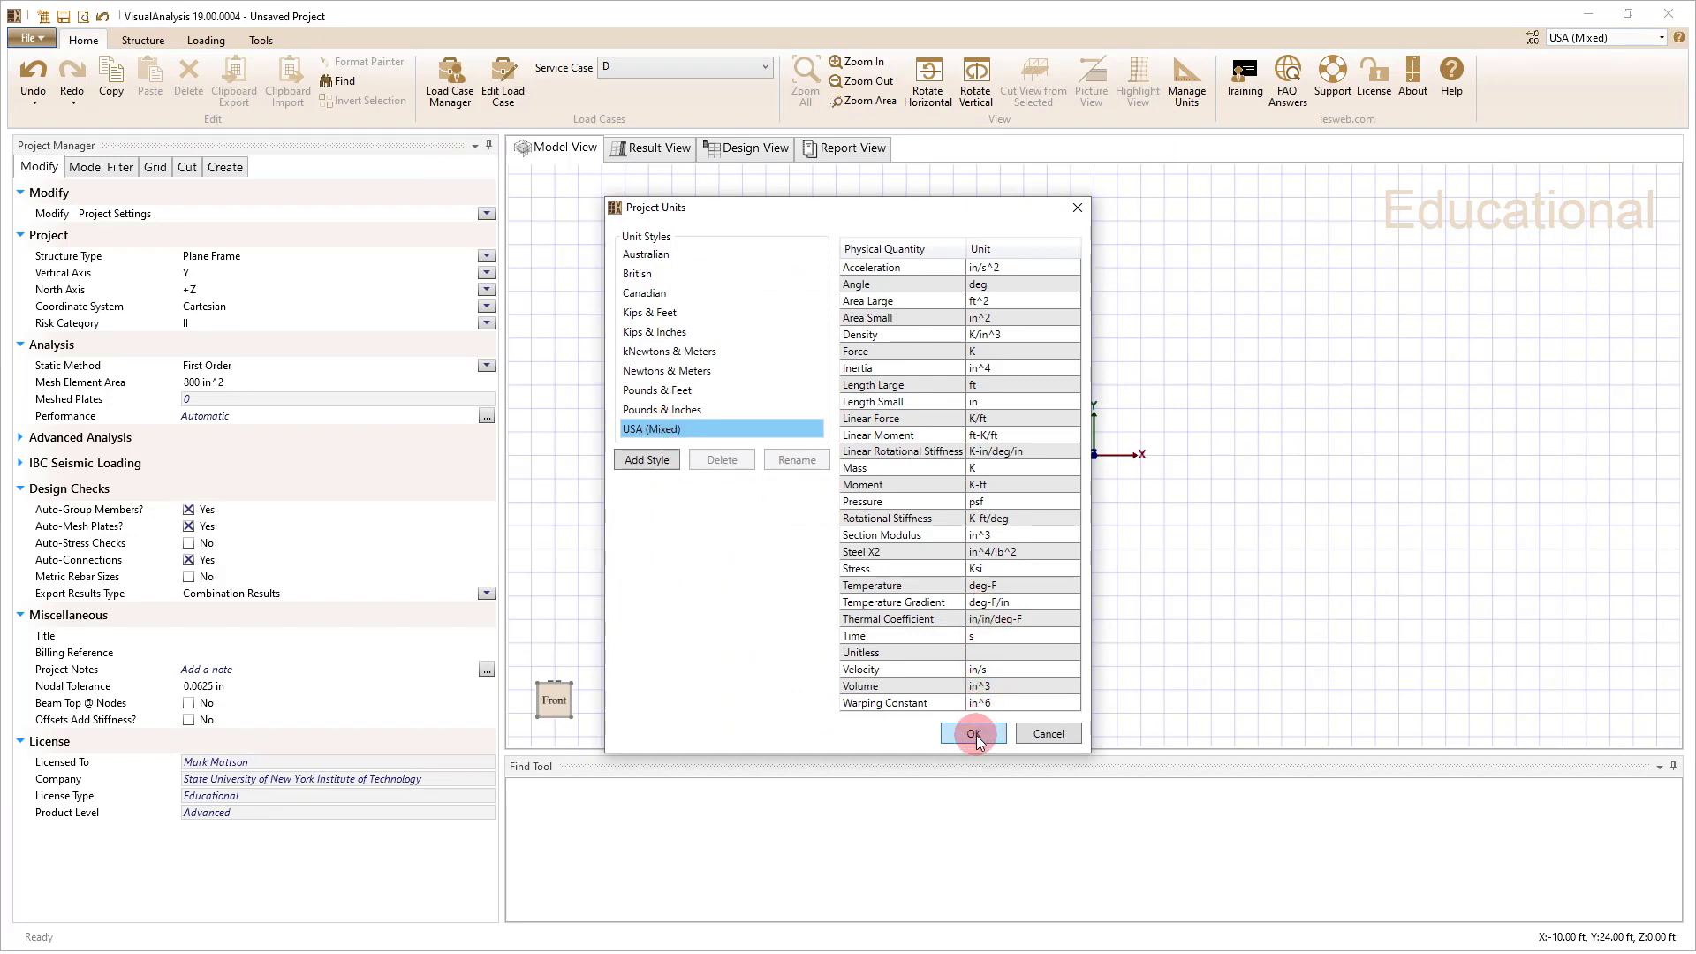
{"action": "left_click", "coordinate": [970, 733]}
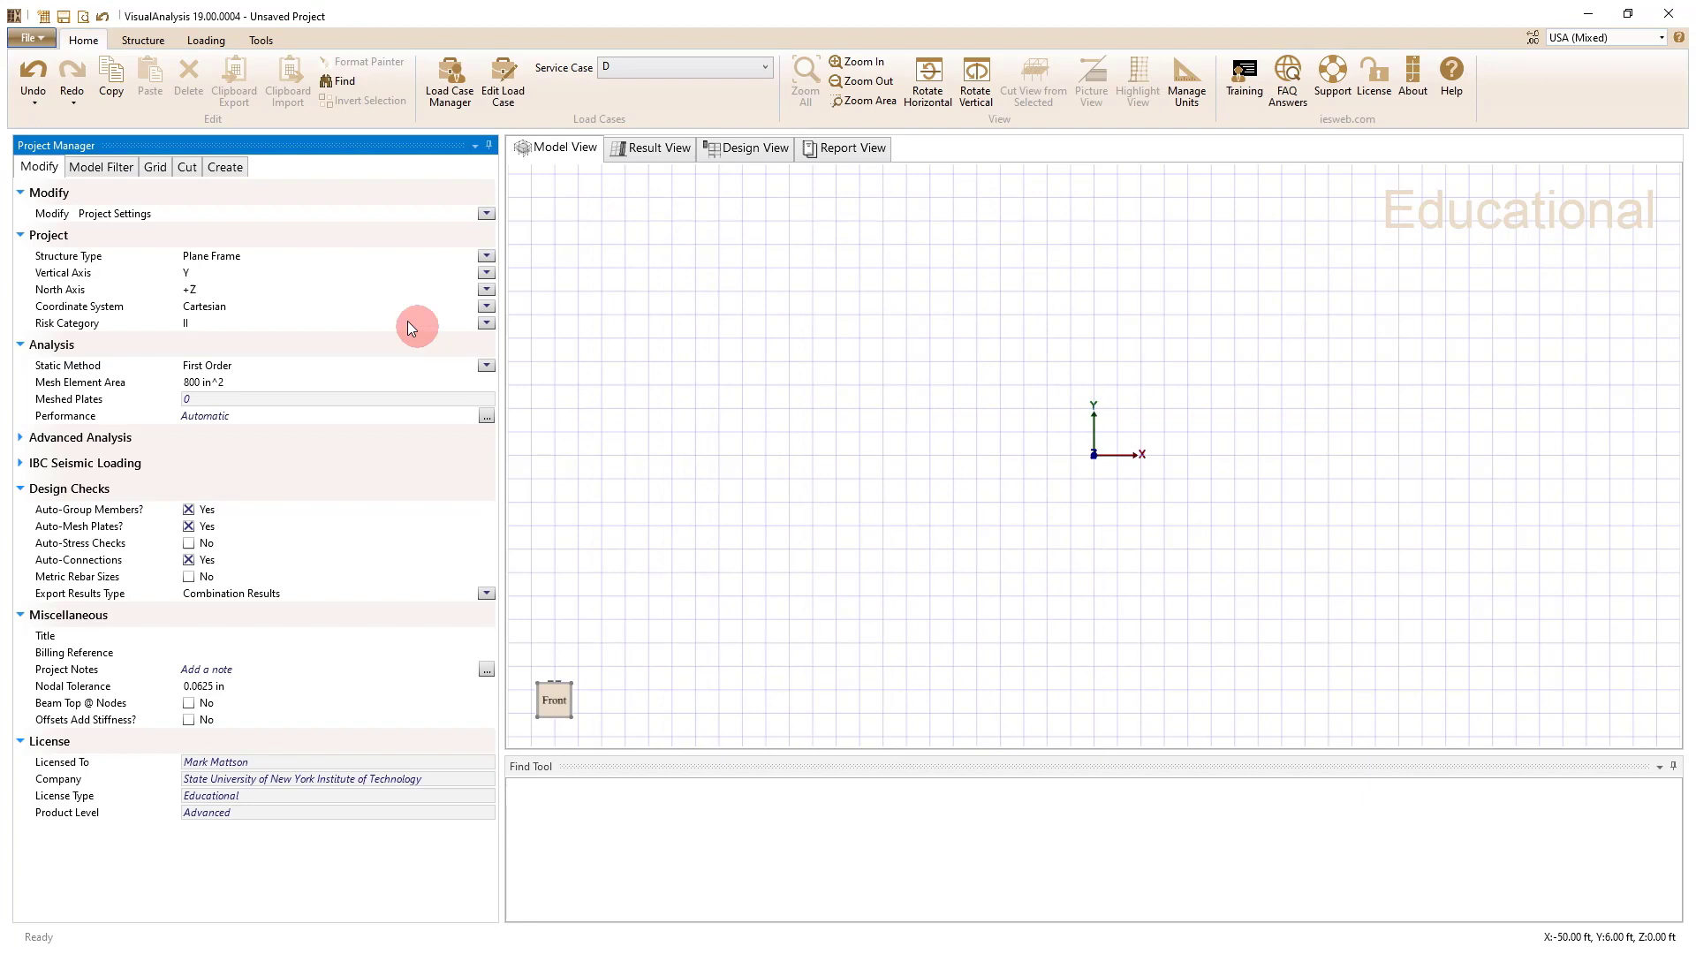
{"action": "left_click", "coordinate": [153, 167]}
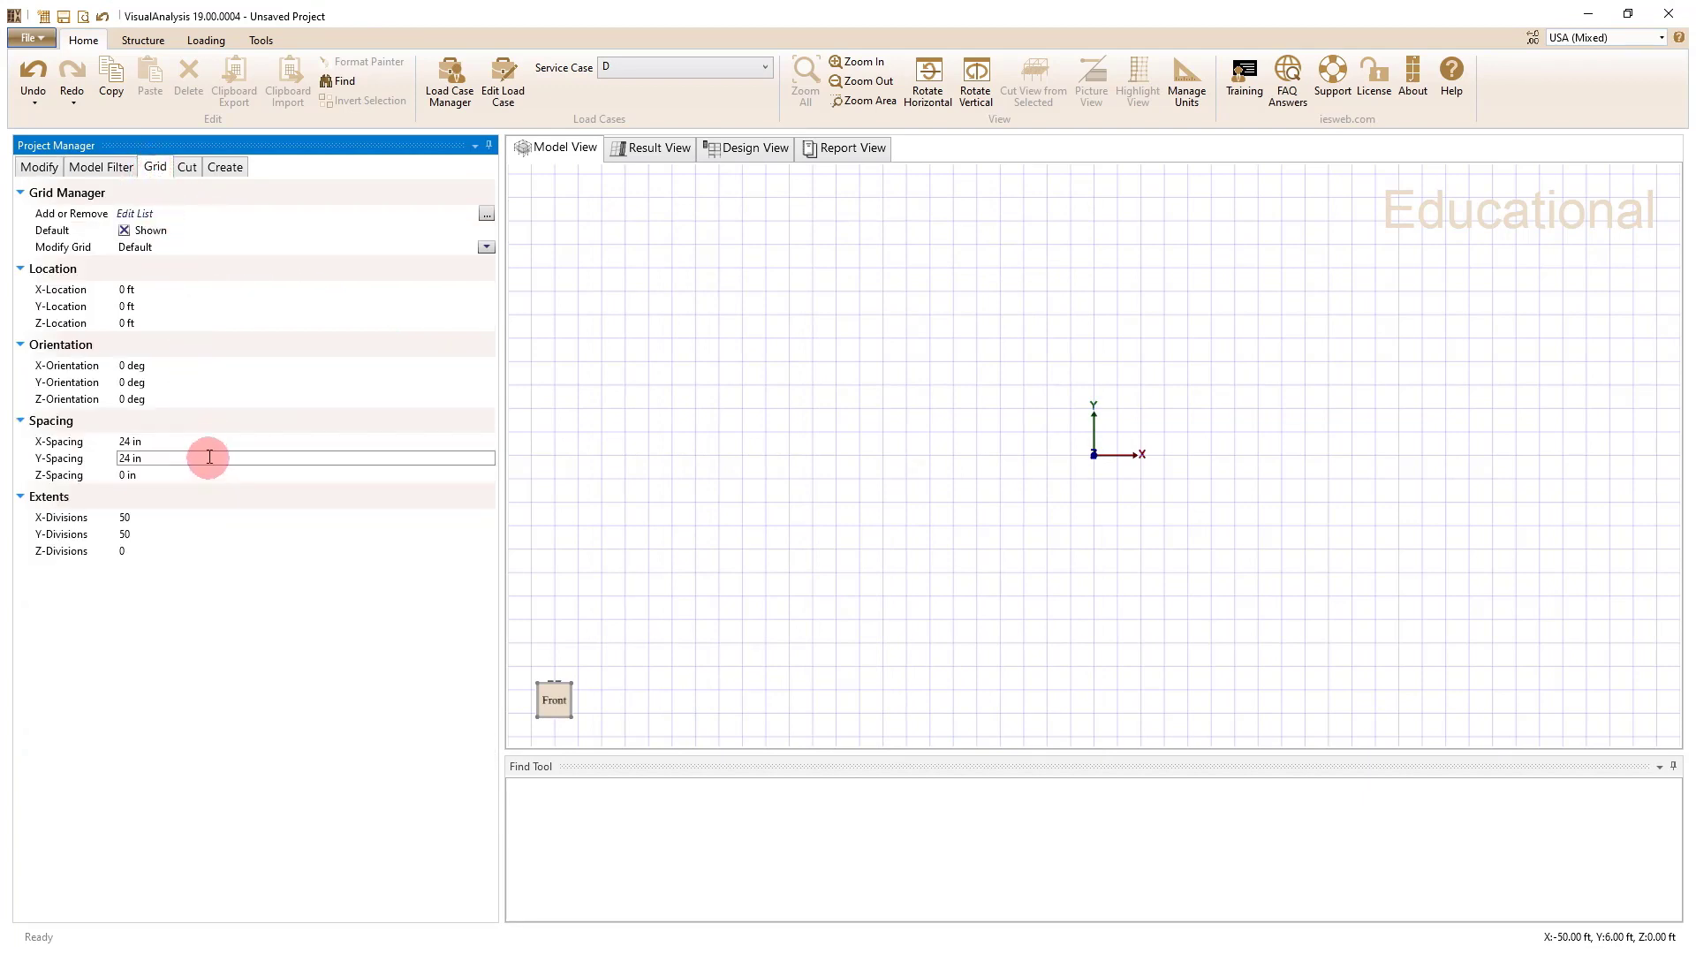
Step: Edit the grid X and Y spacing from 24 in to 12 in
{"action": "left_click", "coordinate": [302, 439]}
{"action": "type", "text": "12"}
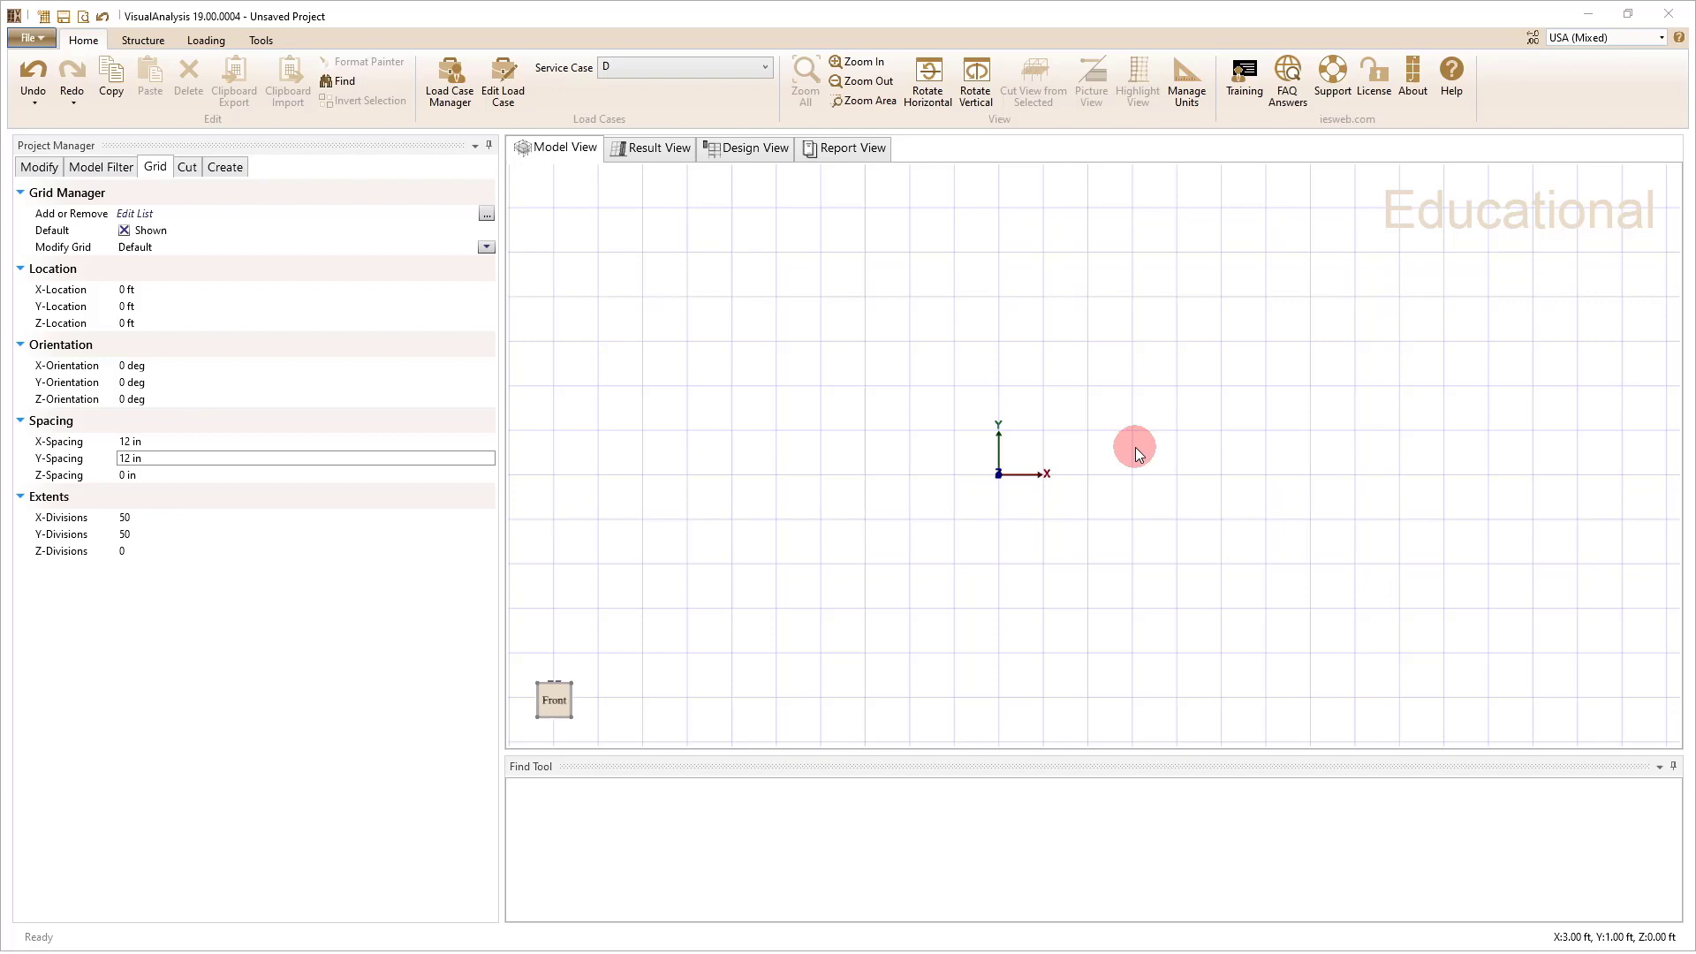
{"action": "mouse_move", "coordinate": [1265, 600]}
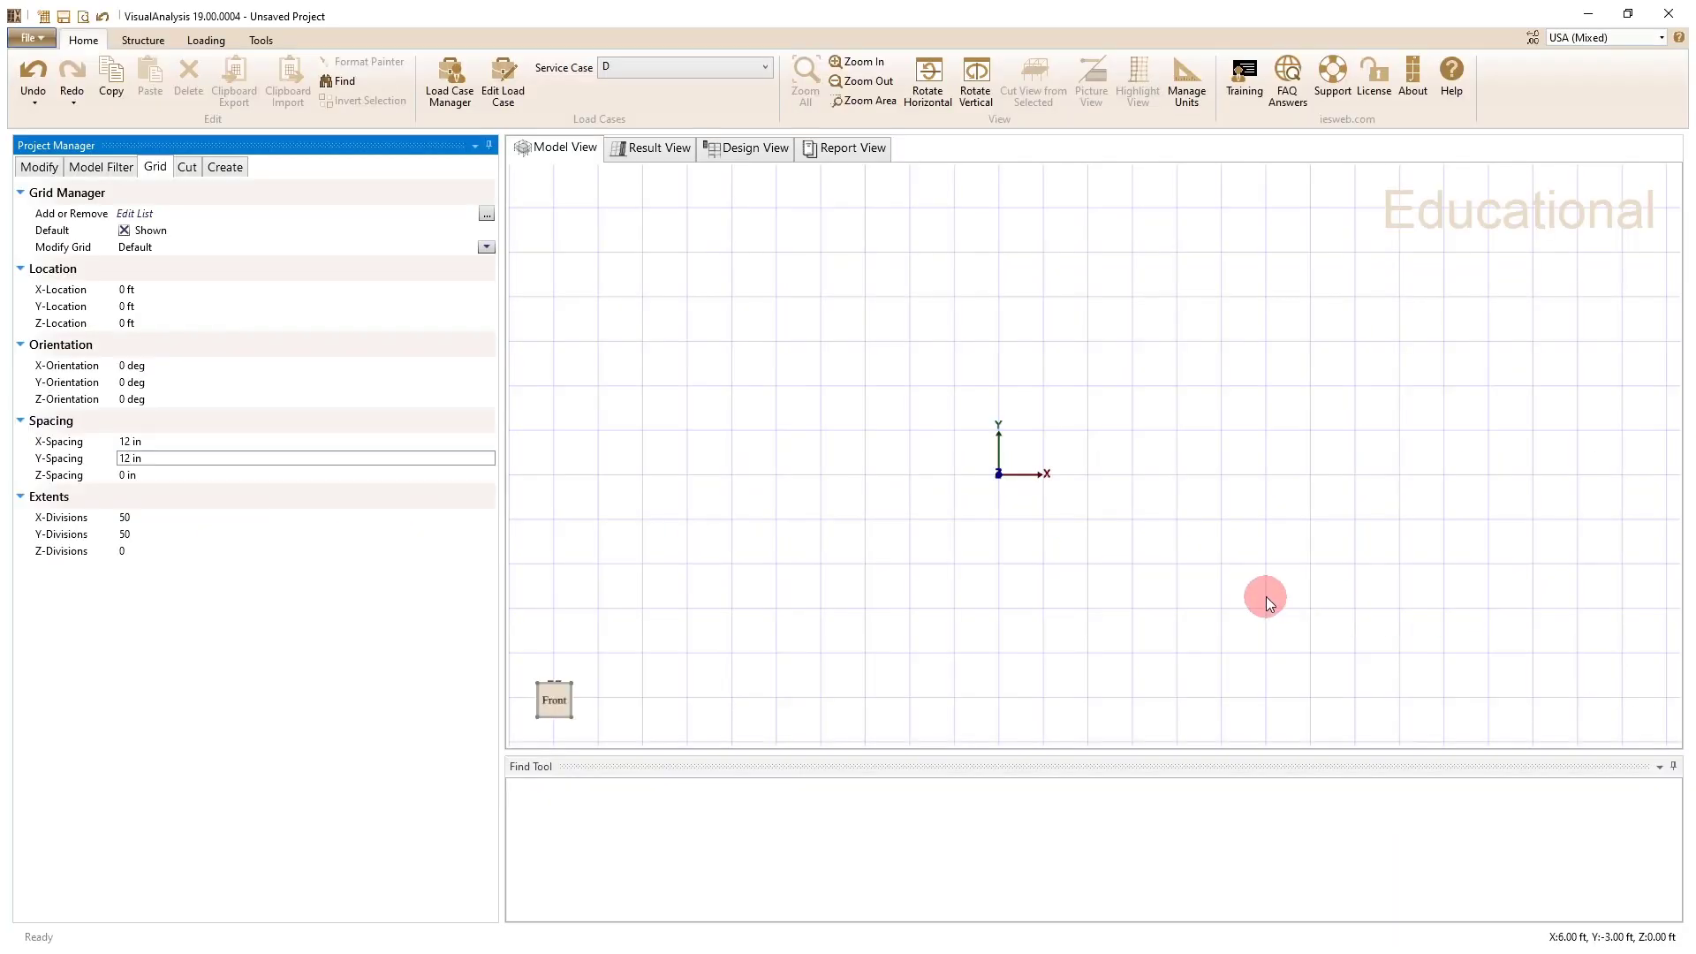
{"action": "mouse_move", "coordinate": [1000, 476]}
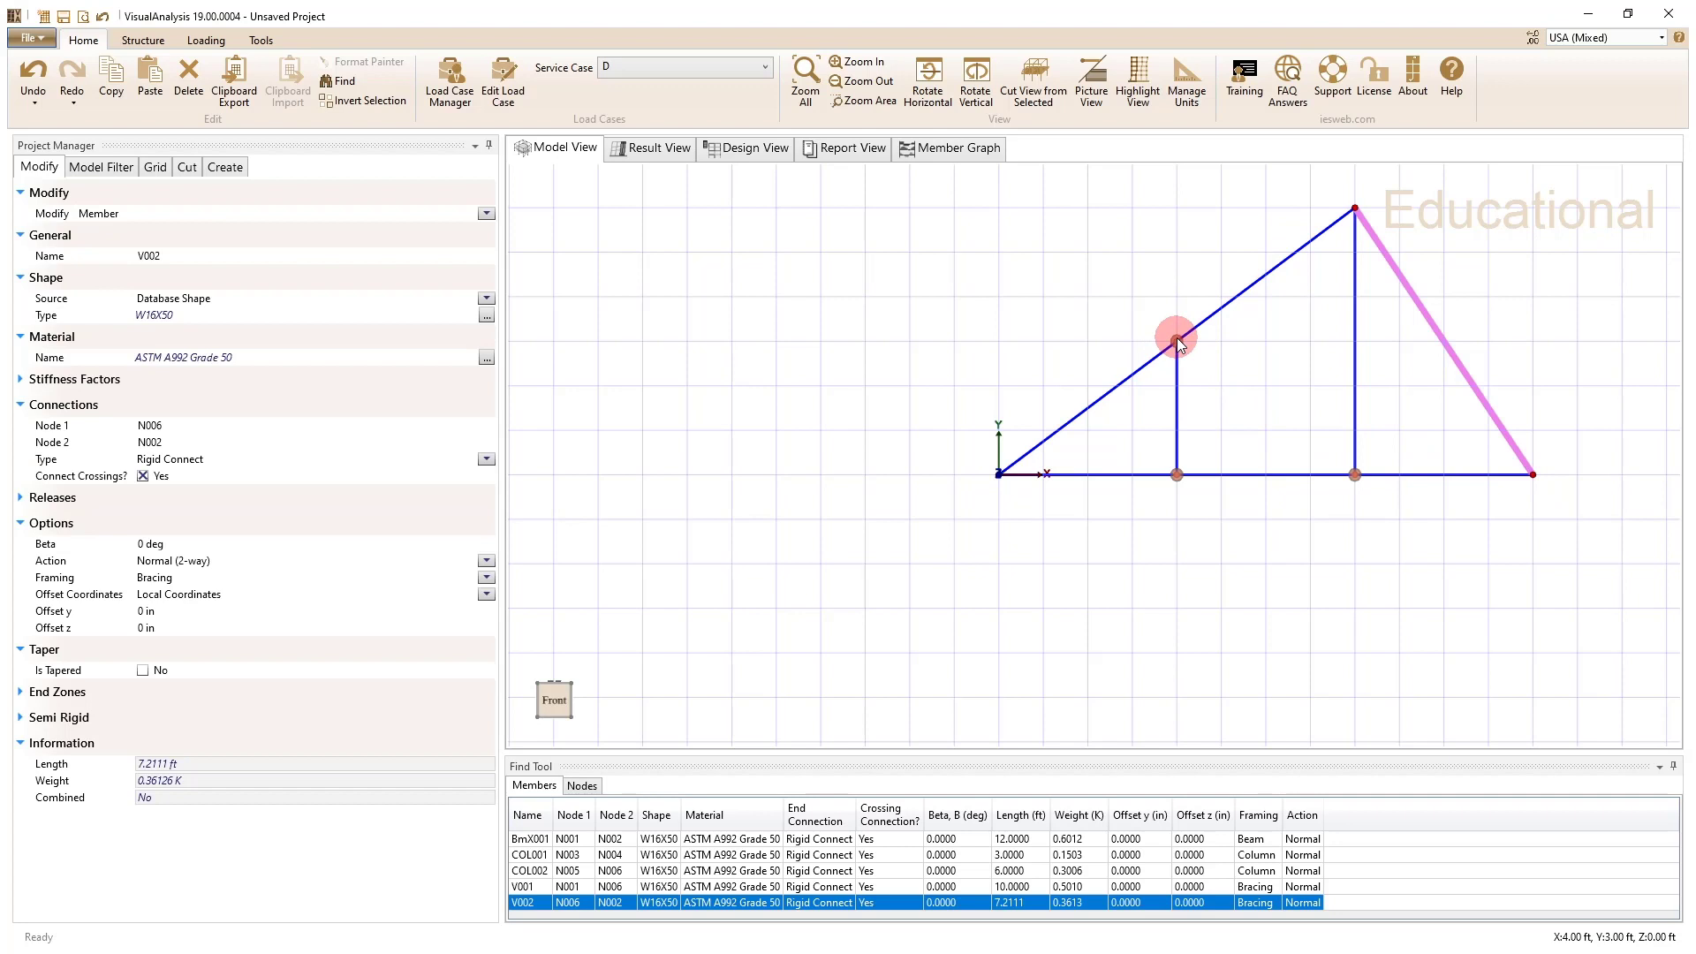
Step: Draw the interior diagonal from the top chord node to the bottom chord node, and select the top chord
{"action": "left_click", "coordinate": [1353, 472]}
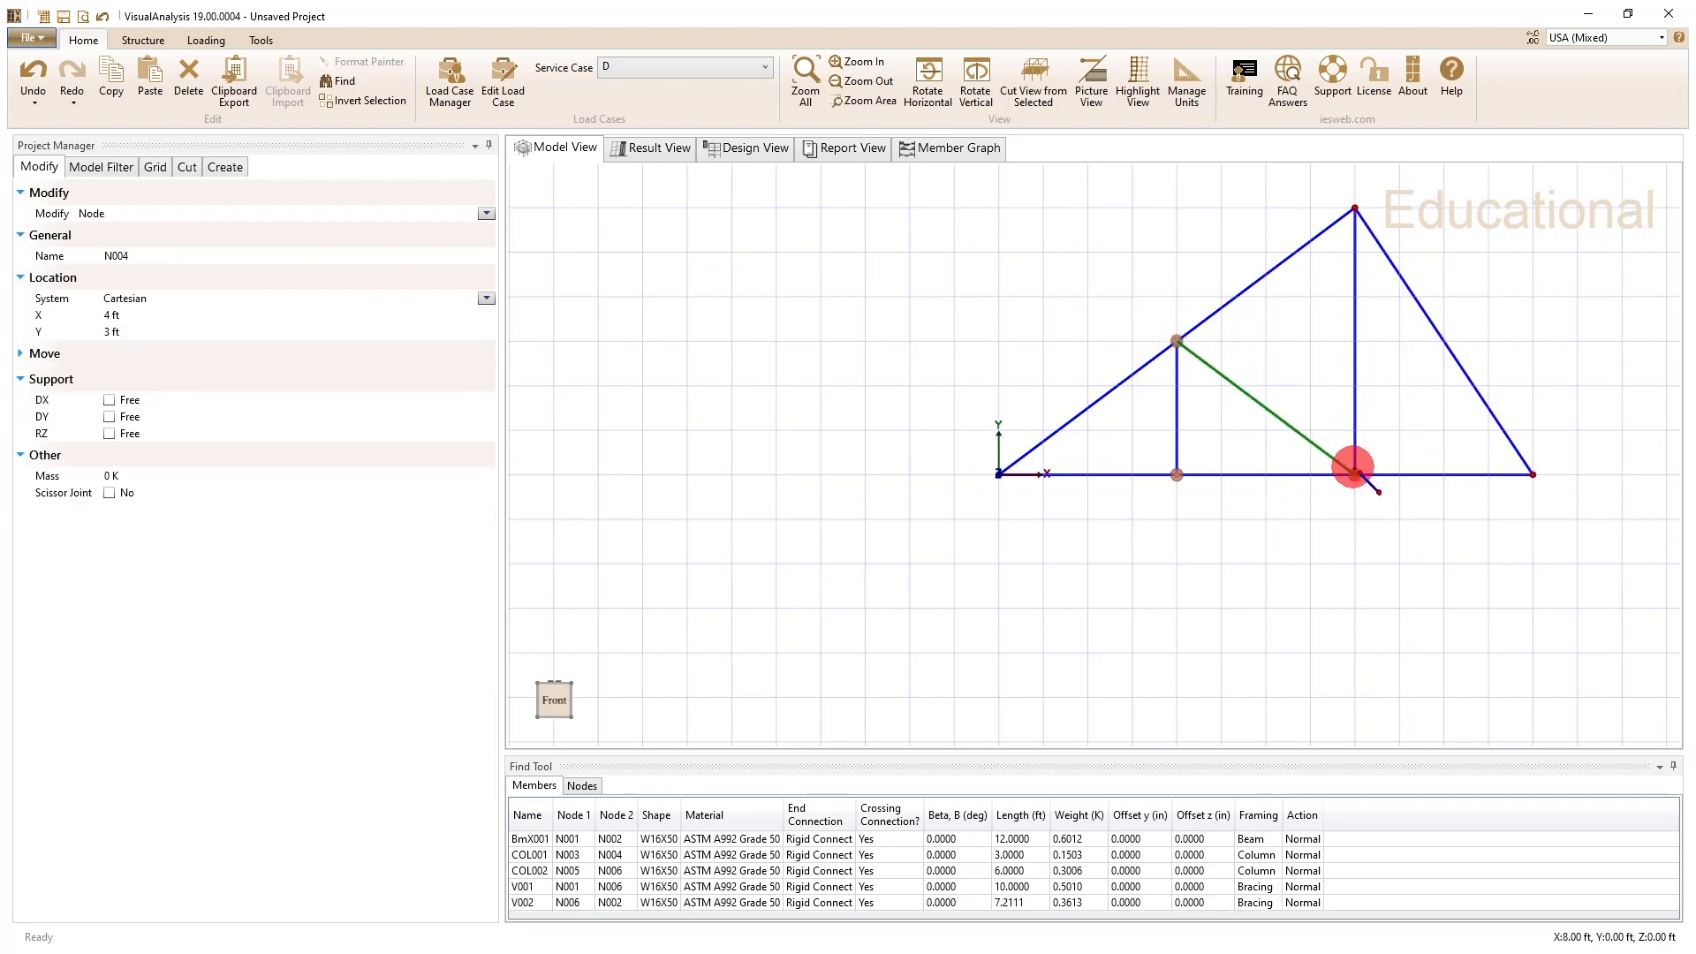
{"action": "left_click", "coordinate": [1263, 405]}
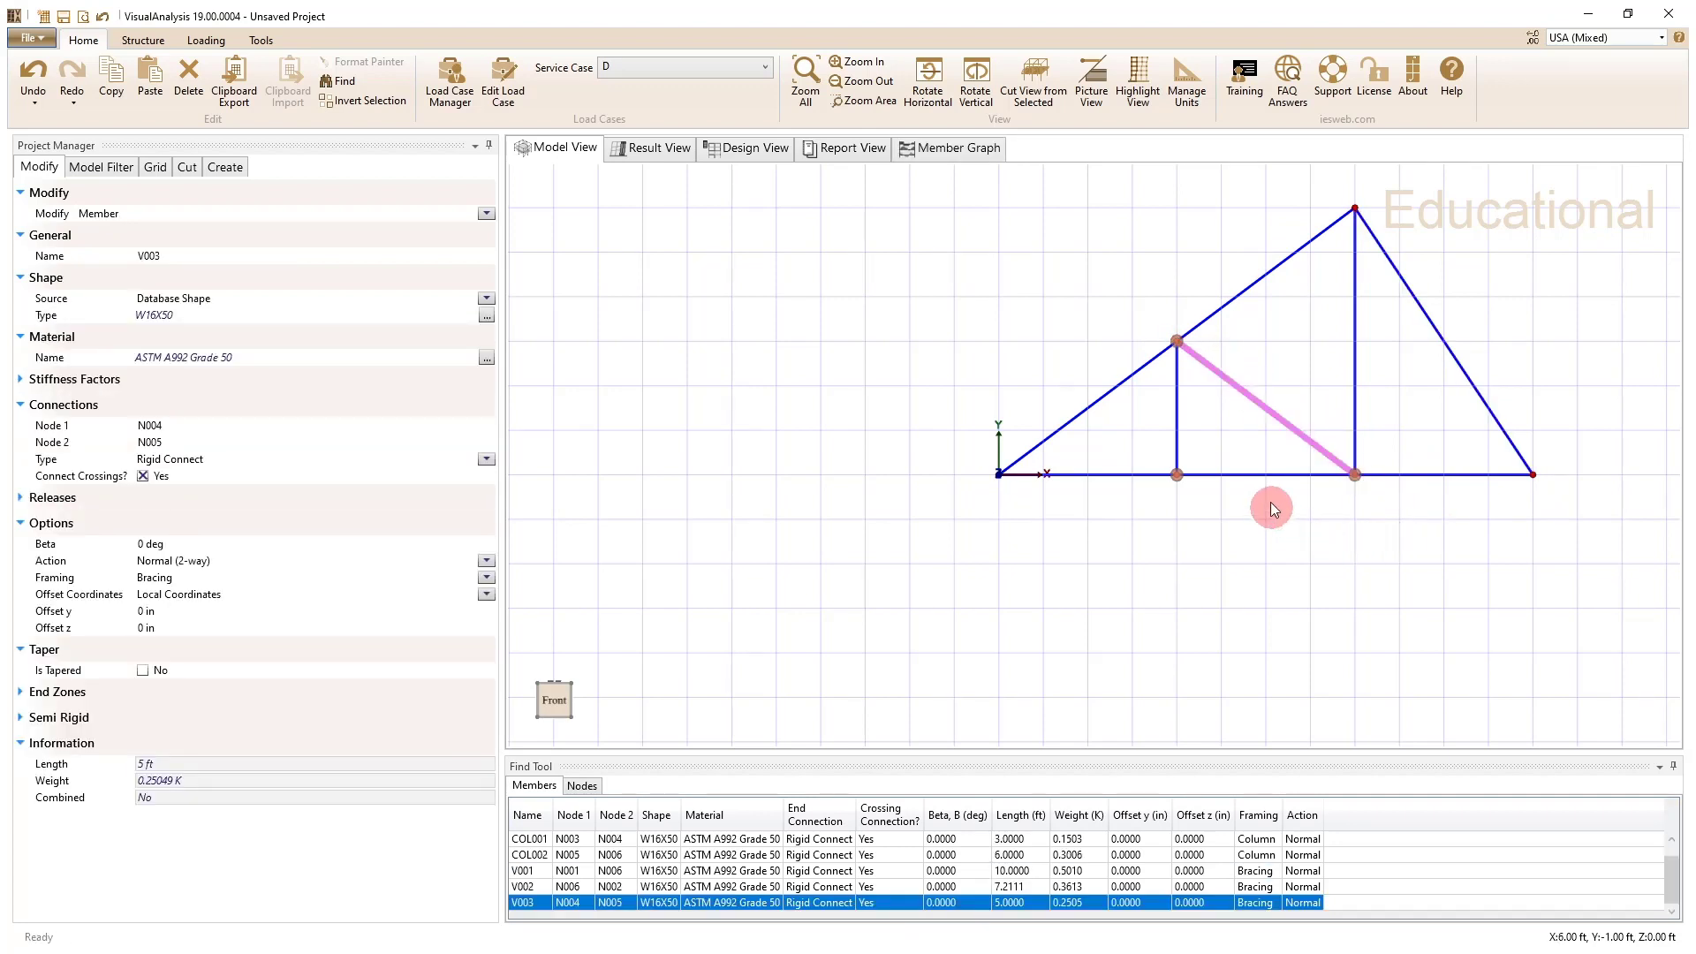
{"action": "left_click", "coordinate": [1229, 303]}
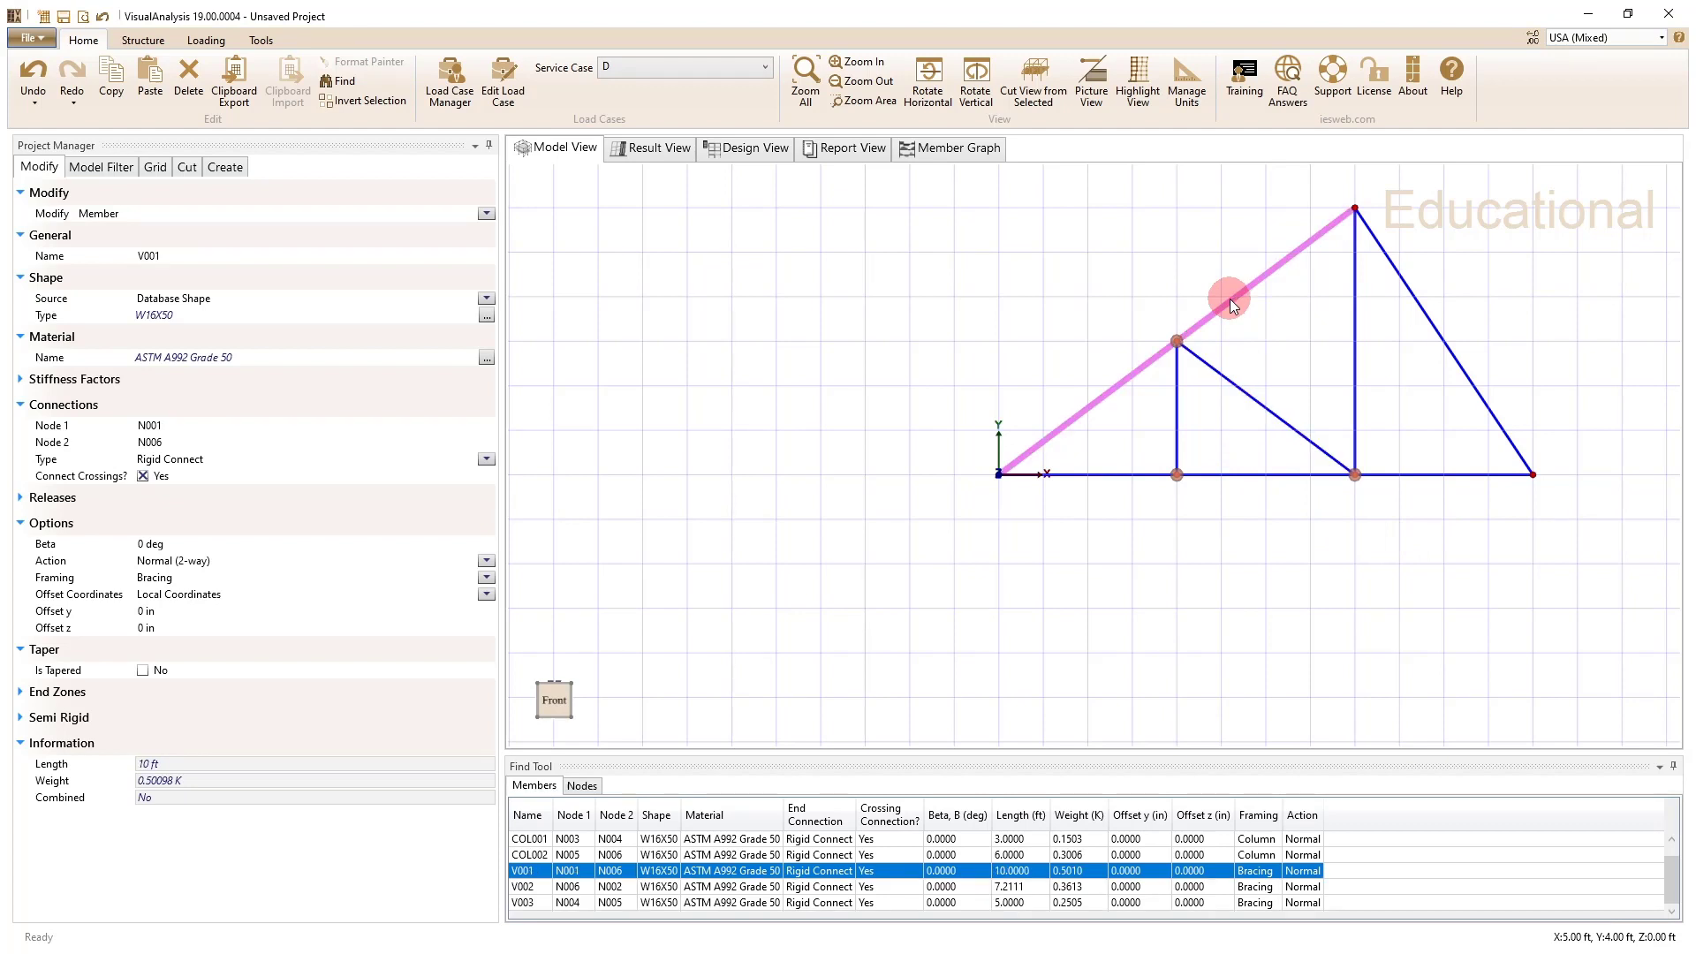
{"action": "mouse_move", "coordinate": [1167, 336]}
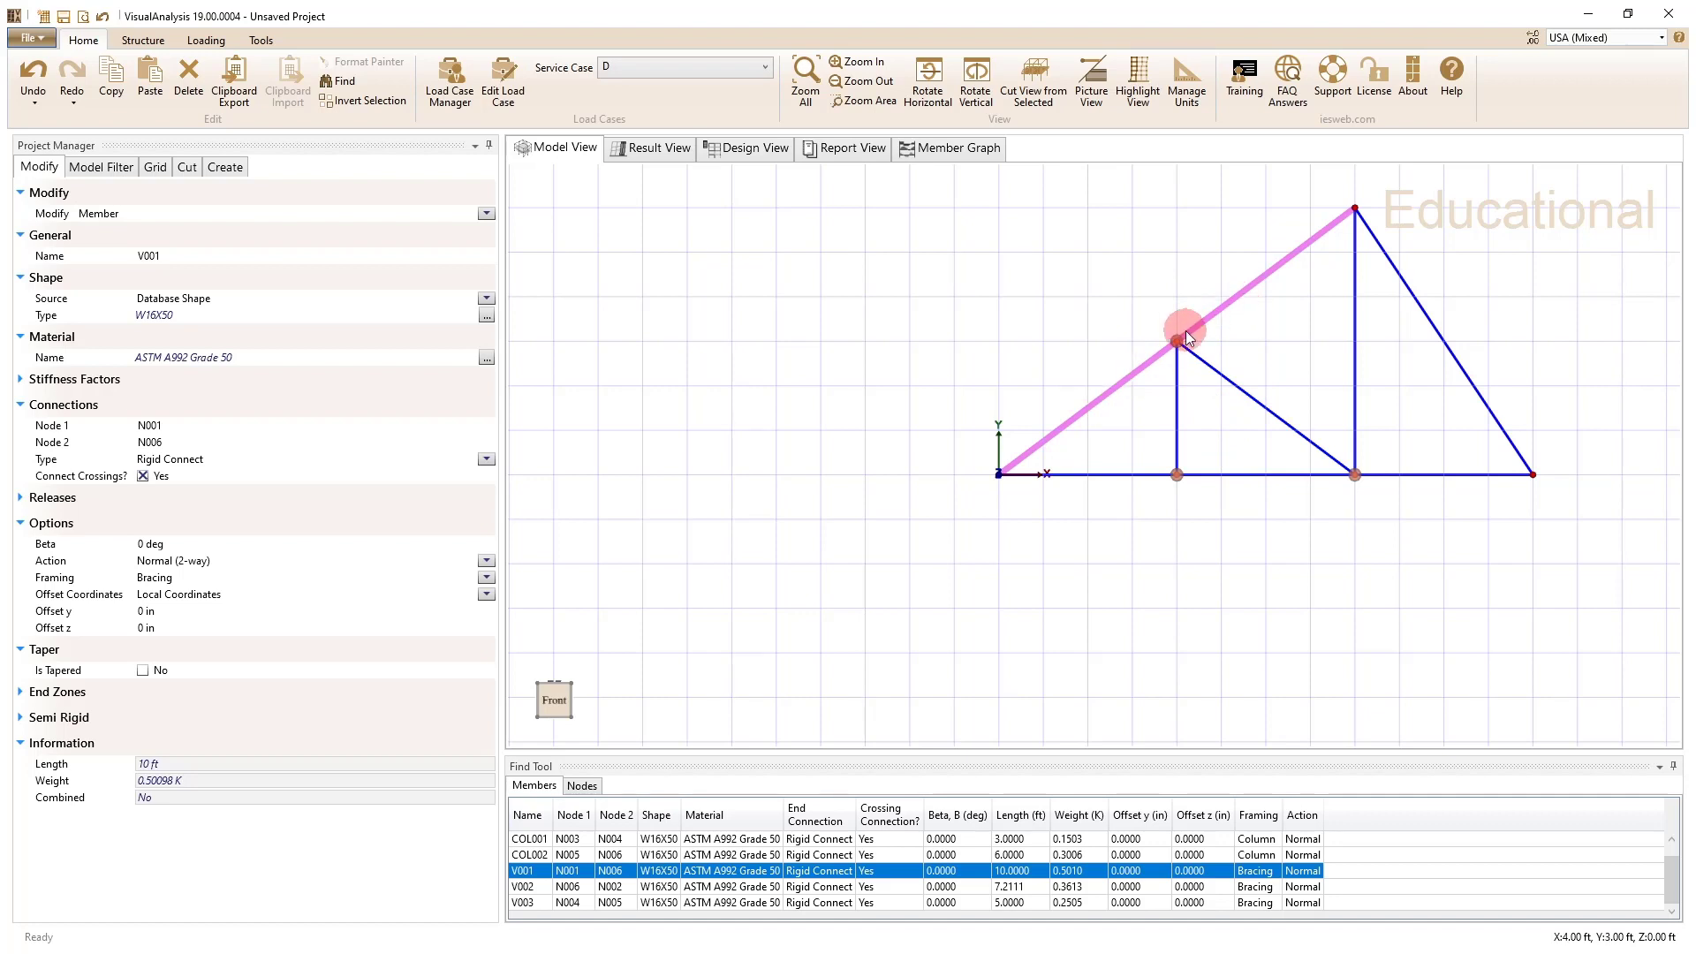
{"action": "mouse_move", "coordinate": [1233, 333]}
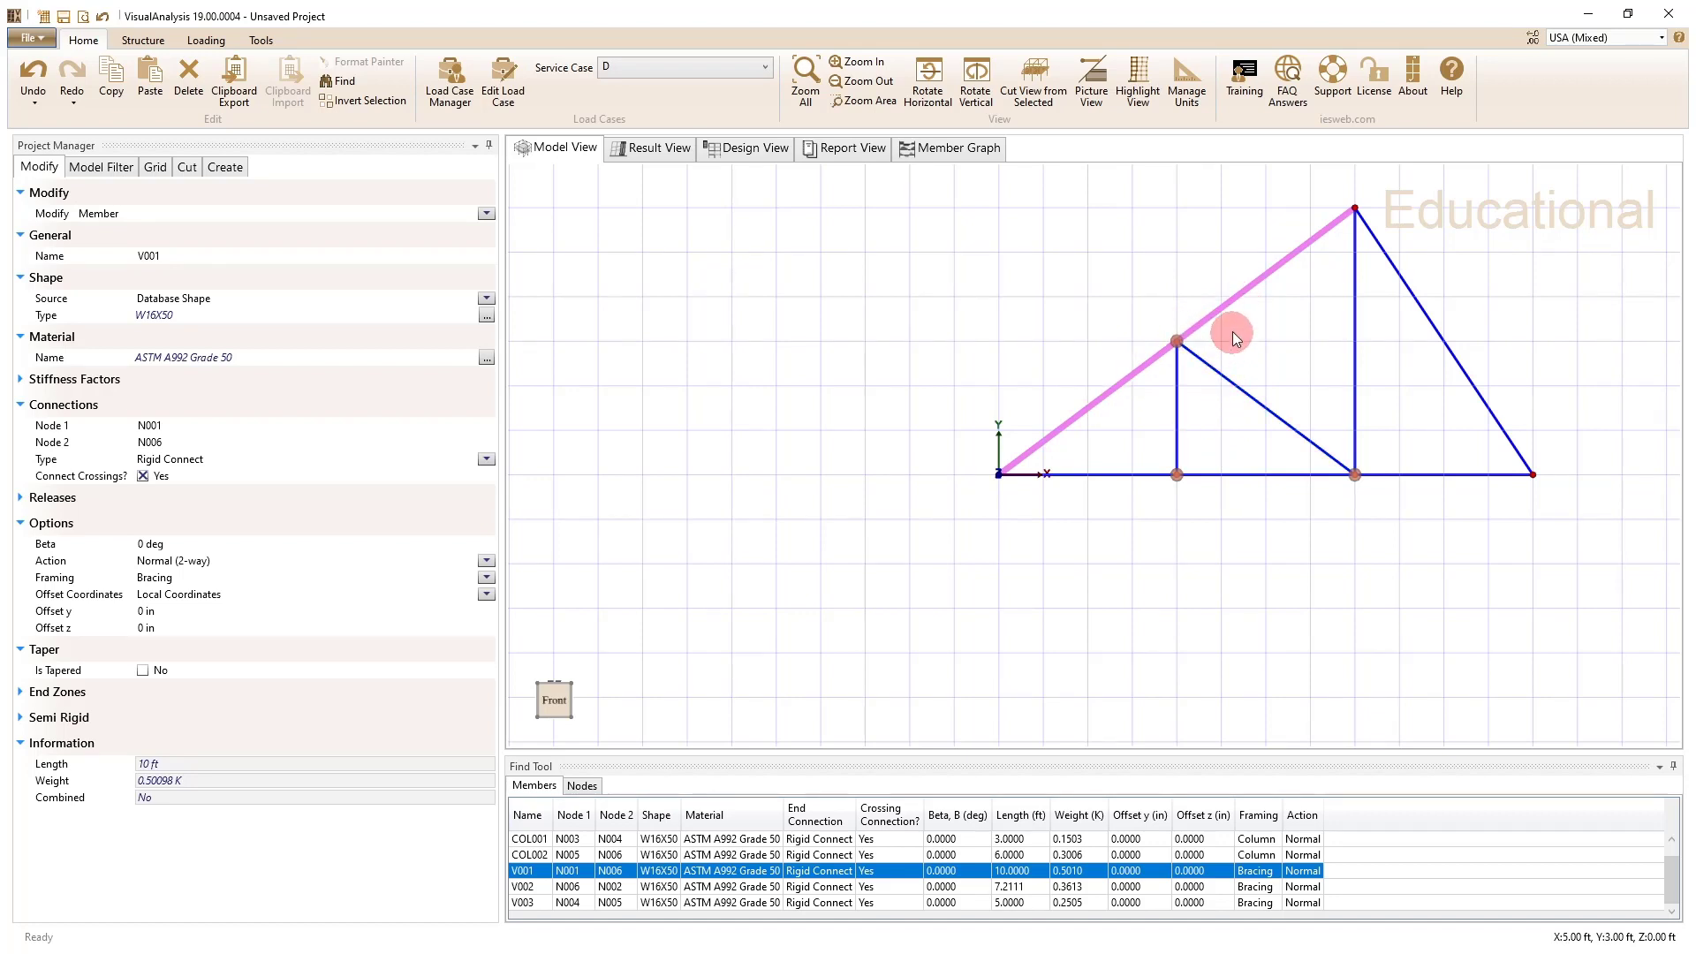
{"action": "mouse_move", "coordinate": [1233, 303]}
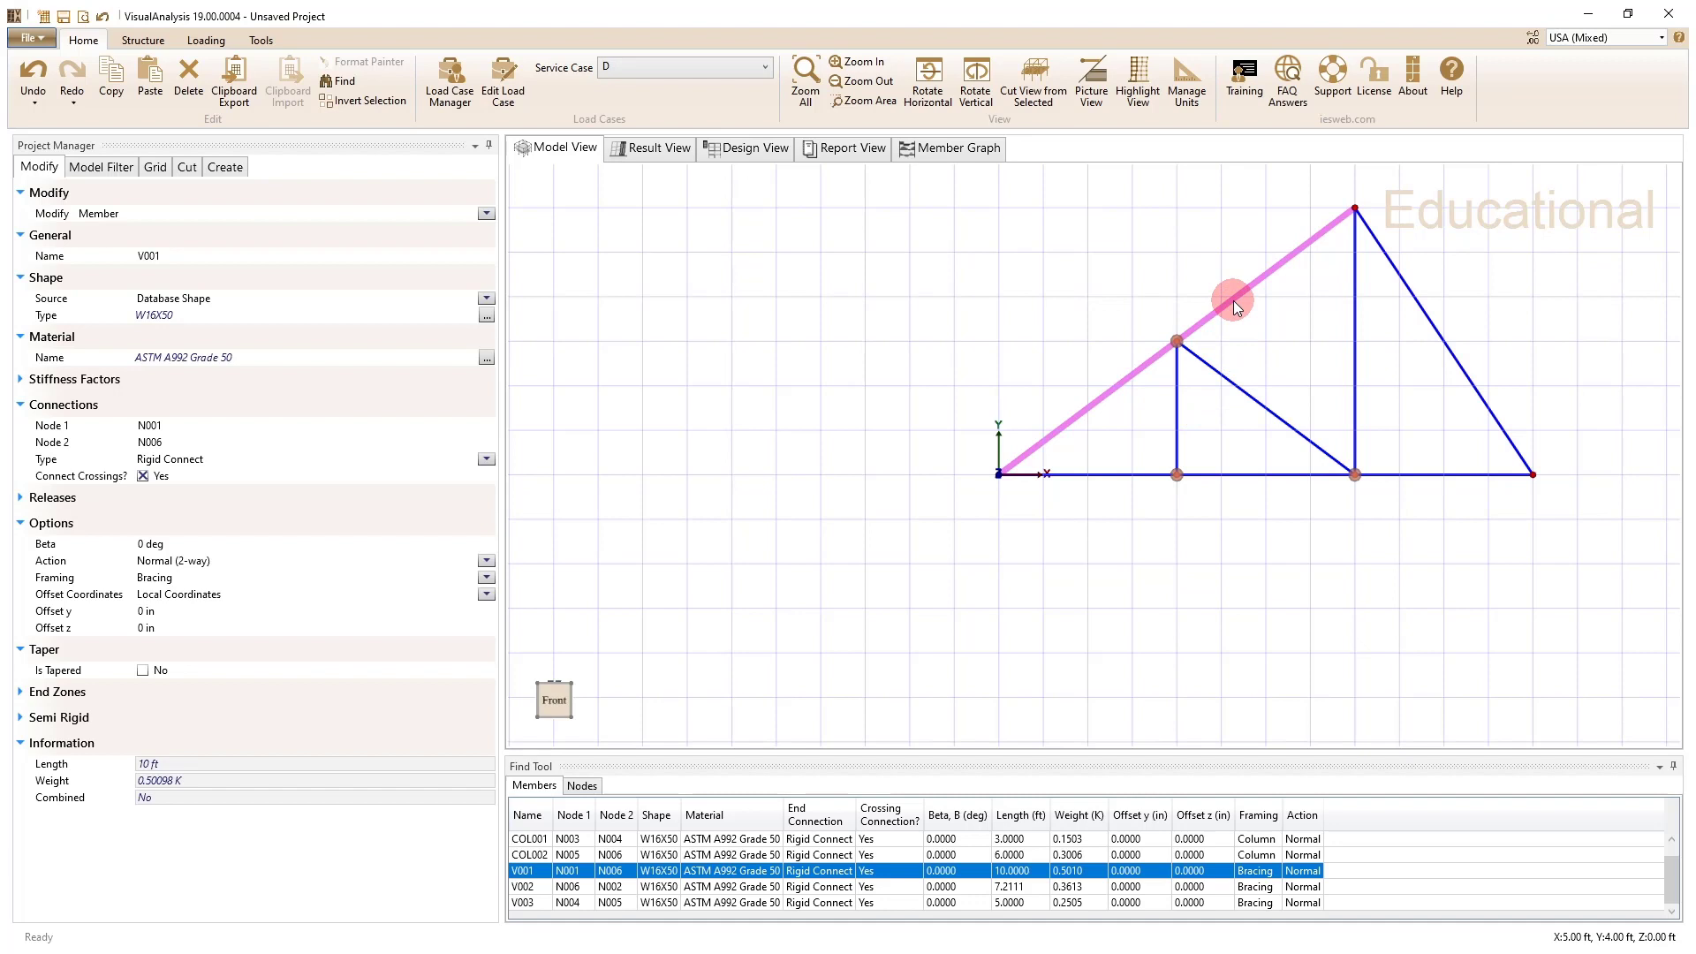
Step: Split the 10 ft sloped top chord at crossings into 5 ft members V004 and V005
{"action": "right_click", "coordinate": [1232, 298]}
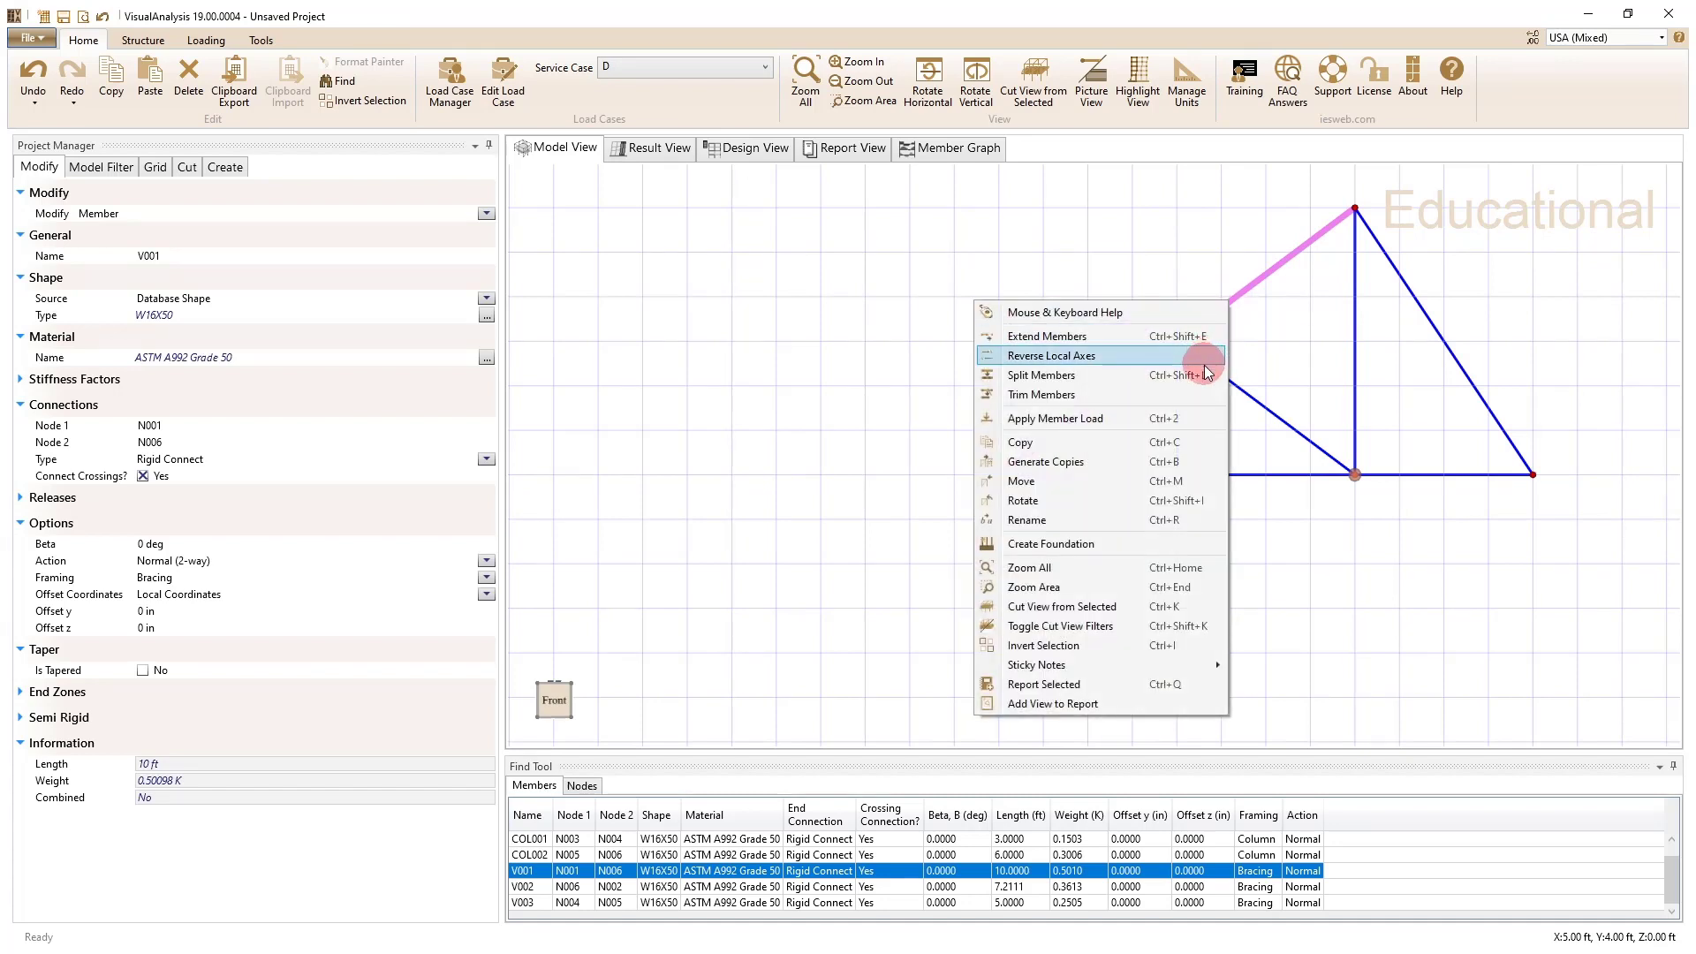
{"action": "left_click", "coordinate": [1041, 374]}
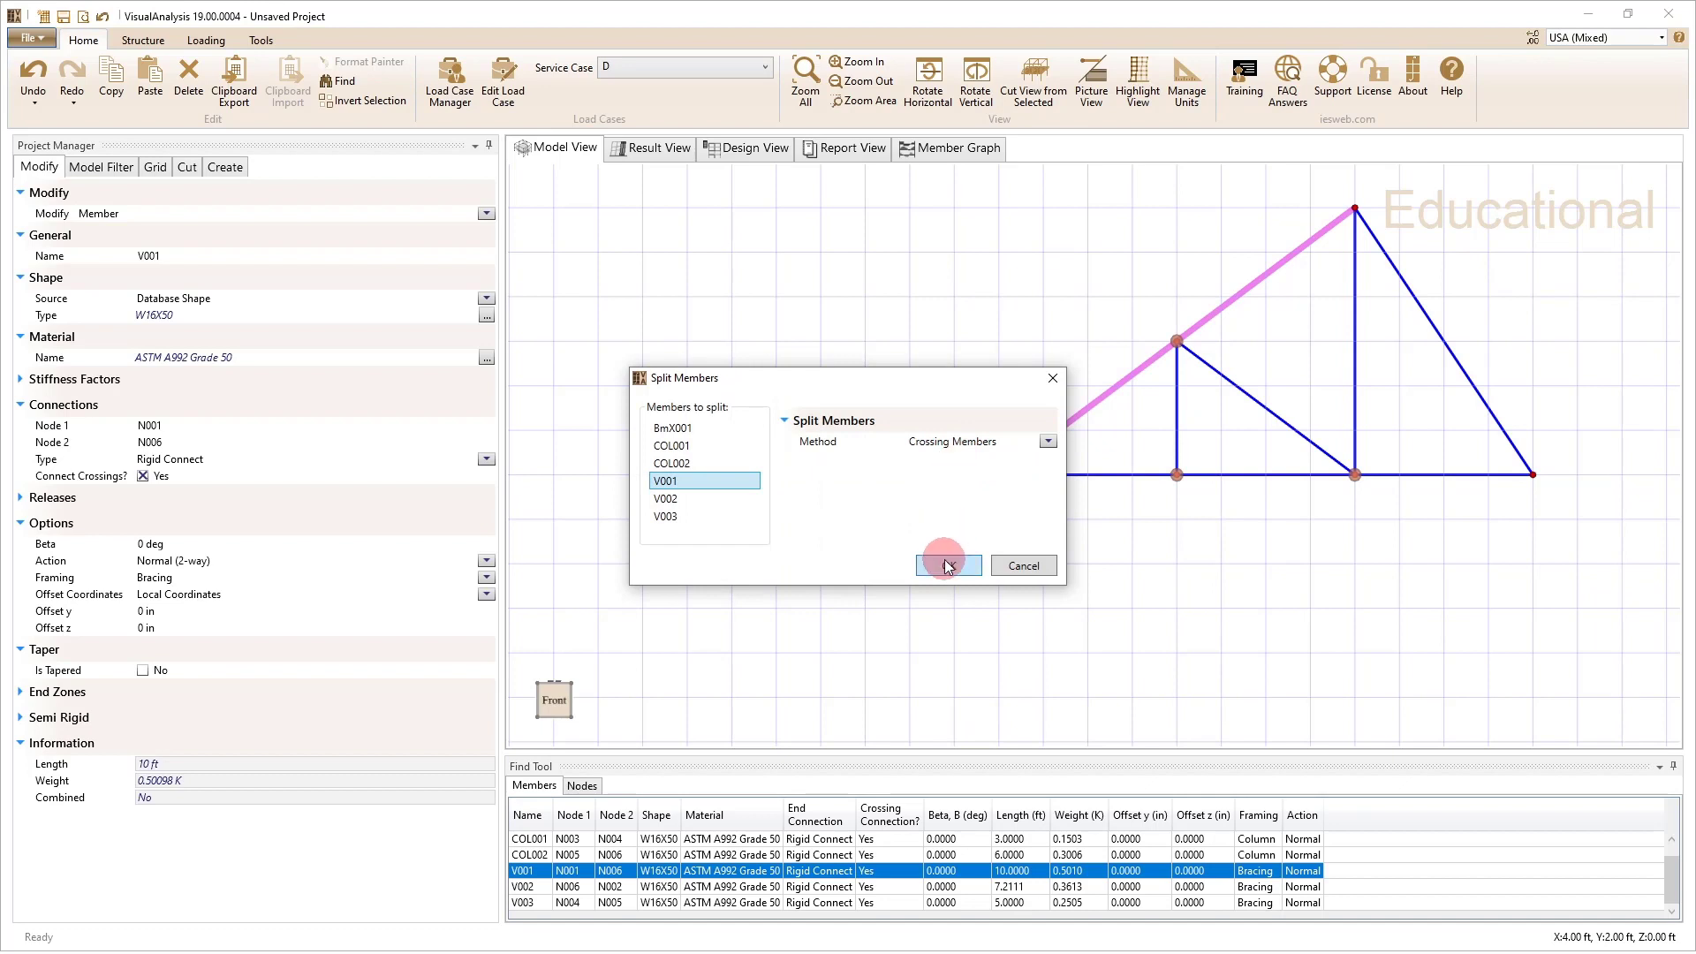
{"action": "left_click", "coordinate": [944, 564]}
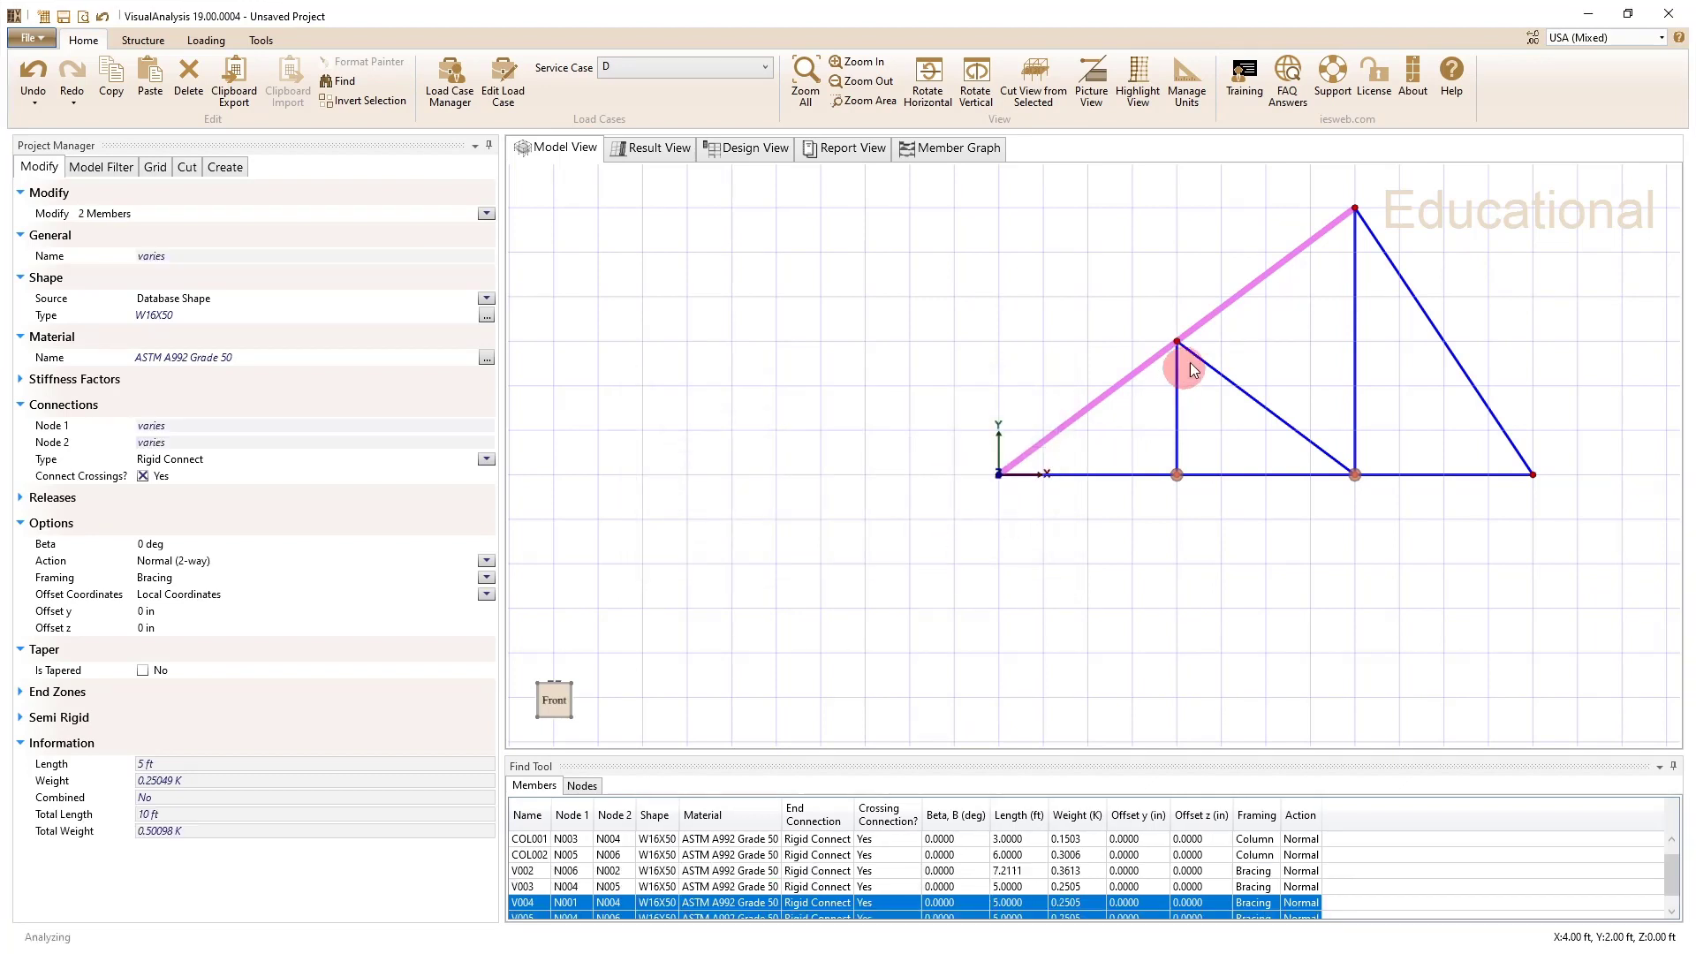
{"action": "left_click", "coordinate": [1124, 379]}
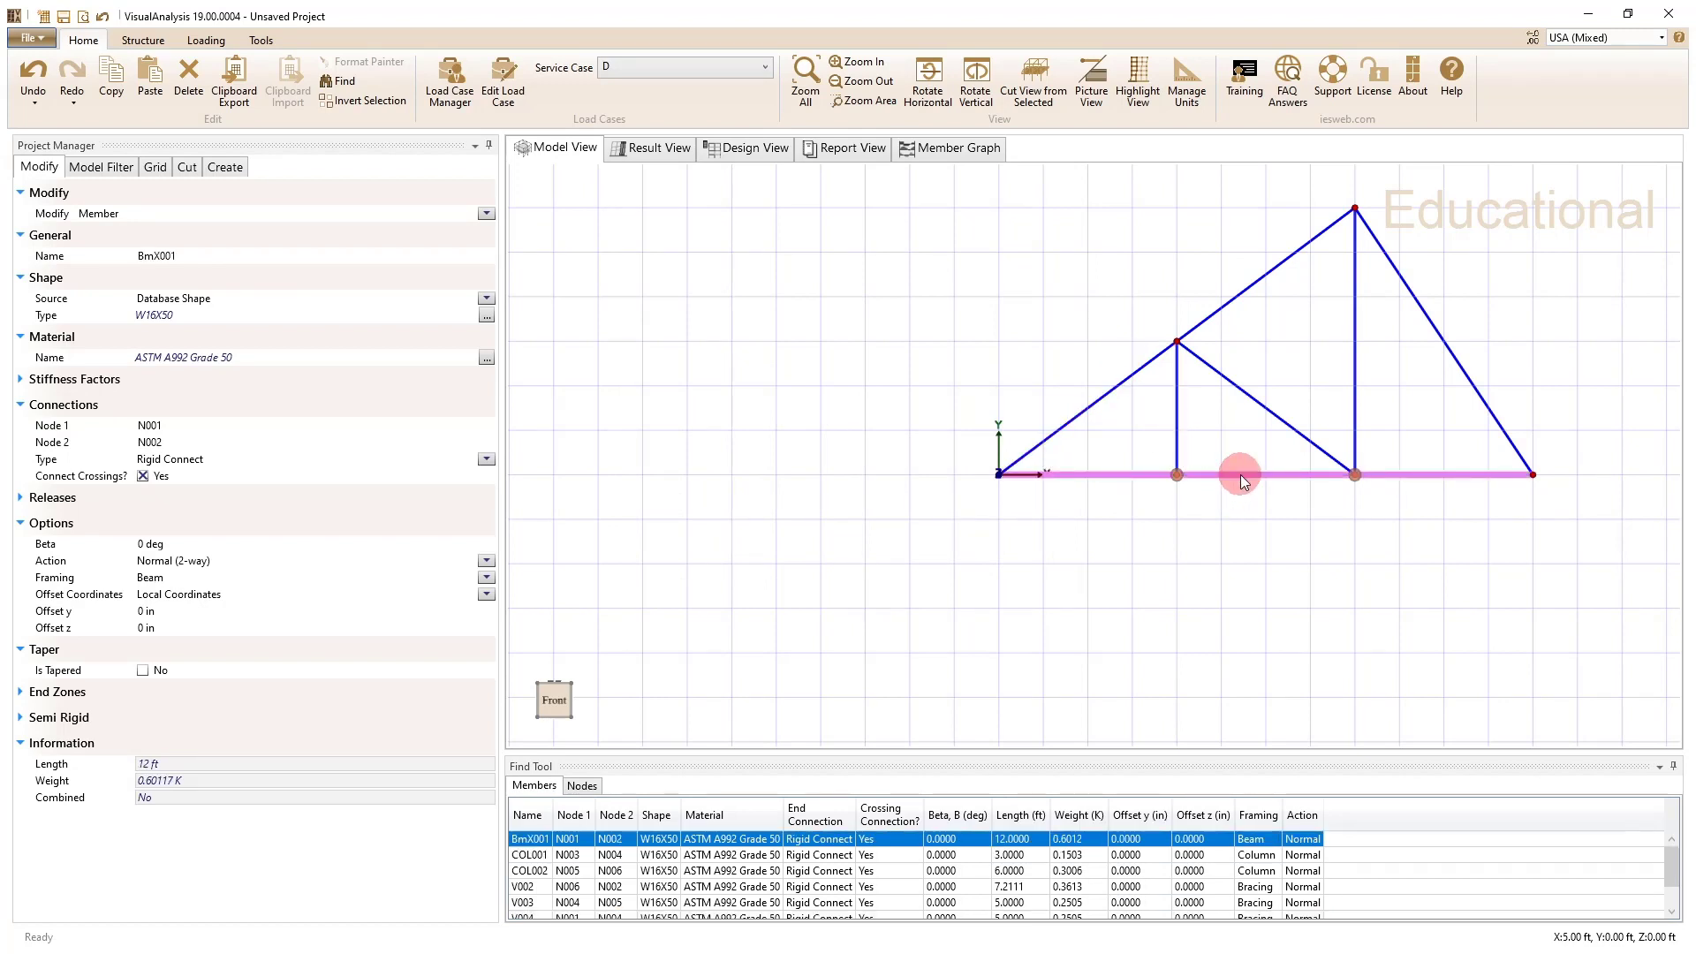
Step: Split the 12 ft bottom chord at Crossing Members into three 4 ft beams BmX002–BmX004
{"action": "right_click", "coordinate": [1242, 476]}
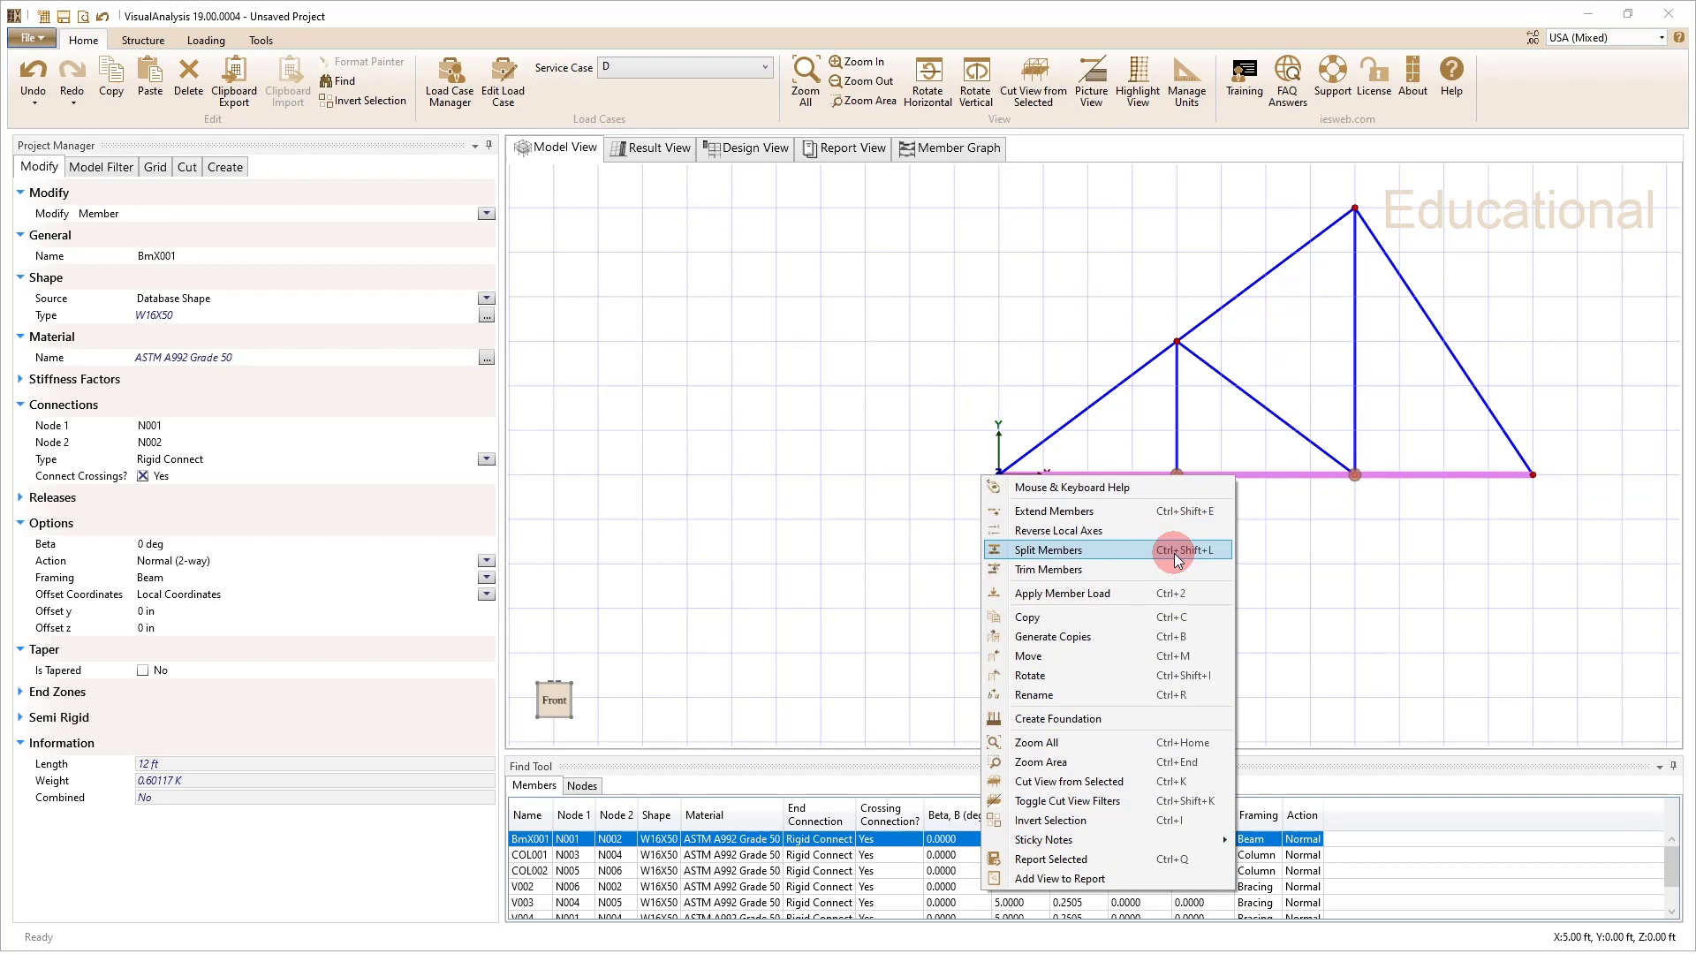
{"action": "left_click", "coordinate": [1047, 549]}
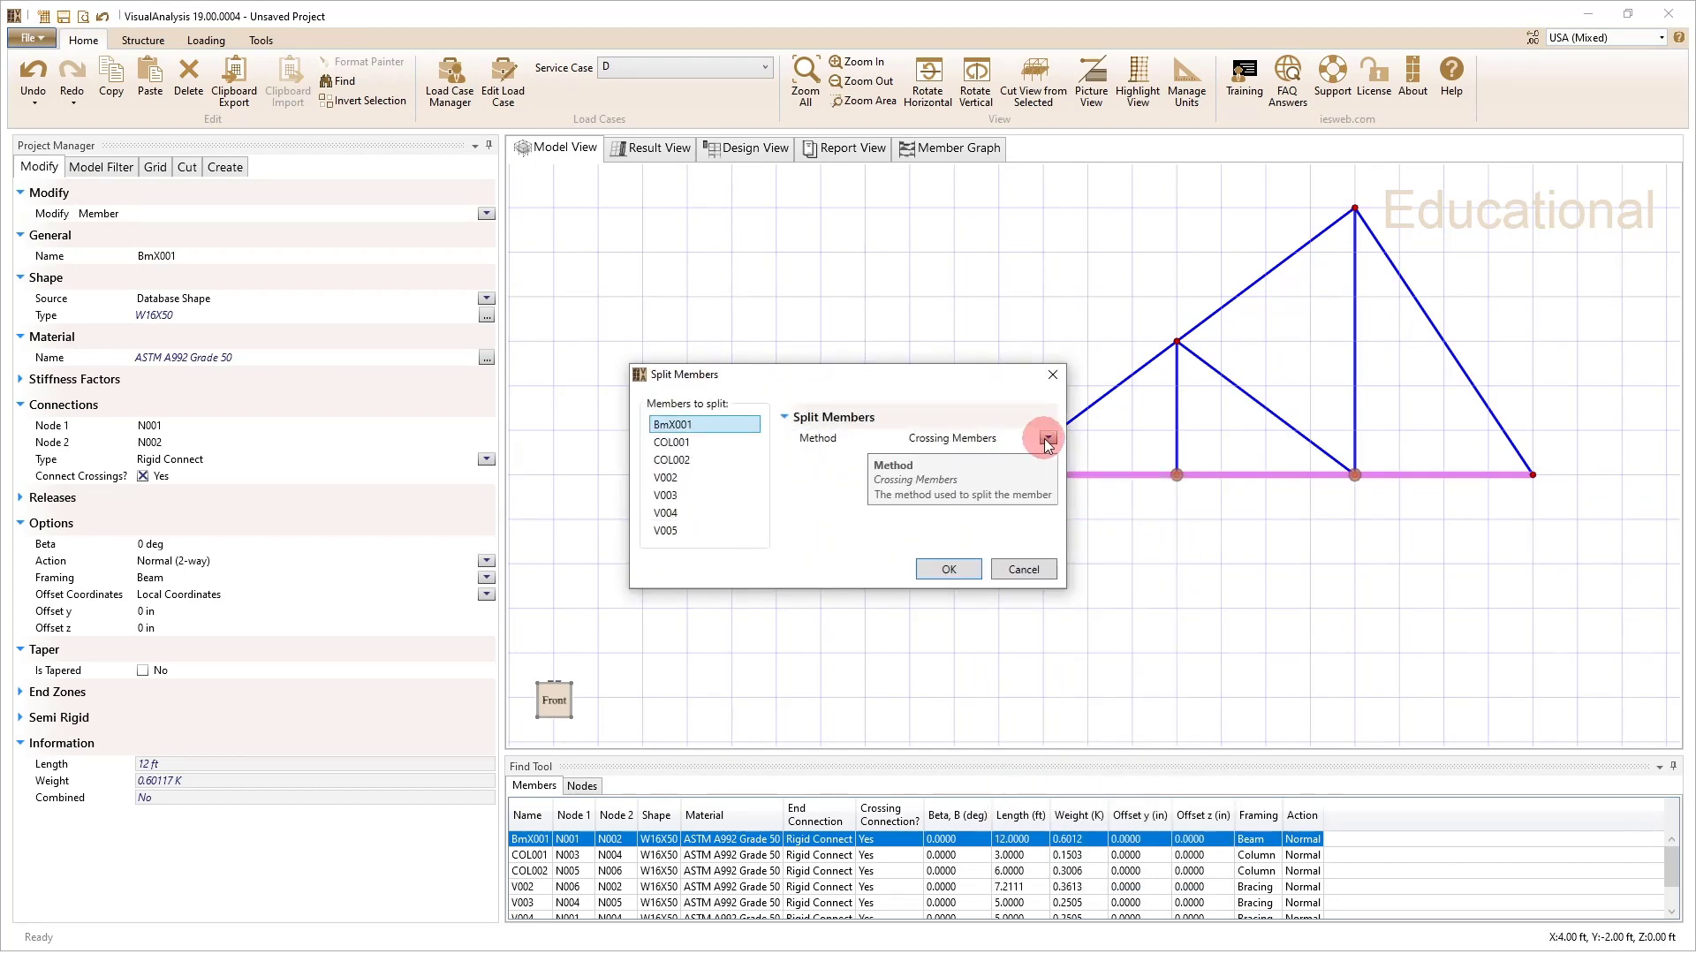
{"action": "left_click", "coordinate": [1045, 438]}
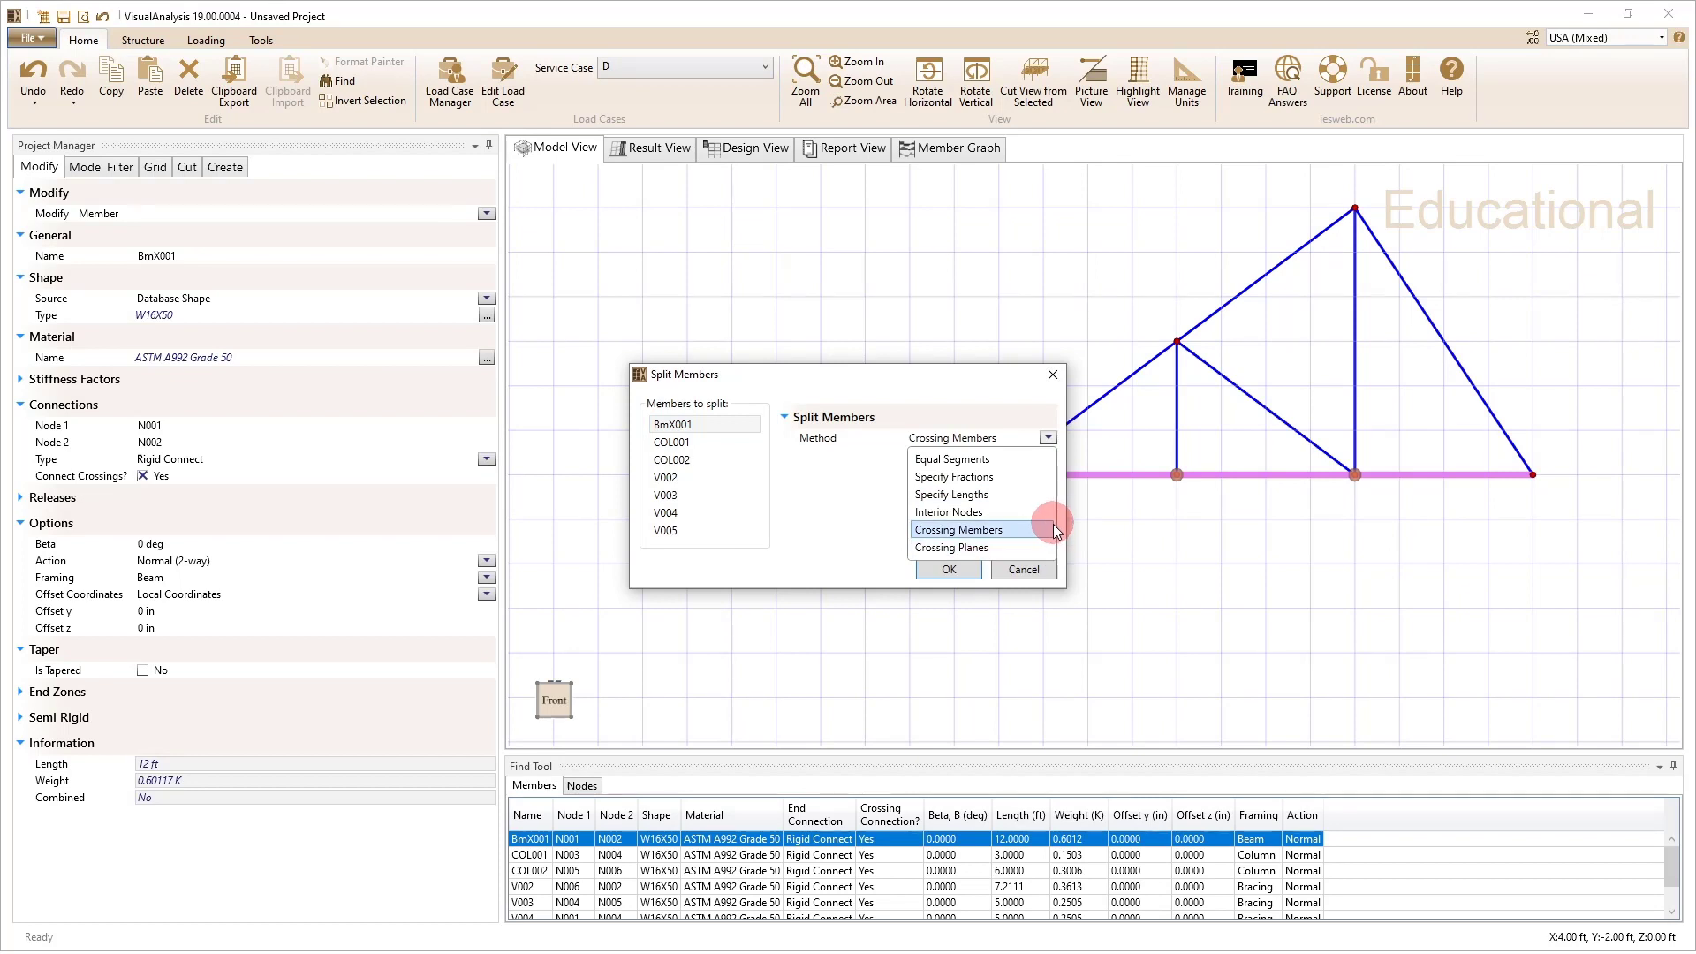
{"action": "left_click", "coordinate": [968, 529]}
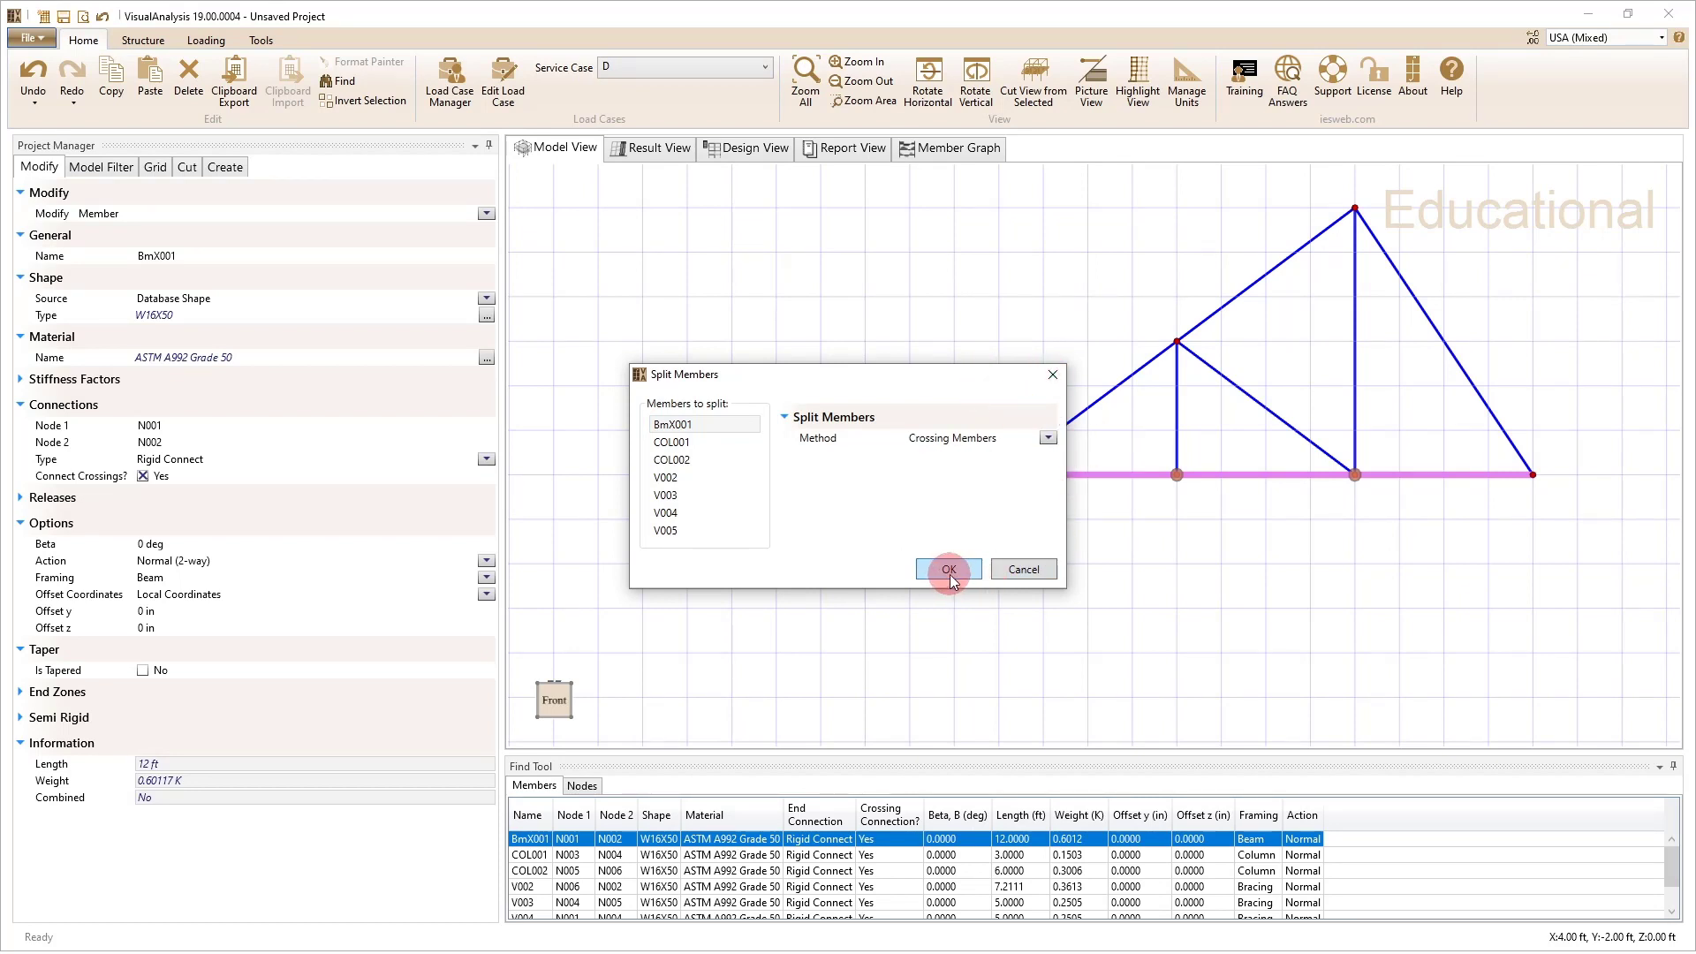
{"action": "left_click", "coordinate": [947, 568]}
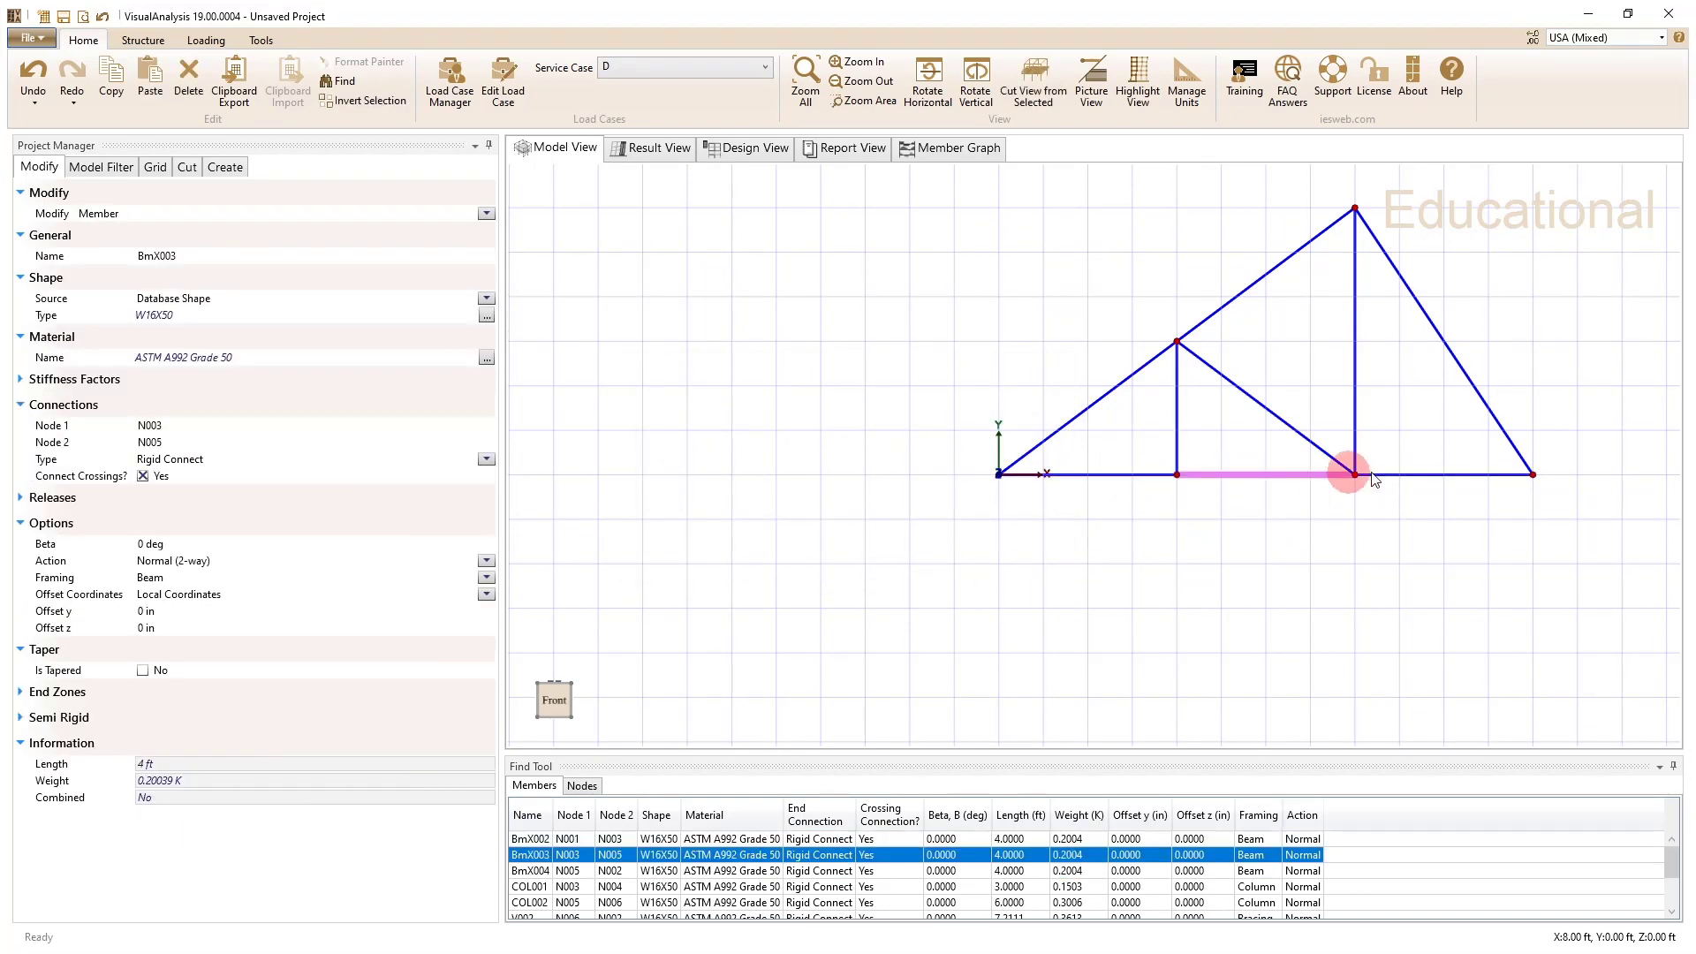
{"action": "left_click", "coordinate": [1435, 343]}
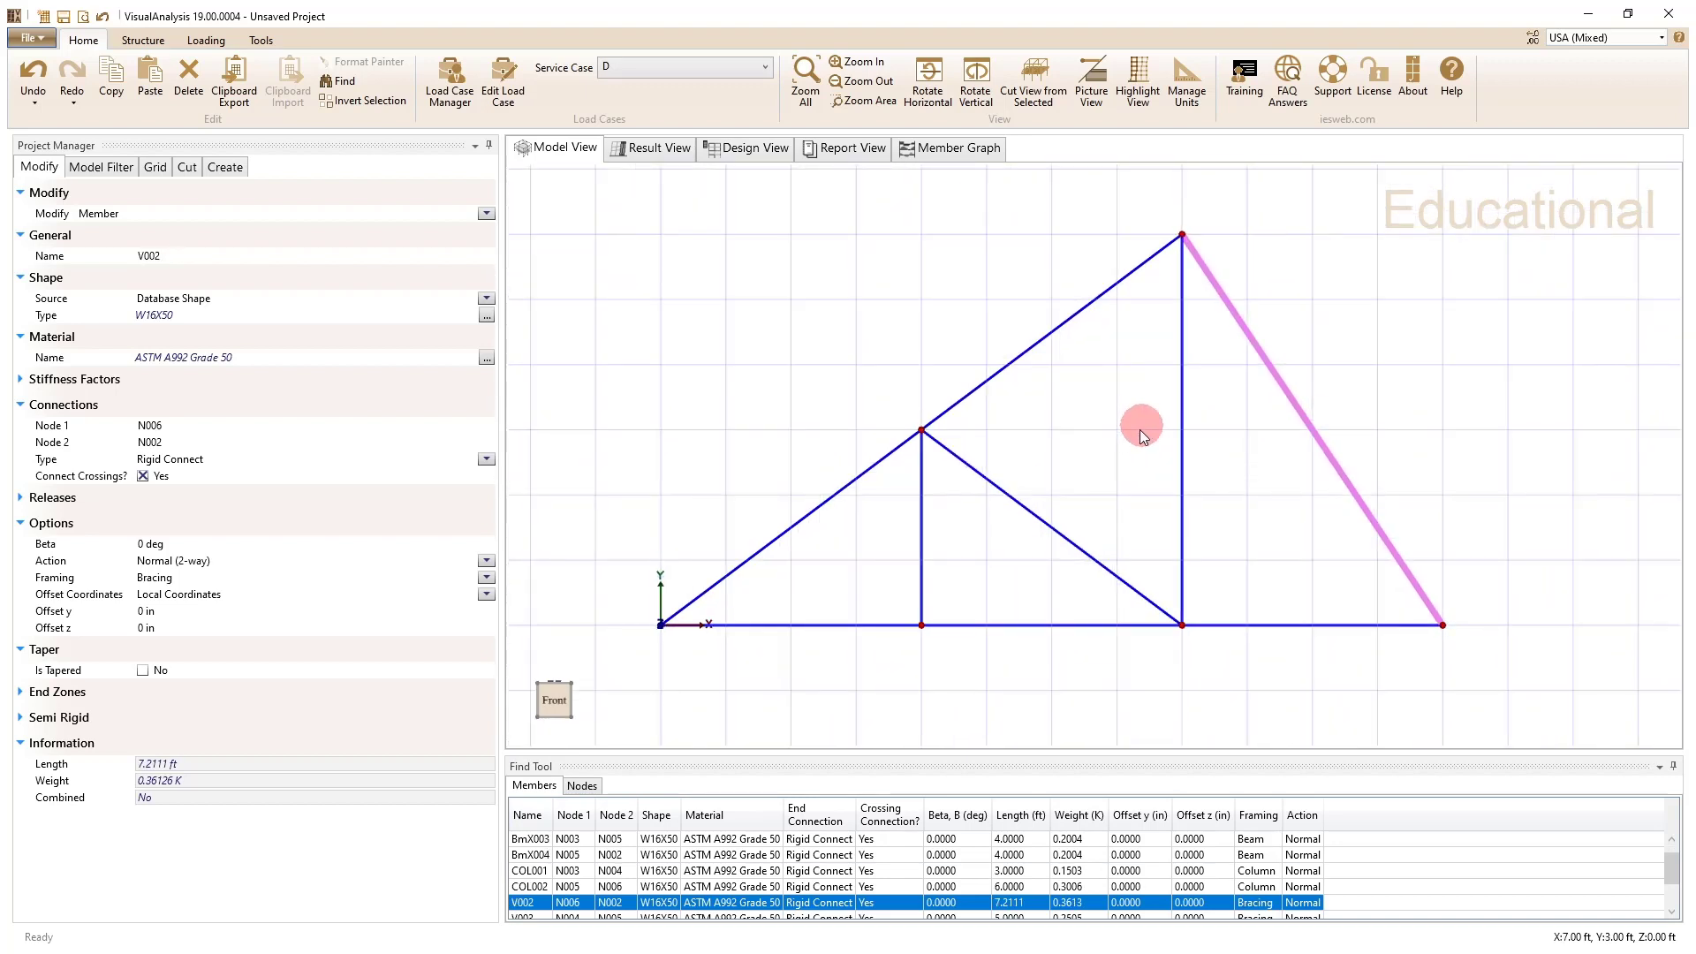
{"action": "mouse_move", "coordinate": [997, 512]}
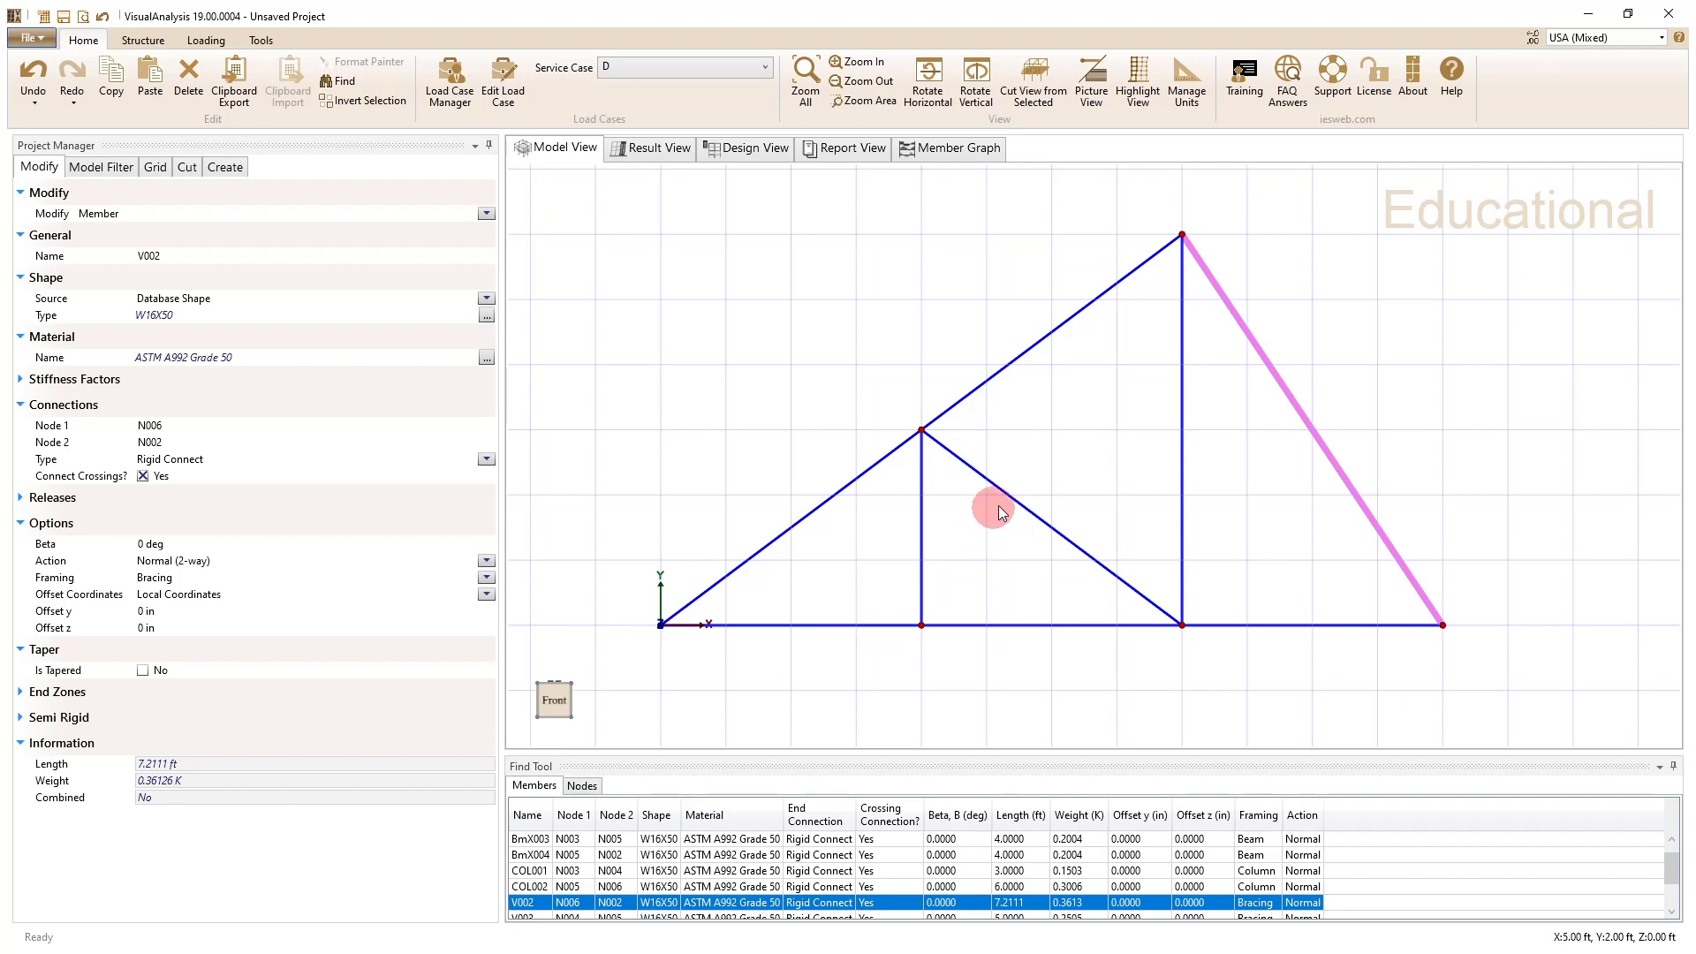
{"action": "mouse_move", "coordinate": [978, 479]}
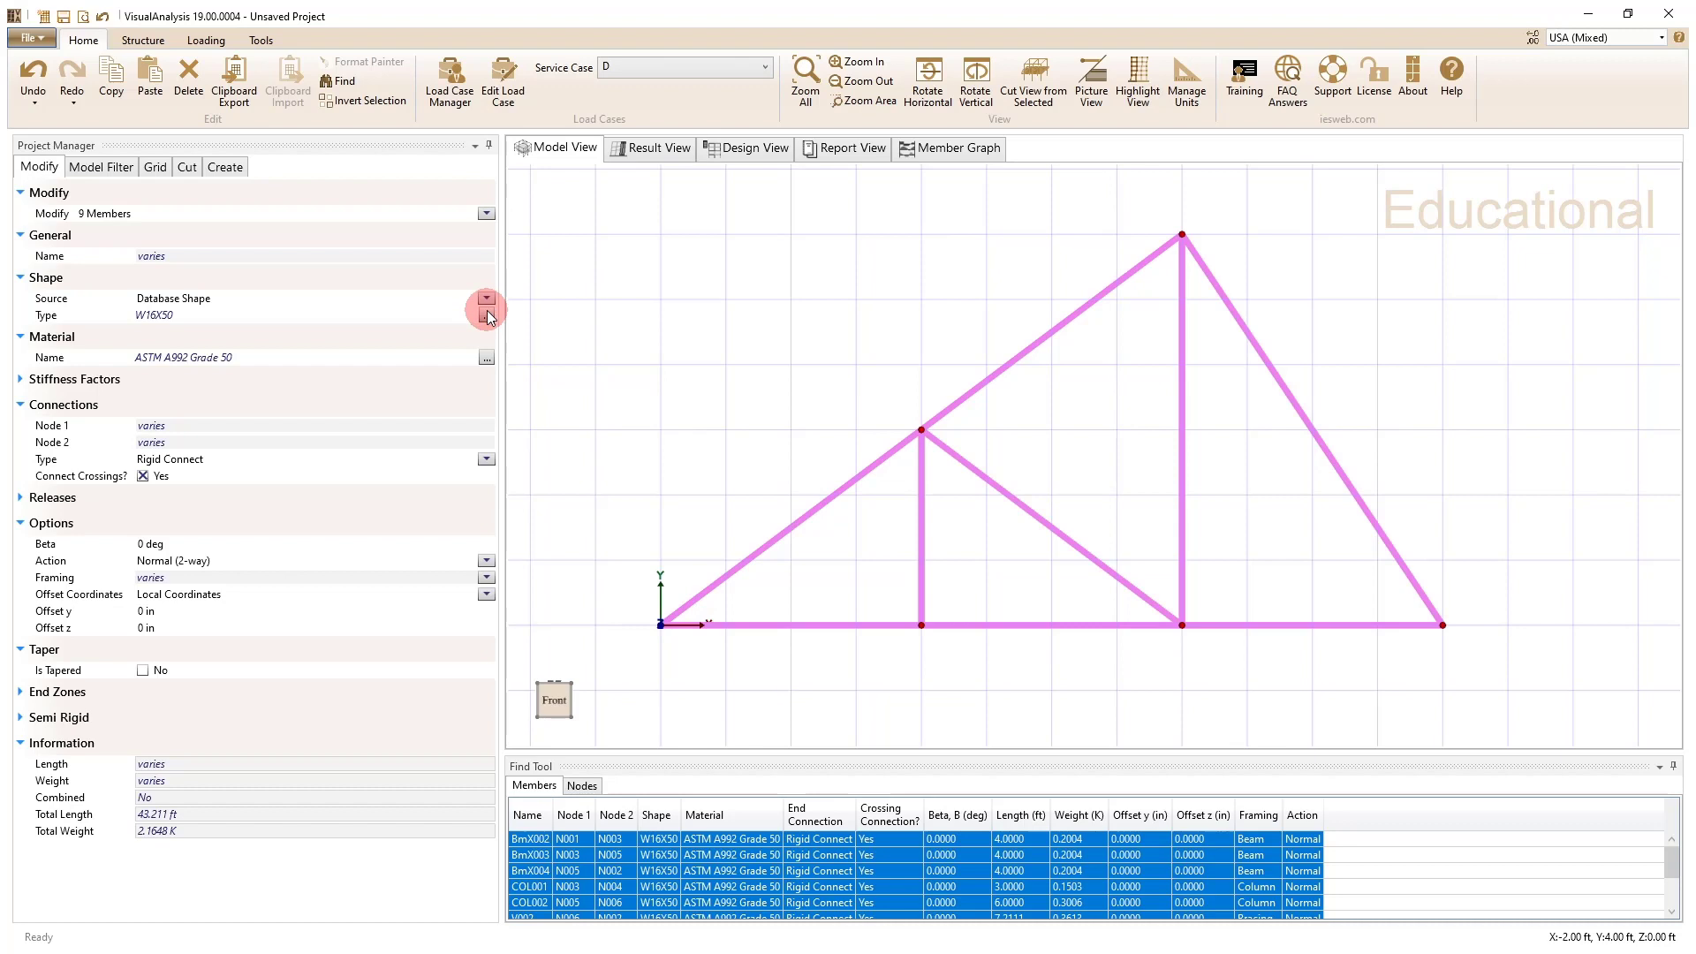
Step: Replace W16X50 with HSS8X8X.250 from AISC Steel HSS Square on all nine members
{"action": "left_click", "coordinate": [486, 315]}
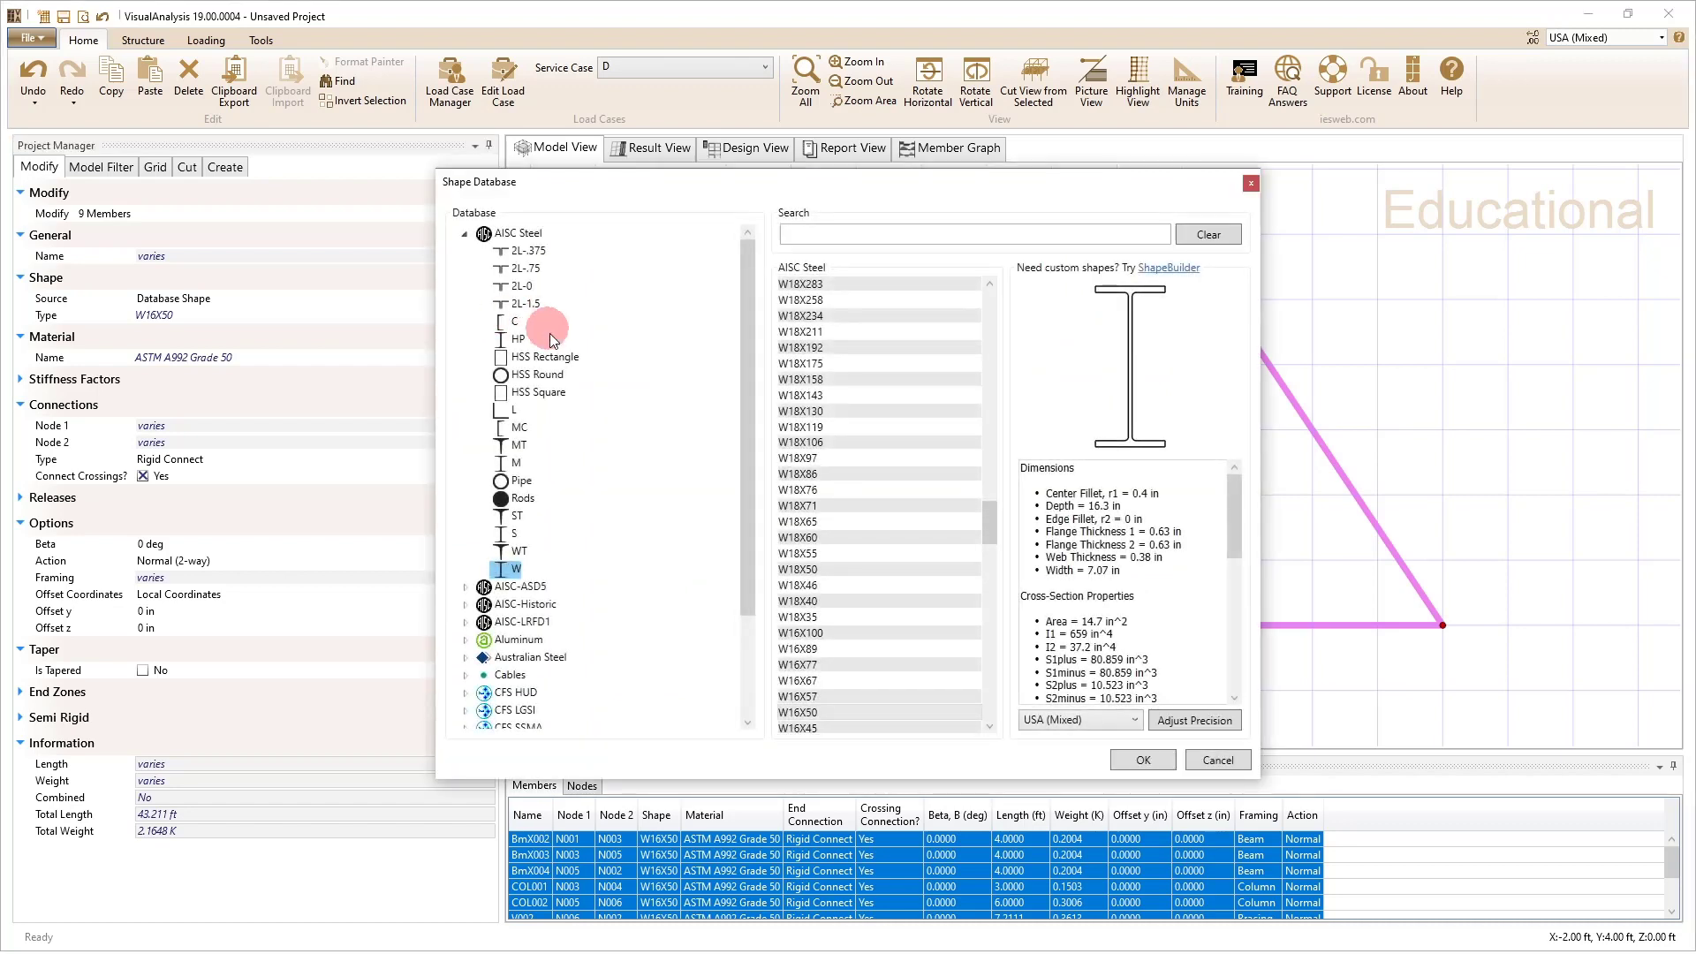
{"action": "mouse_move", "coordinate": [524, 497]}
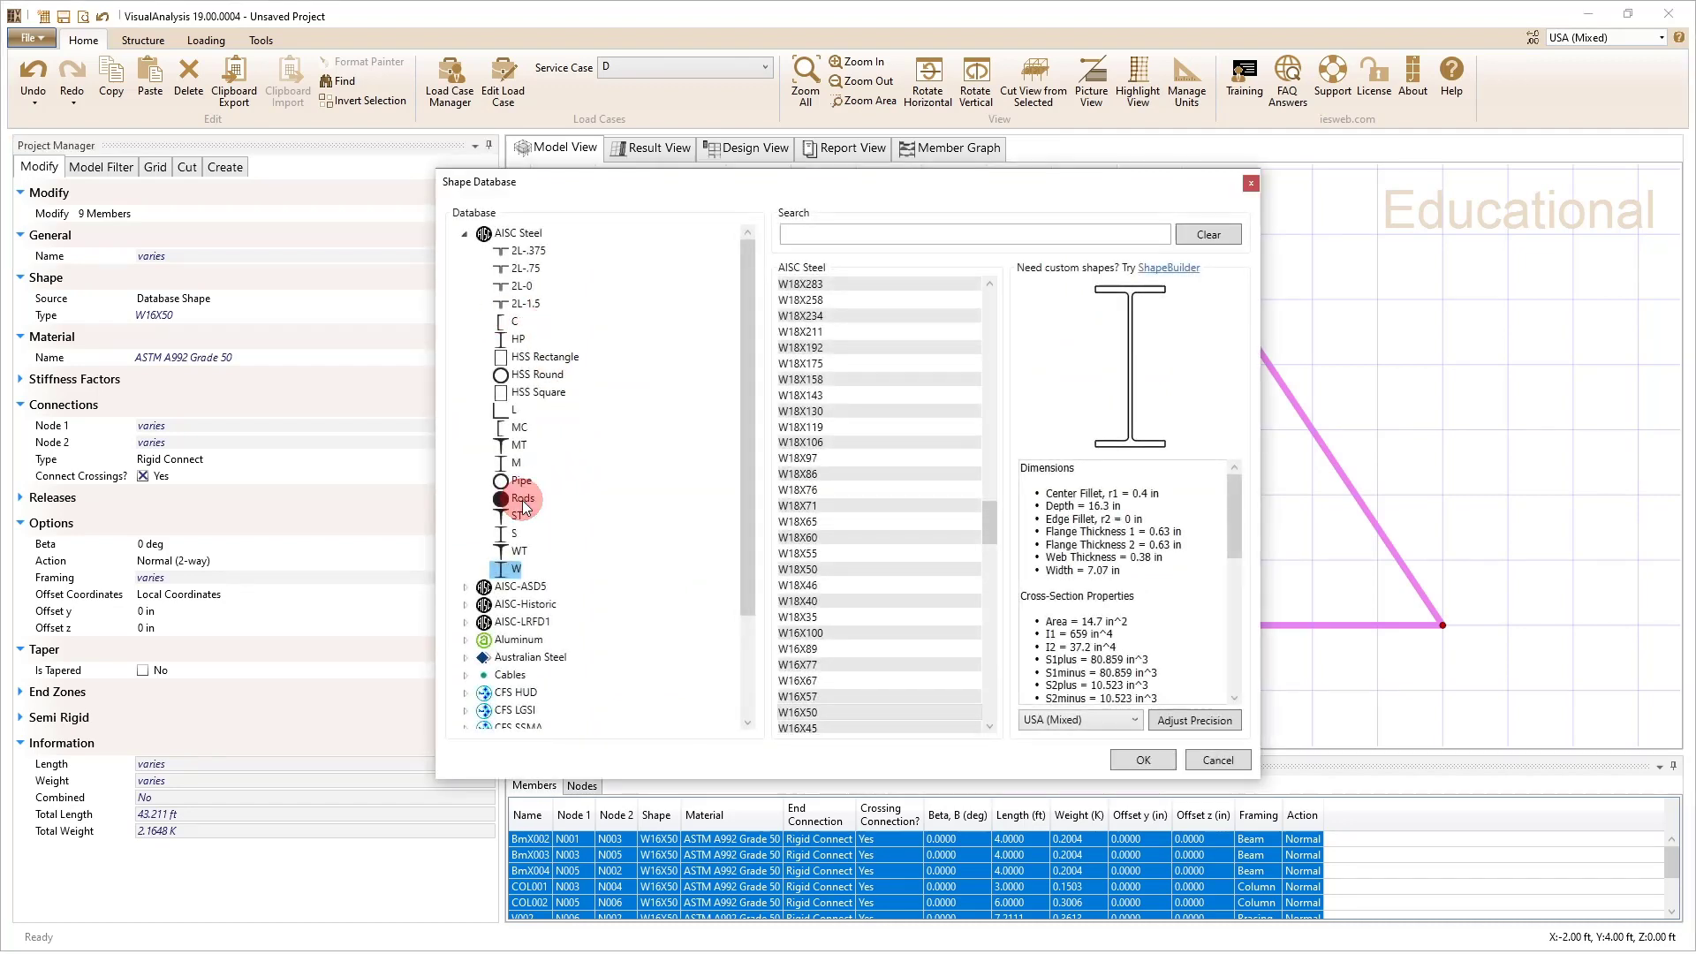
{"action": "left_click", "coordinate": [522, 497]}
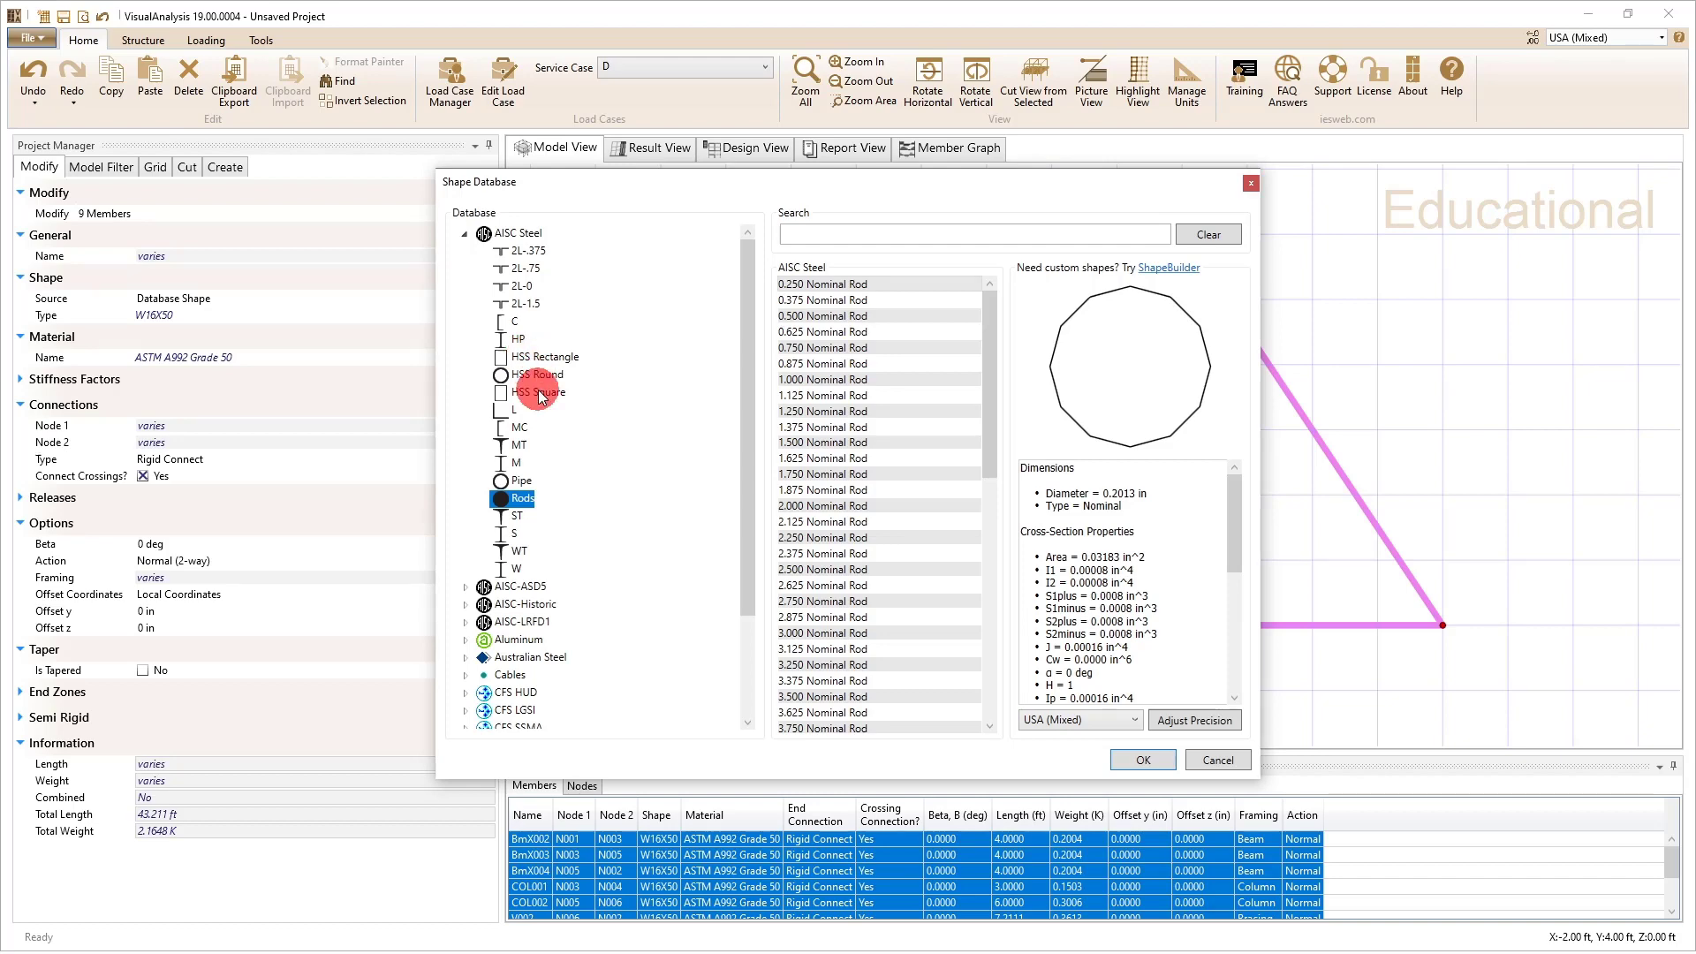
{"action": "left_click", "coordinate": [537, 391]}
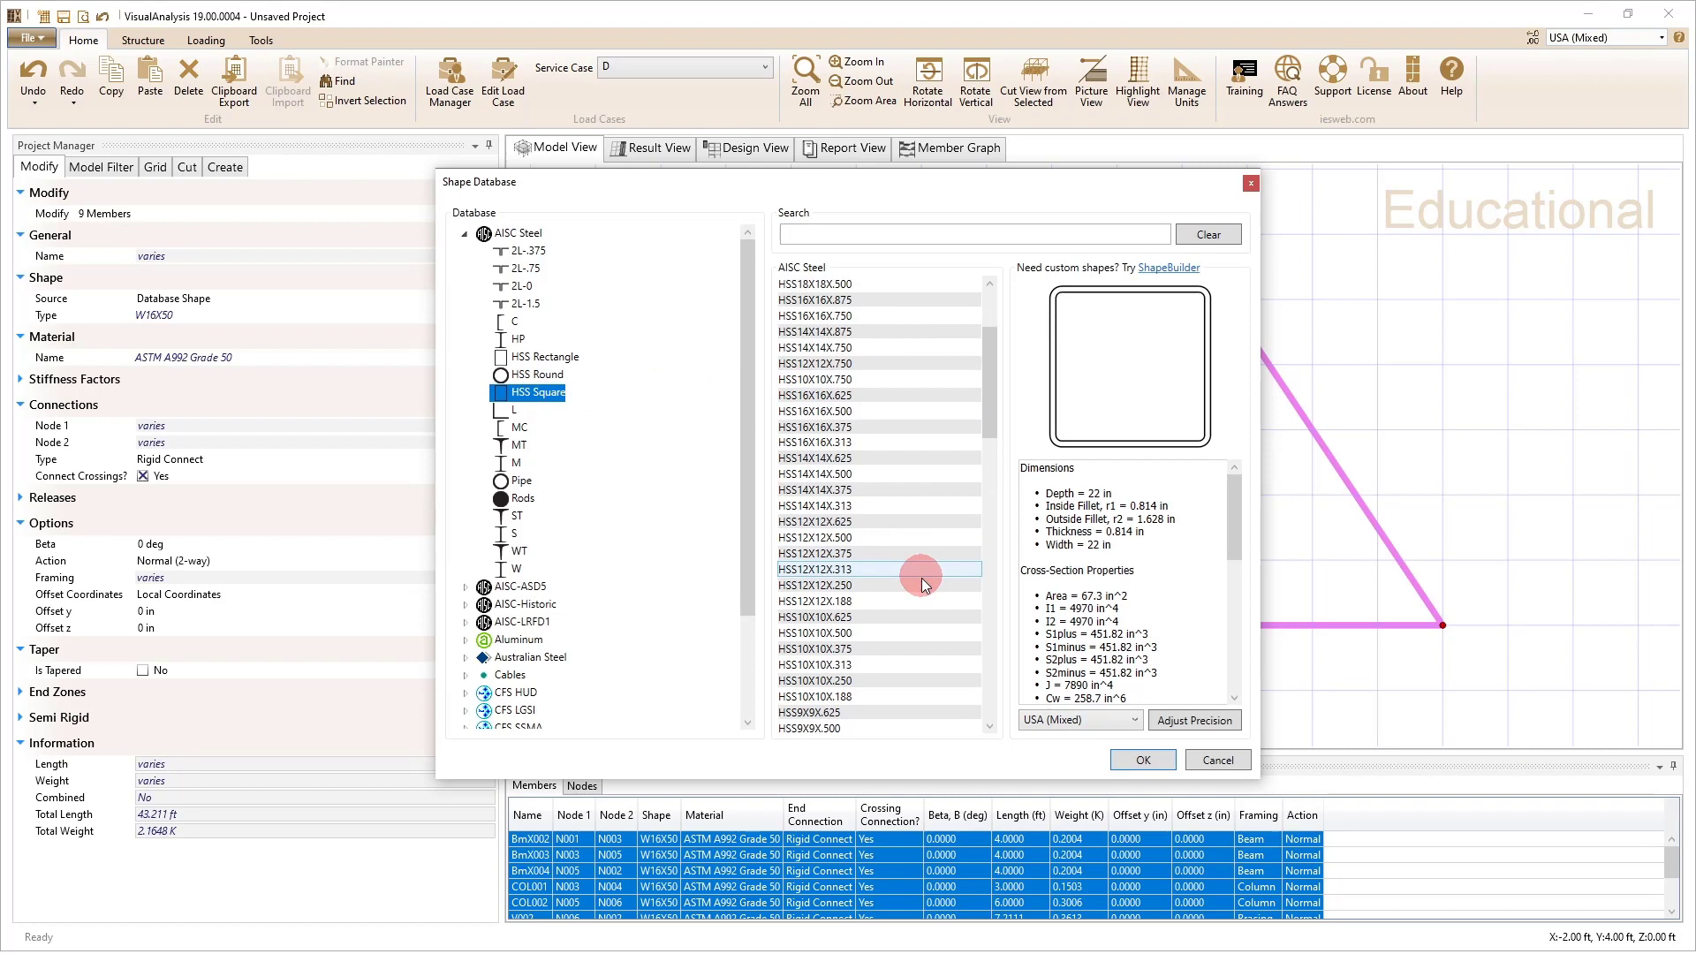
{"action": "scroll", "scroll_direction": "down", "scroll_amount": 3}
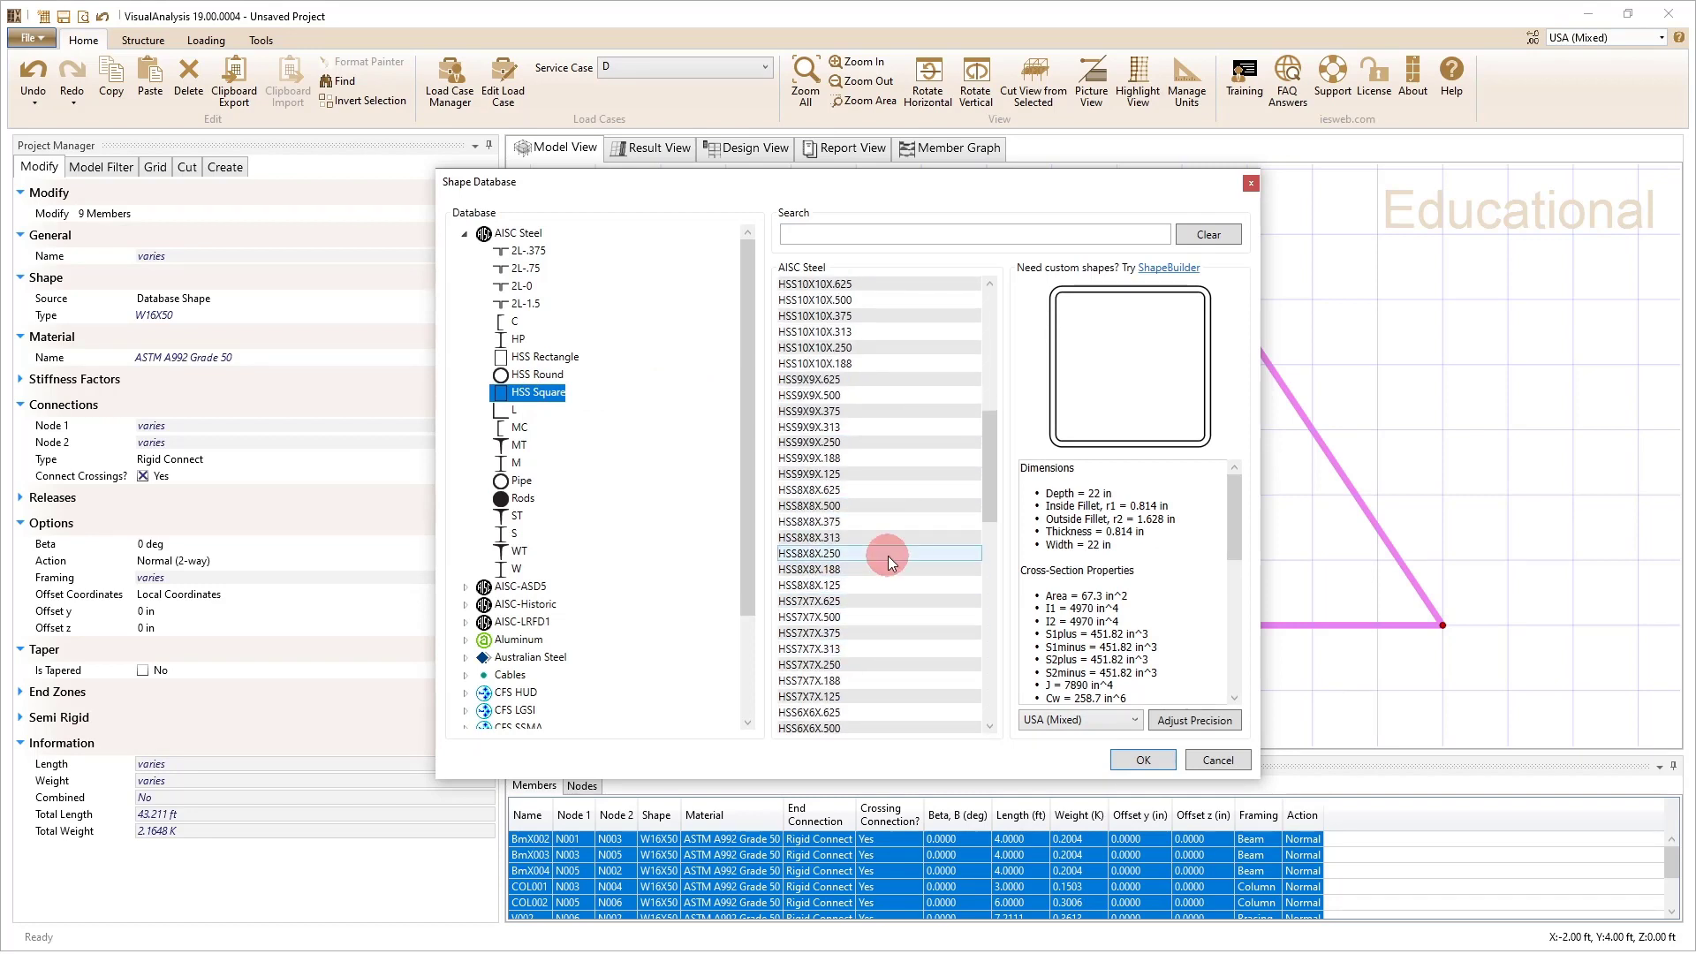
{"action": "left_click", "coordinate": [1142, 758]}
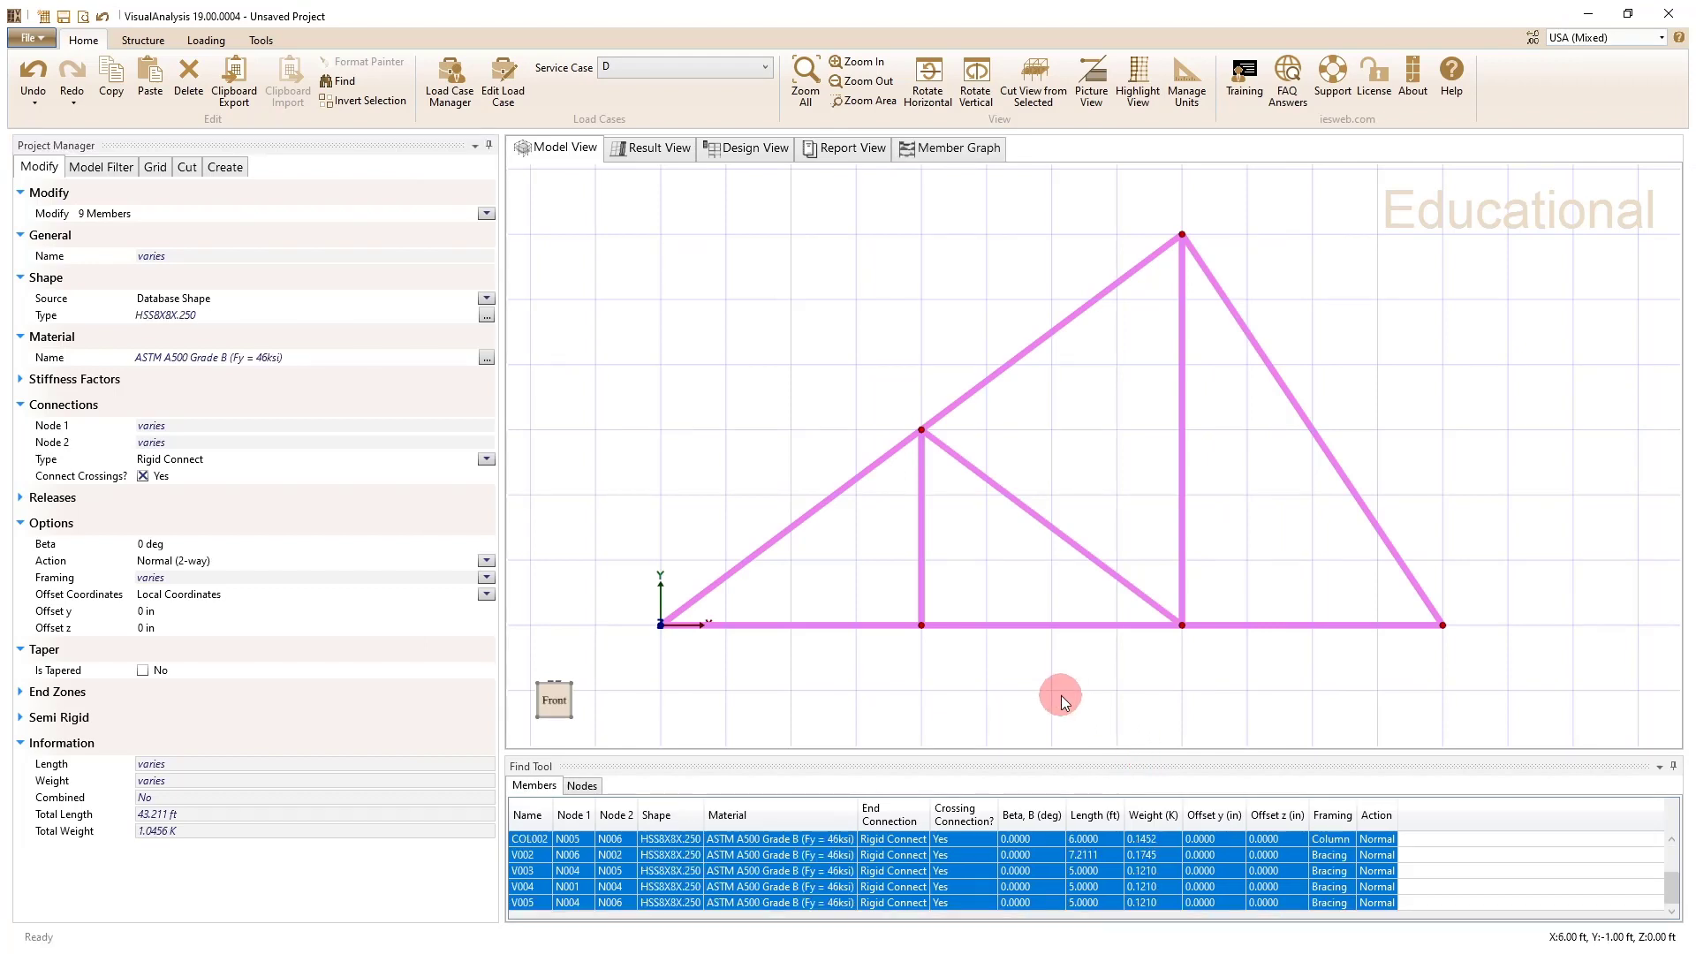
{"action": "mouse_move", "coordinate": [998, 671]}
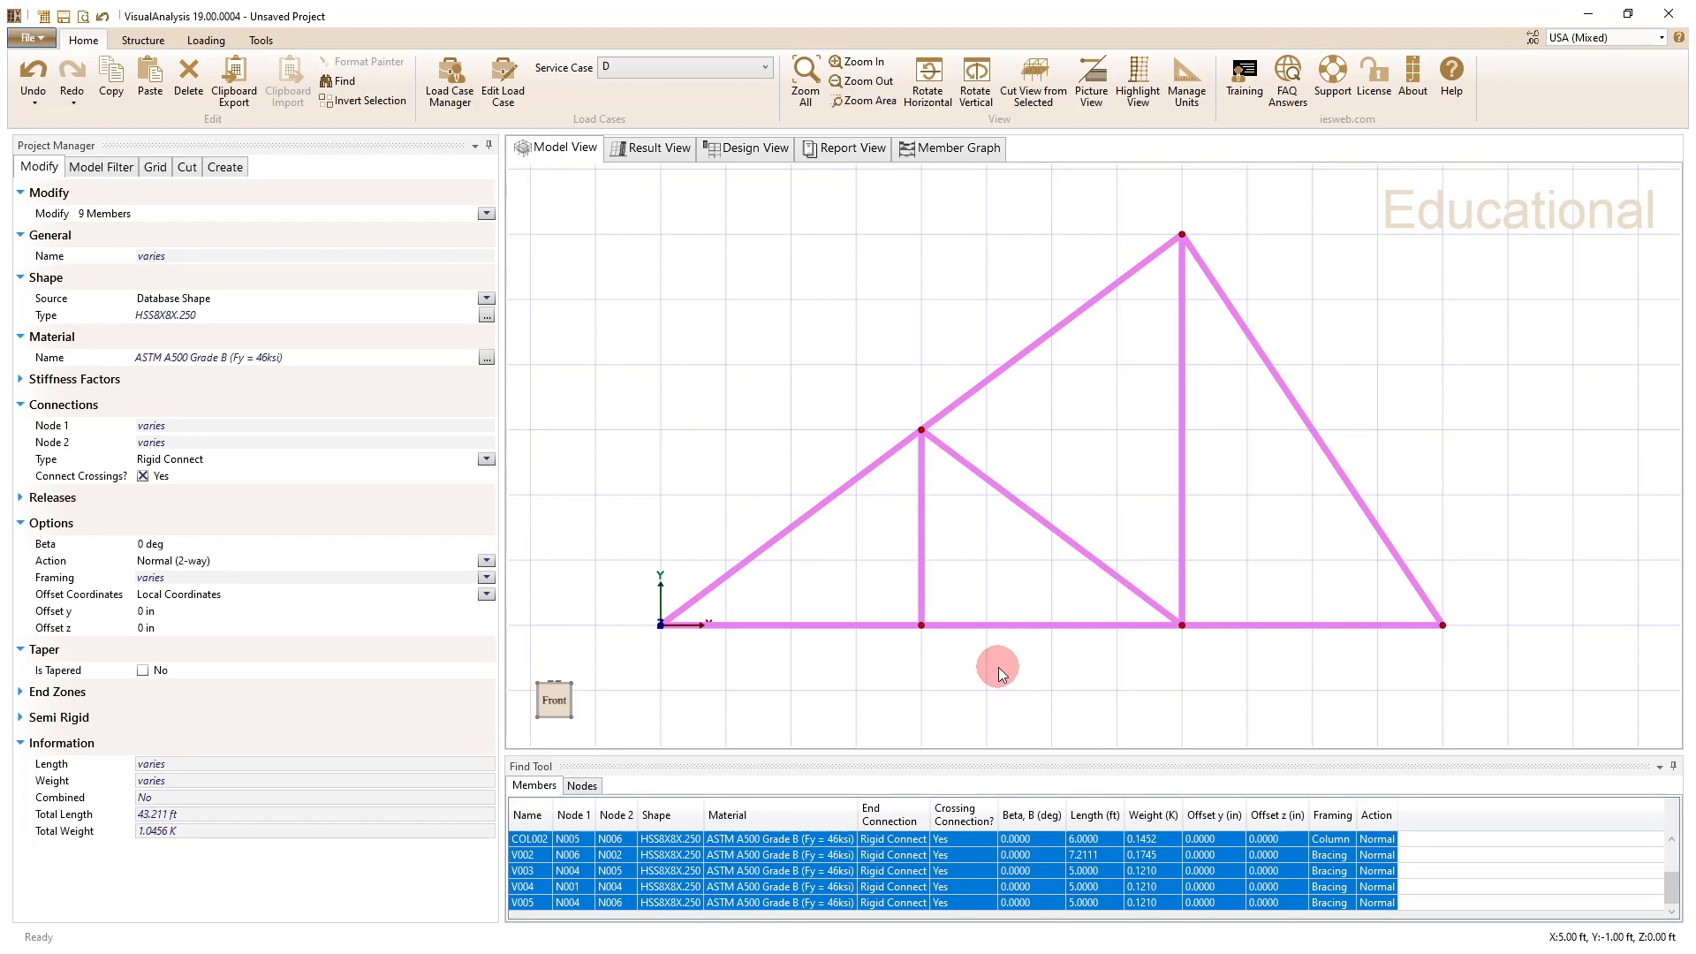
{"action": "mouse_move", "coordinate": [1015, 689]}
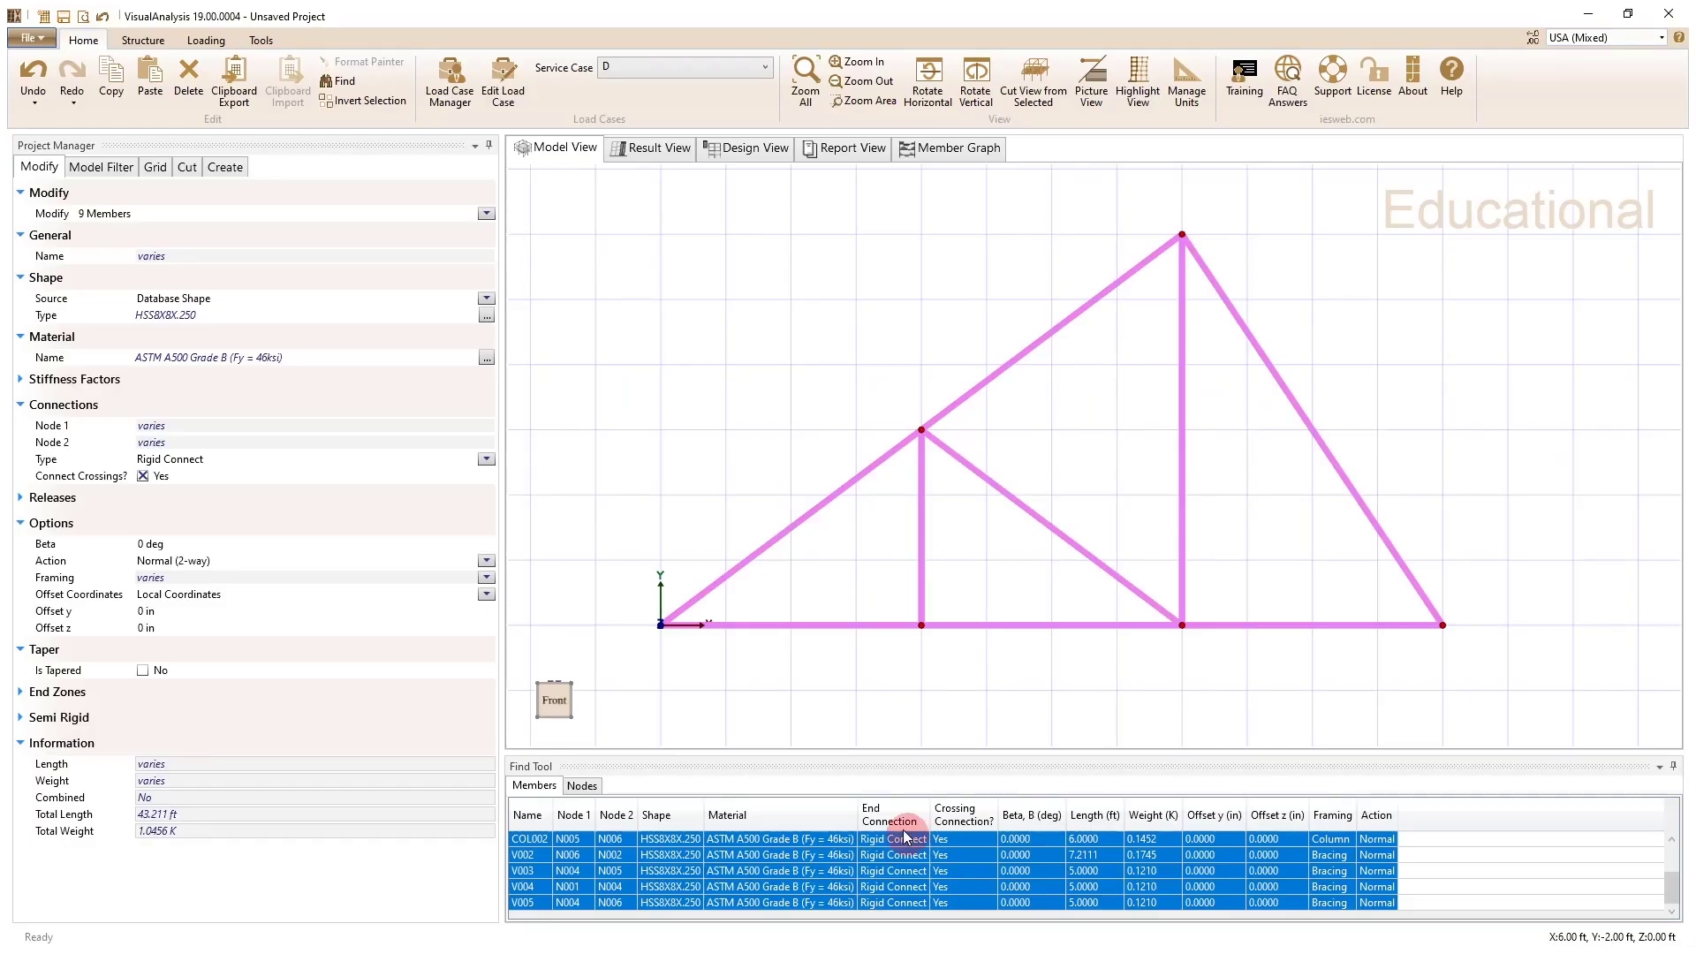
Step: Clear the member selection so the Plane Frame, First Order static settings reappear
{"action": "left_click", "coordinate": [654, 627]}
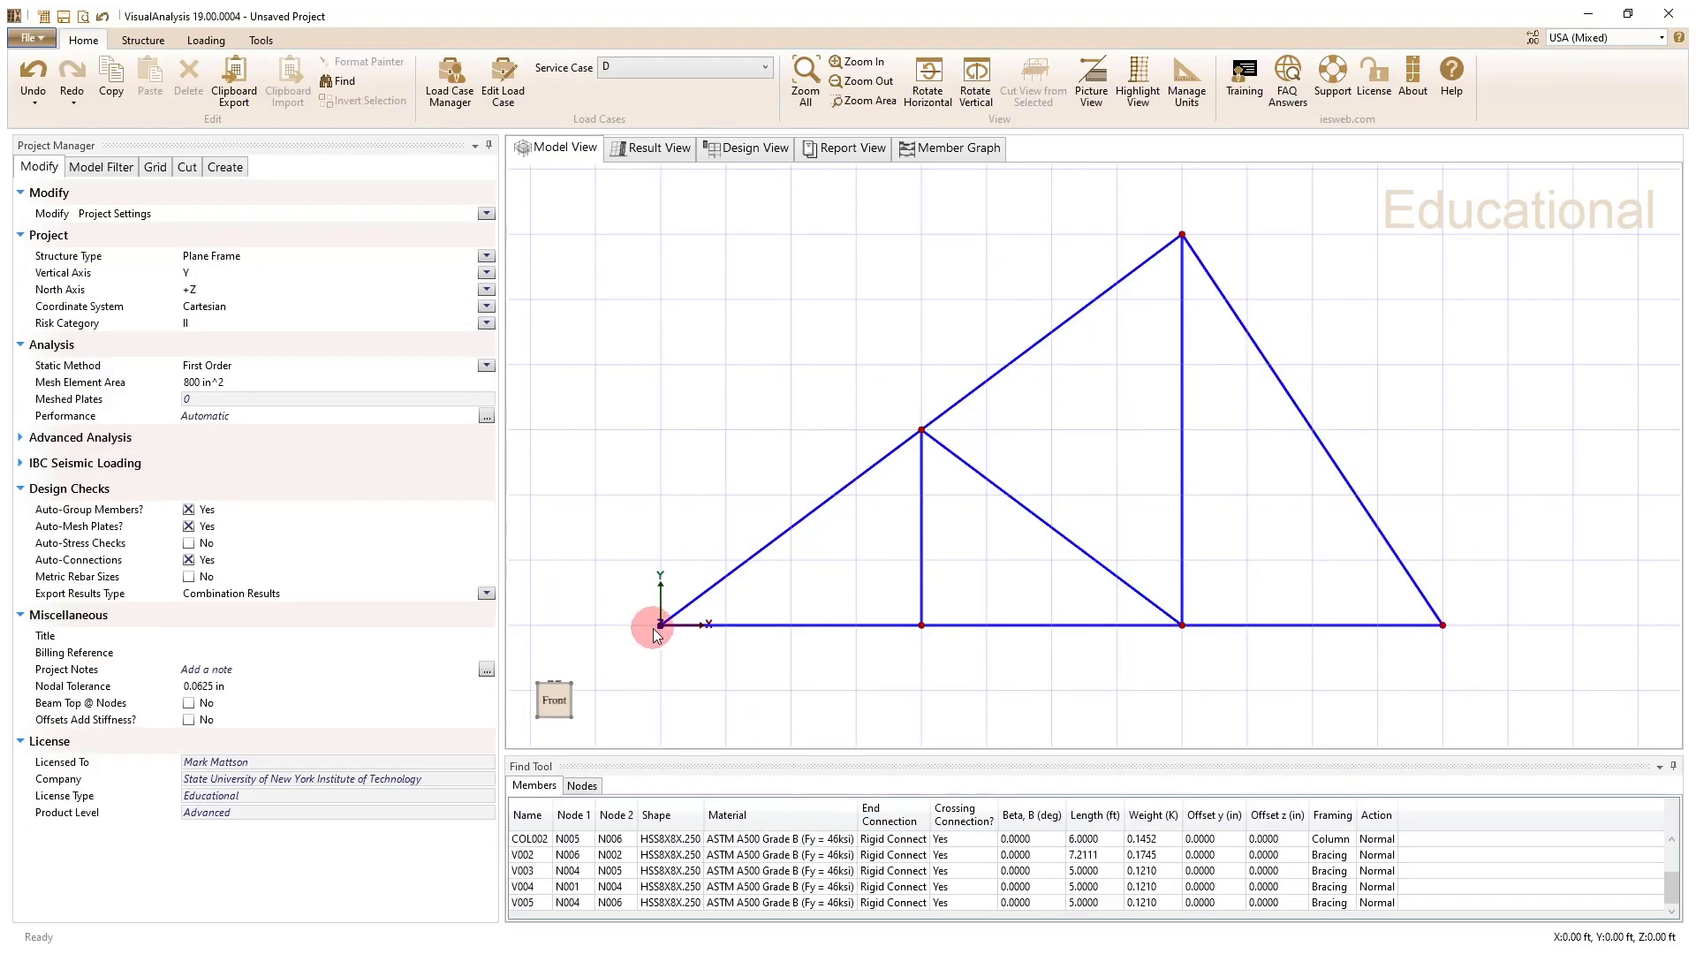
Step: Pin node N001 with DX and DY supports and give node N002 a DY-only roller
{"action": "left_click", "coordinate": [660, 624]}
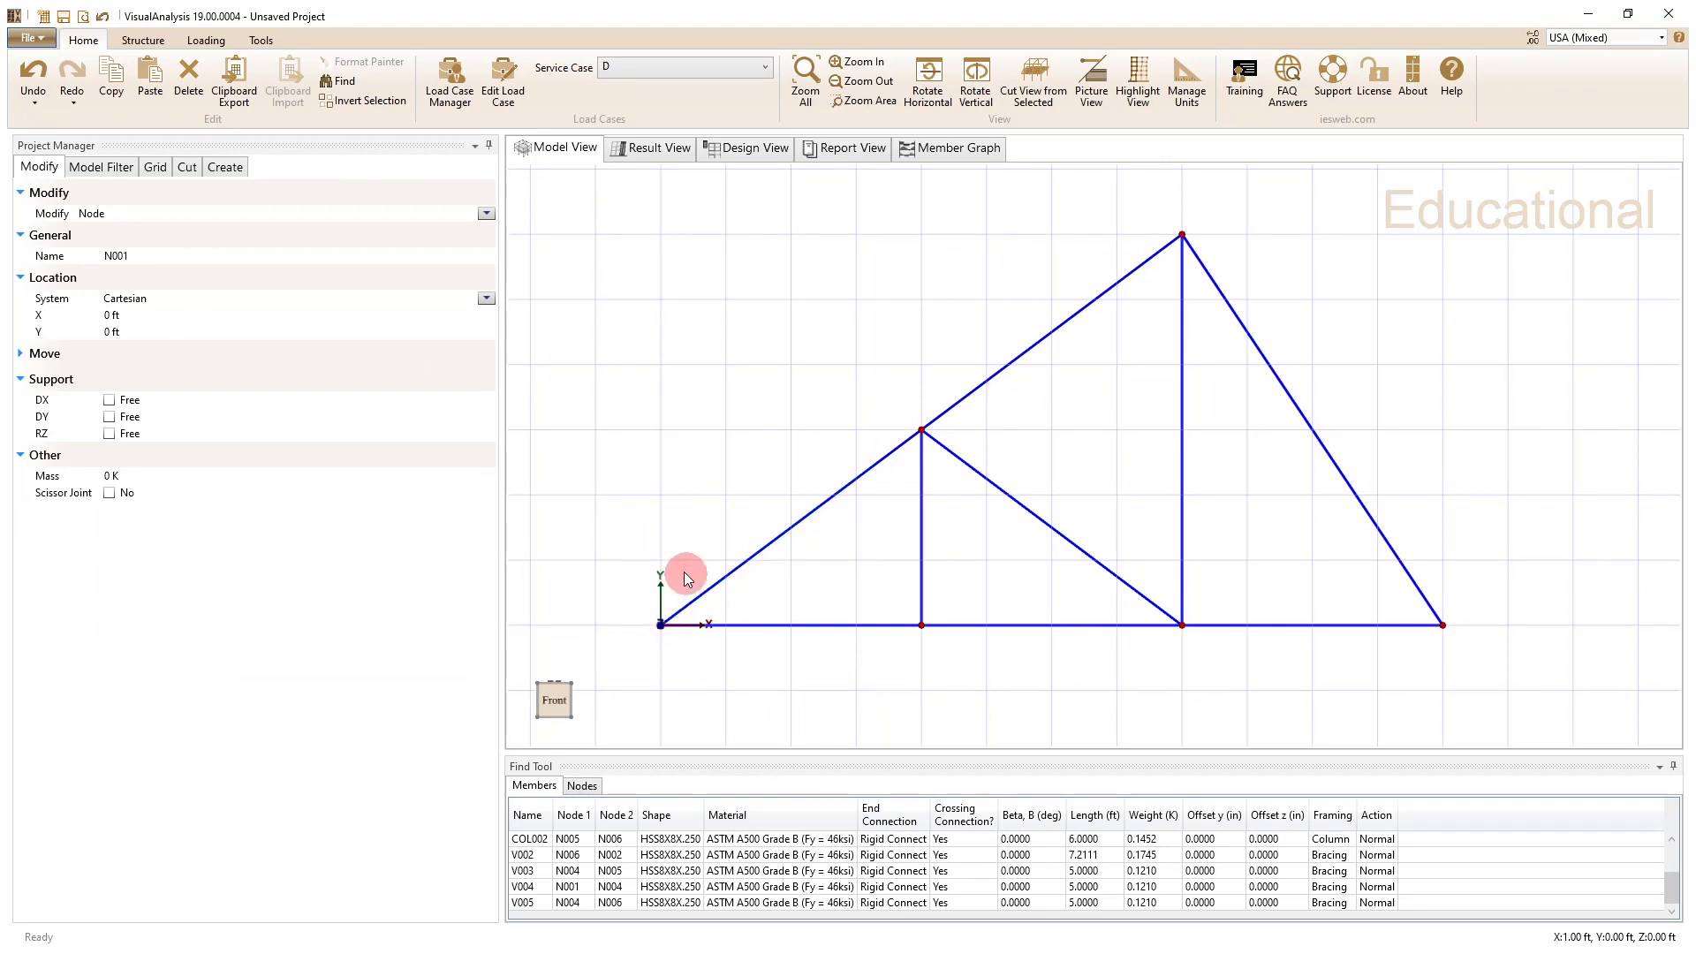
{"action": "mouse_move", "coordinate": [107, 404]}
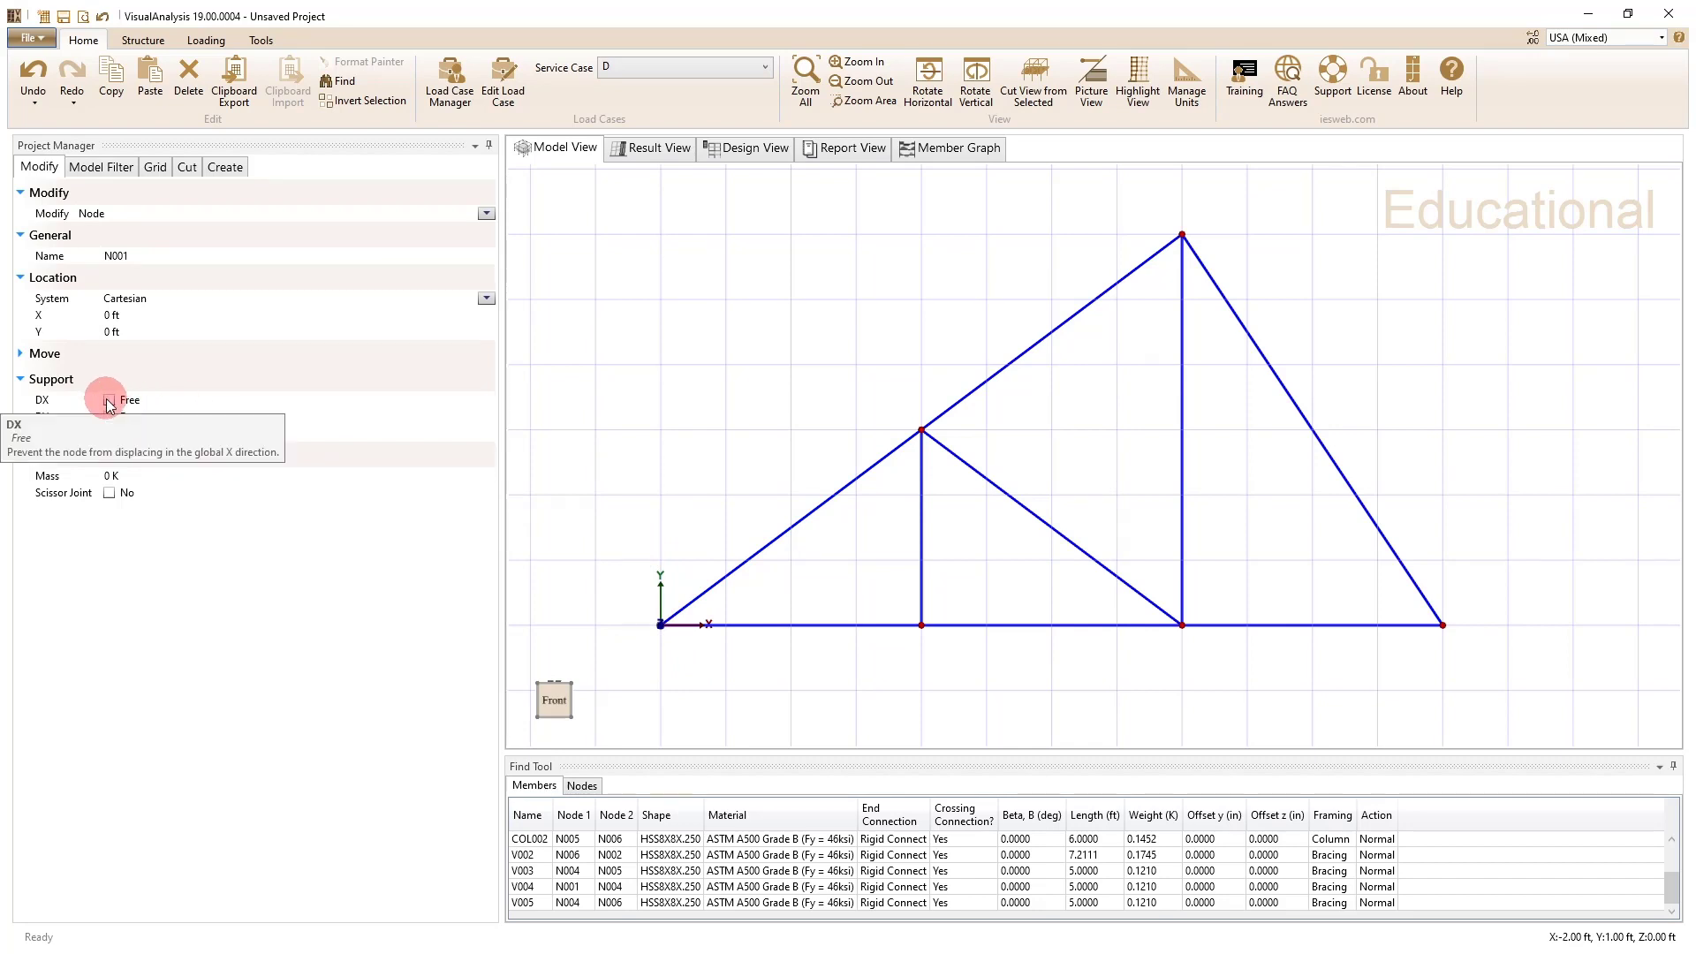
{"action": "left_click", "coordinate": [107, 399]}
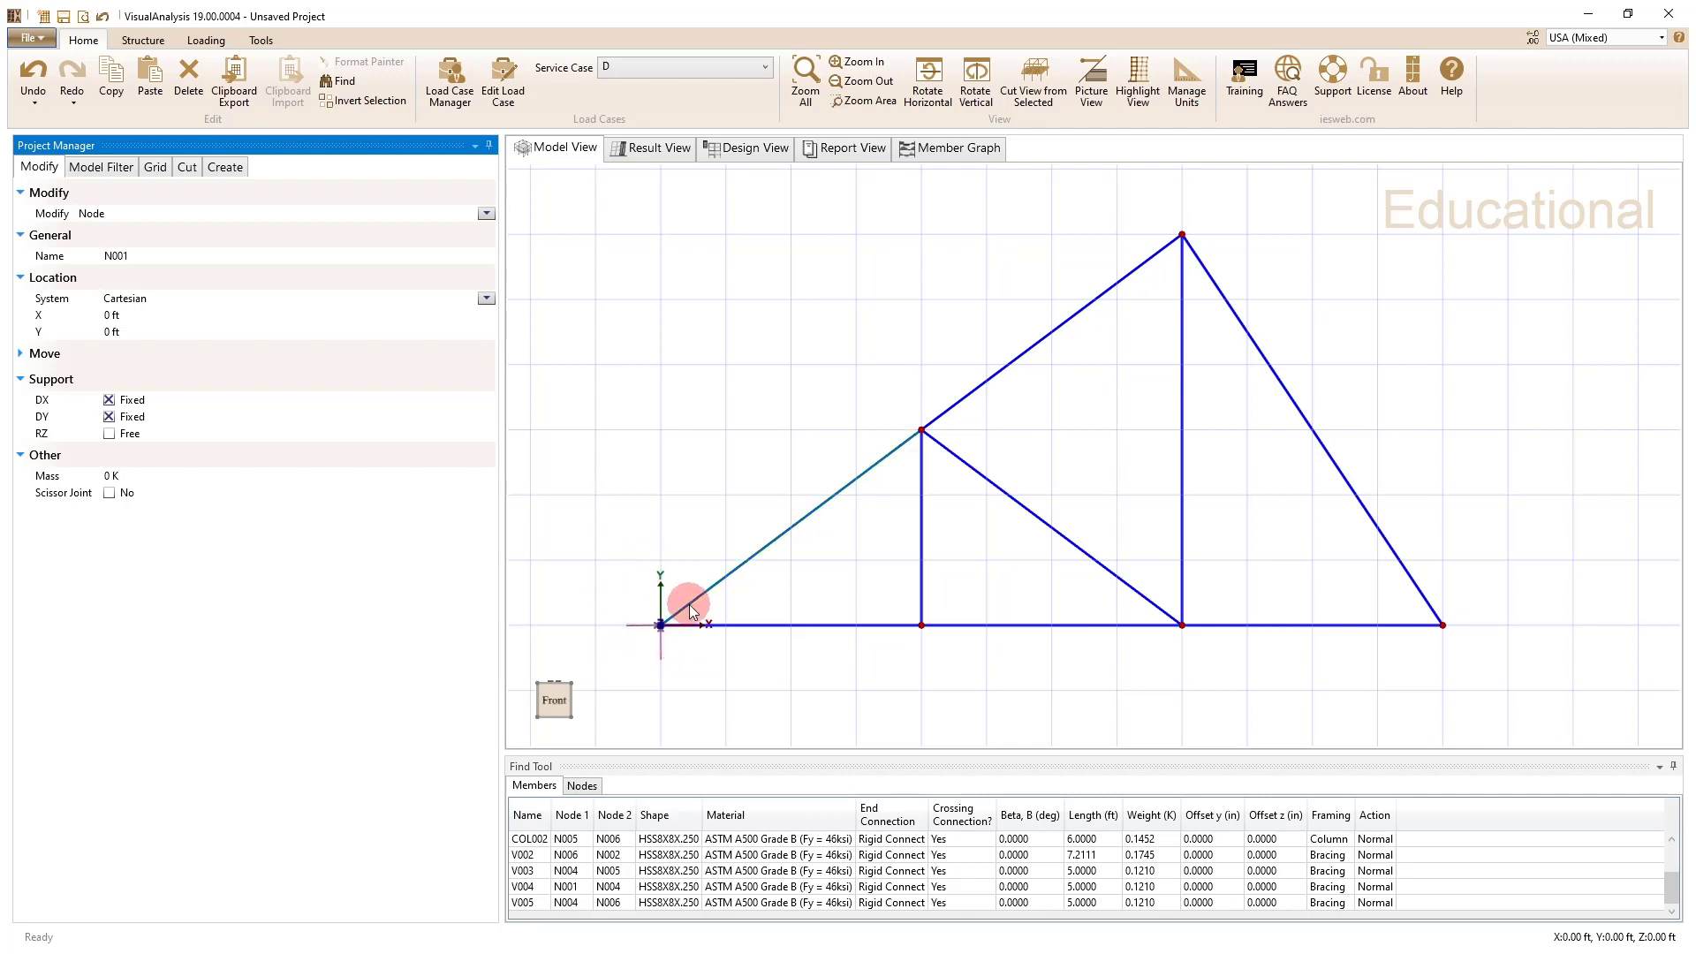
{"action": "left_click", "coordinate": [1444, 623]}
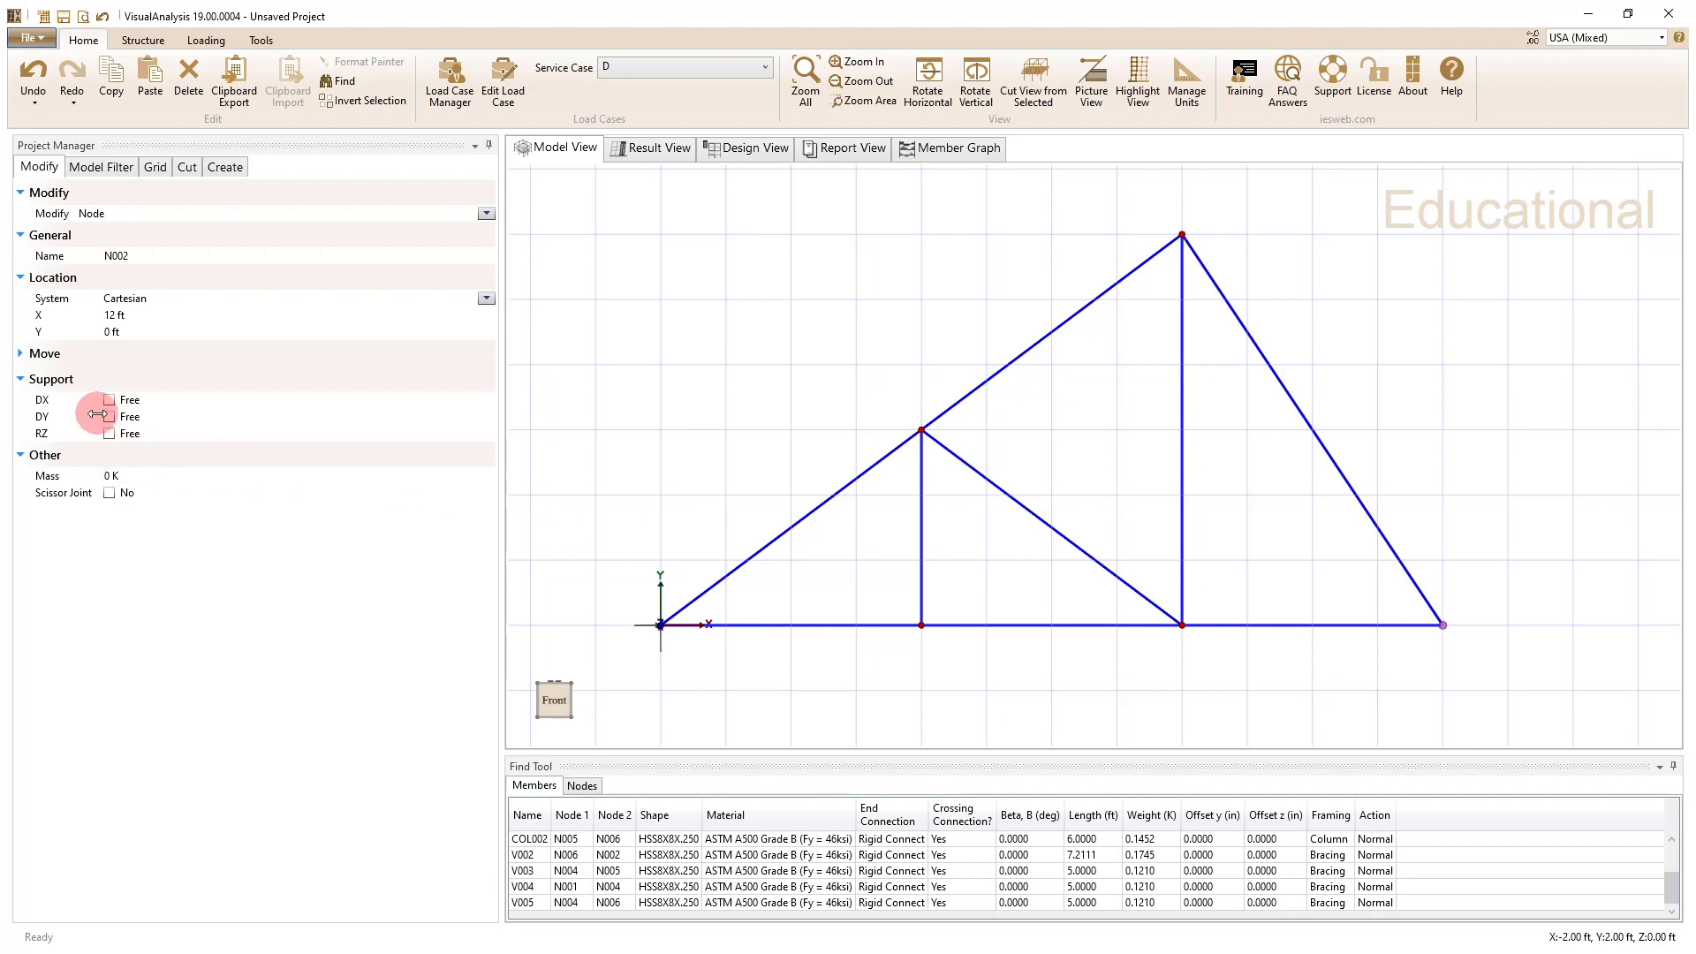
{"action": "left_click", "coordinate": [108, 416]}
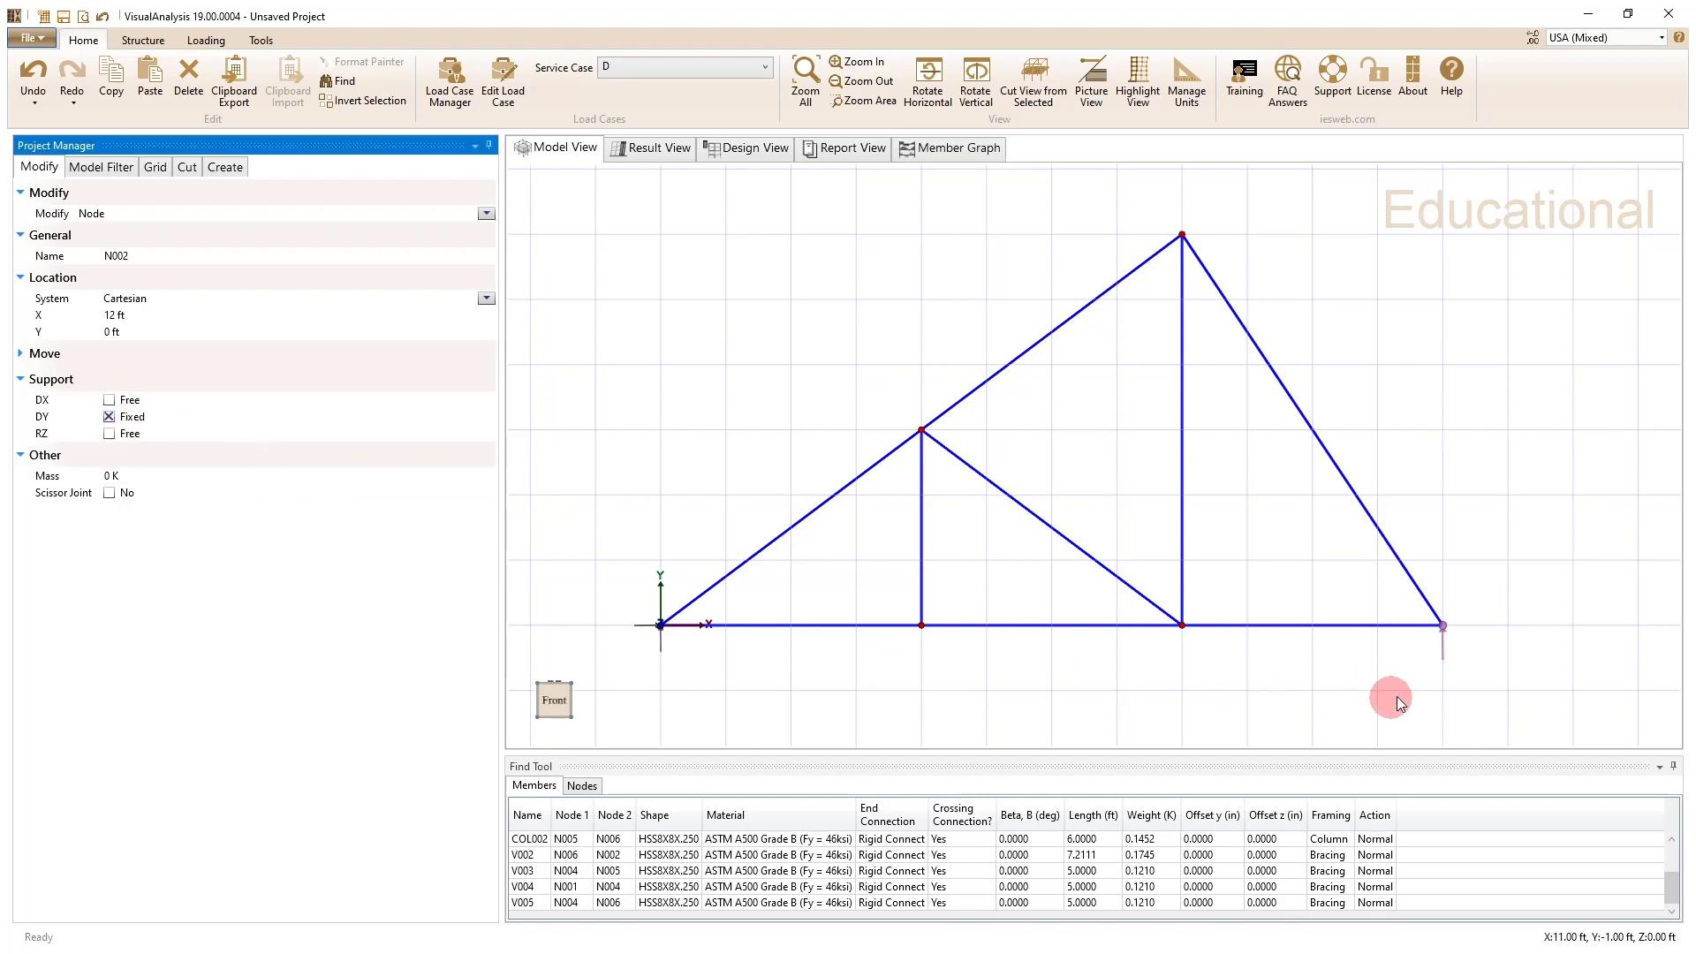
{"action": "mouse_move", "coordinate": [1441, 646]}
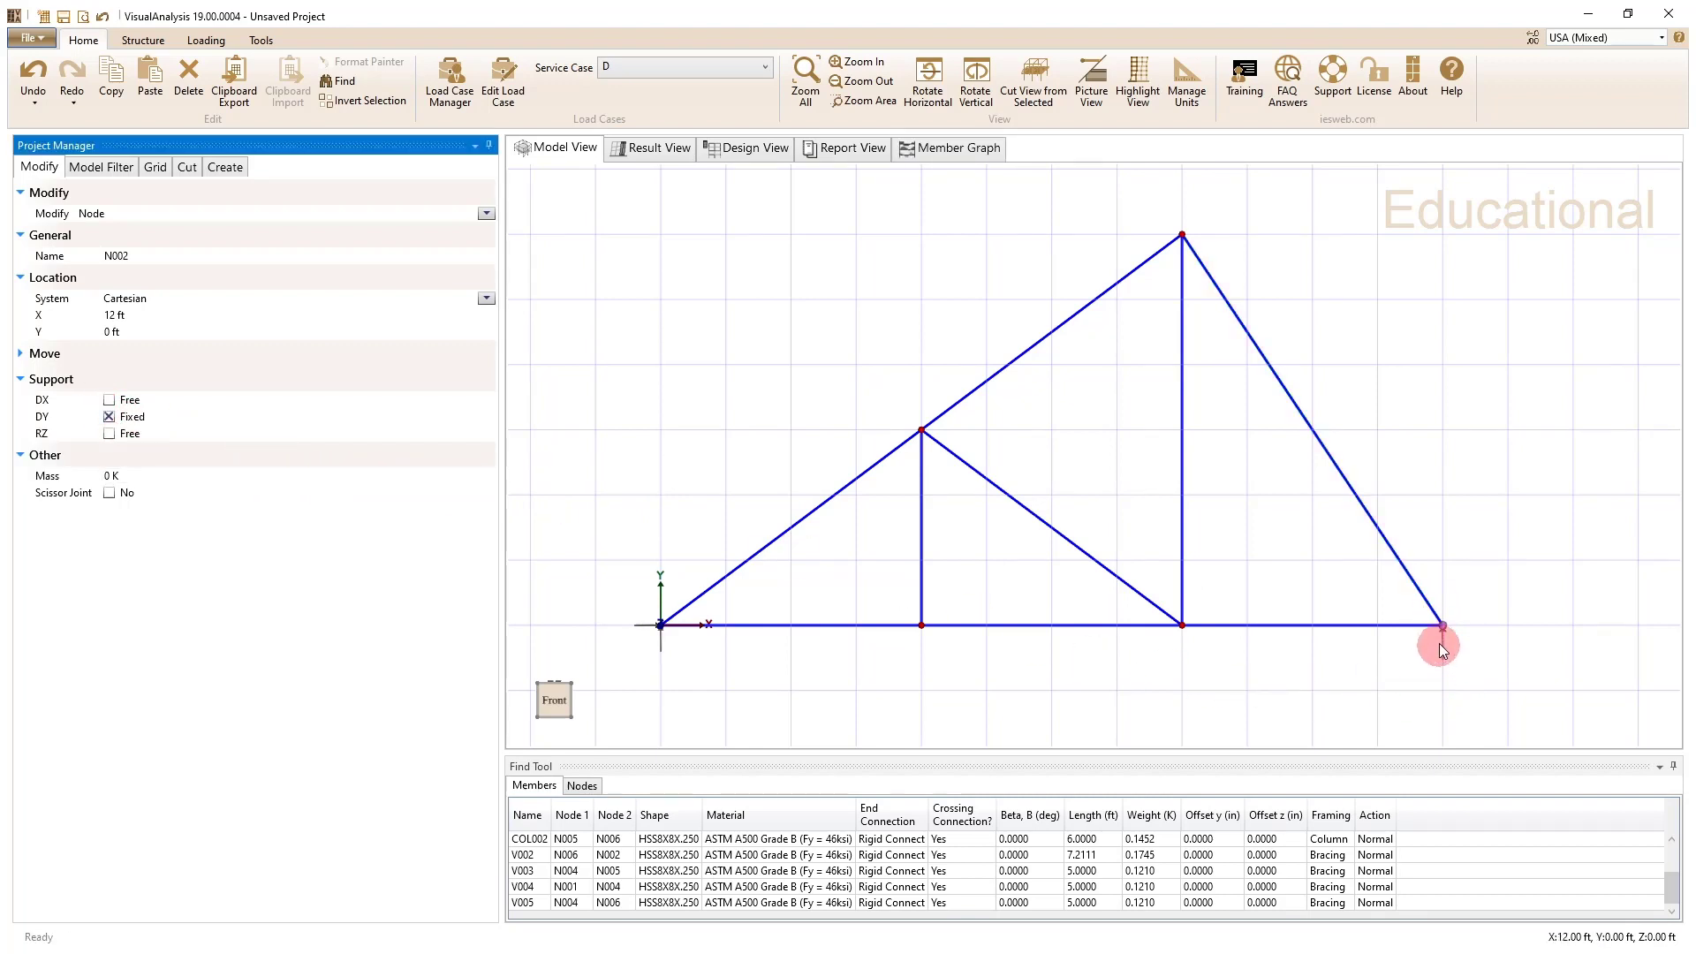
{"action": "mouse_move", "coordinate": [1470, 650]}
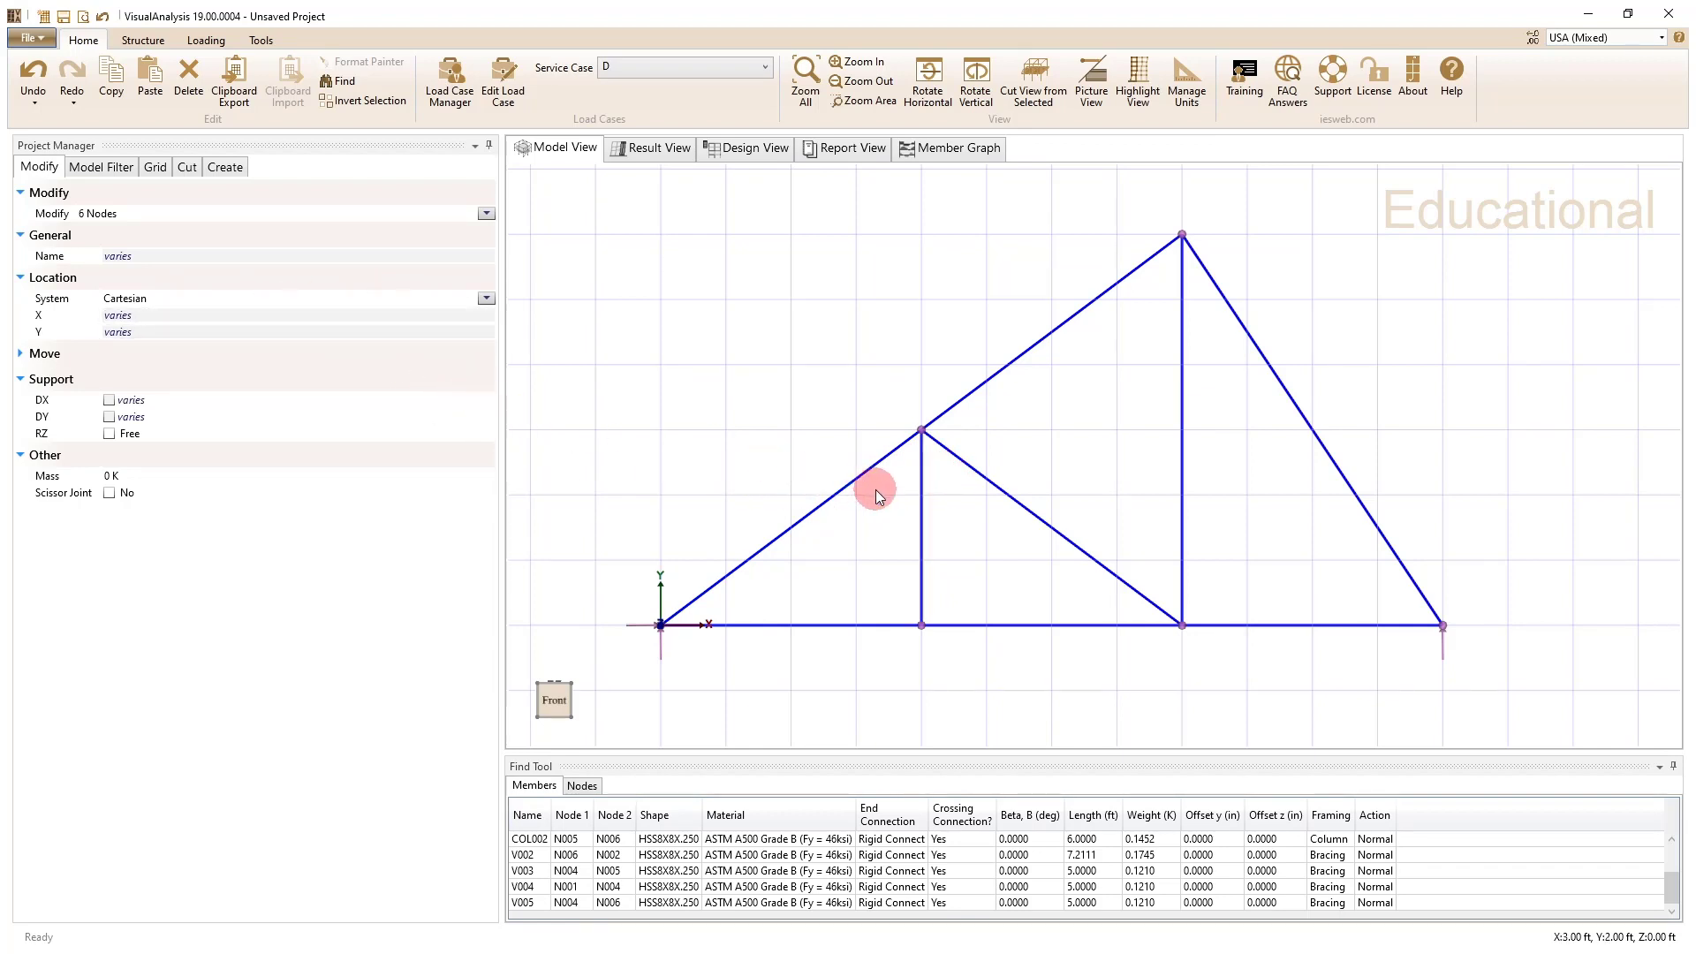
{"action": "mouse_move", "coordinate": [876, 505]}
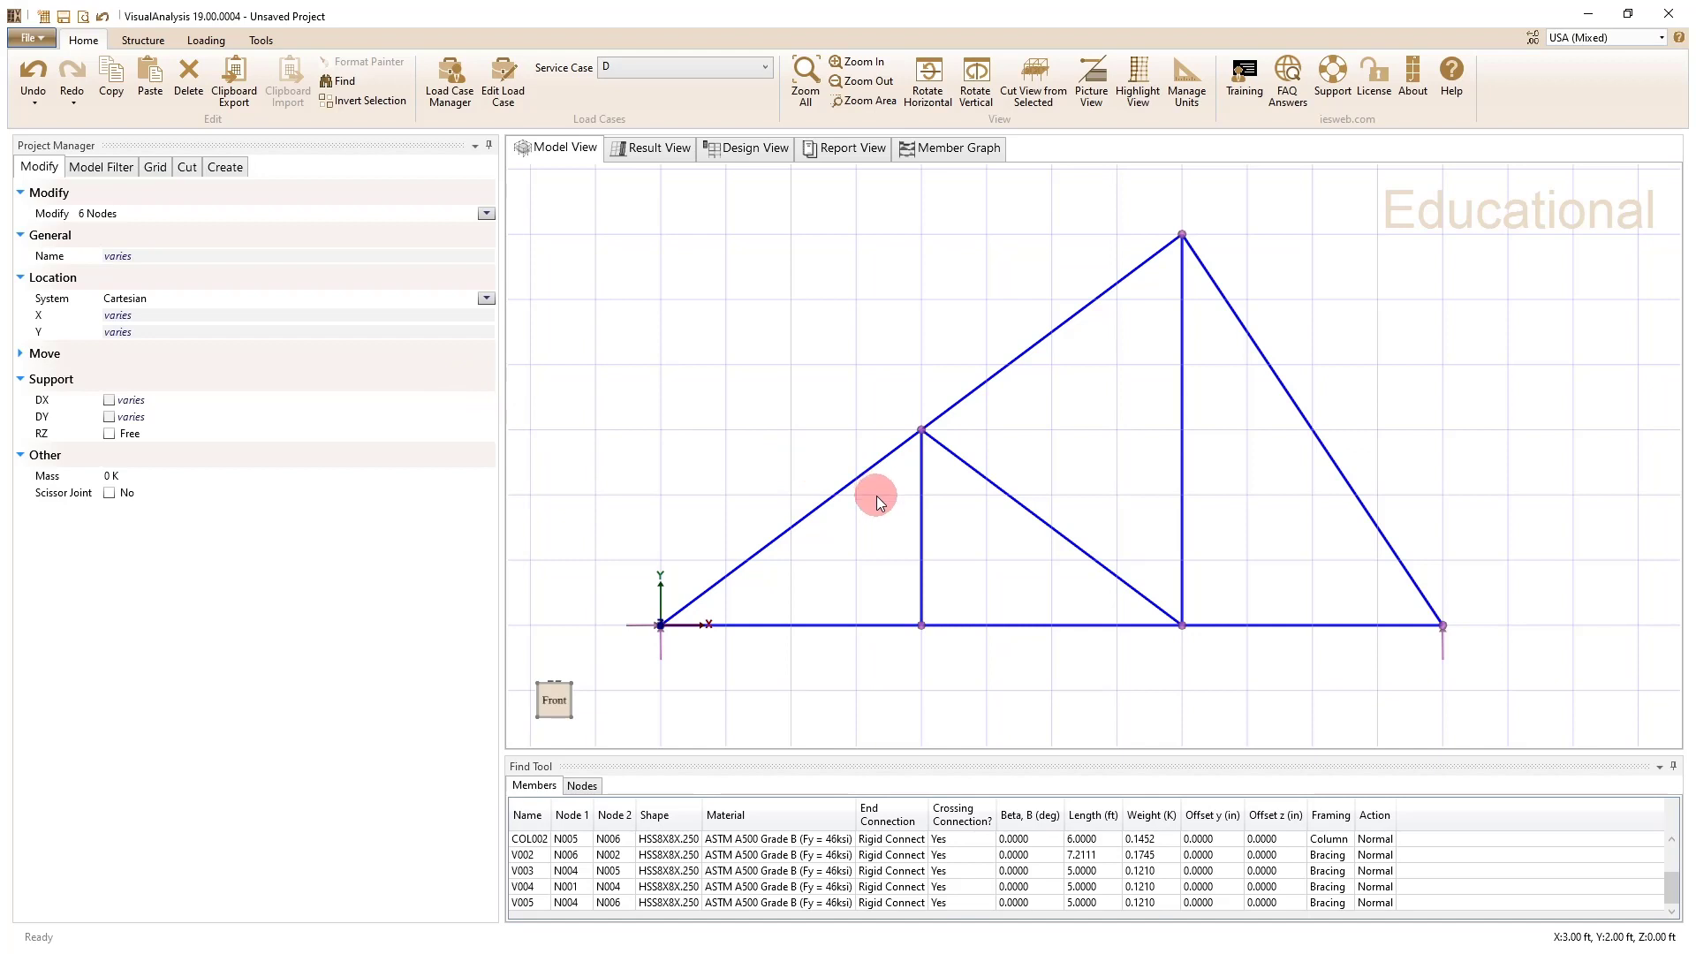
Step: Select all nine HSS8X8X.250 members to show their shared rigid-connection properties
{"action": "left_click", "coordinate": [872, 563]}
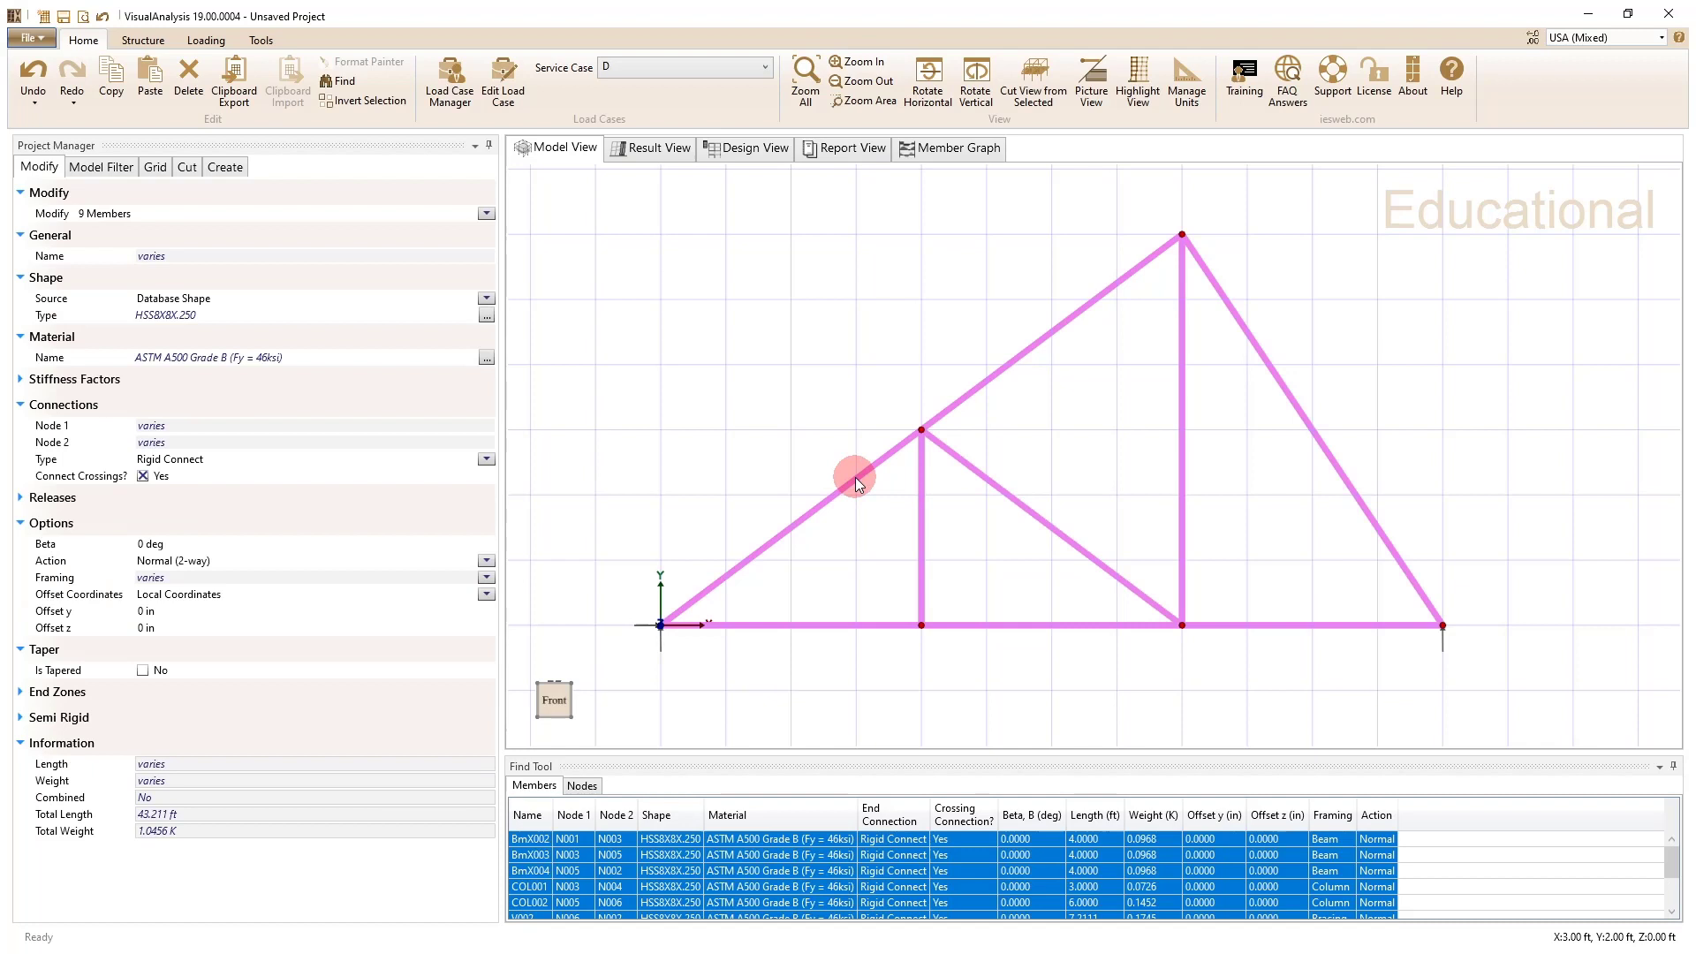
{"action": "mouse_move", "coordinate": [920, 498]}
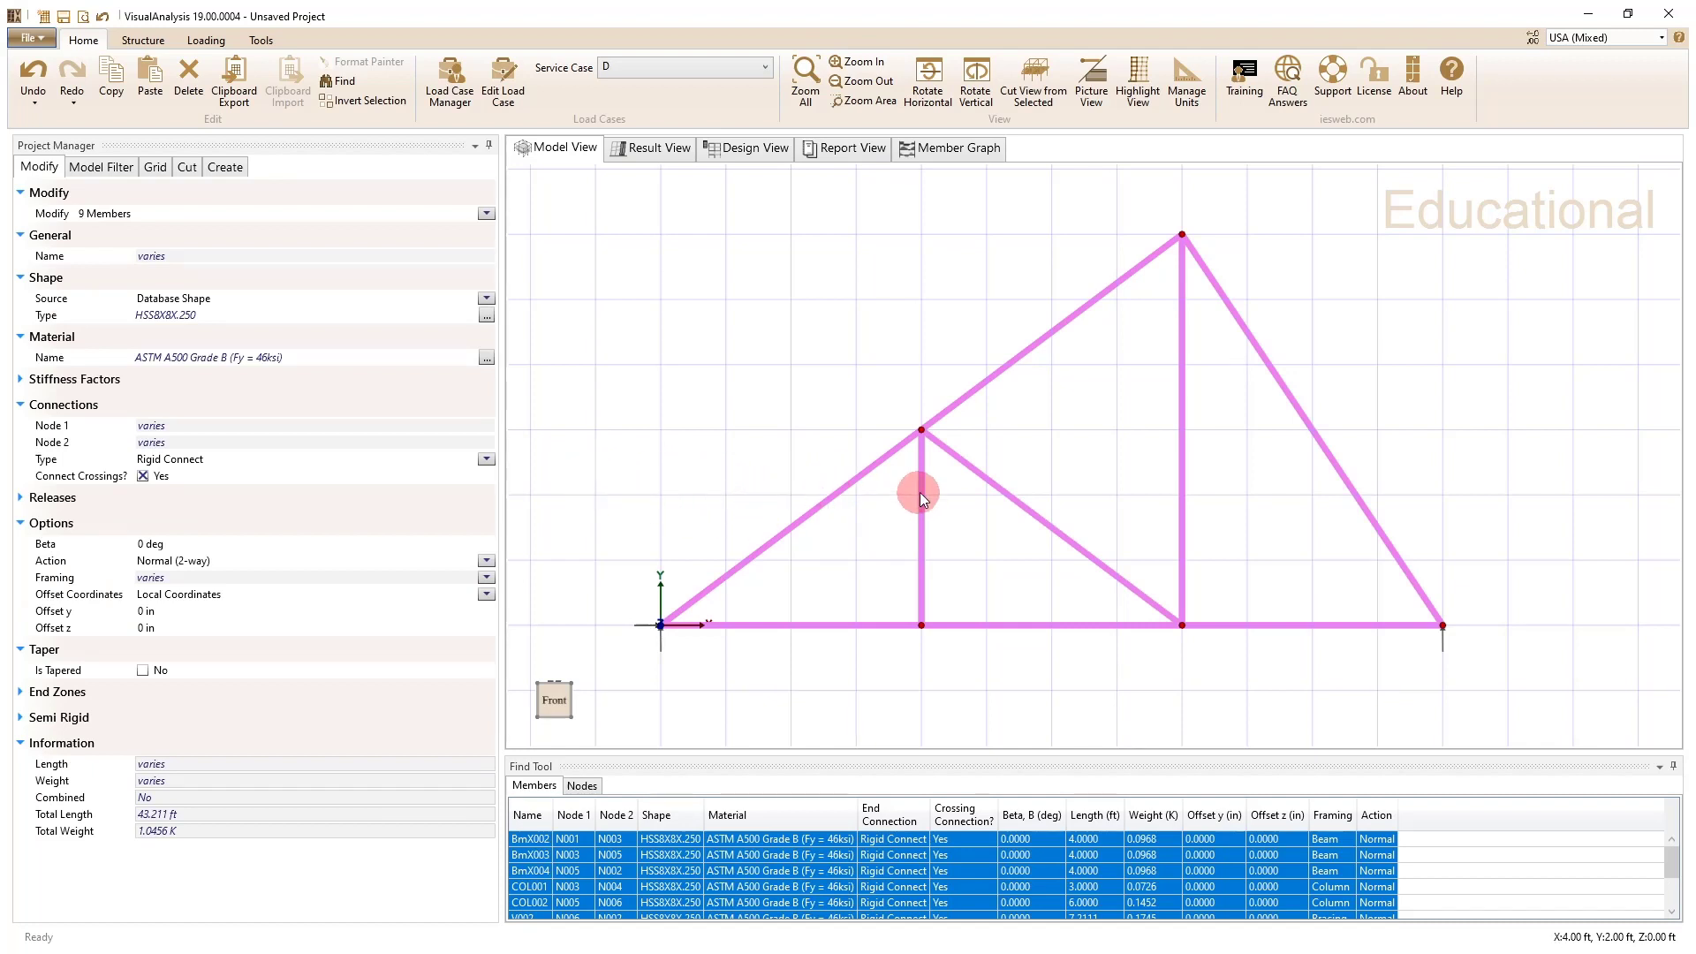
{"action": "mouse_move", "coordinate": [930, 467]}
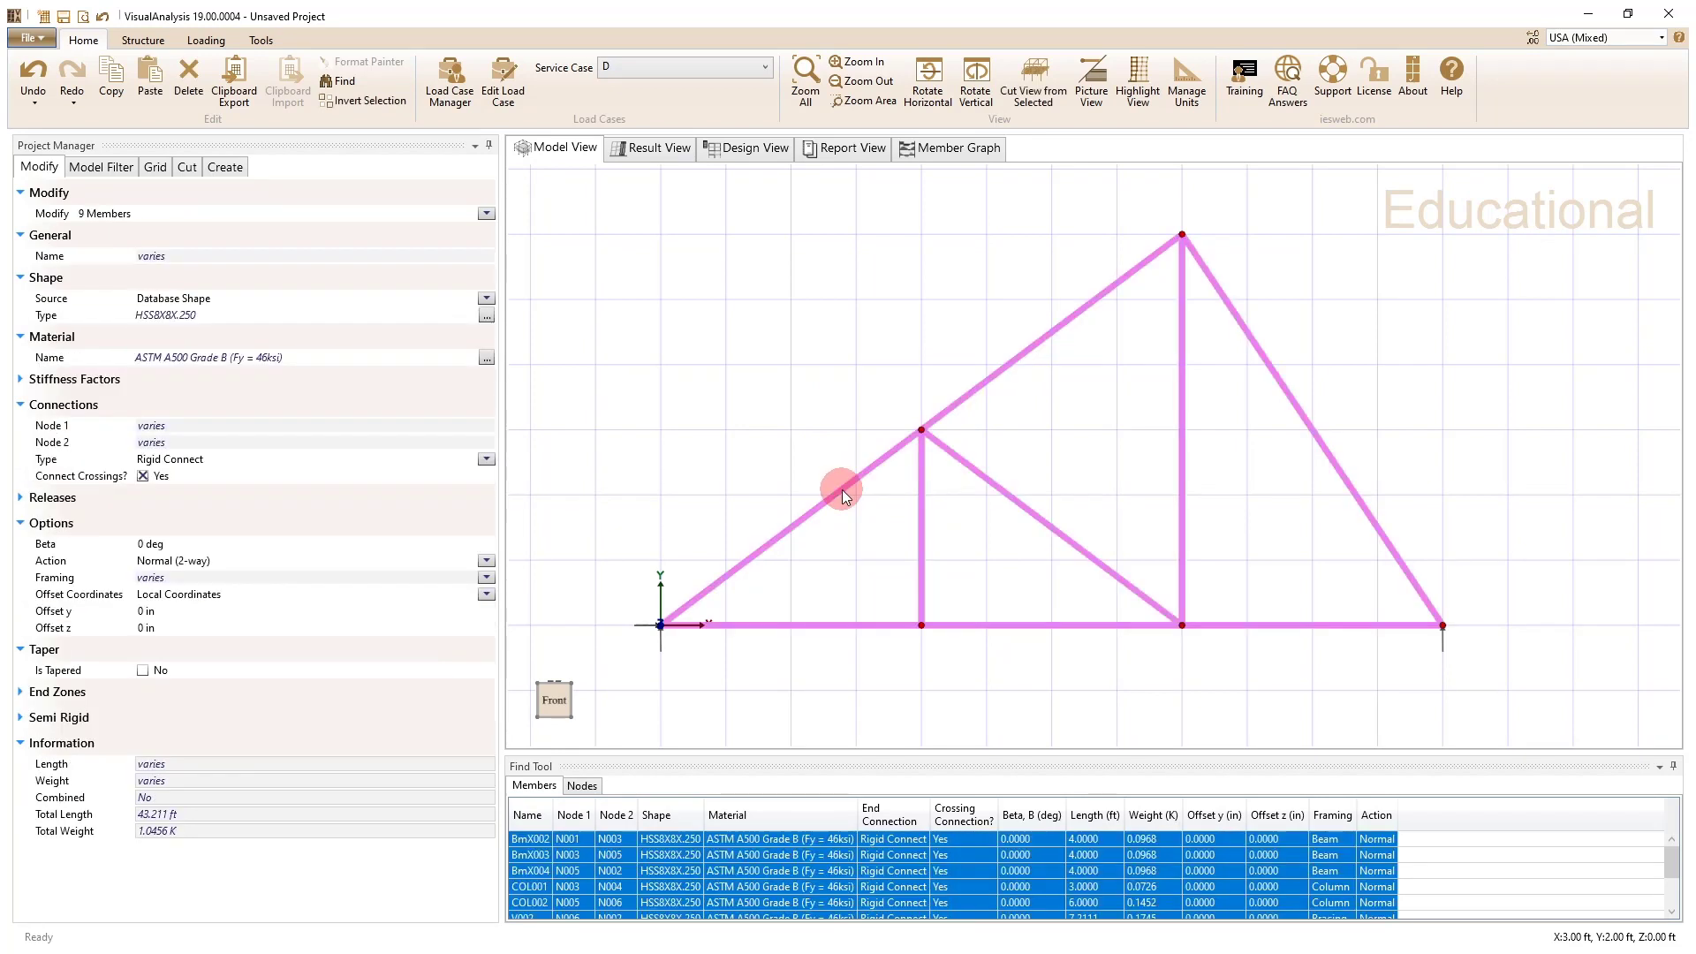
{"action": "mouse_move", "coordinate": [487, 458]}
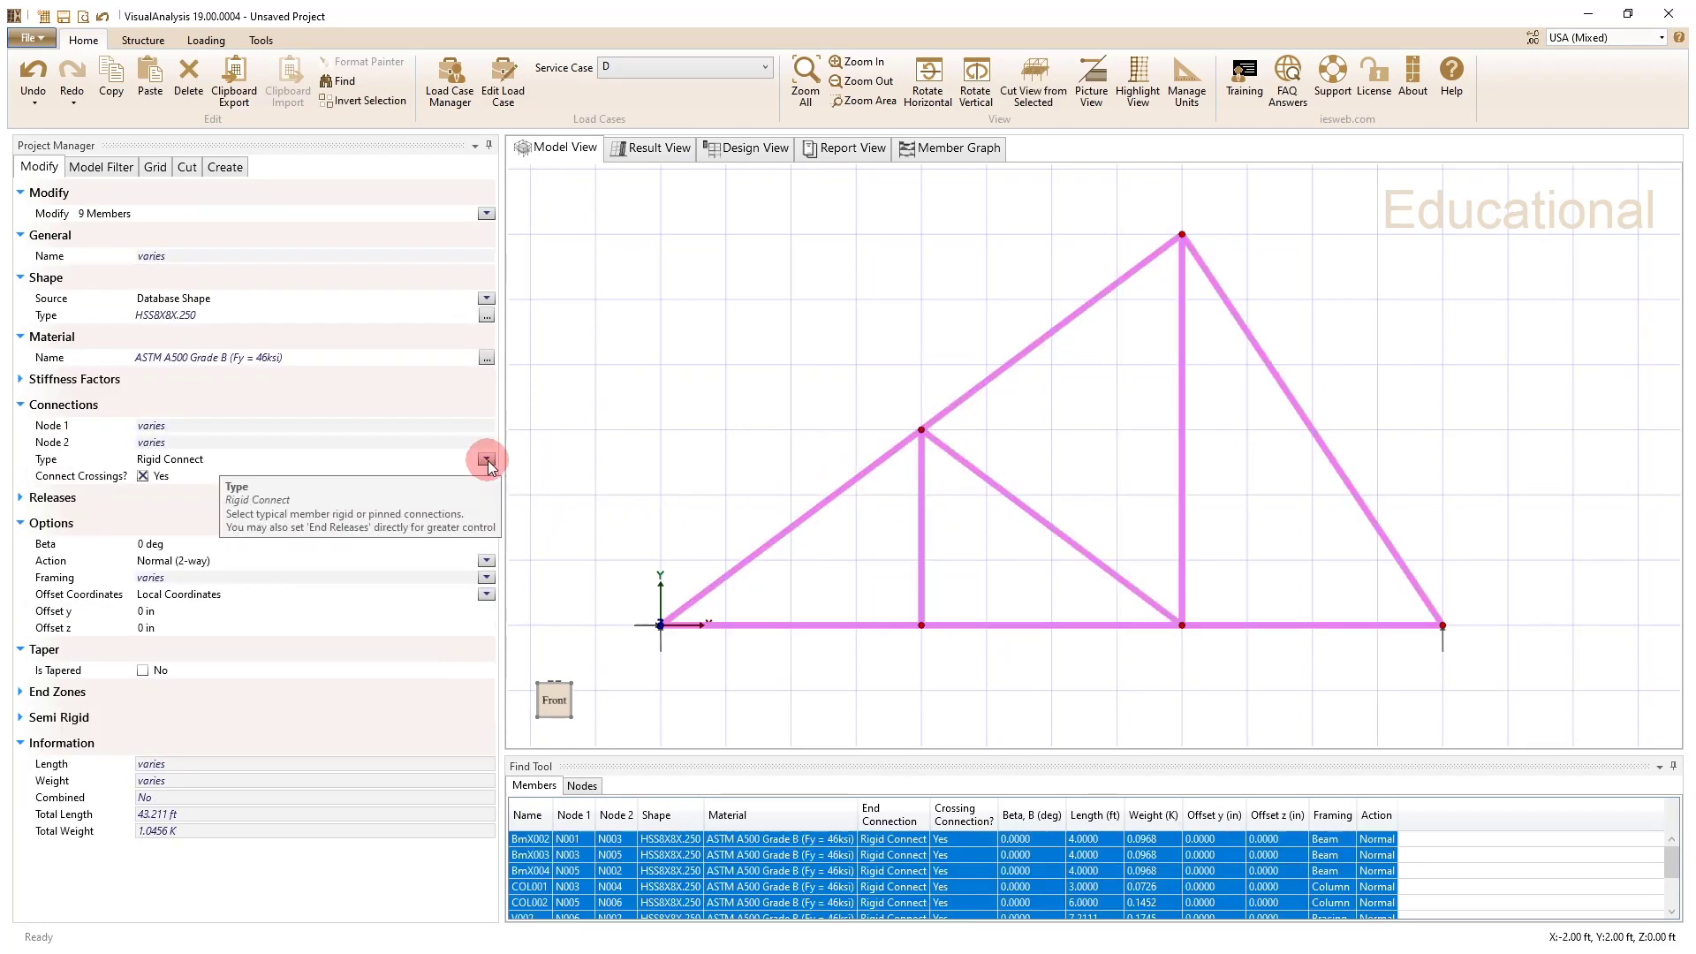
Step: Set all nine truss members to Simple Connect, deselect, and run the analysis in Result View
{"action": "left_click", "coordinate": [488, 458]}
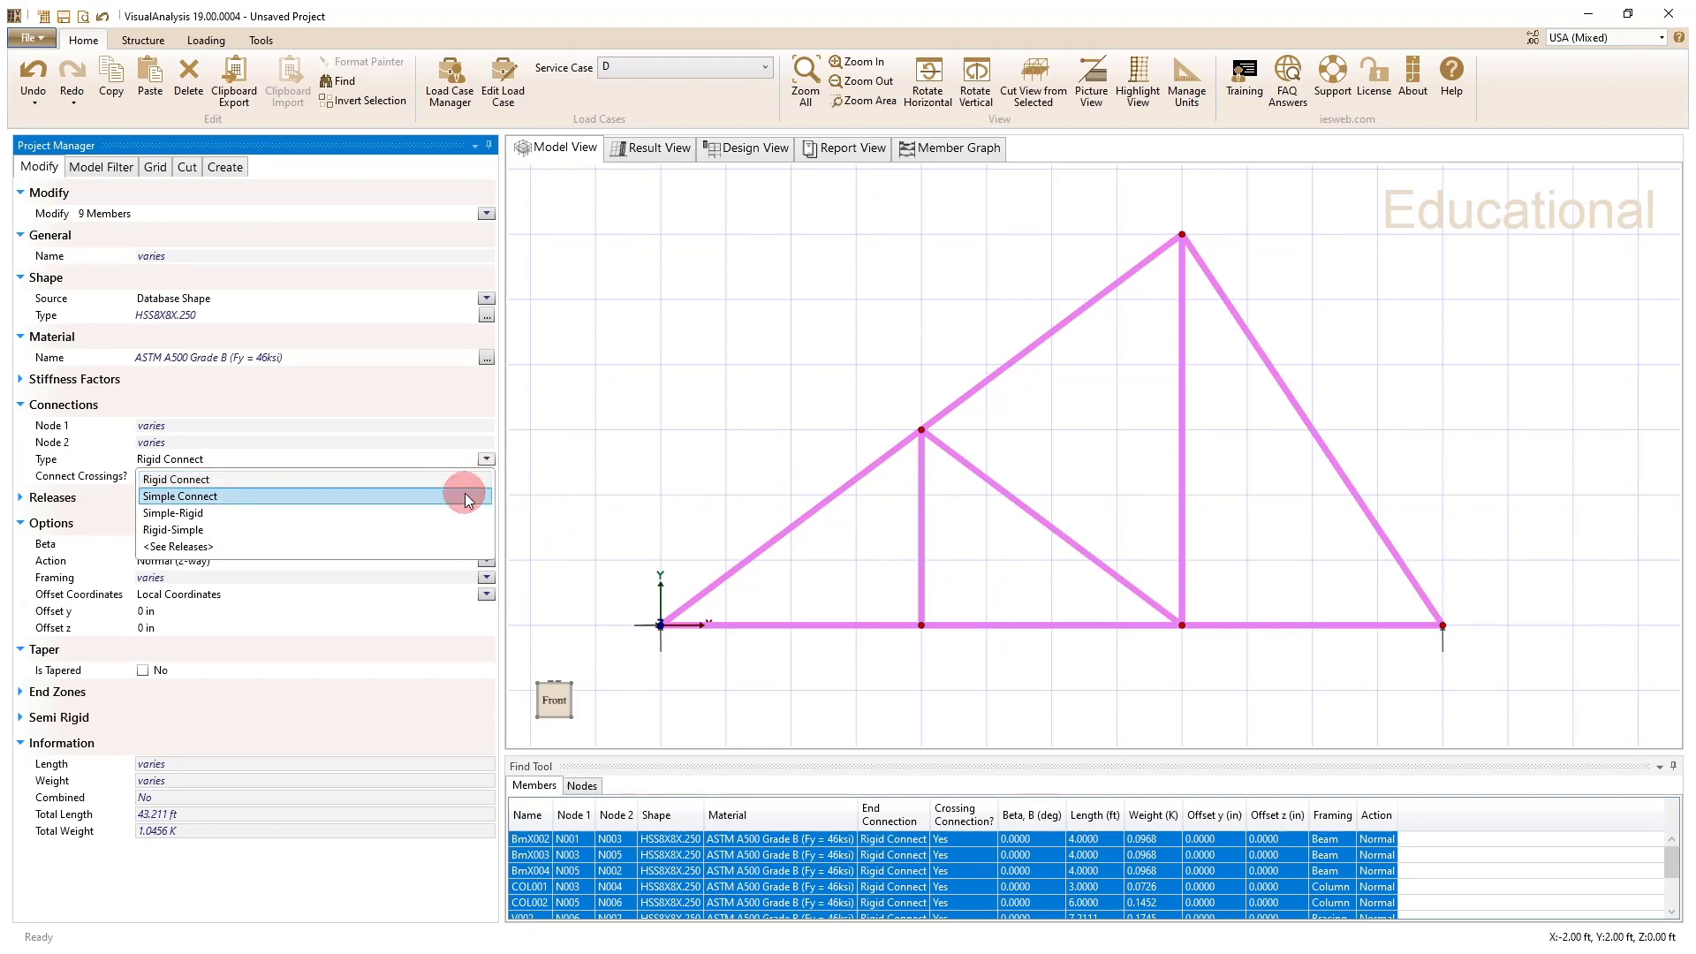
{"action": "left_click", "coordinate": [179, 495]}
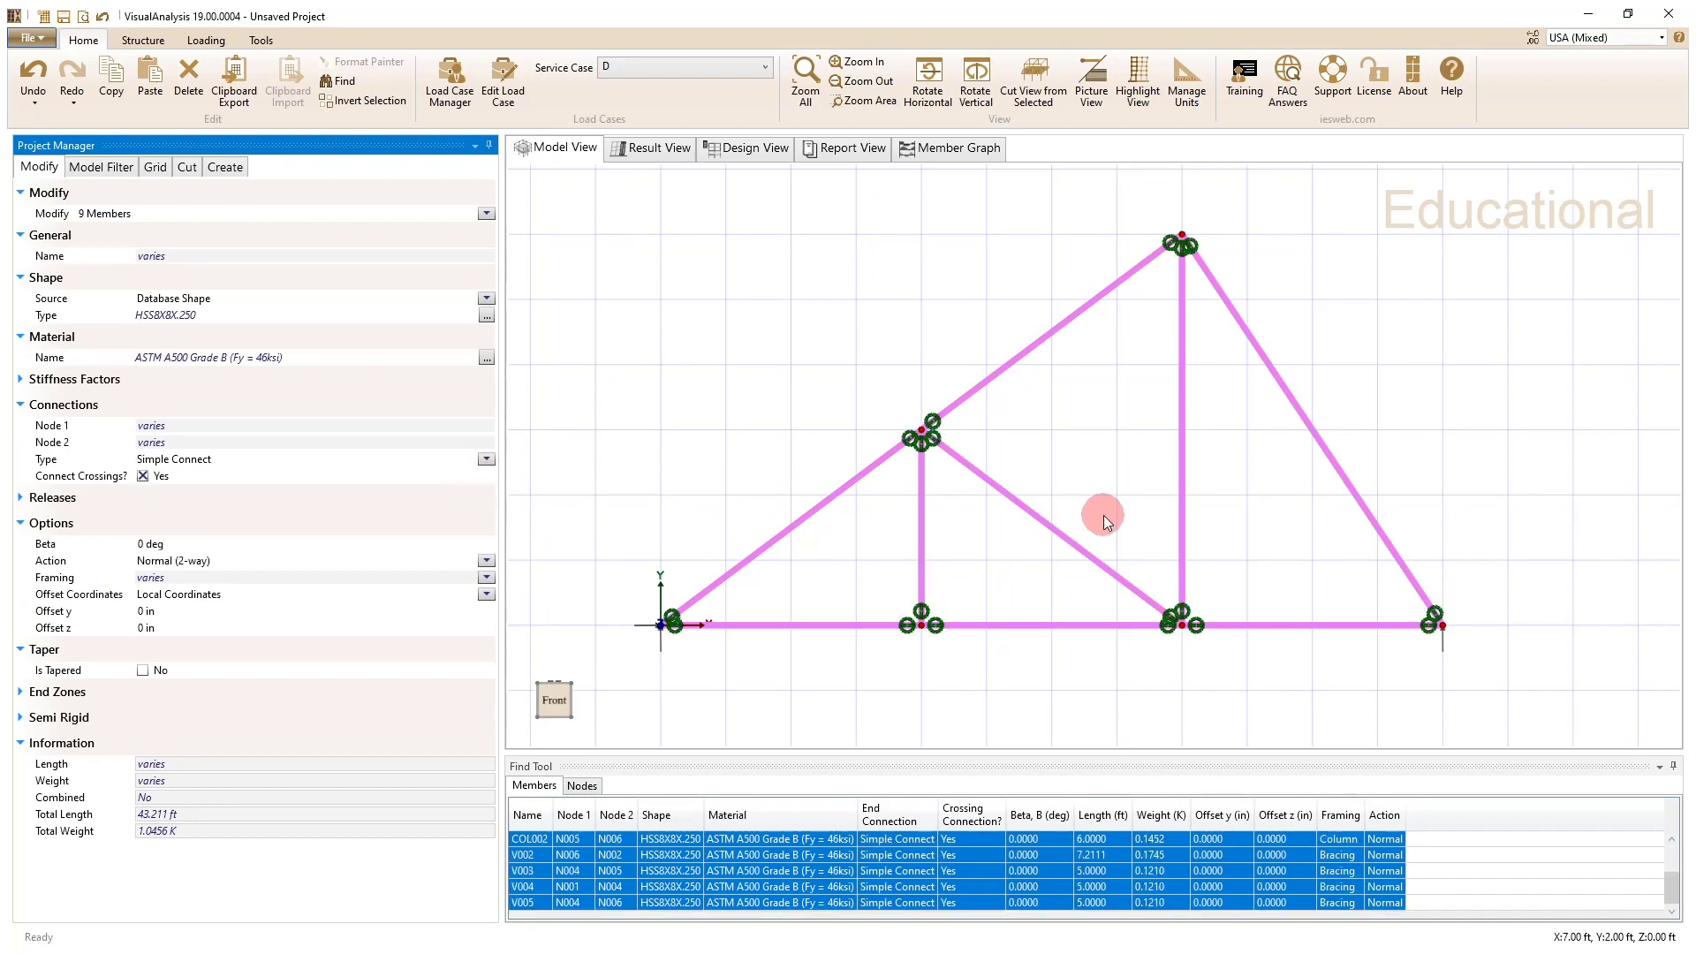
{"action": "left_click", "coordinate": [678, 174]}
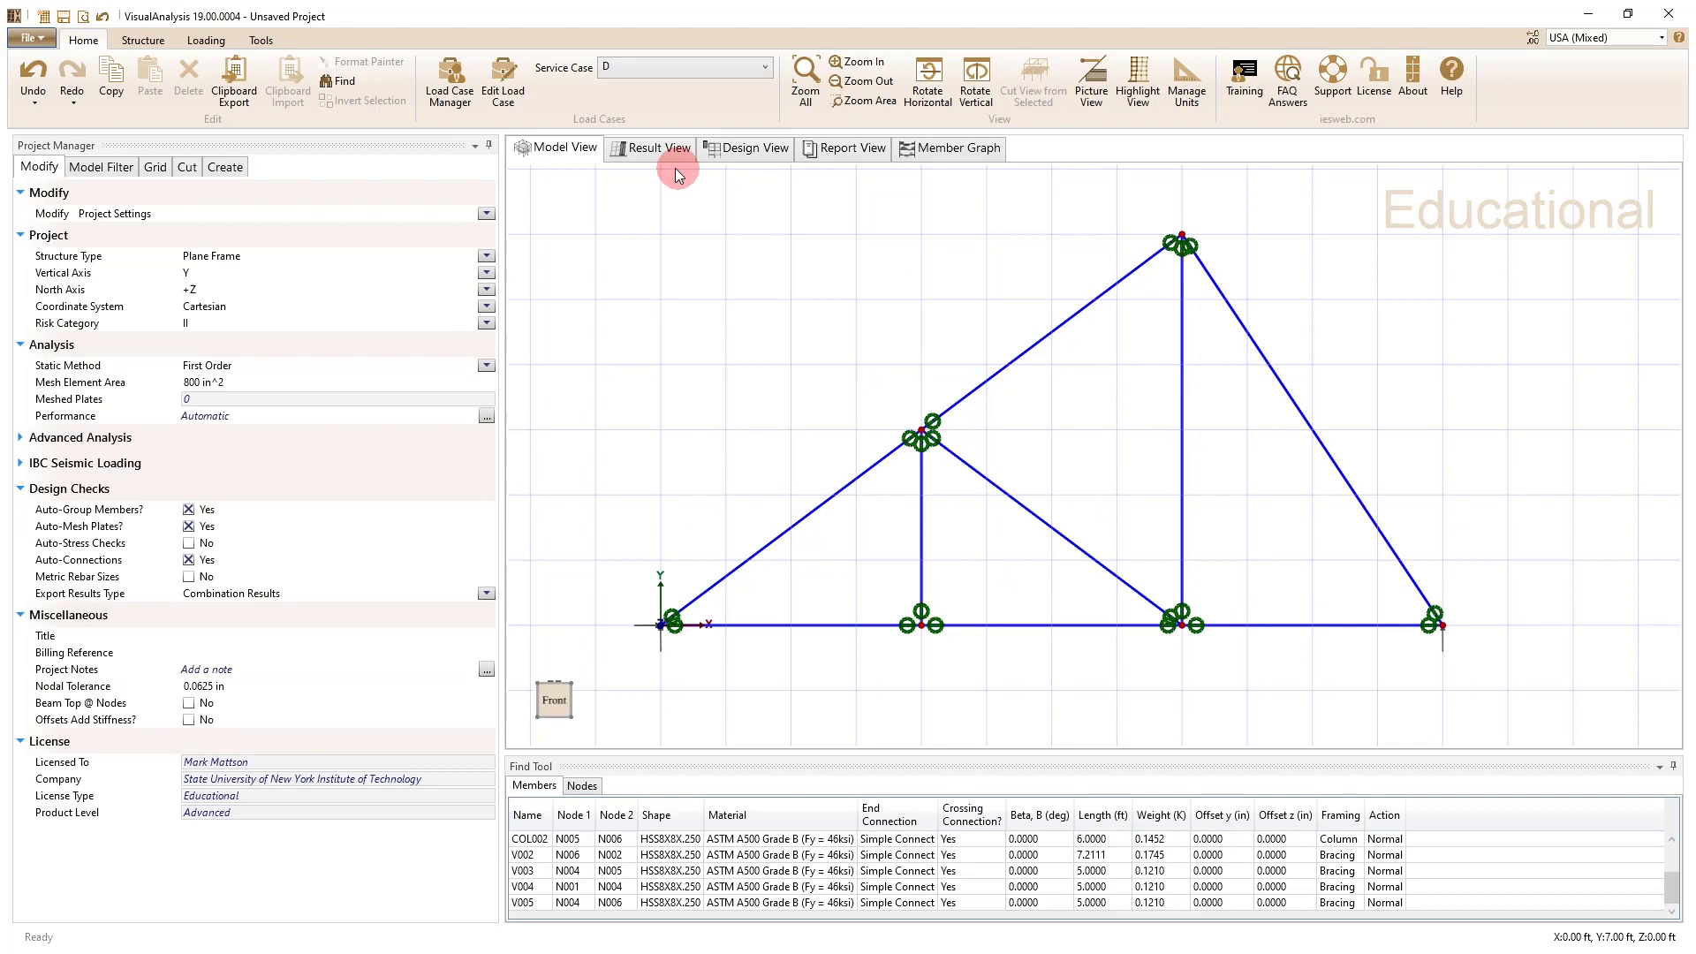
{"action": "left_click", "coordinate": [650, 149]}
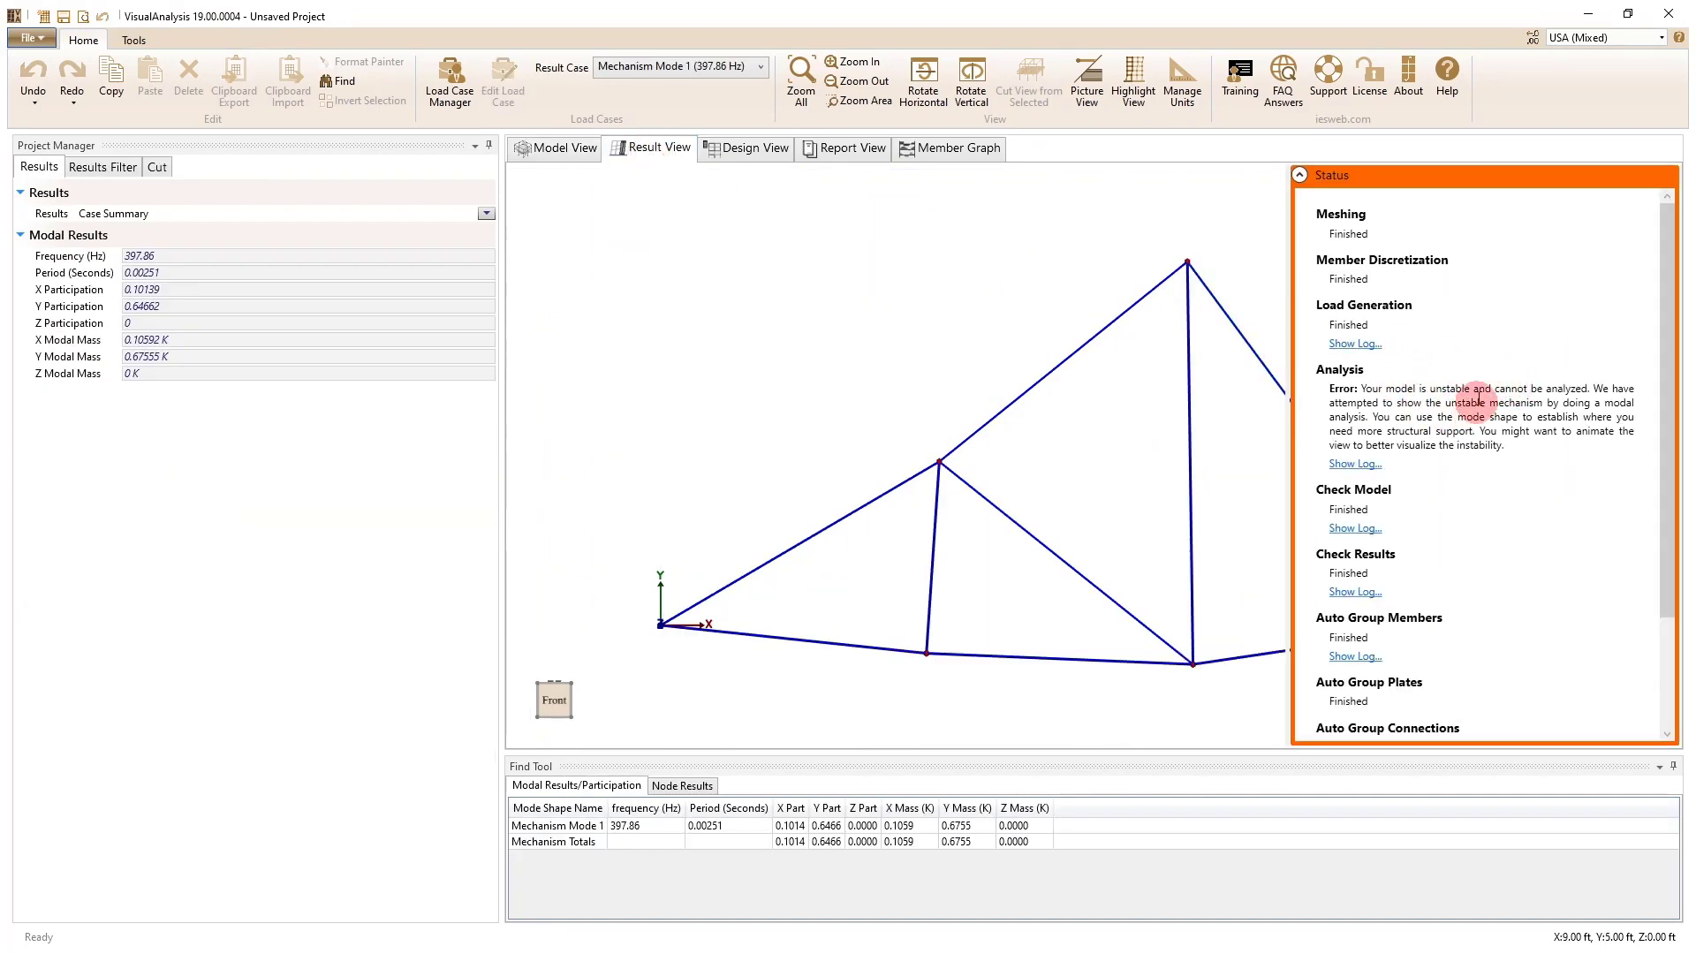
{"action": "mouse_move", "coordinate": [1438, 443]}
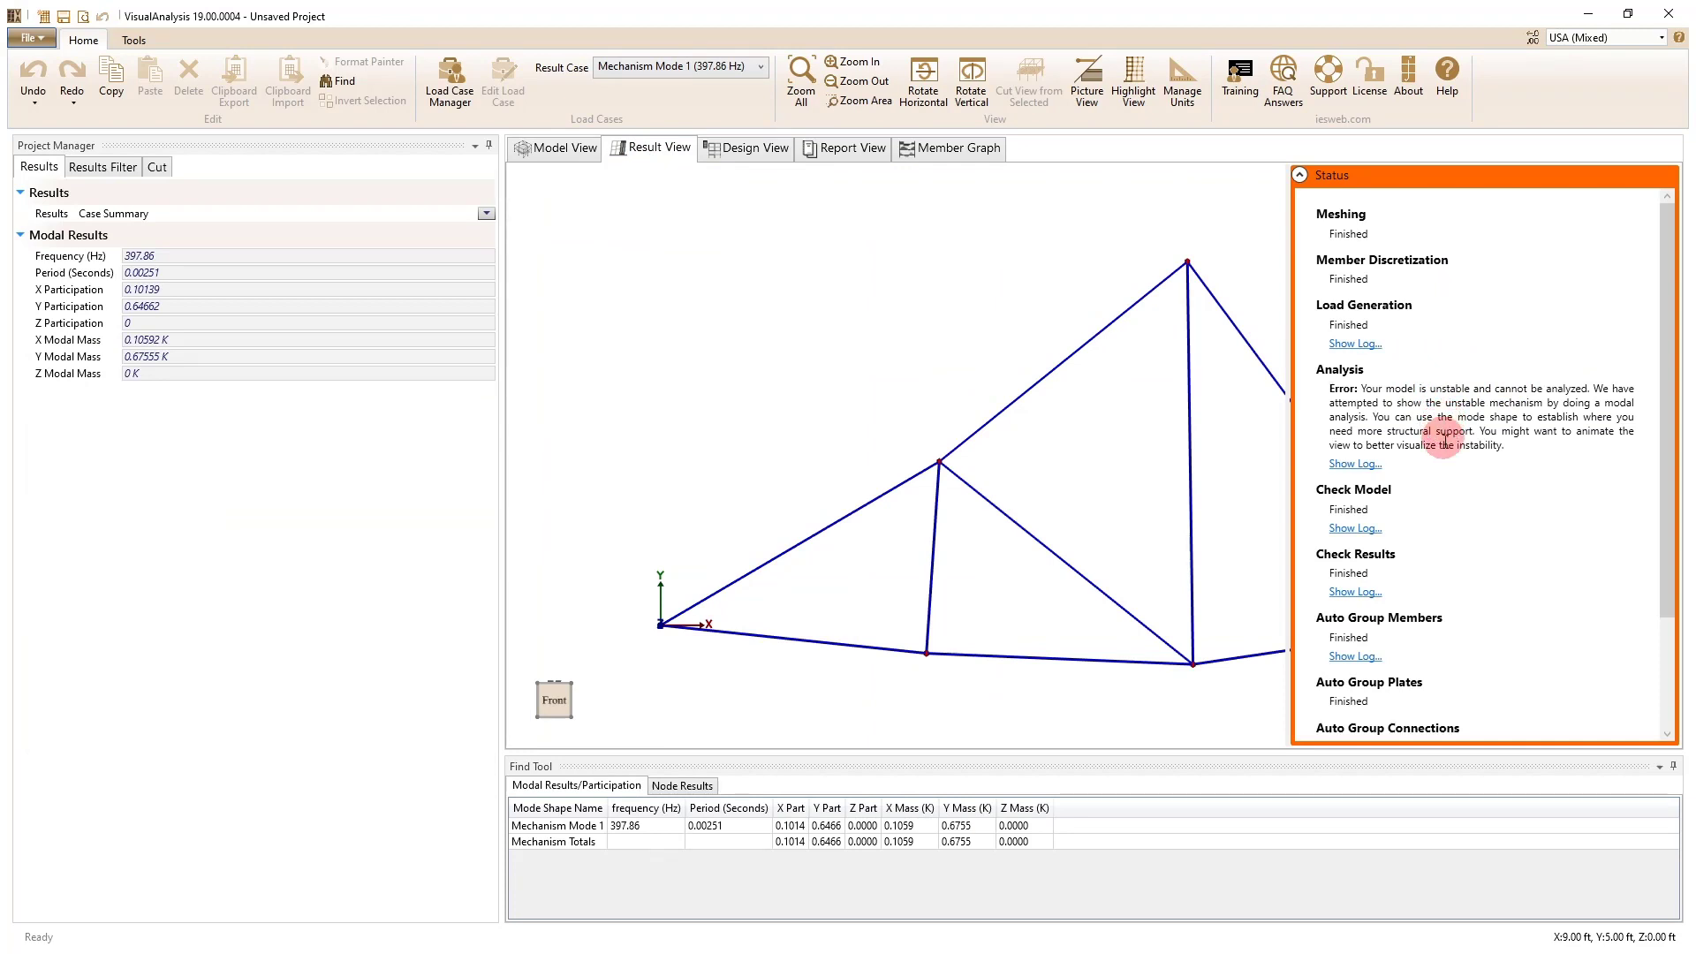
{"action": "mouse_move", "coordinate": [1240, 447]}
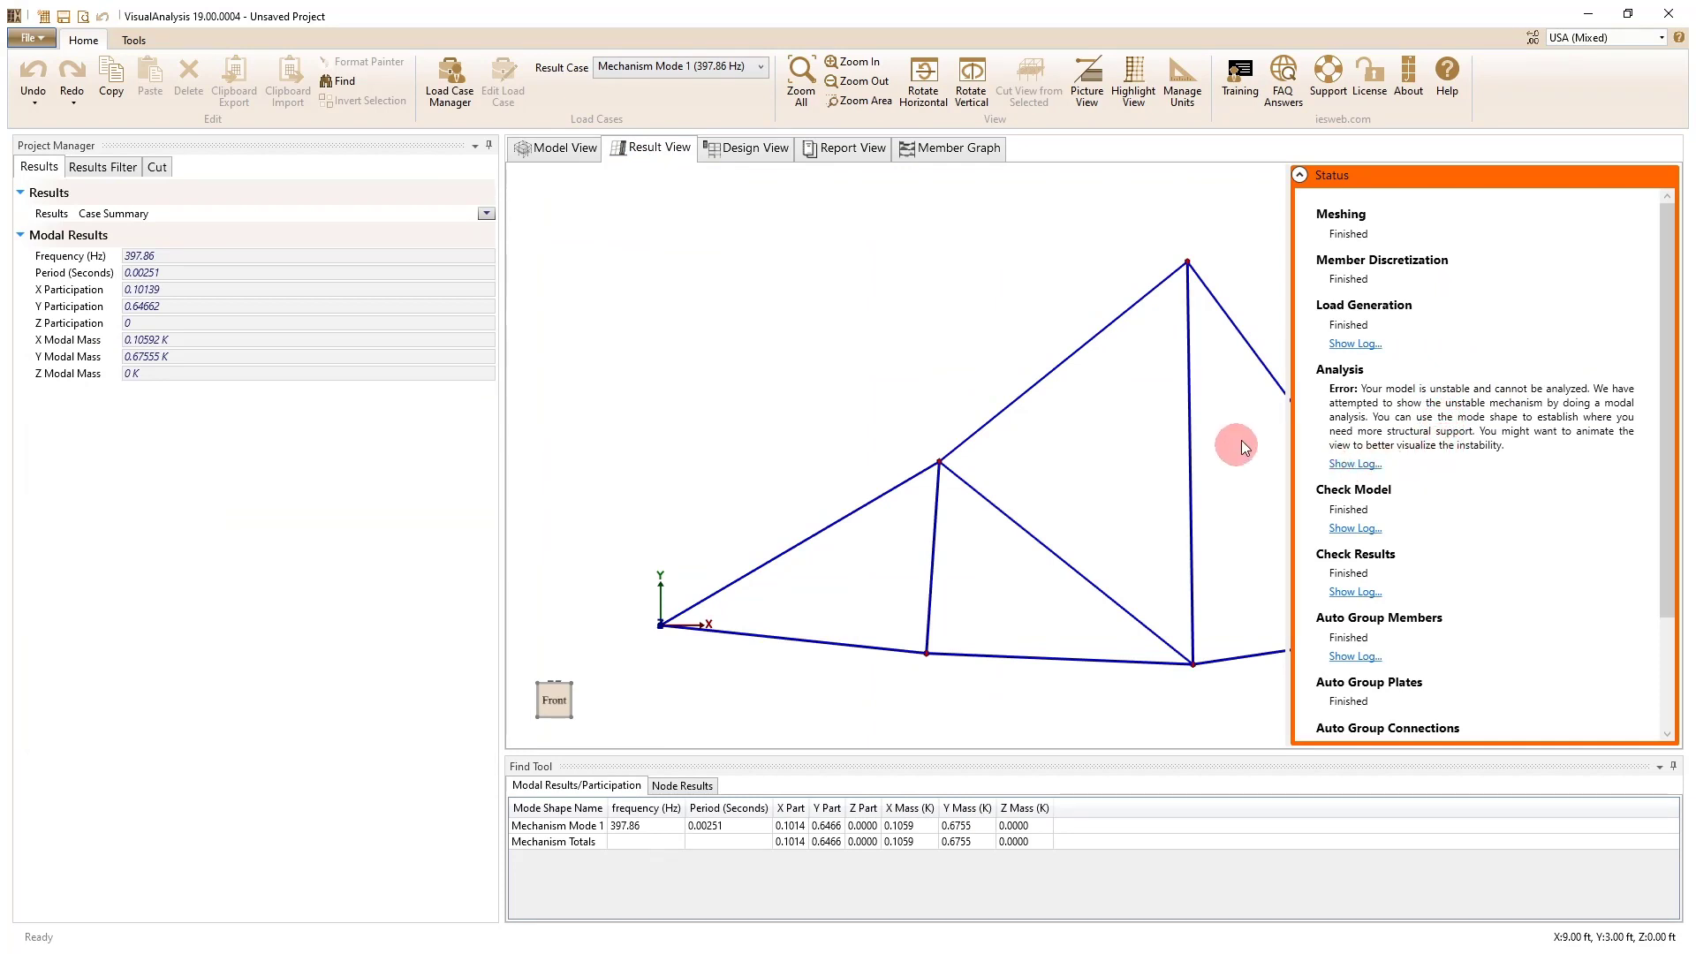
{"action": "left_click", "coordinate": [562, 147]}
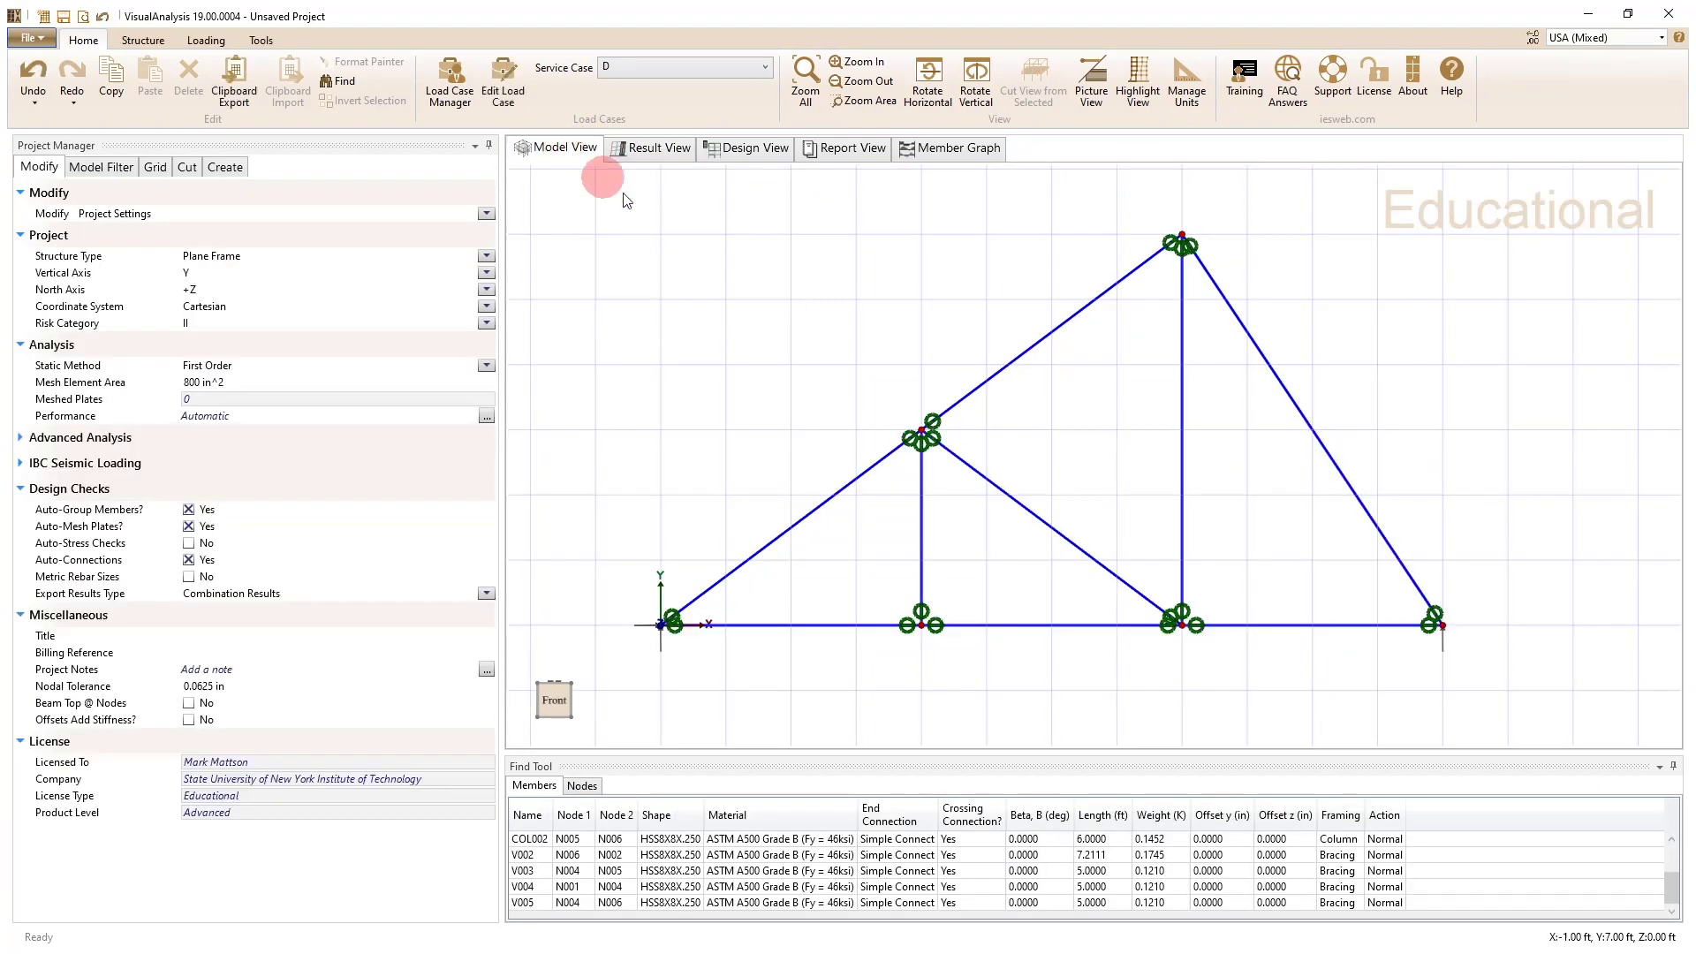
{"action": "mouse_move", "coordinate": [1195, 495]}
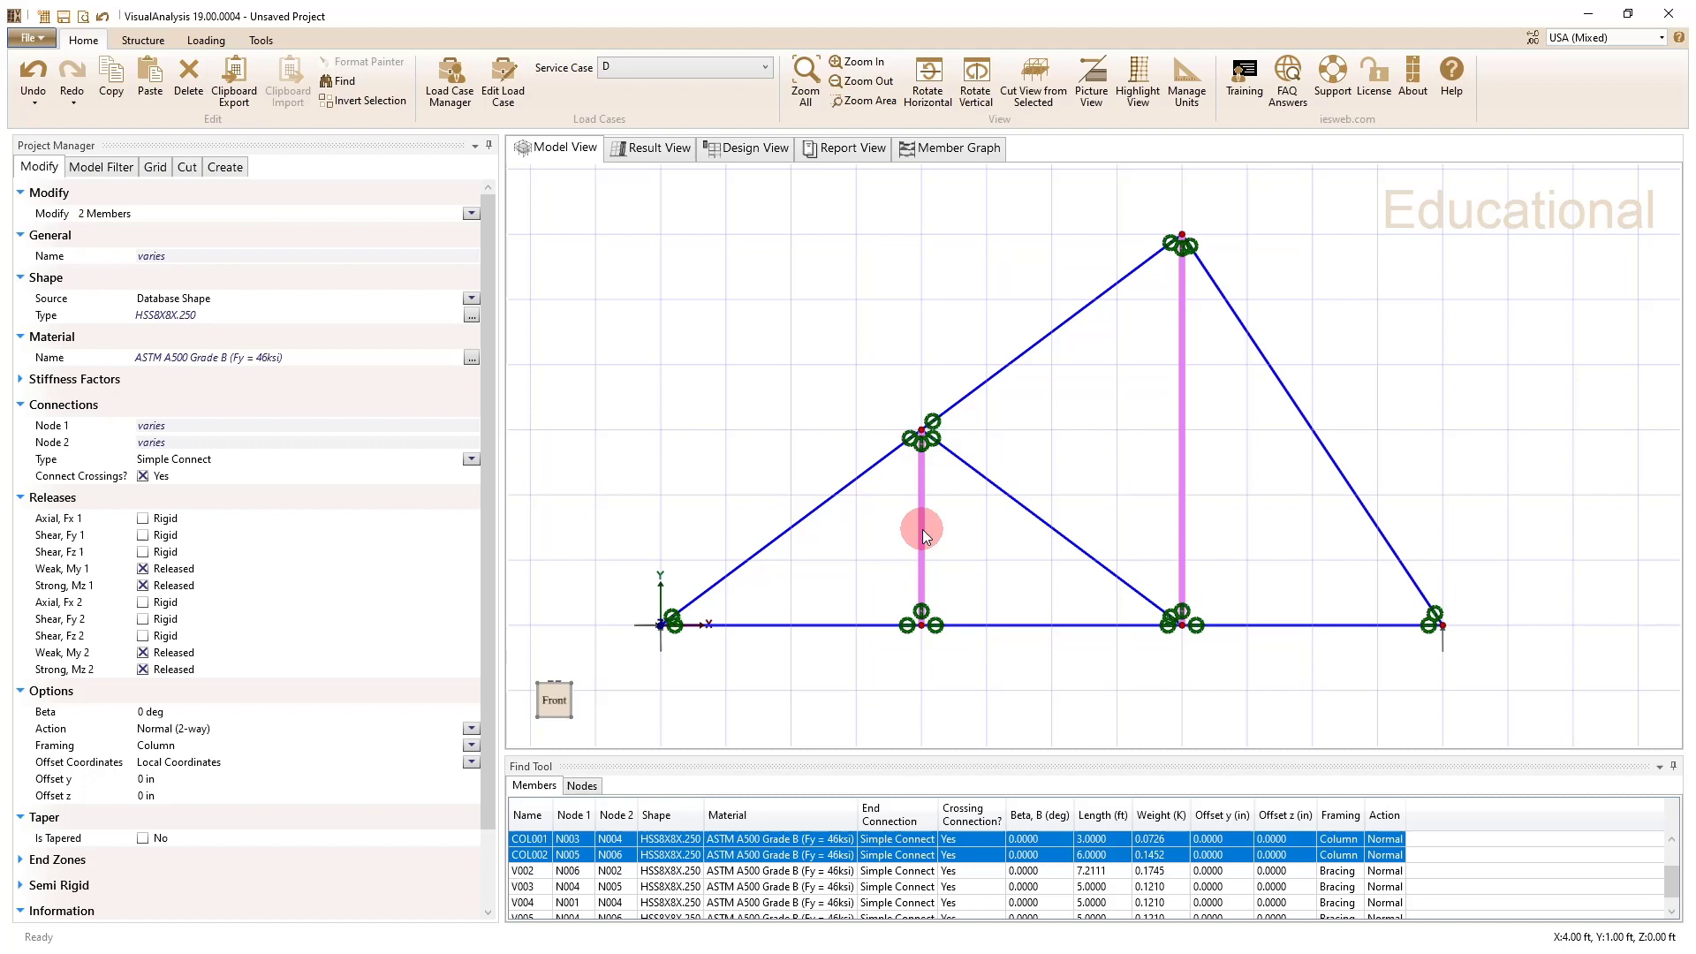
Step: Set Rigid Connect on vertical members COL001 and COL002
{"action": "left_click", "coordinate": [471, 459]}
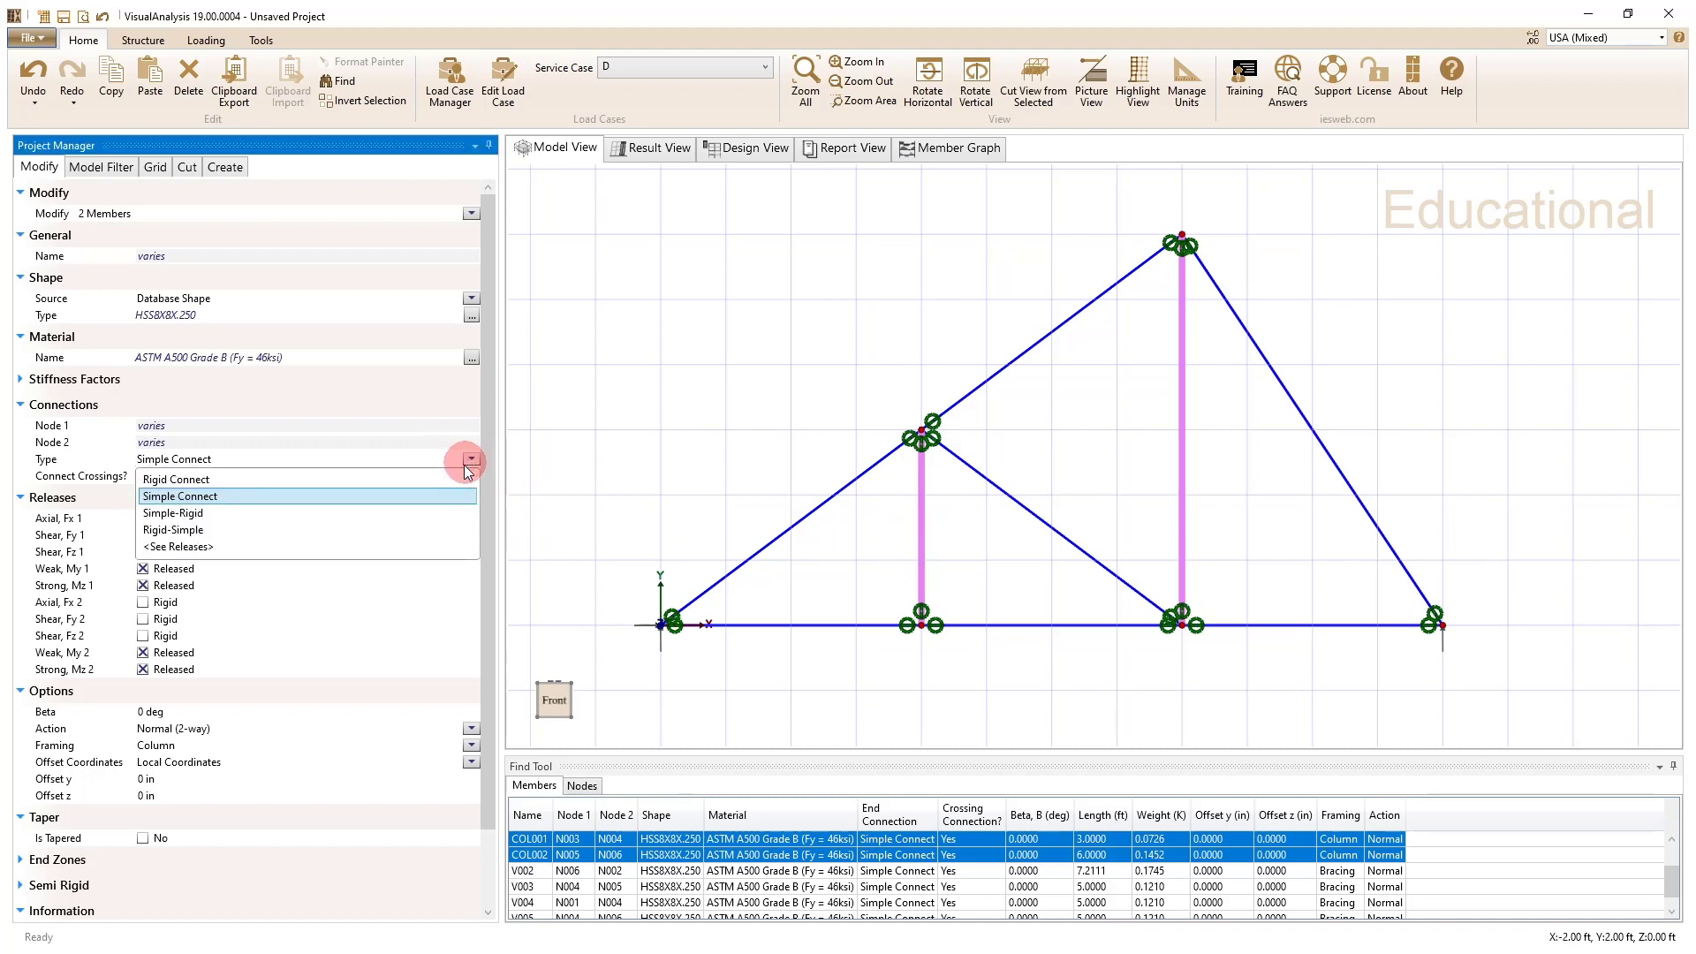
{"action": "left_click", "coordinate": [175, 478]}
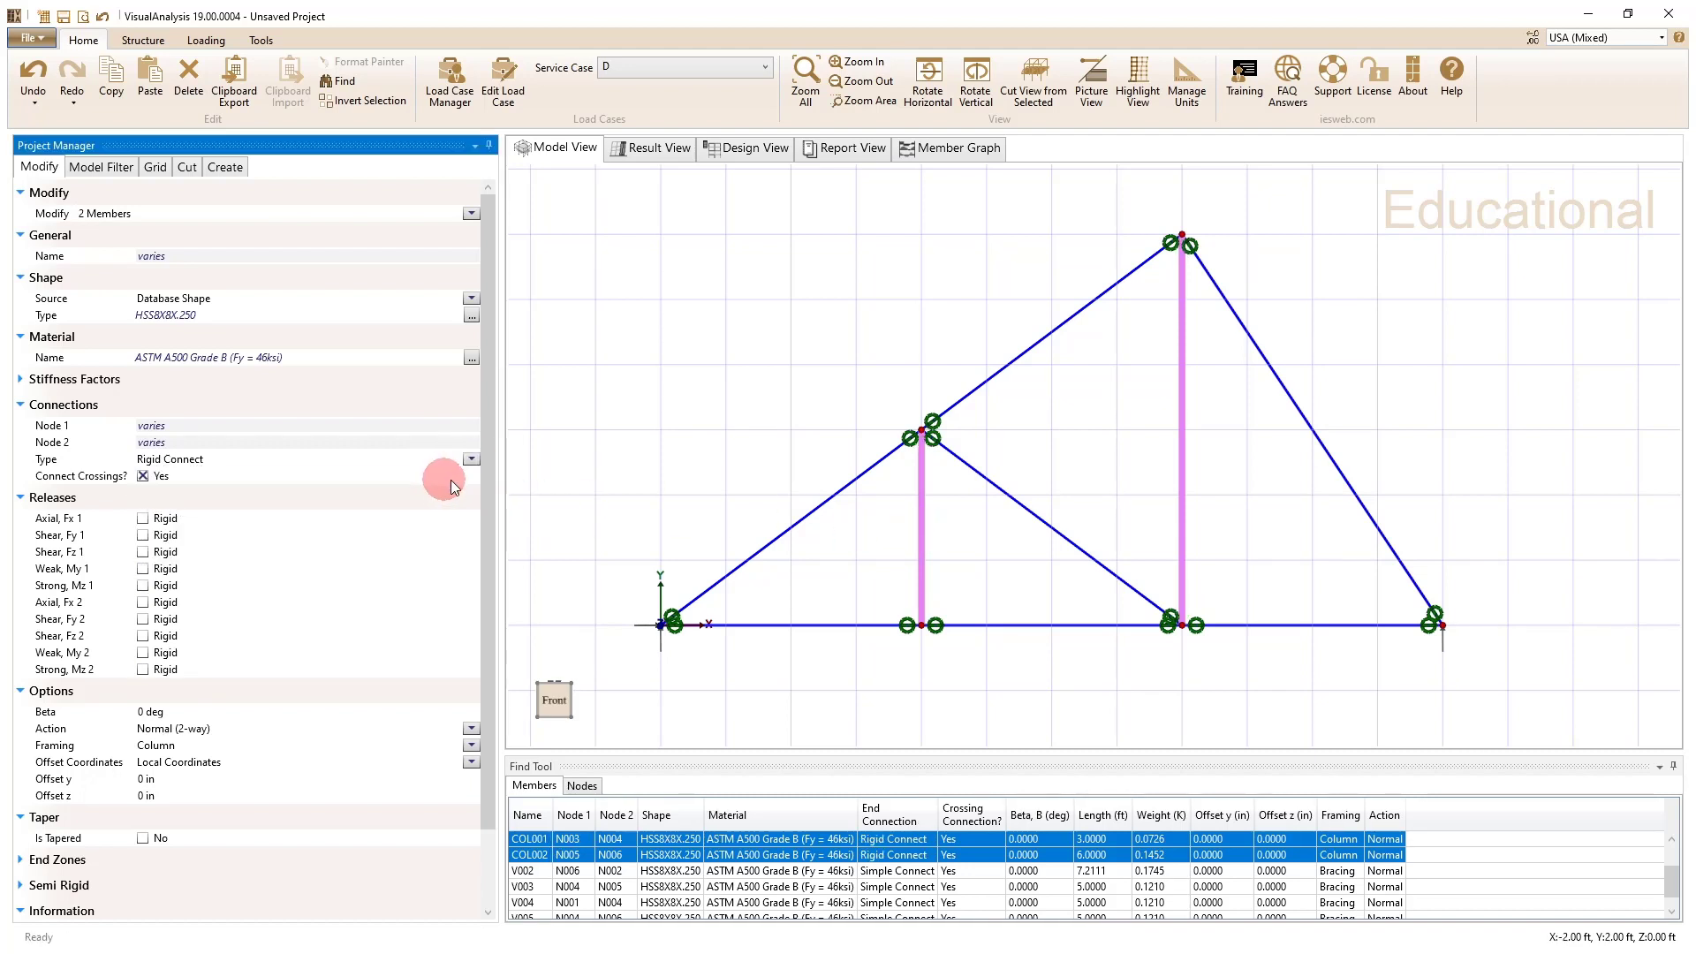
{"action": "mouse_move", "coordinate": [1243, 284]}
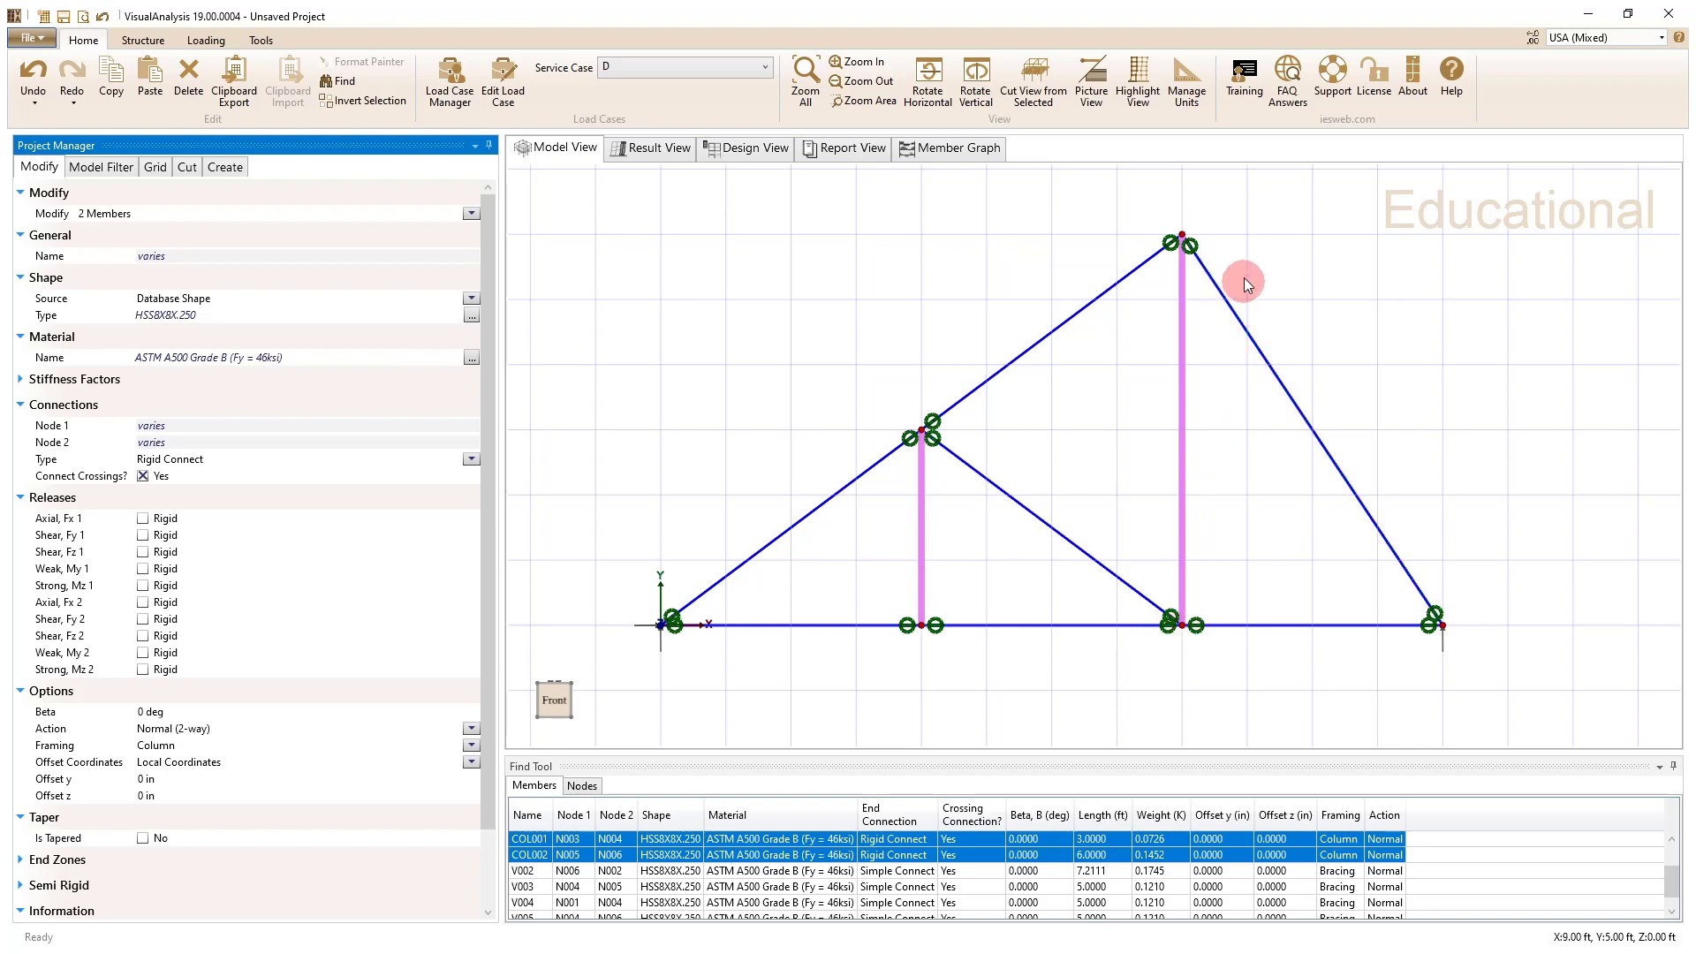
{"action": "mouse_move", "coordinate": [974, 422]}
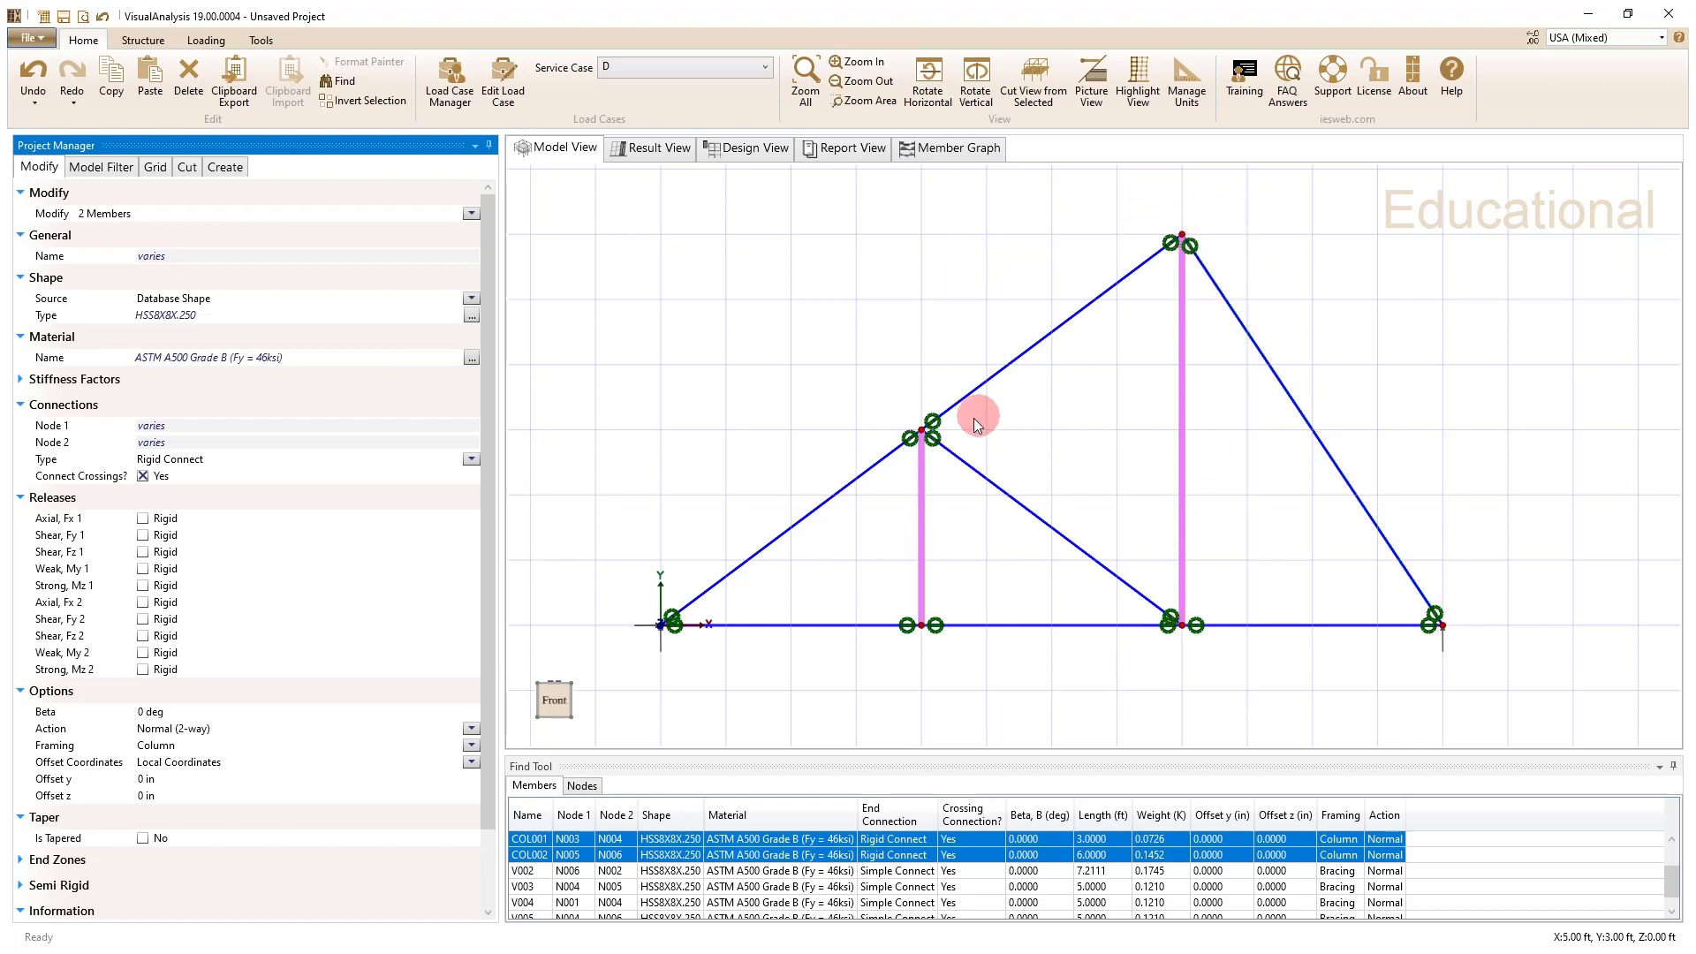
{"action": "mouse_move", "coordinate": [1191, 641]}
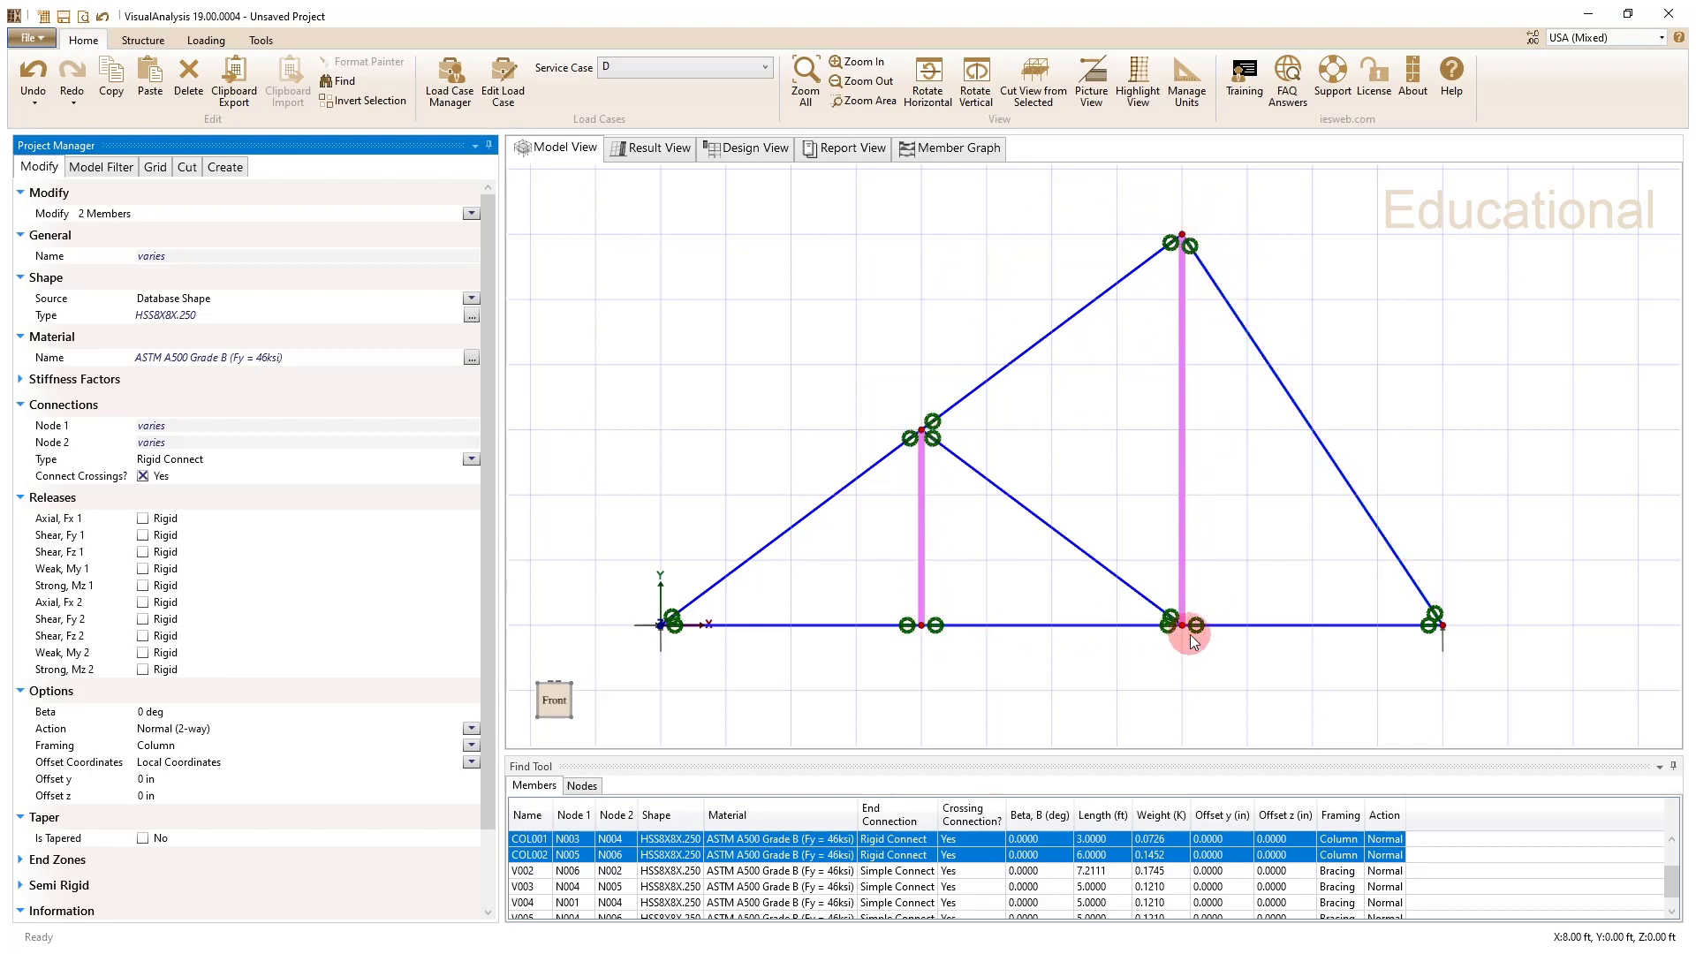
{"action": "mouse_move", "coordinate": [921, 625]}
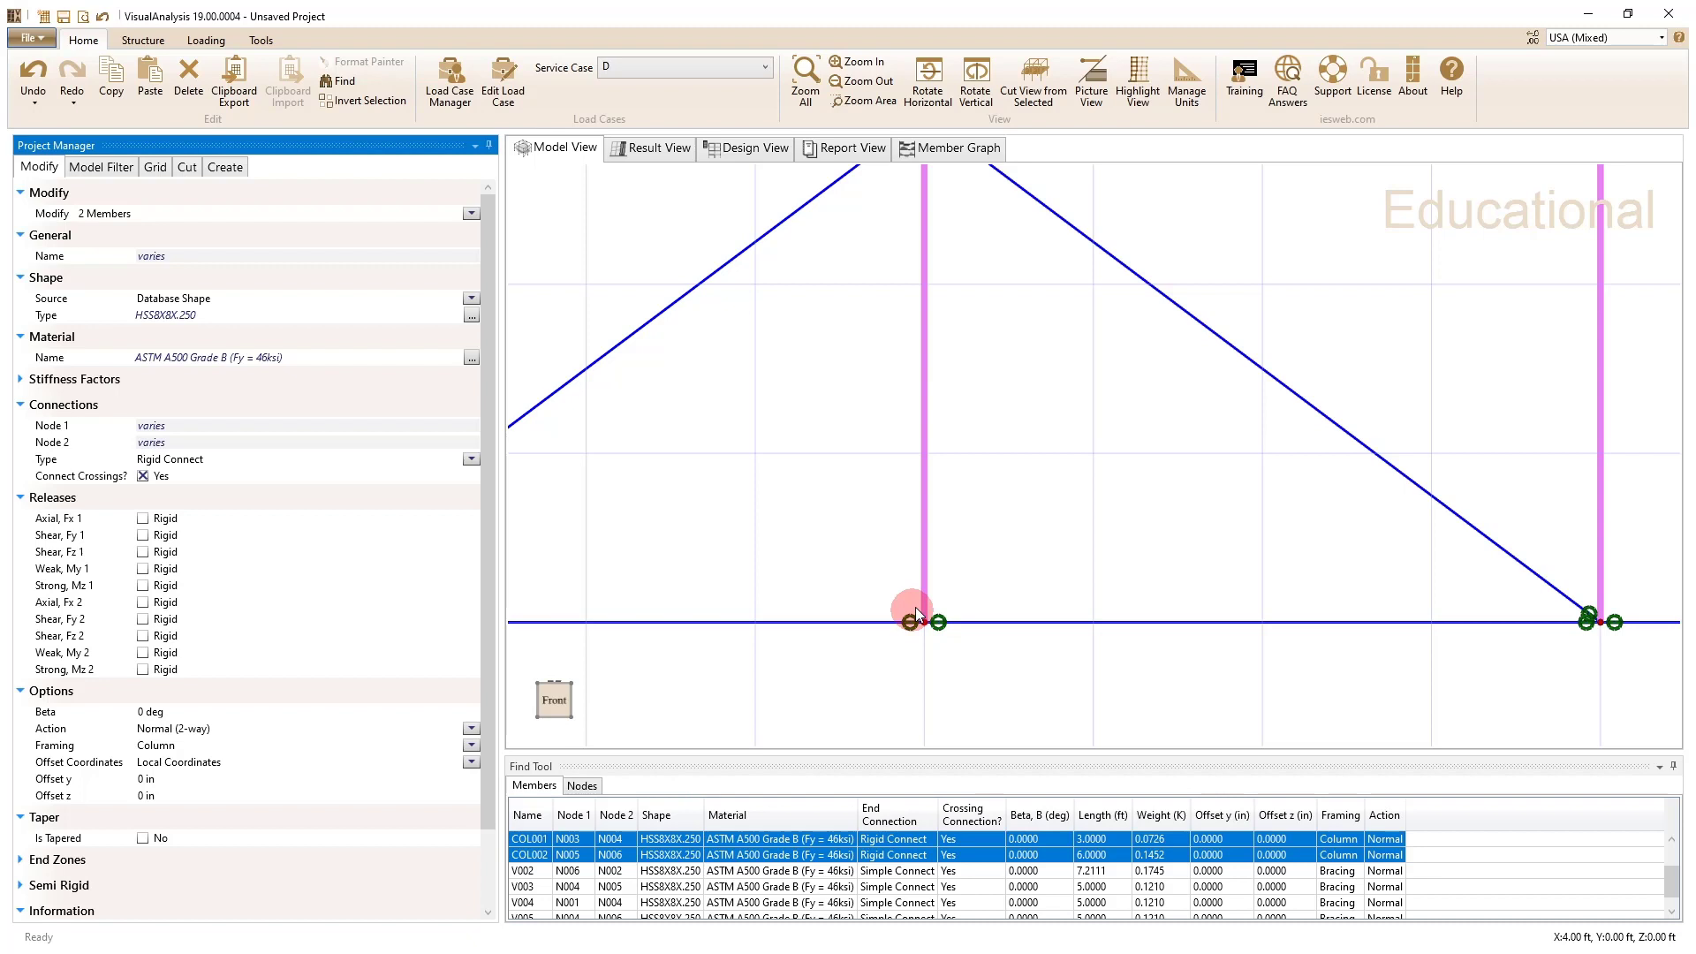
{"action": "mouse_move", "coordinate": [1049, 551]}
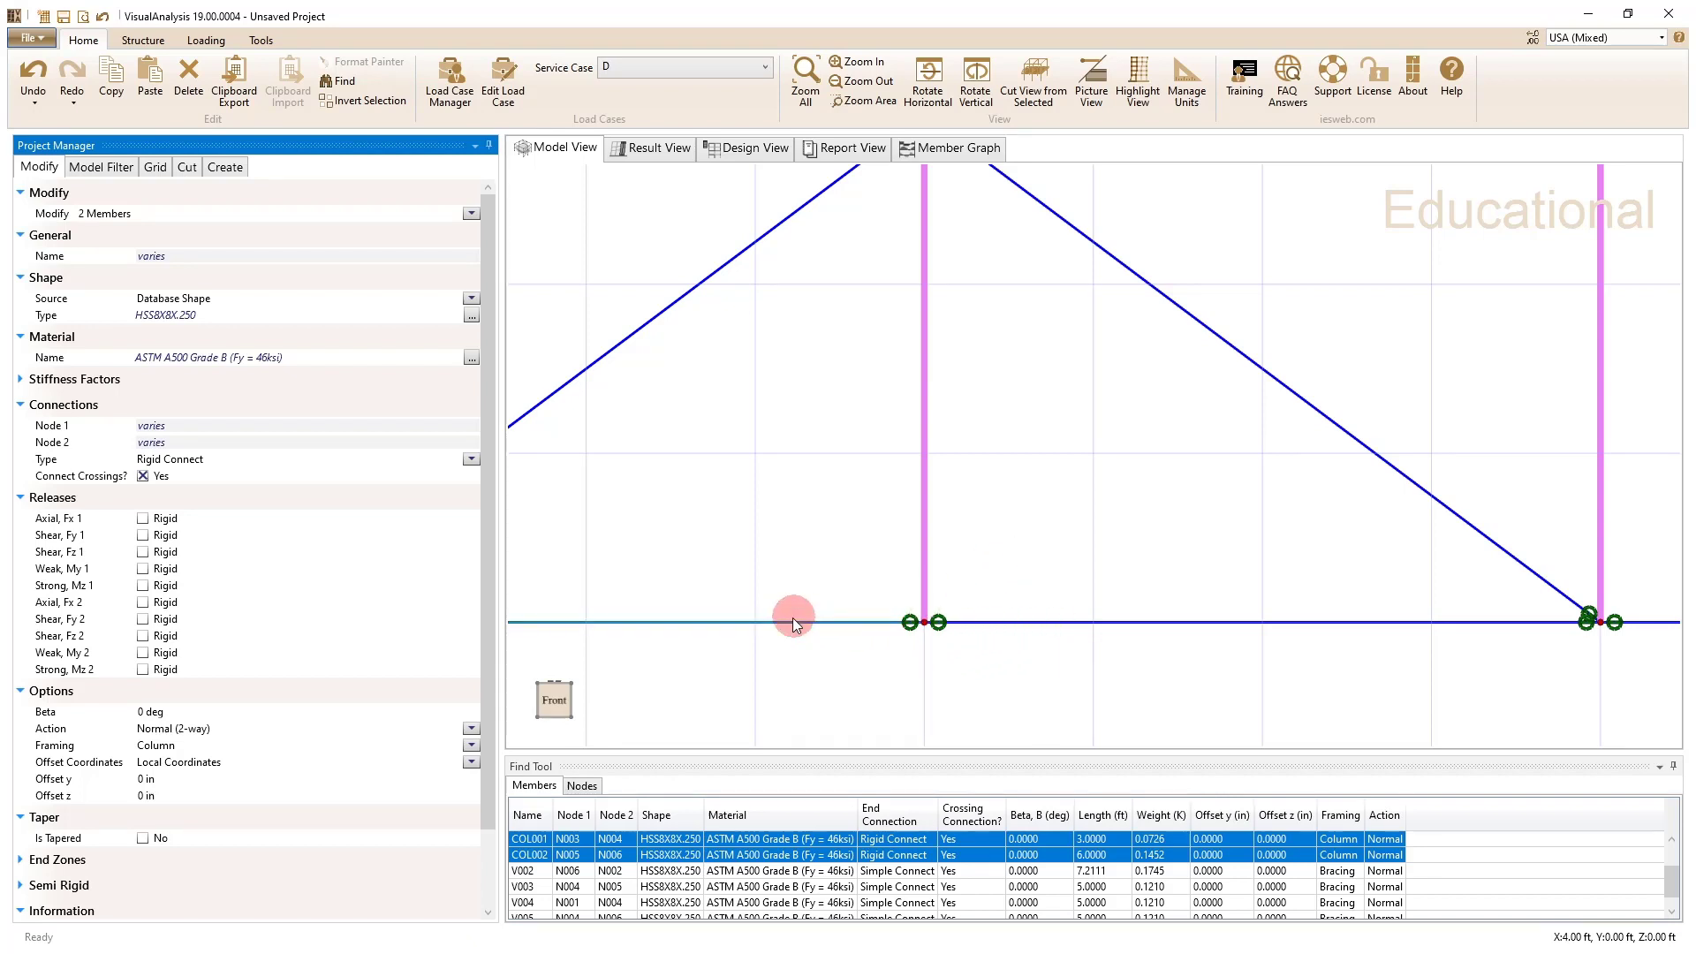
{"action": "left_click", "coordinate": [892, 621]}
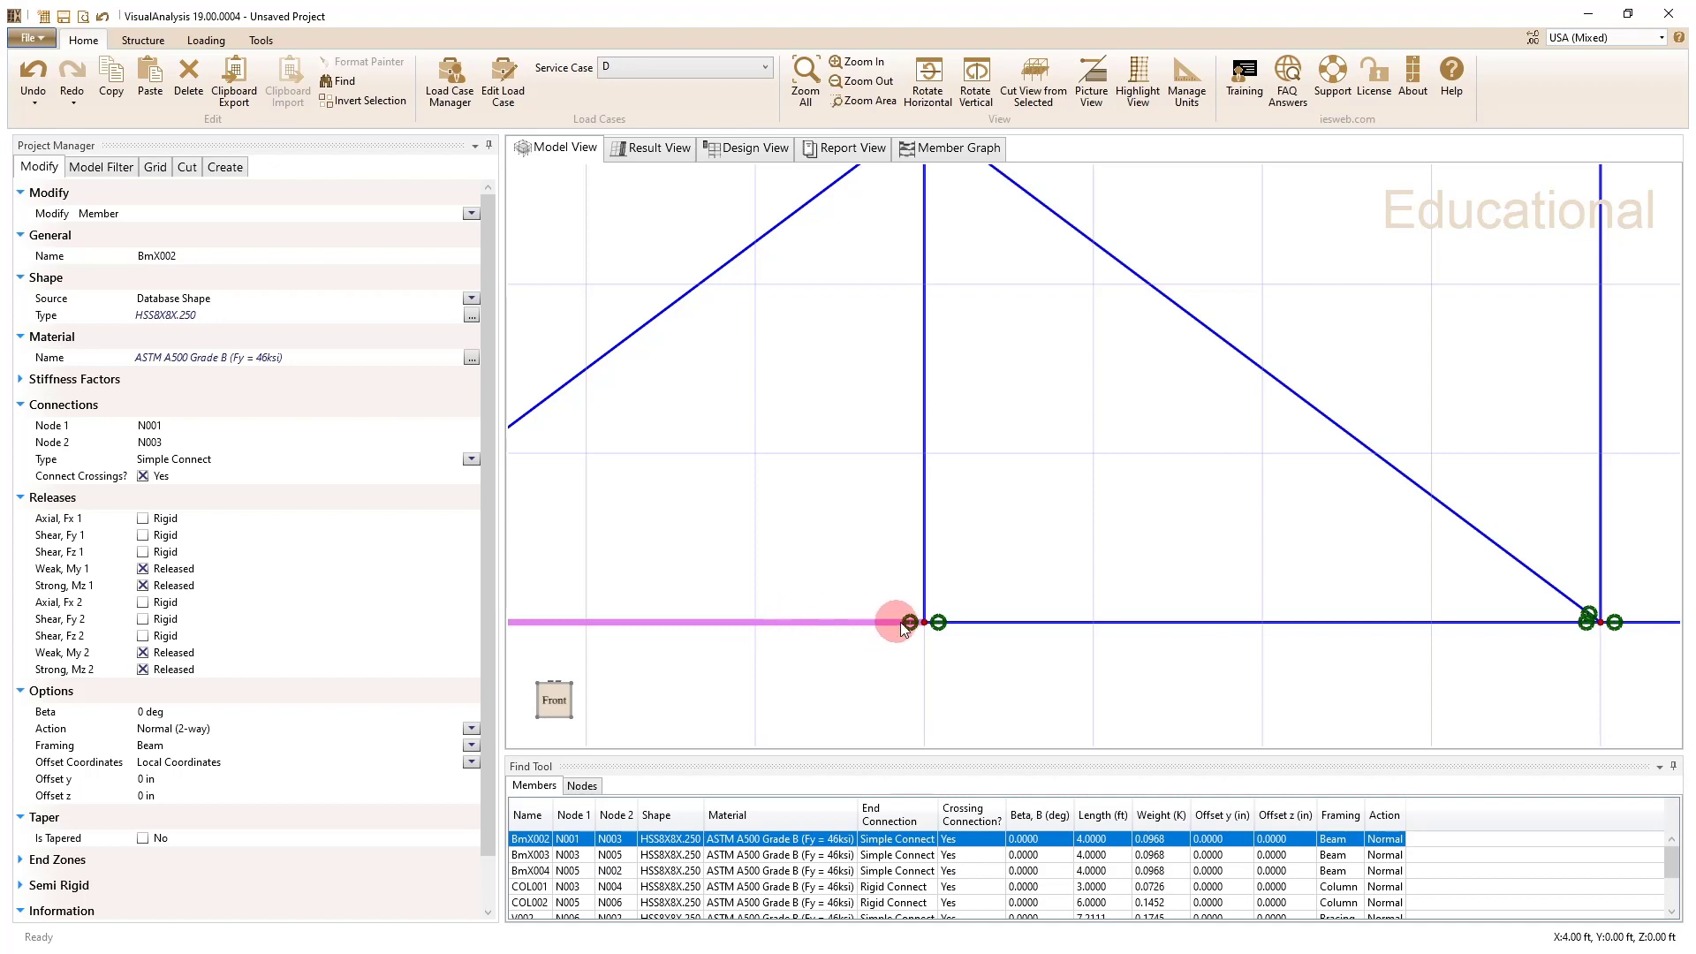
{"action": "left_click", "coordinate": [1016, 622]}
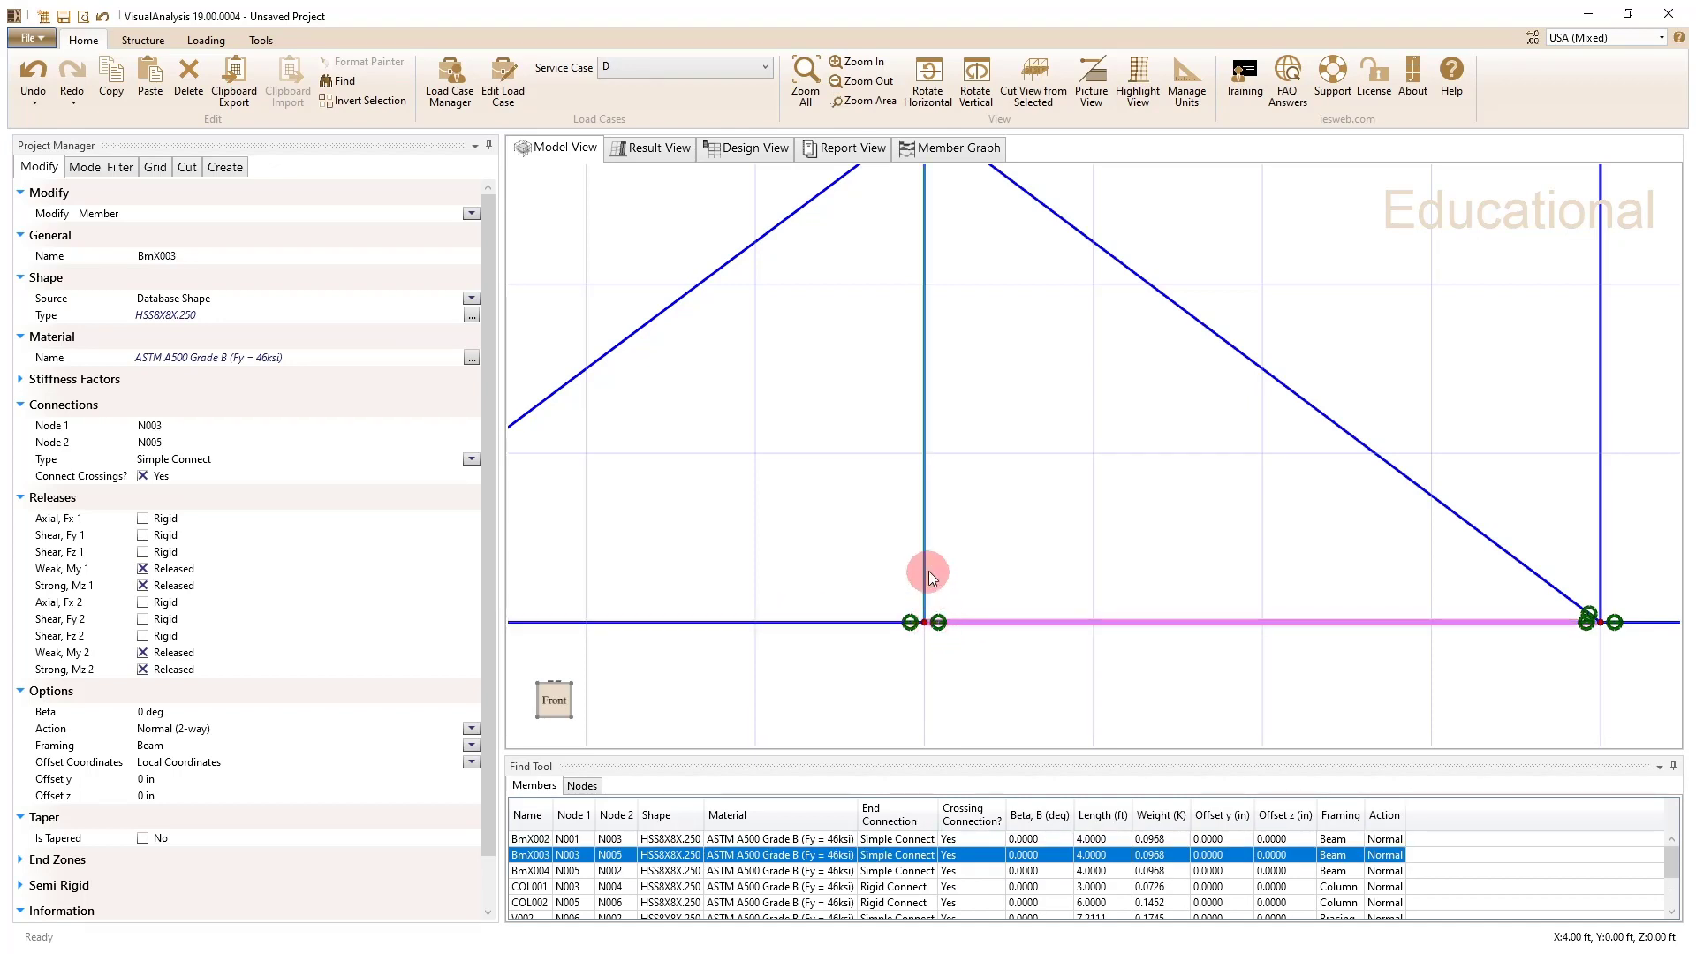
{"action": "left_click", "coordinate": [925, 378]}
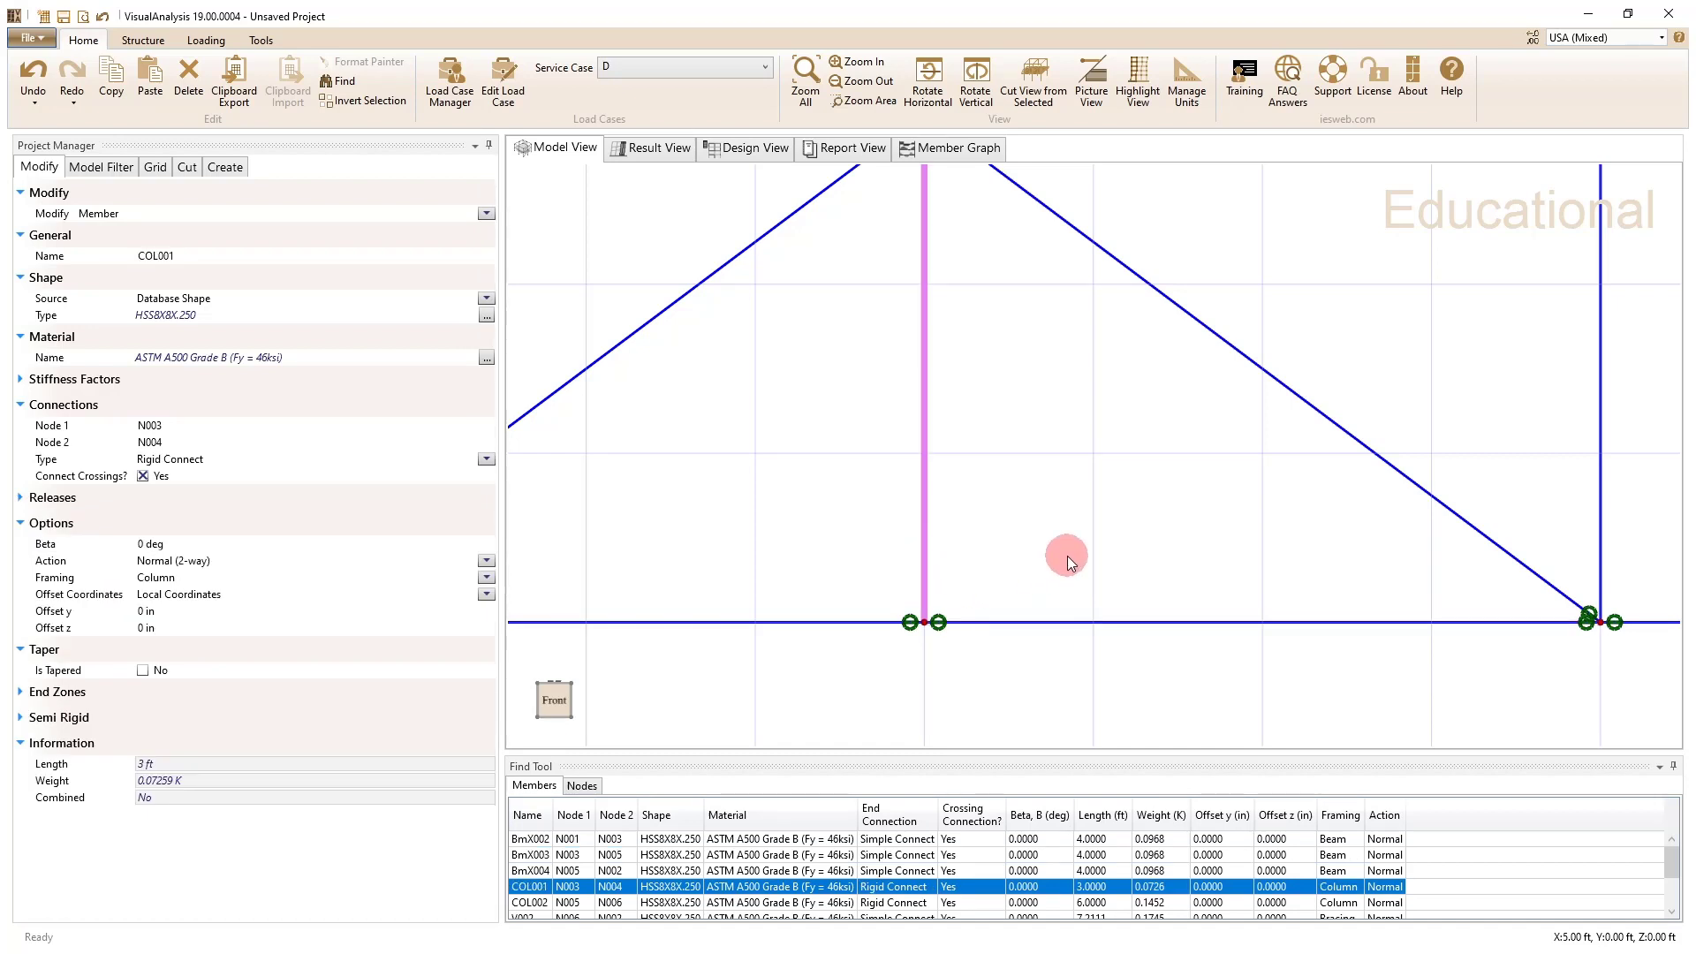
{"action": "mouse_move", "coordinate": [897, 582]}
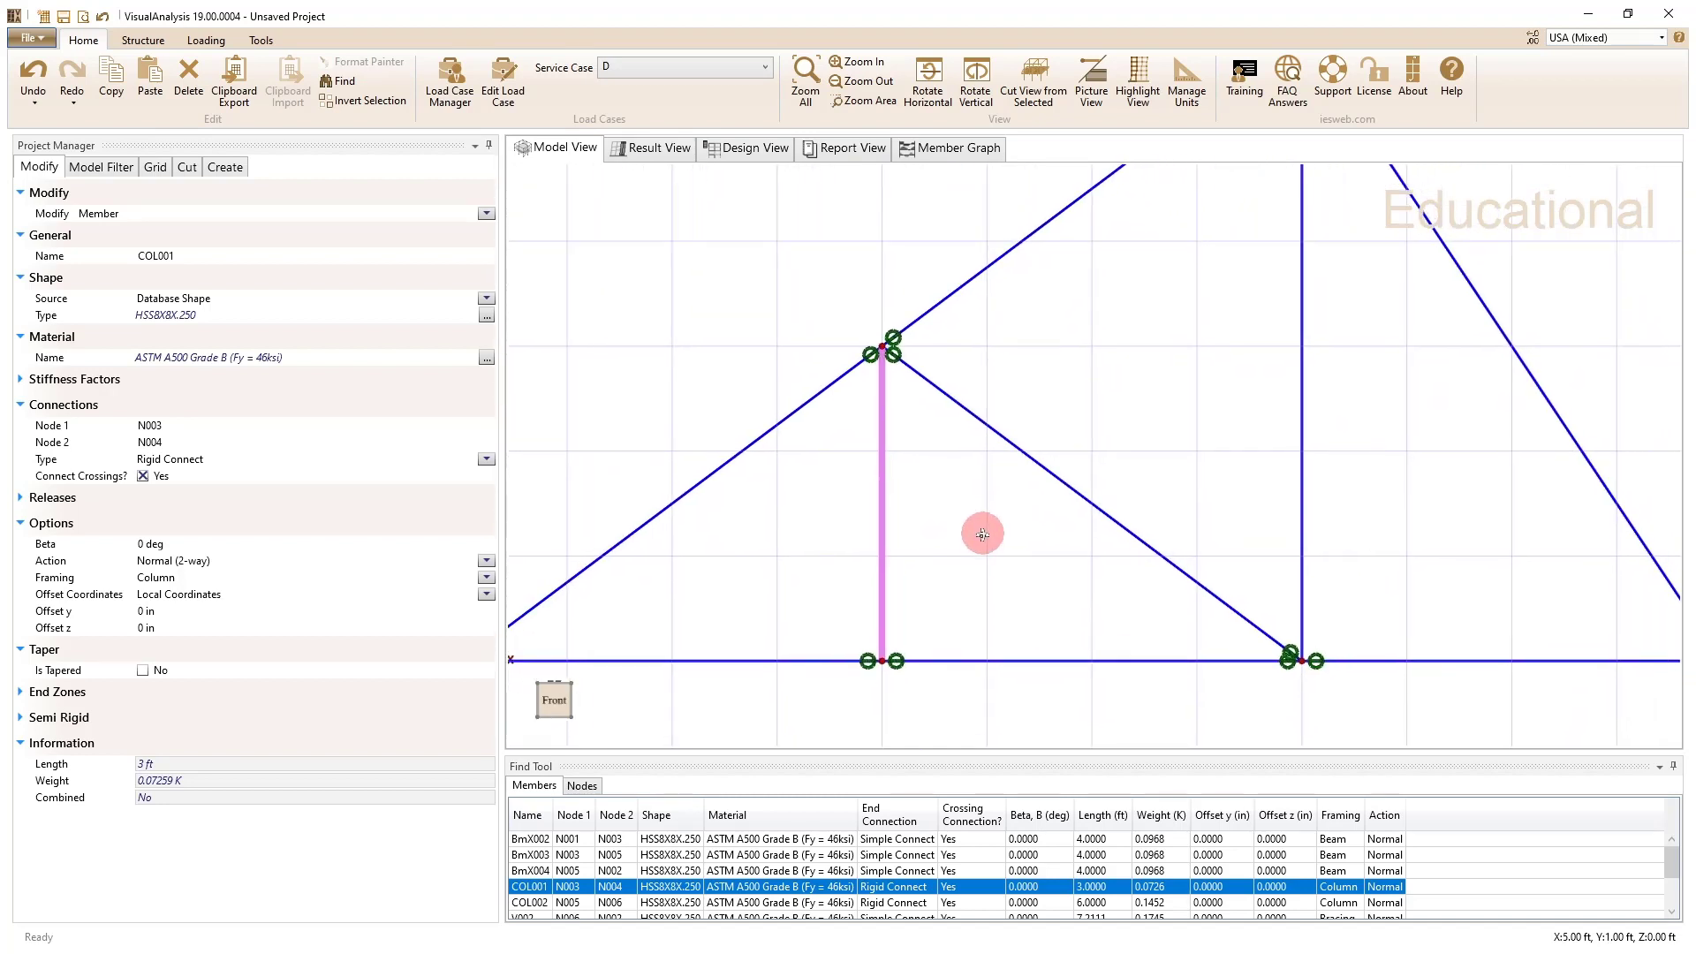
{"action": "mouse_move", "coordinate": [898, 373]}
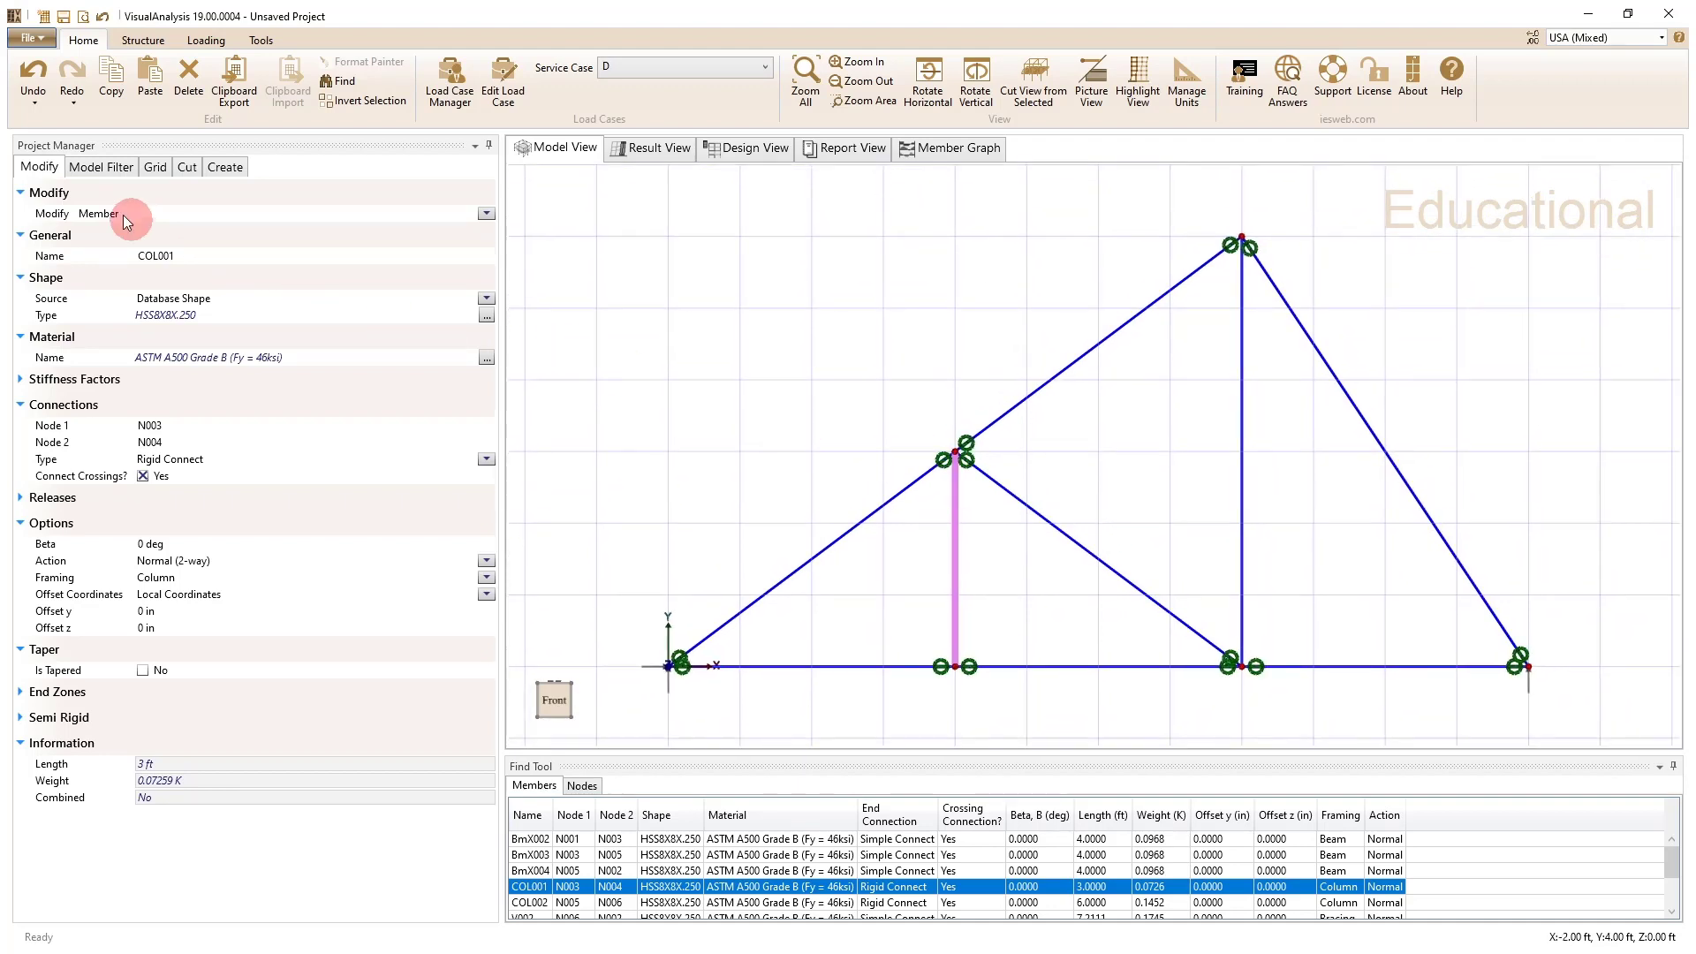
{"action": "left_click", "coordinate": [100, 167]}
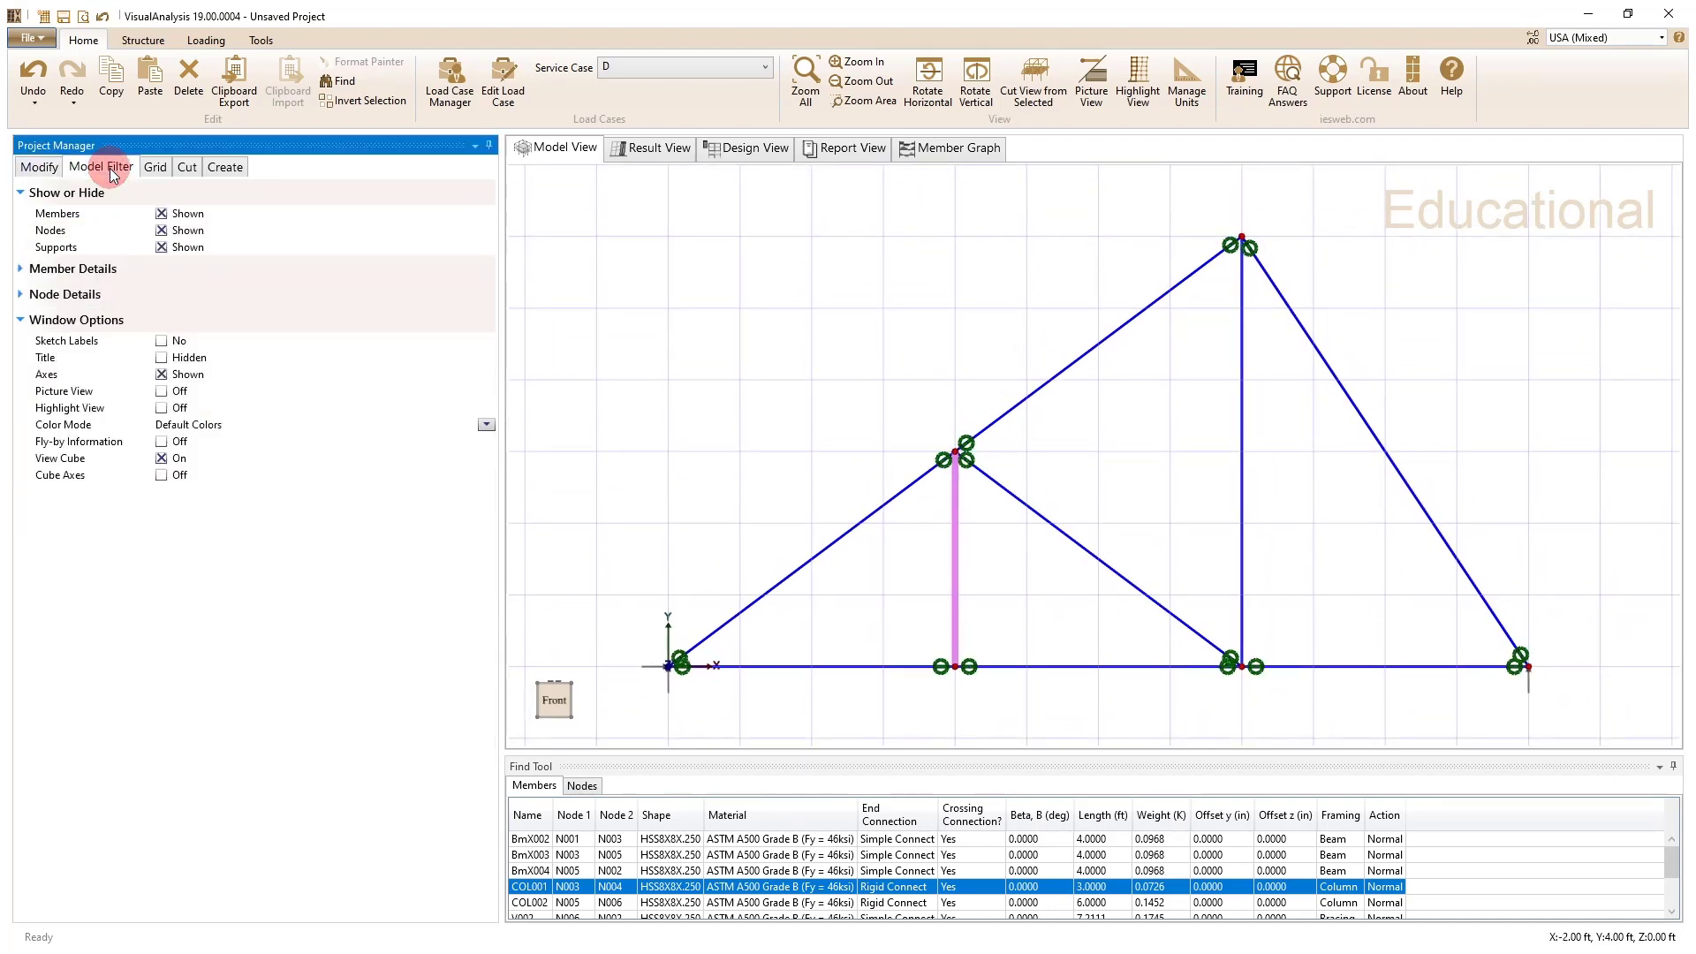
{"action": "left_click", "coordinate": [65, 269]}
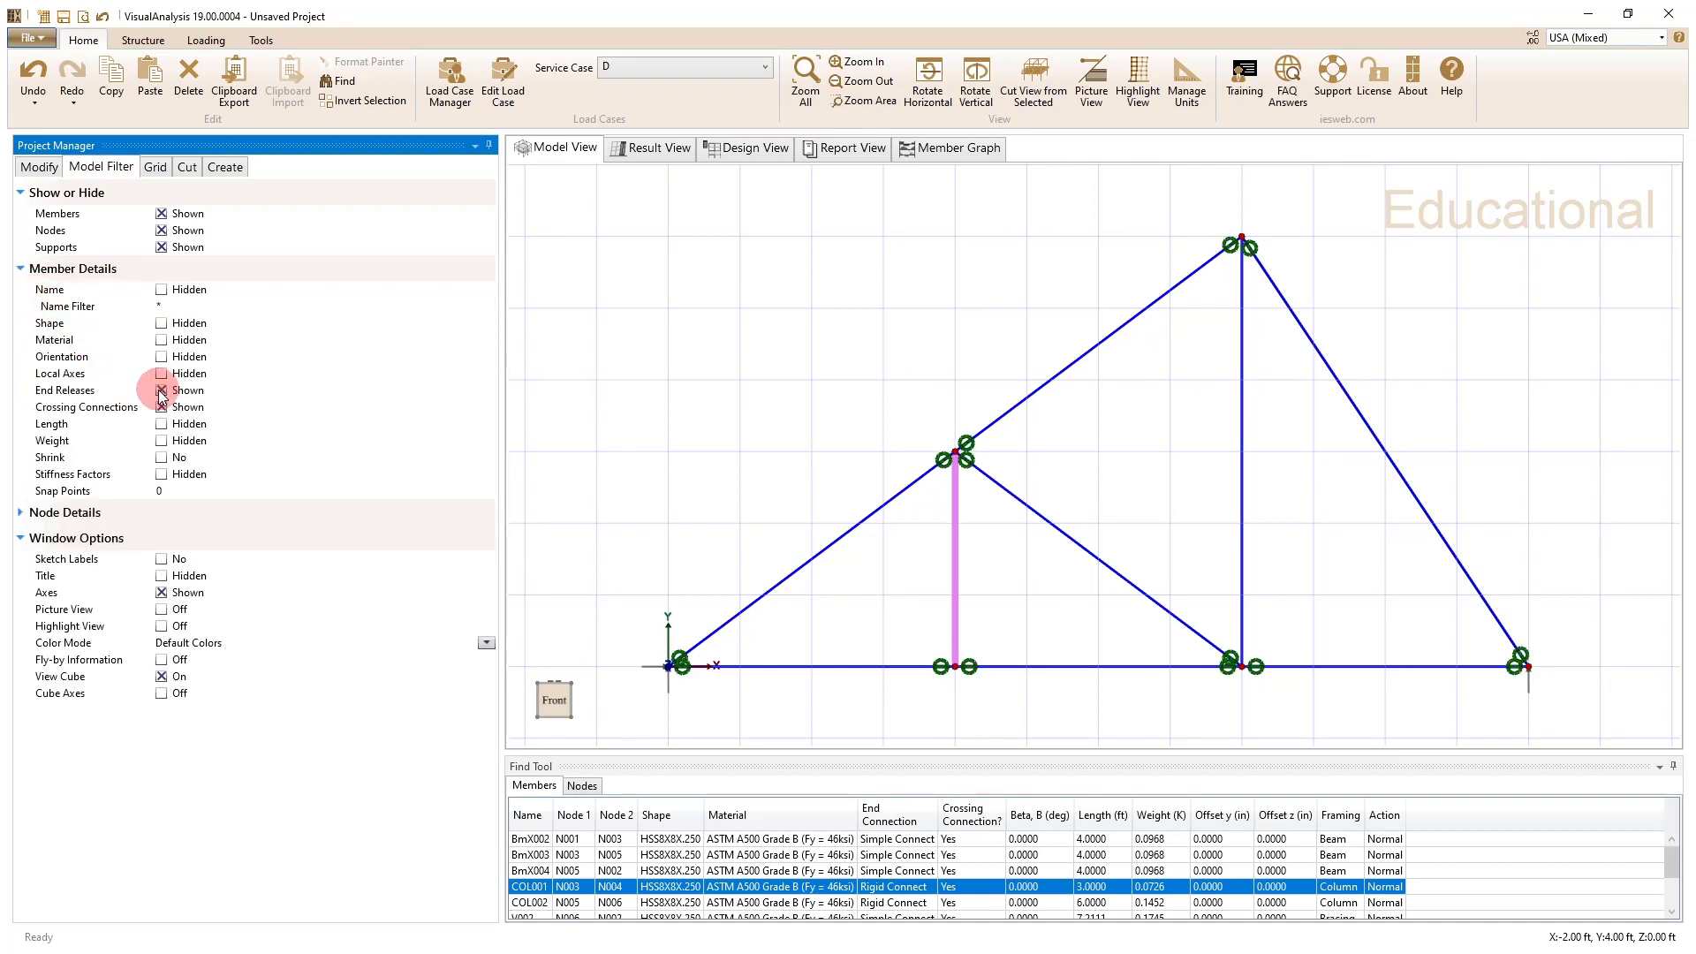
{"action": "left_click", "coordinate": [38, 167]}
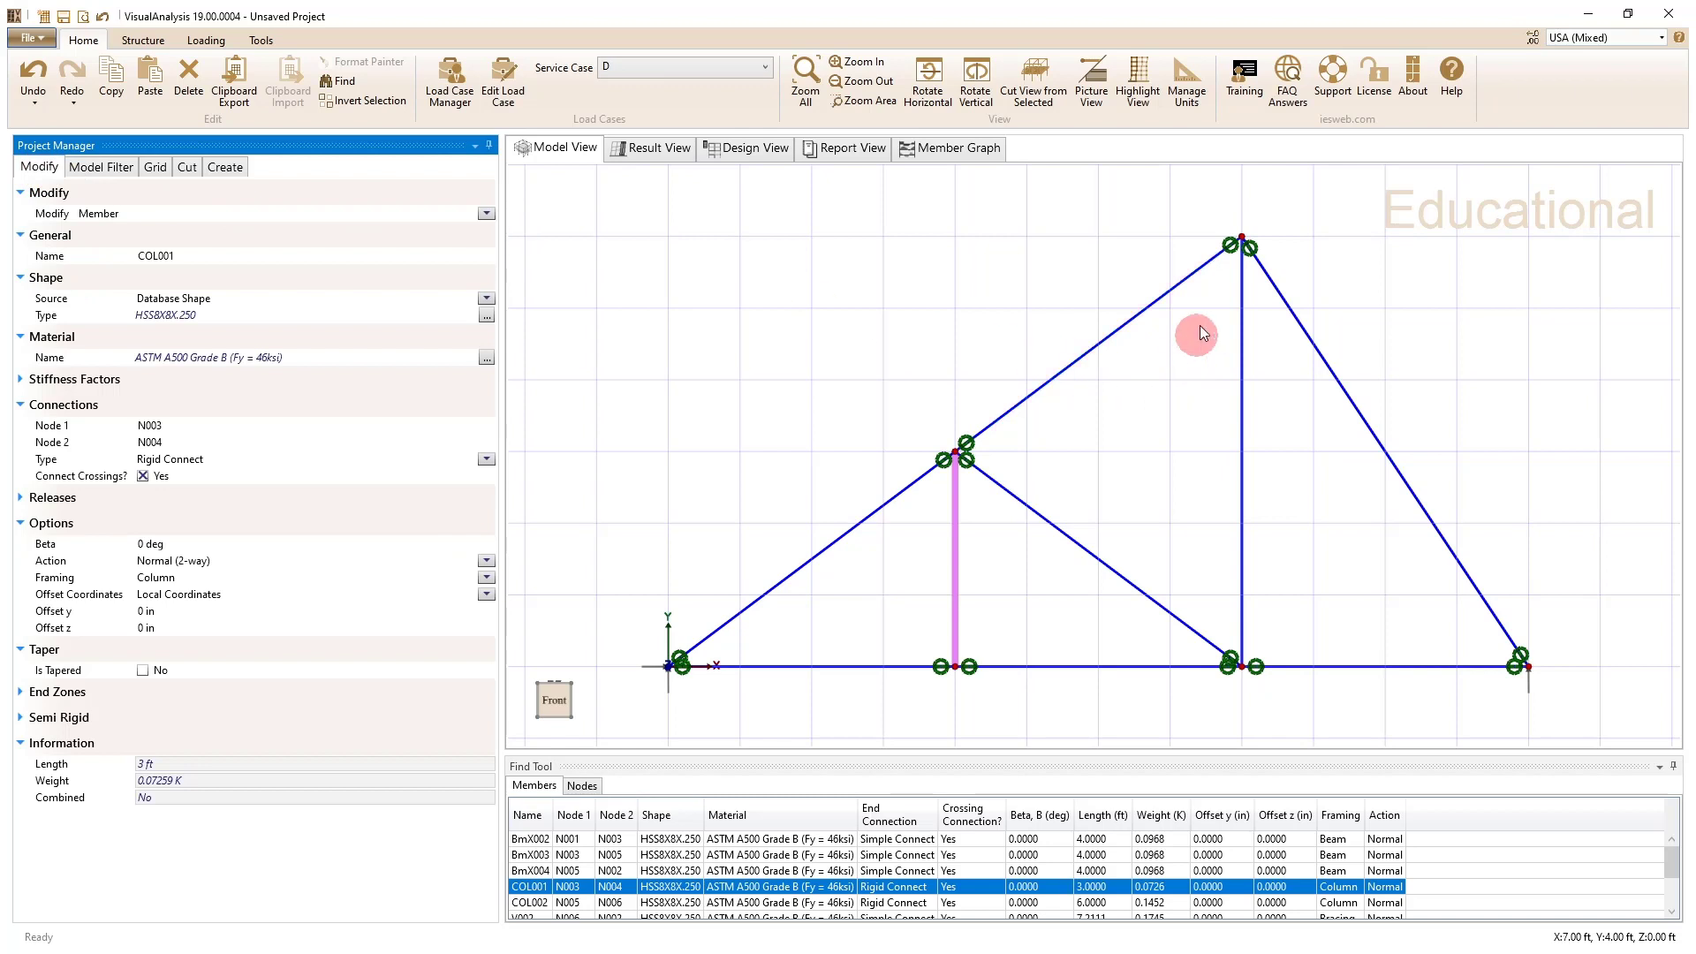
{"action": "mouse_move", "coordinate": [1246, 681]}
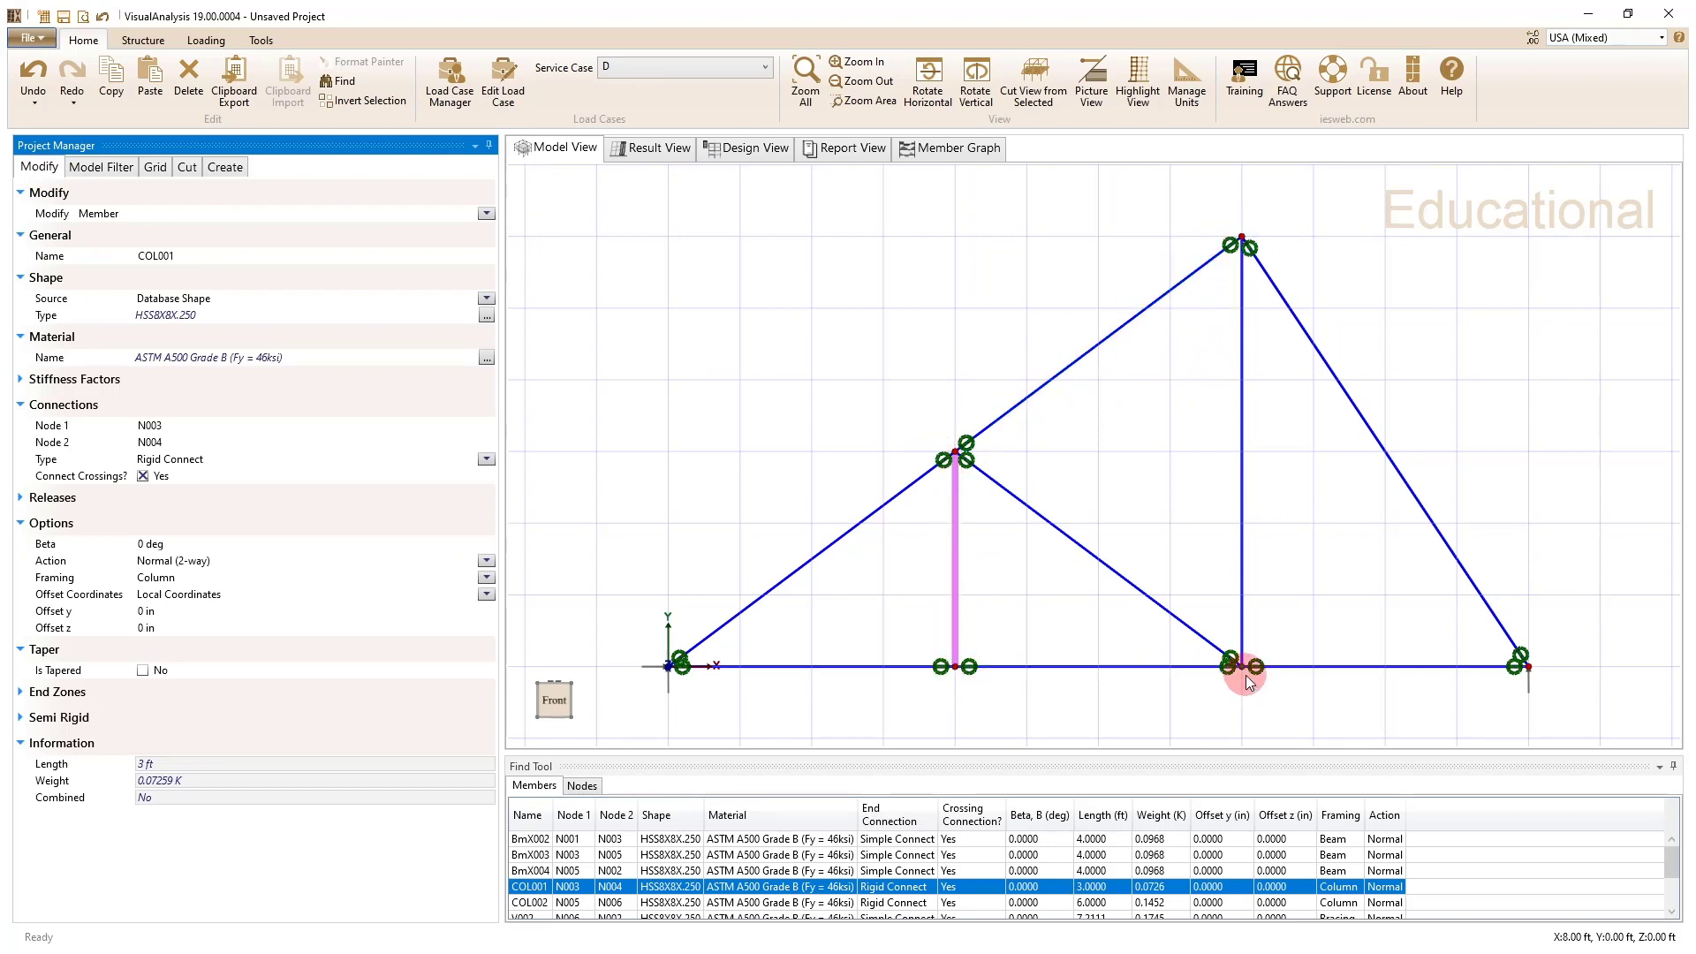
{"action": "mouse_move", "coordinate": [1268, 256]}
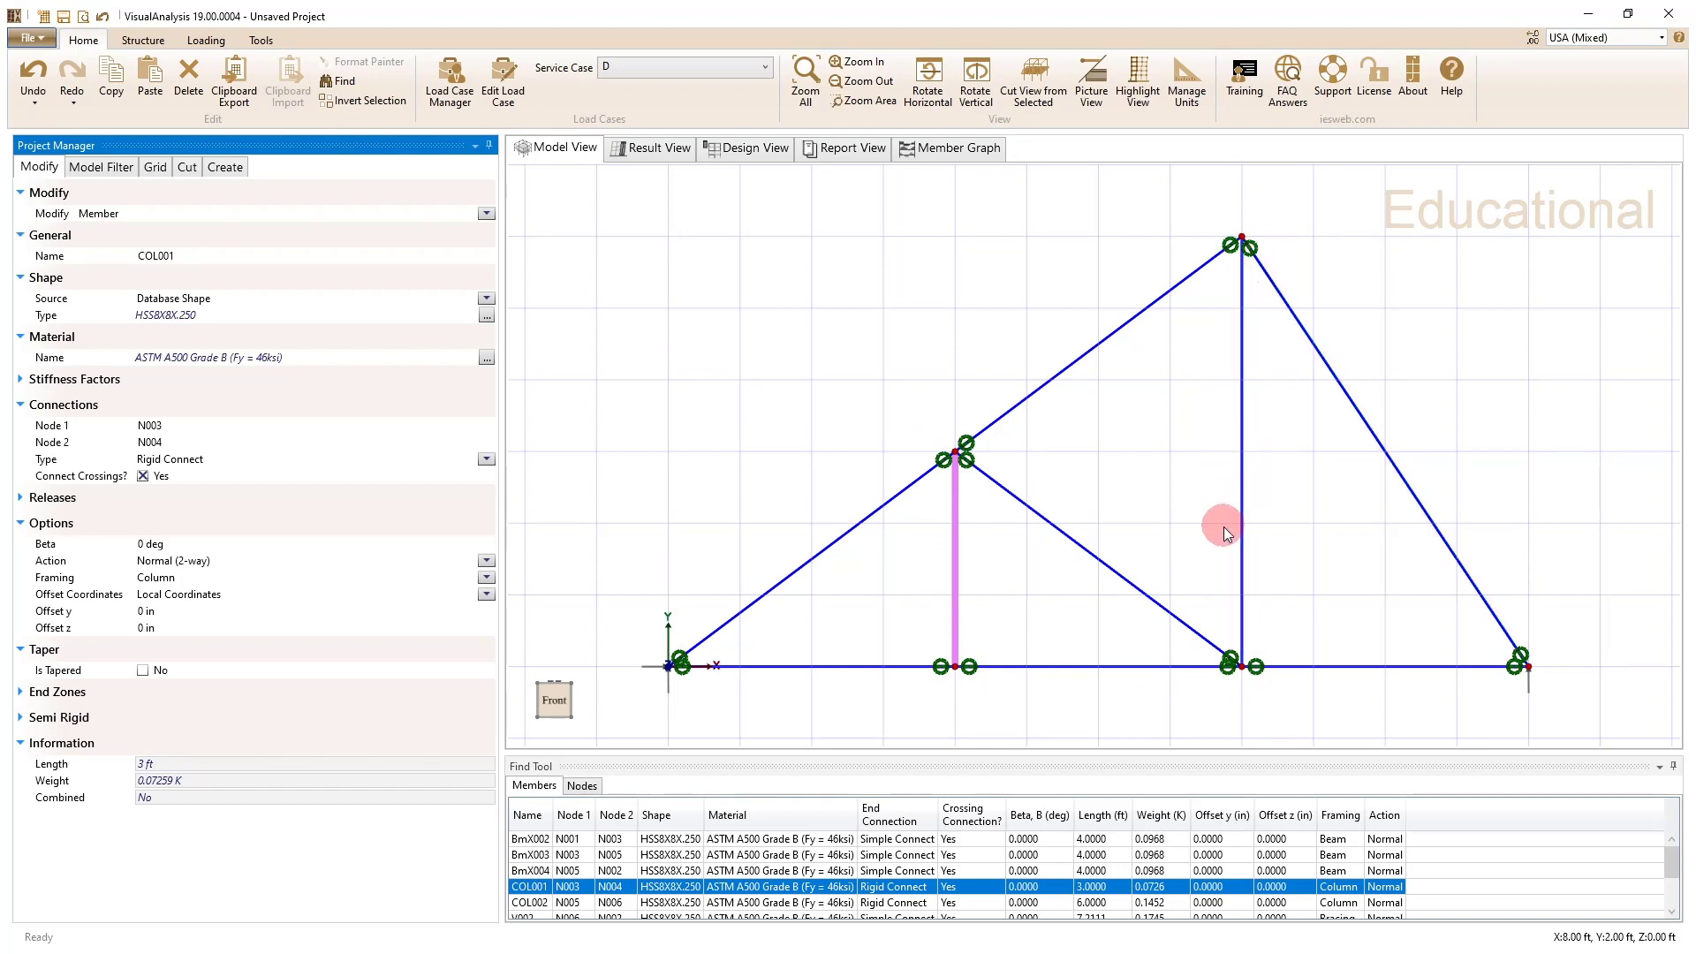
{"action": "mouse_move", "coordinate": [1503, 630]}
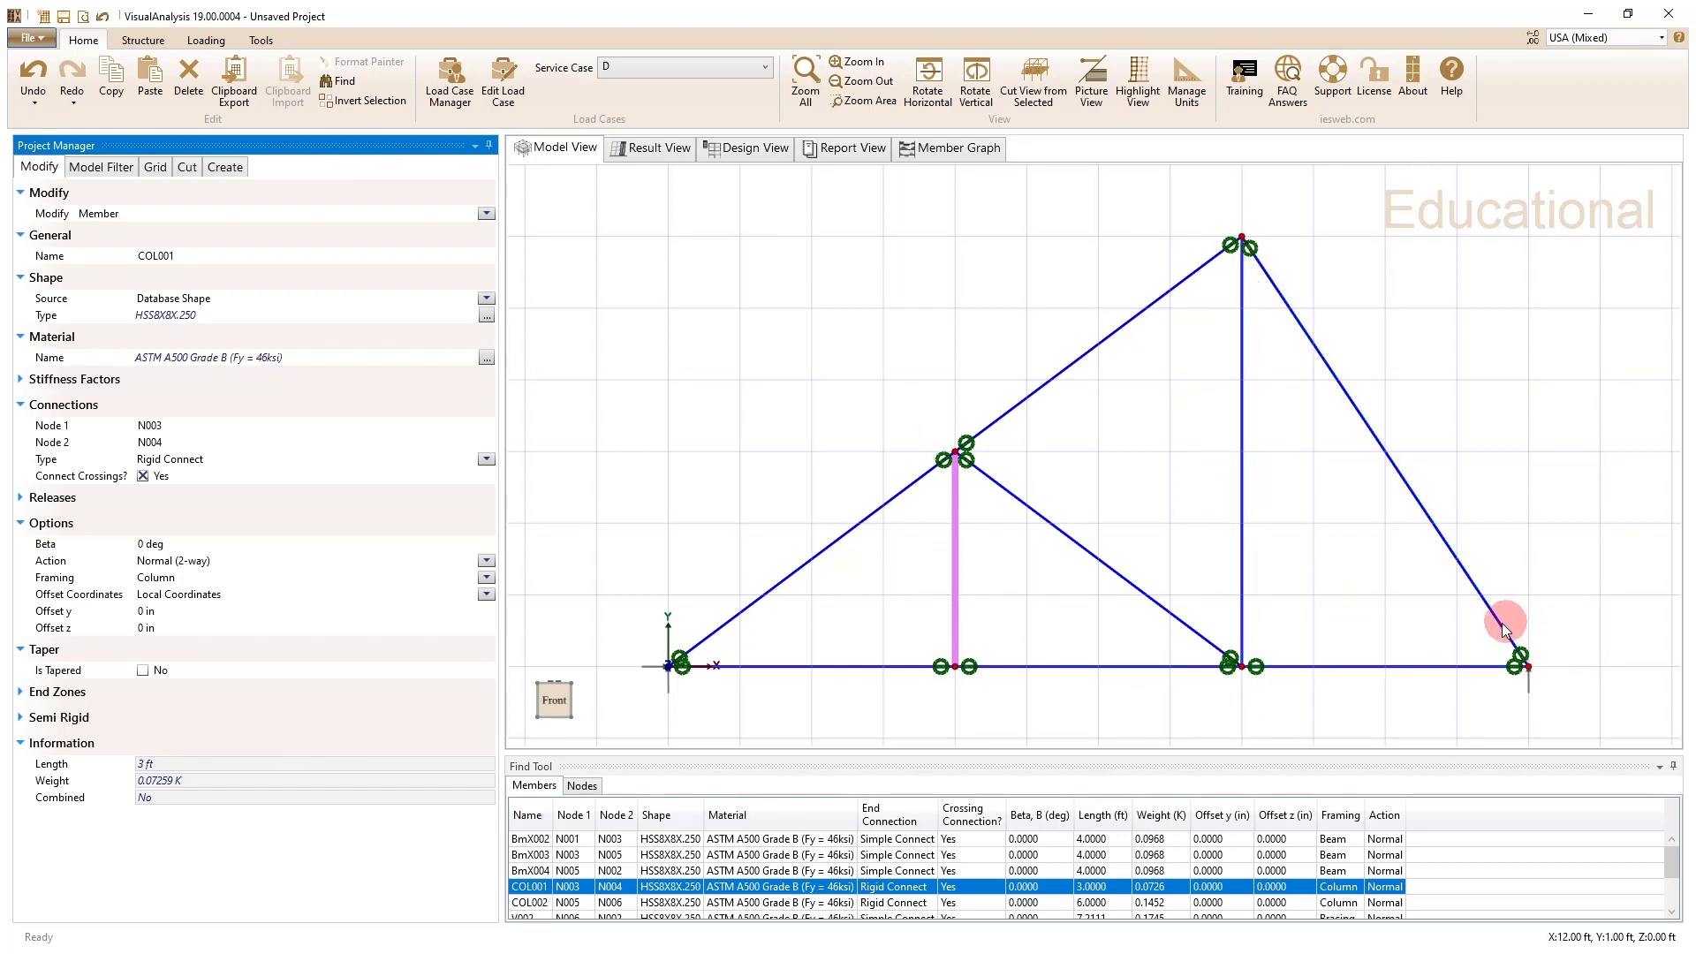
{"action": "mouse_move", "coordinate": [687, 663]}
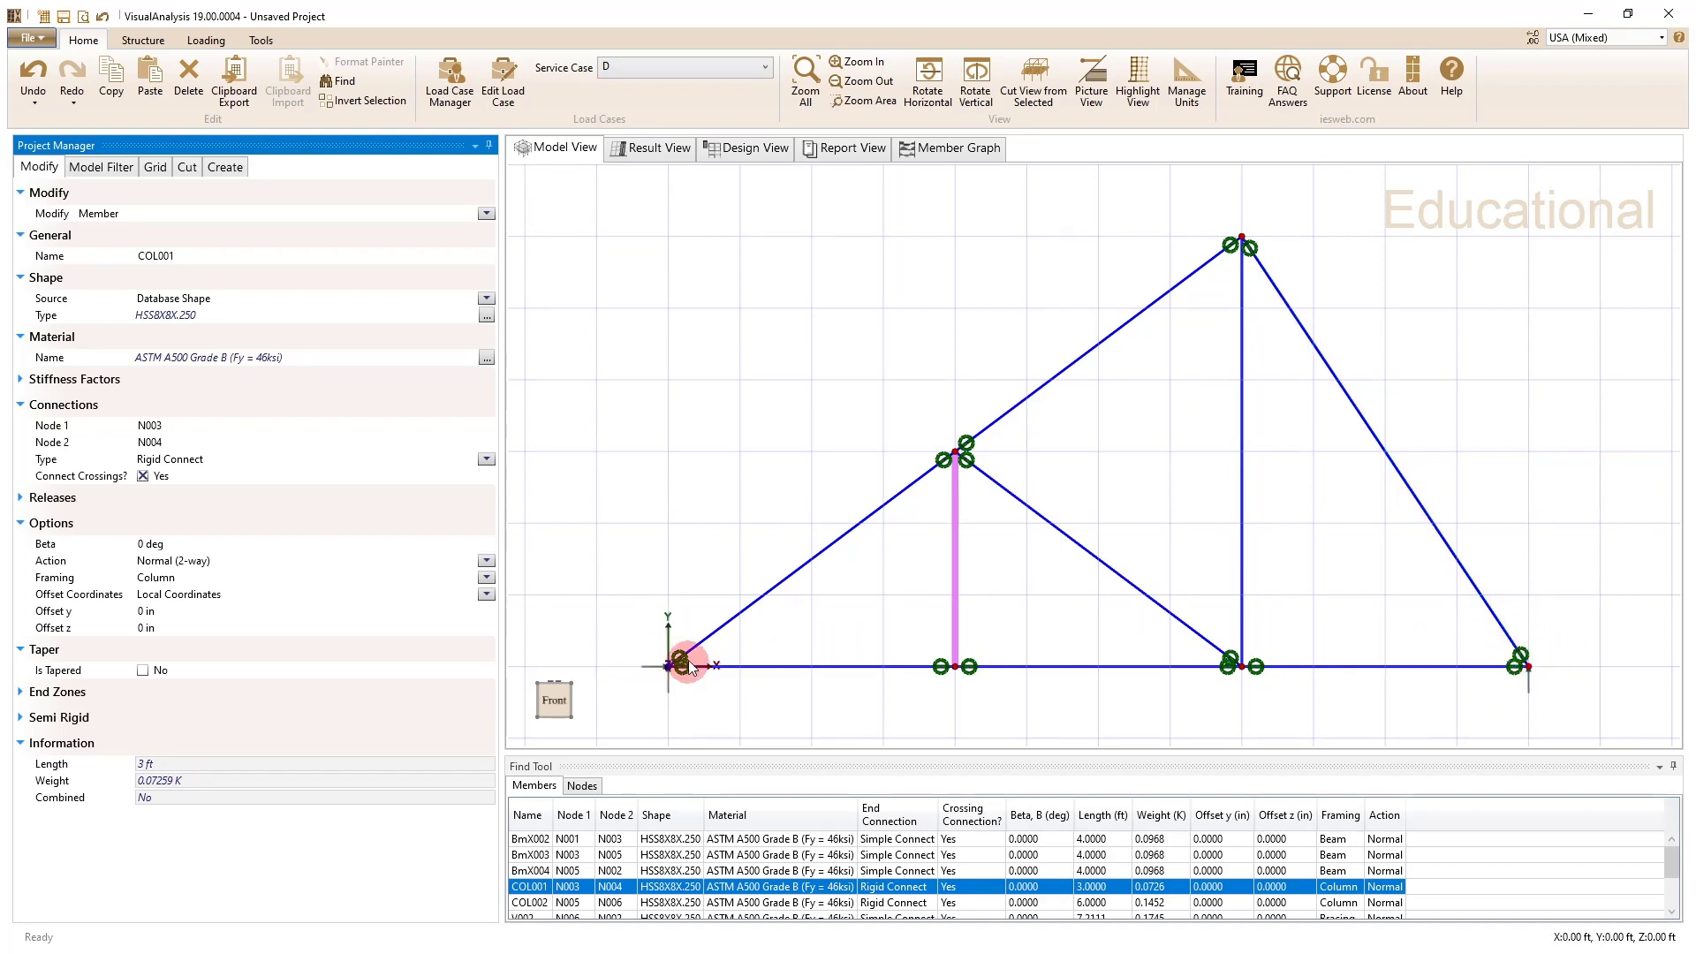
{"action": "mouse_move", "coordinate": [700, 710]}
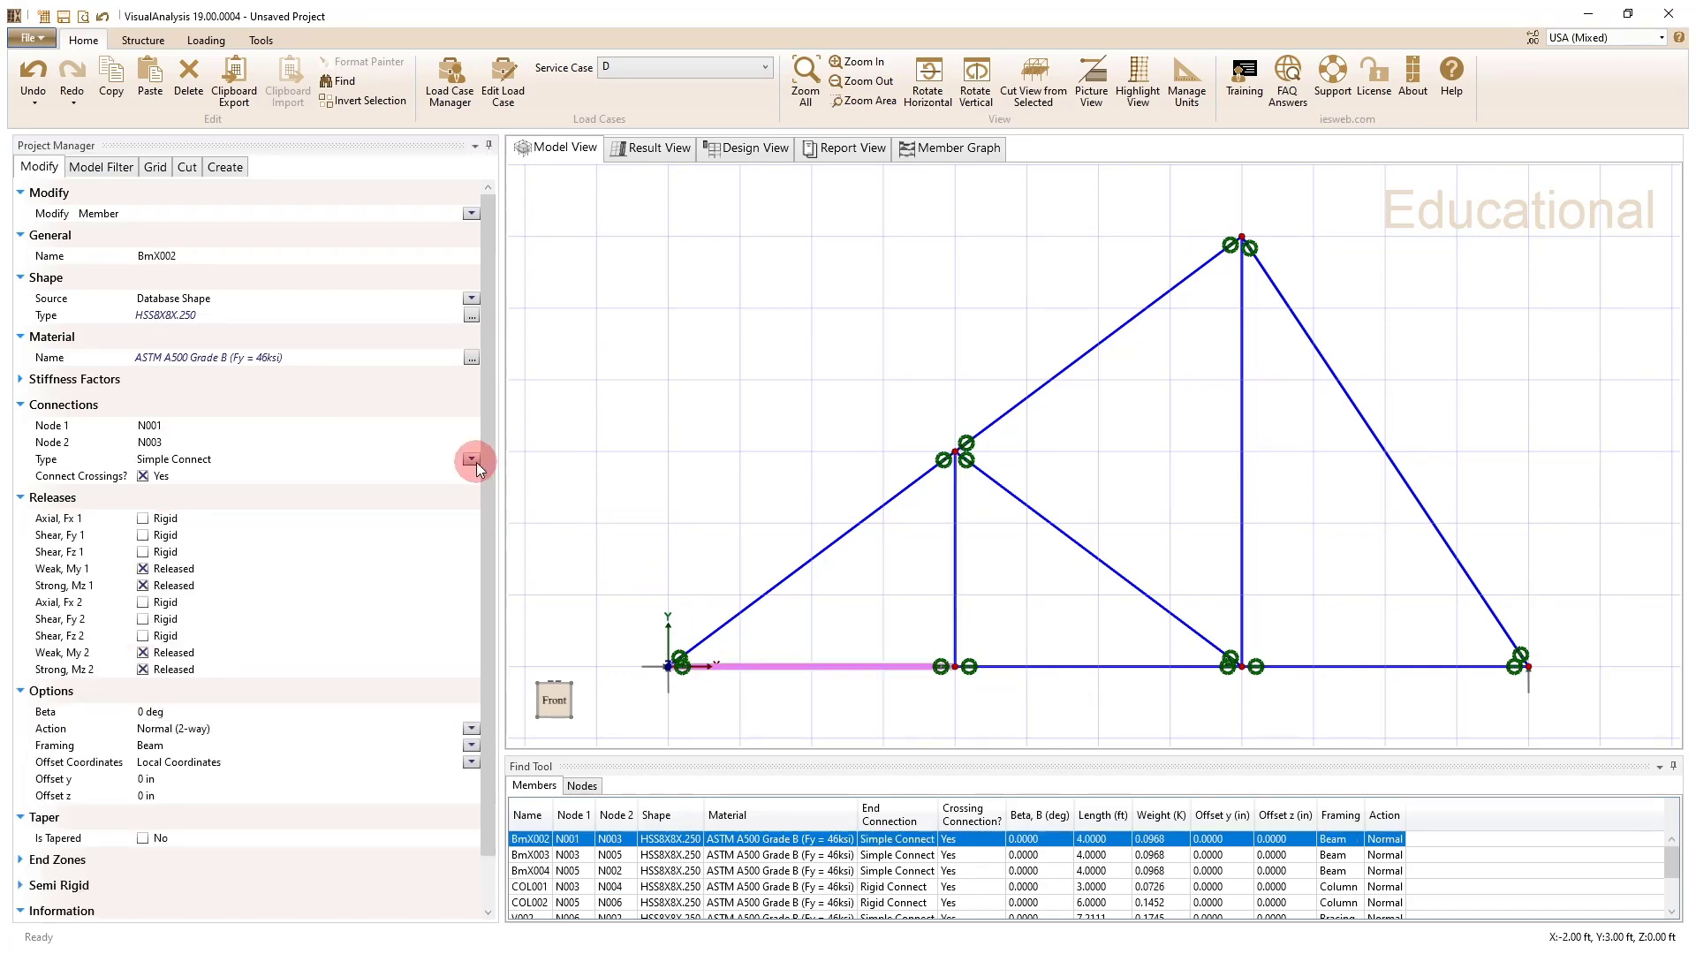
Step: Set bottom chord member BmX002 to a Rigid-Simple connection
{"action": "left_click", "coordinate": [471, 458]}
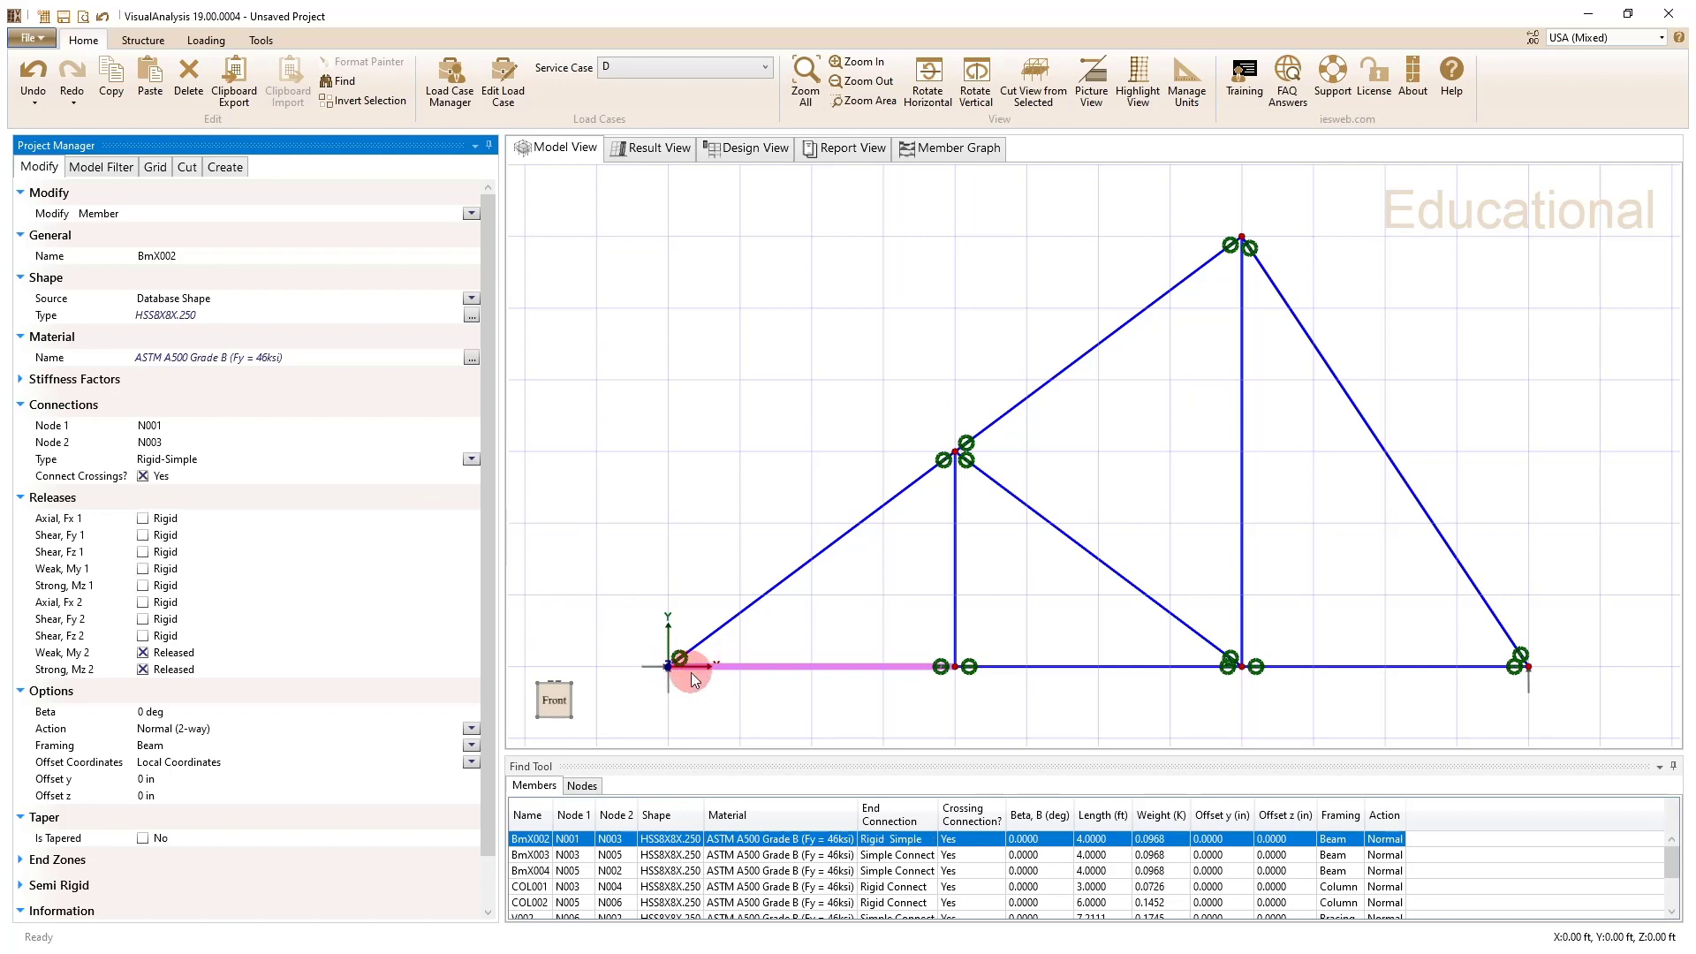
{"action": "mouse_move", "coordinate": [762, 668]}
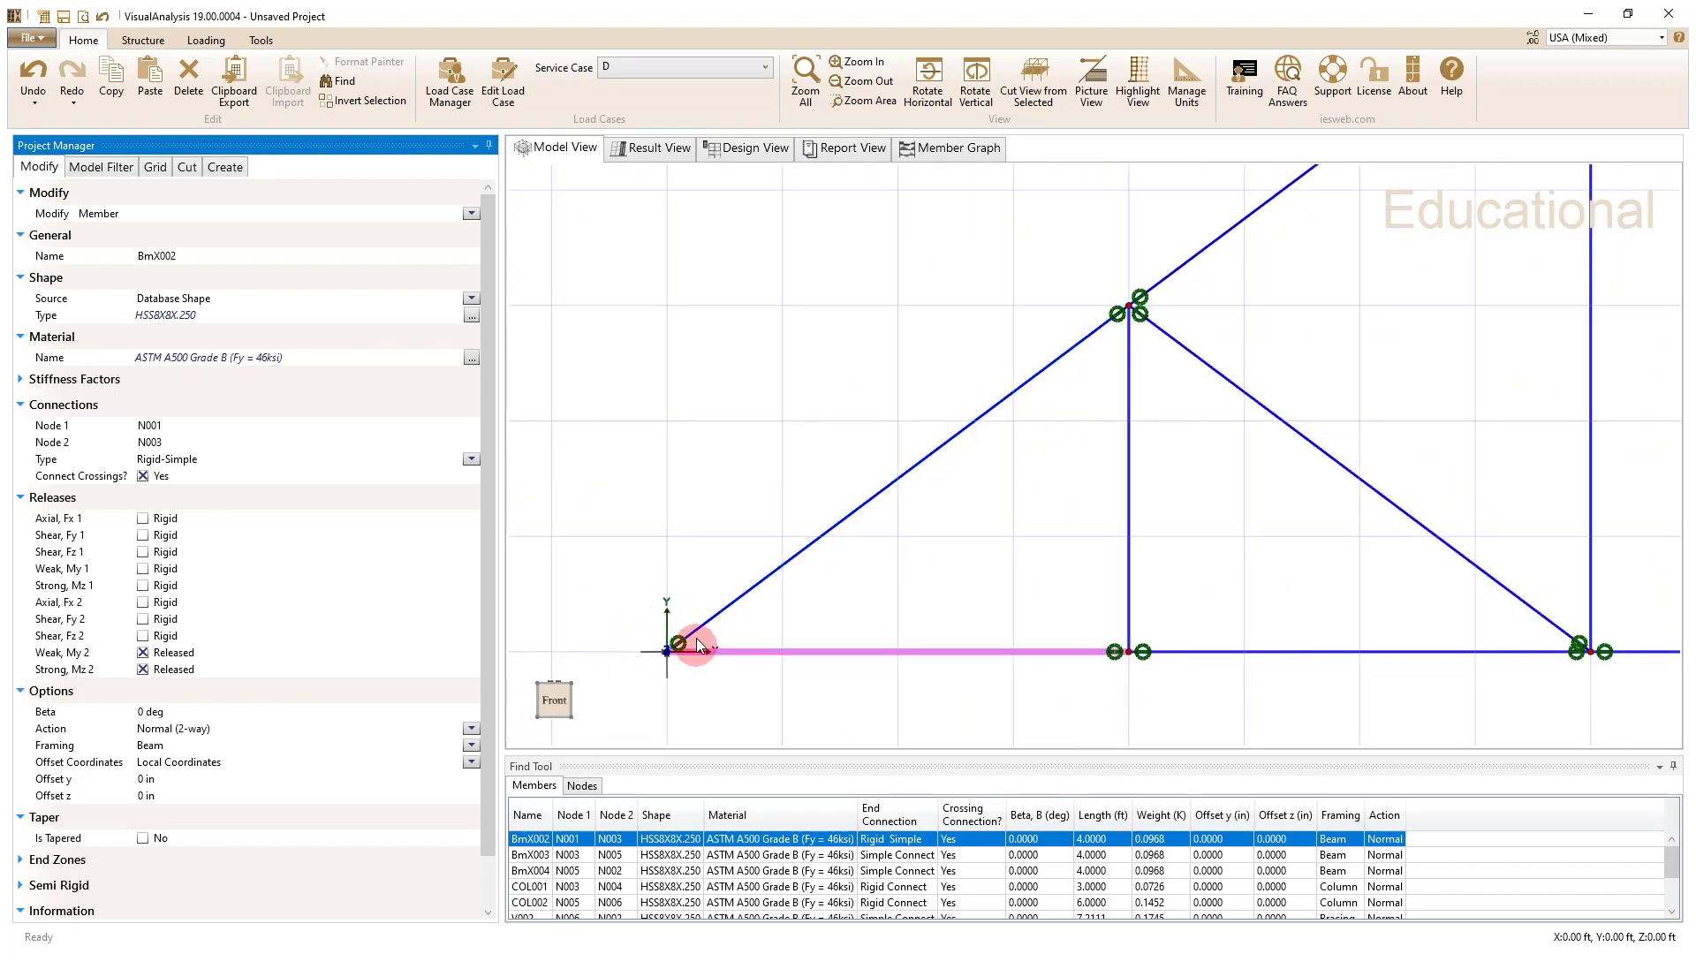
{"action": "mouse_move", "coordinate": [767, 668]}
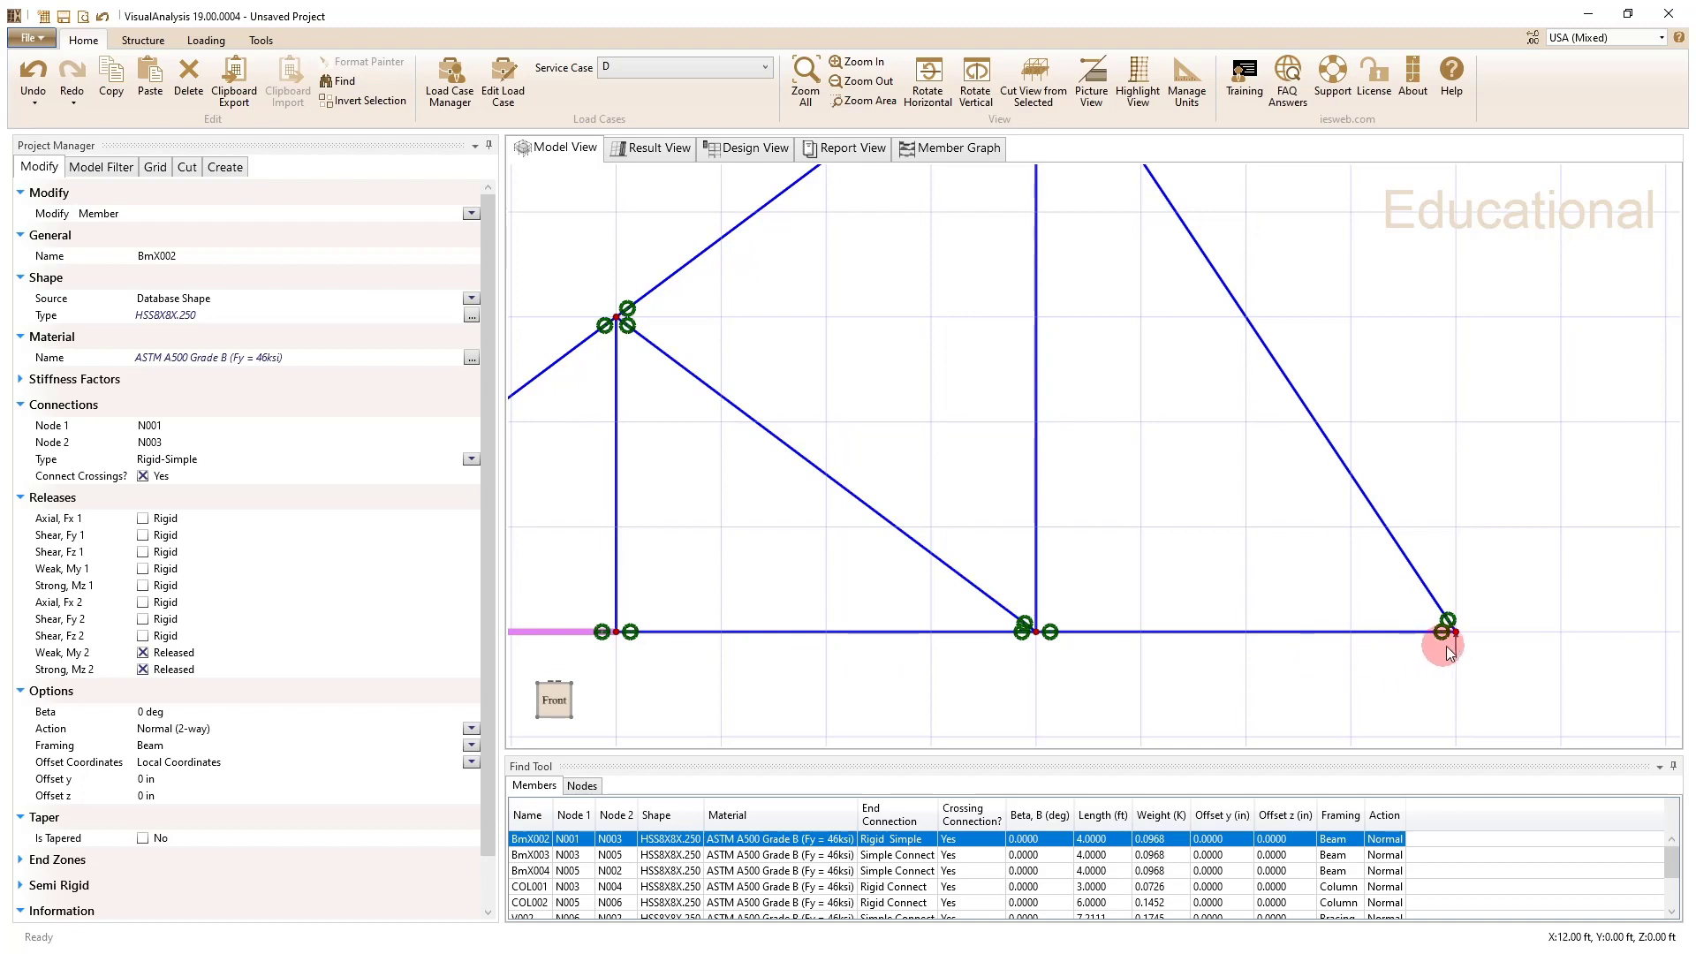
Step: Set right bottom chord member BmX004 to a Simple-Rigid connection
{"action": "left_click", "coordinate": [1243, 631]}
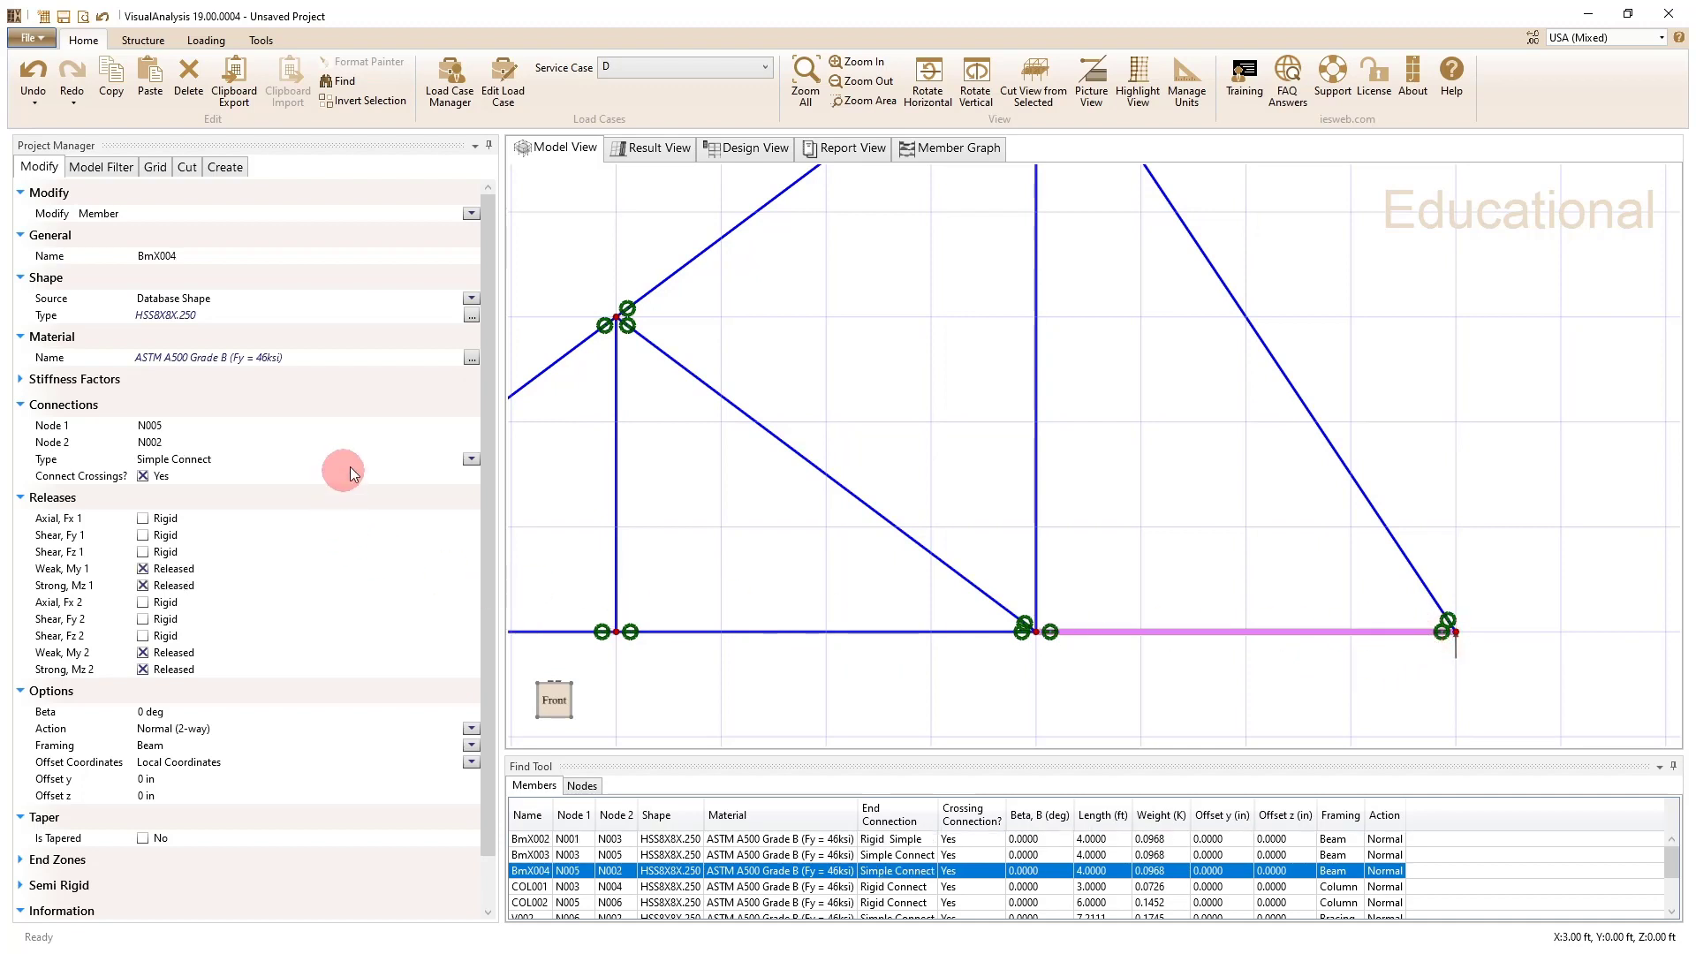
{"action": "left_click", "coordinate": [470, 459]}
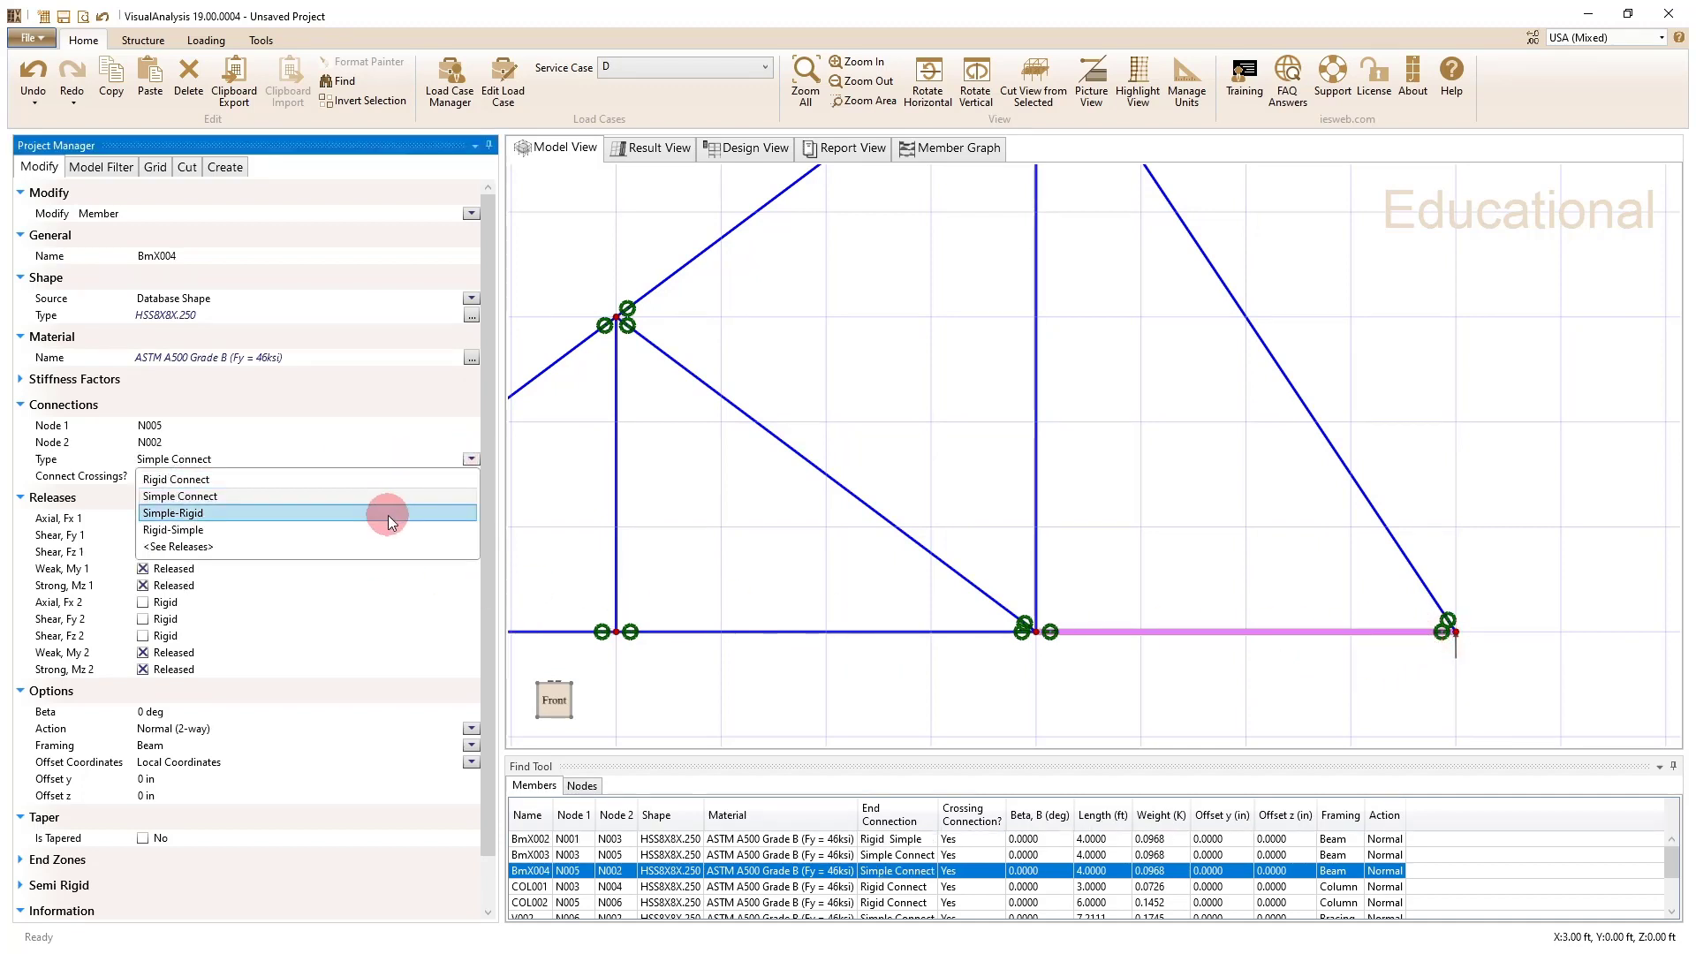
{"action": "left_click", "coordinate": [173, 512]}
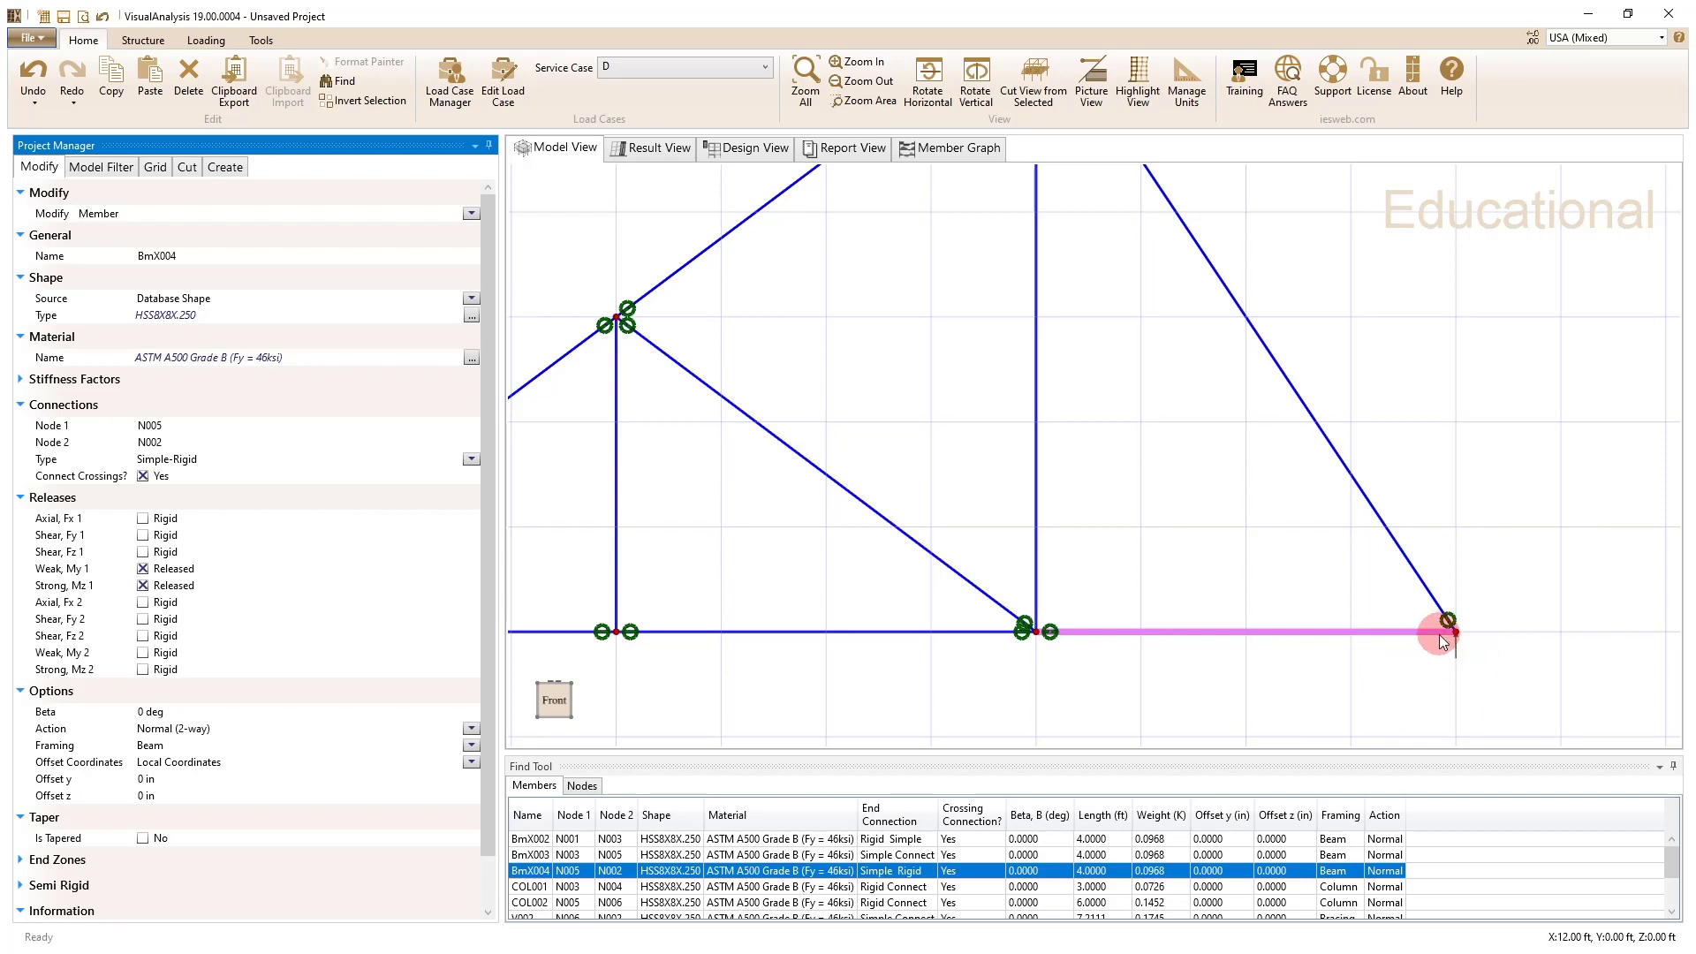
{"action": "mouse_move", "coordinate": [1457, 675]}
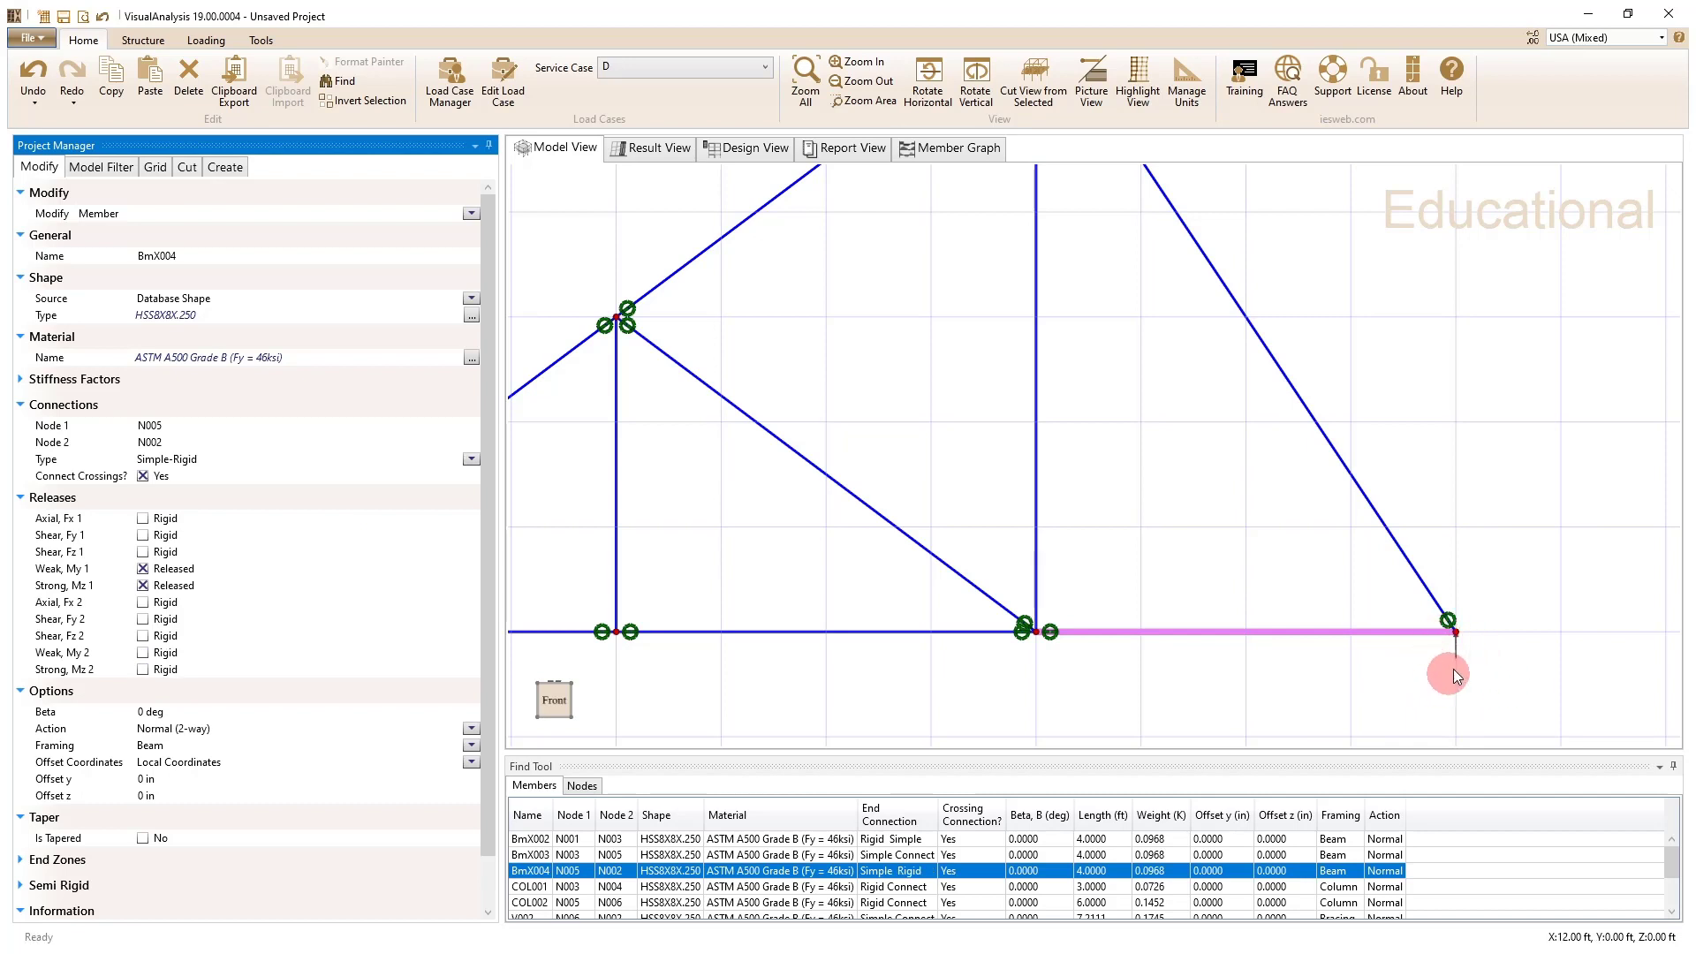
{"action": "mouse_move", "coordinate": [1458, 649]}
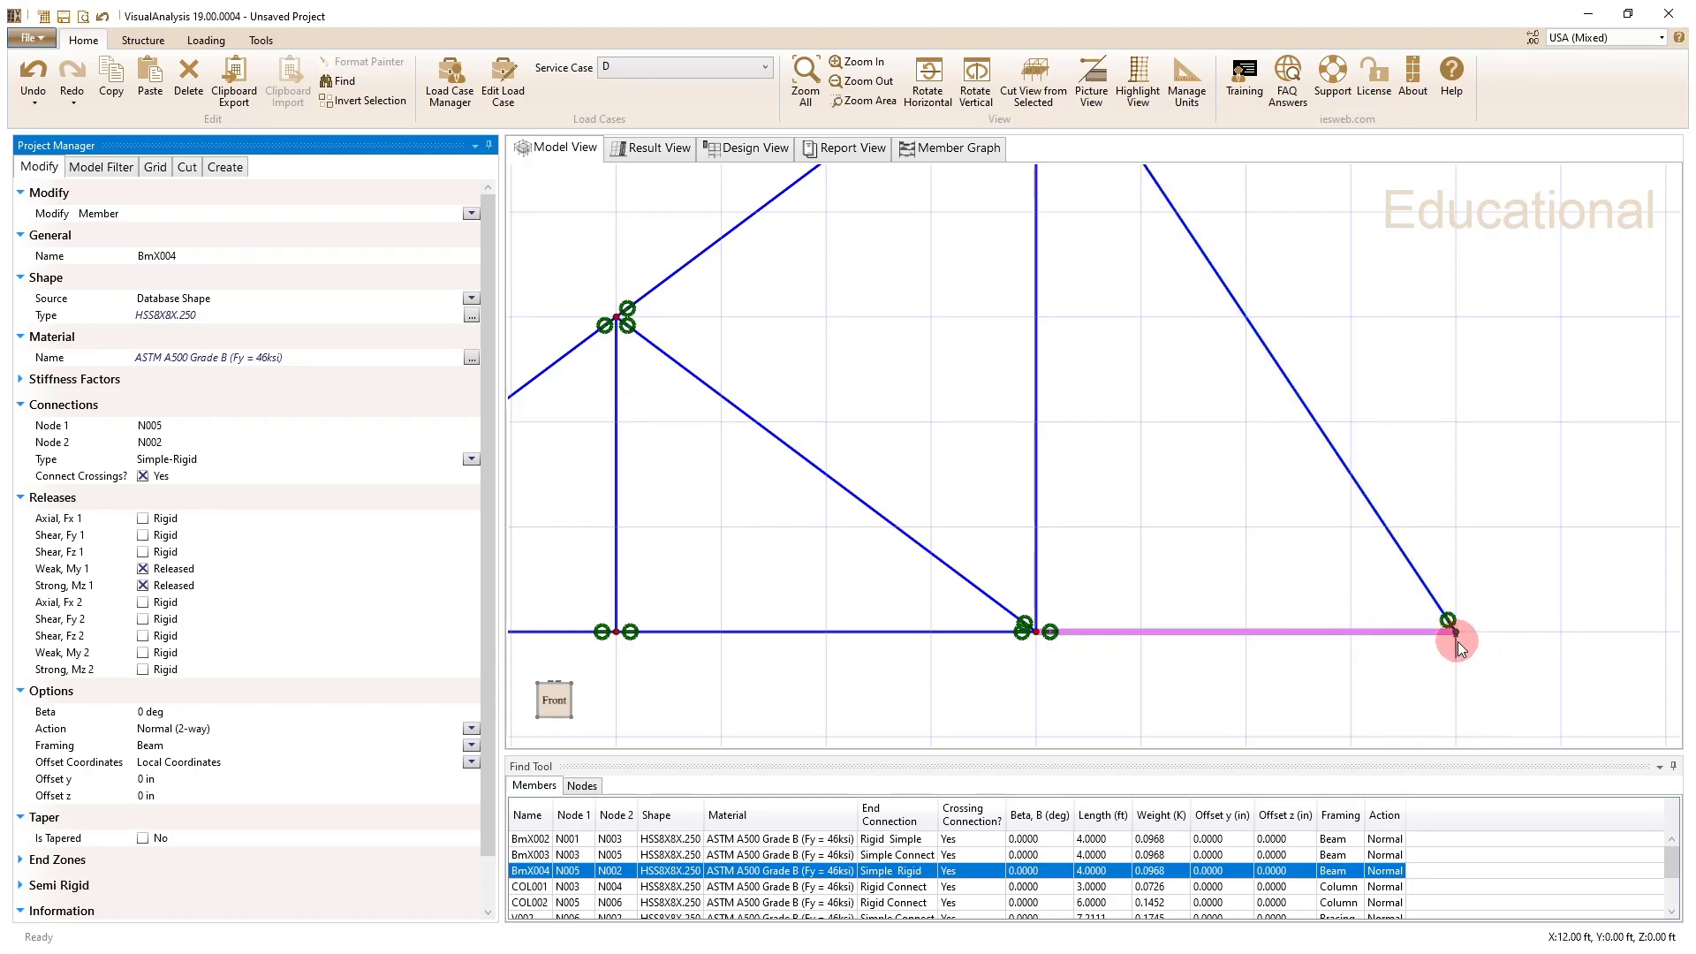
{"action": "mouse_move", "coordinate": [1460, 664]}
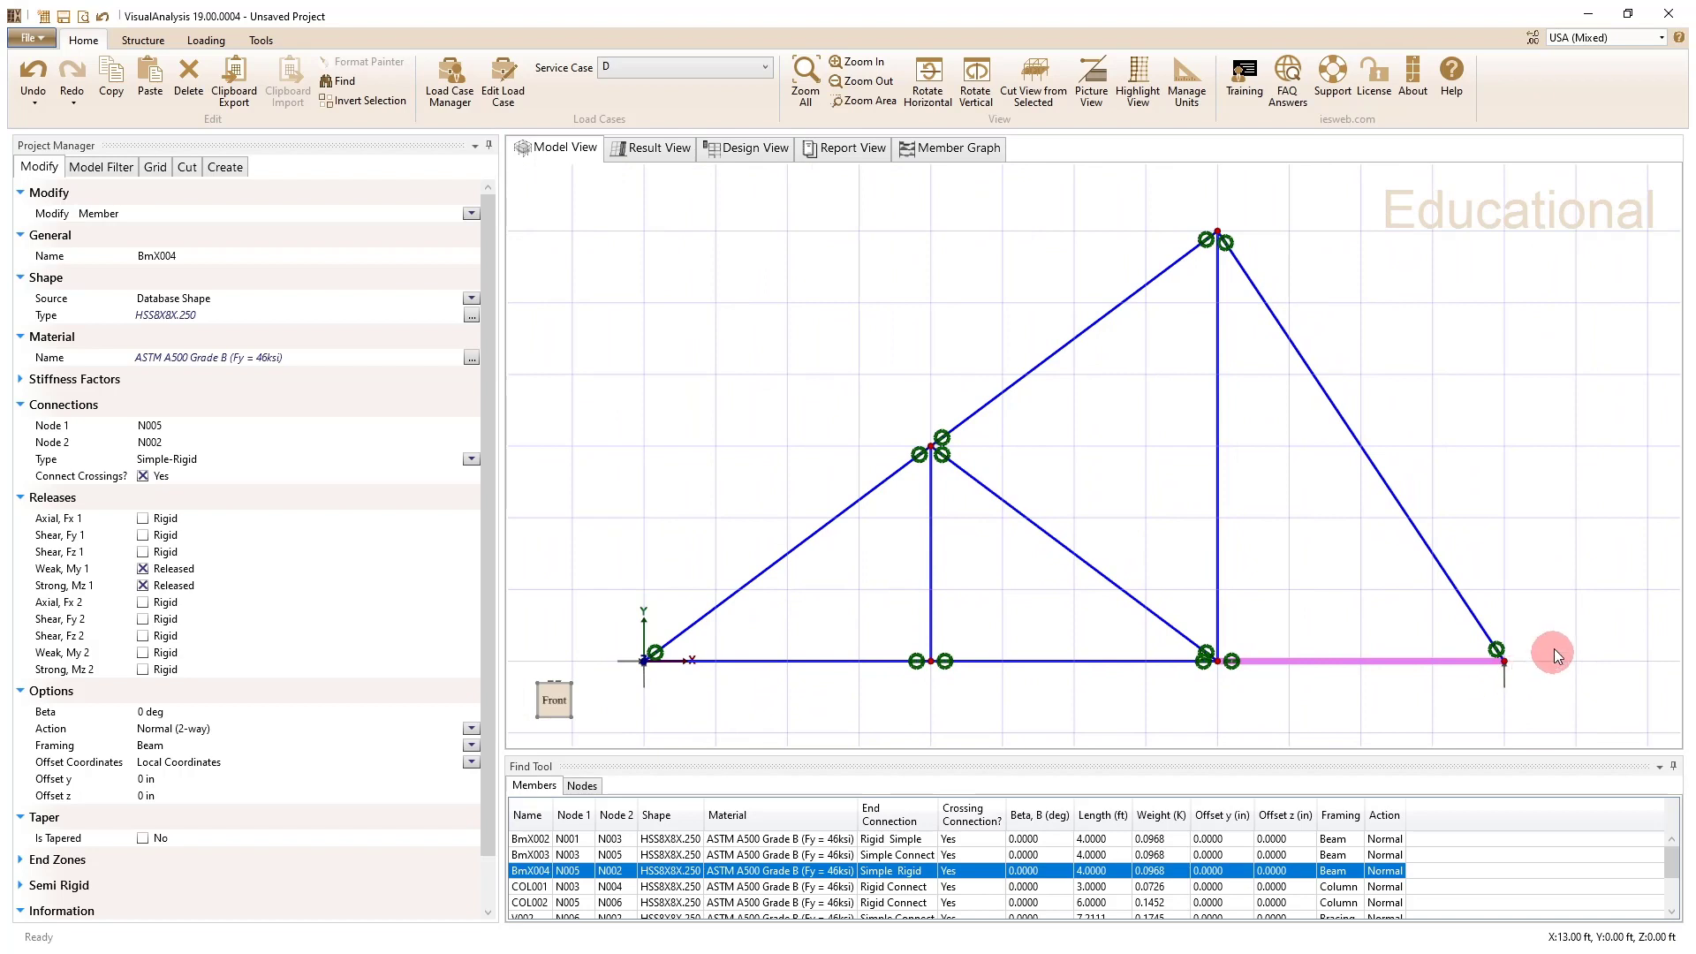
{"action": "mouse_move", "coordinate": [1548, 635]}
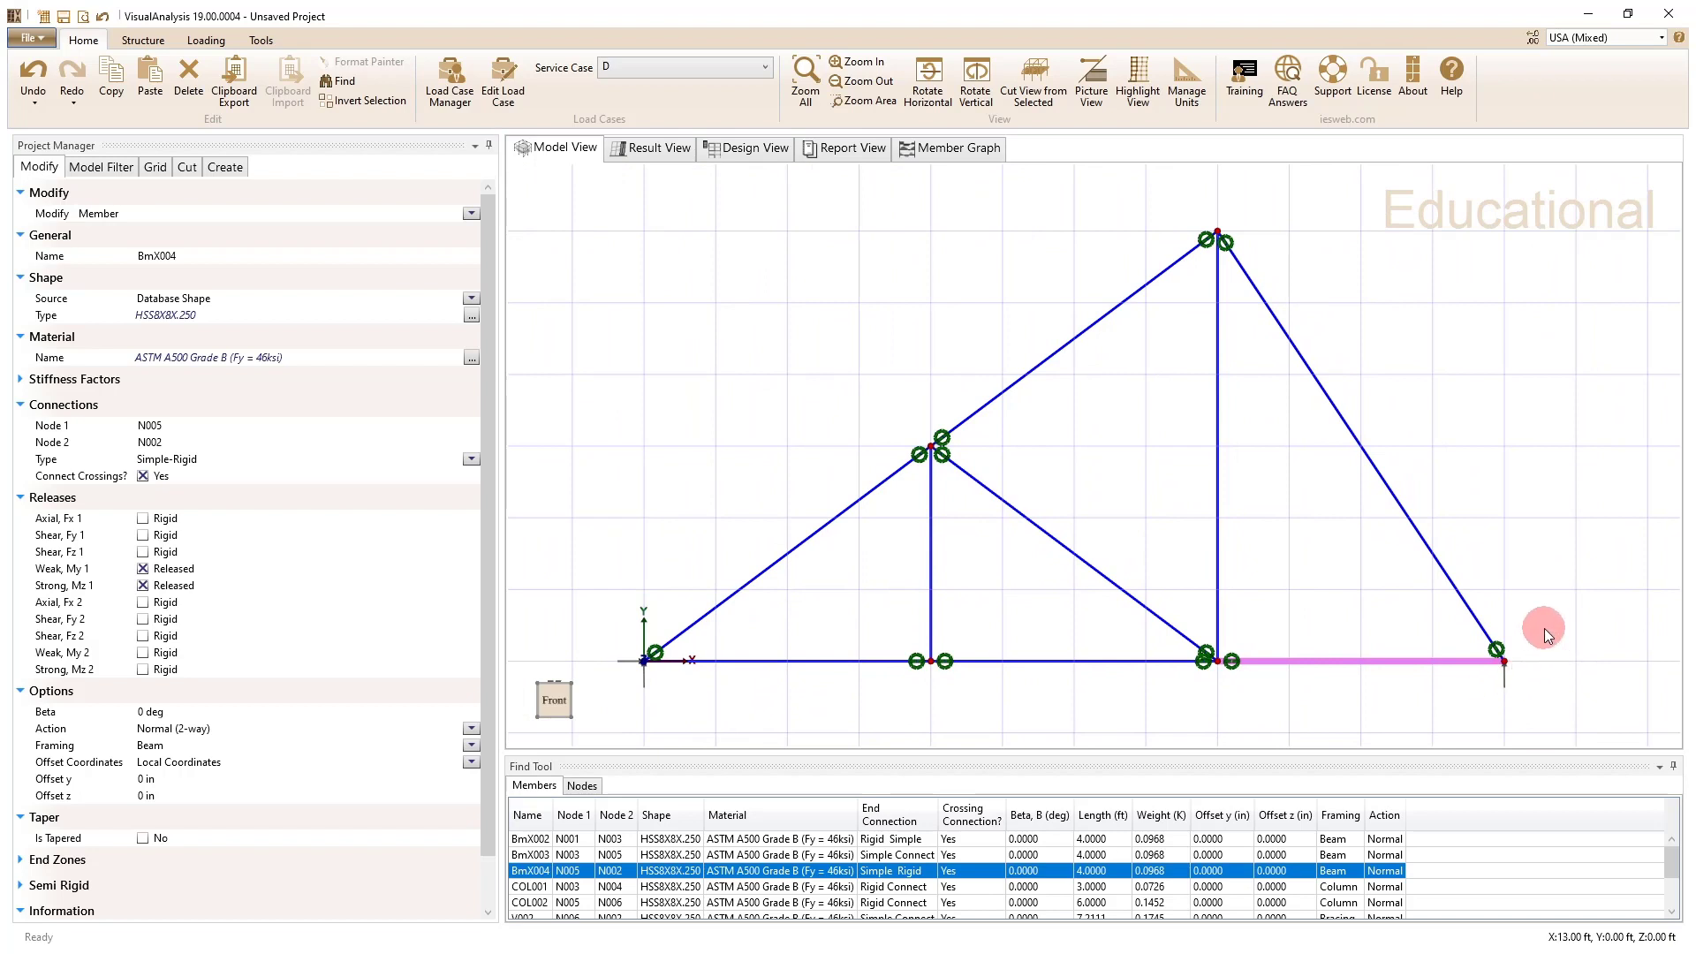
{"action": "mouse_move", "coordinate": [1476, 637]}
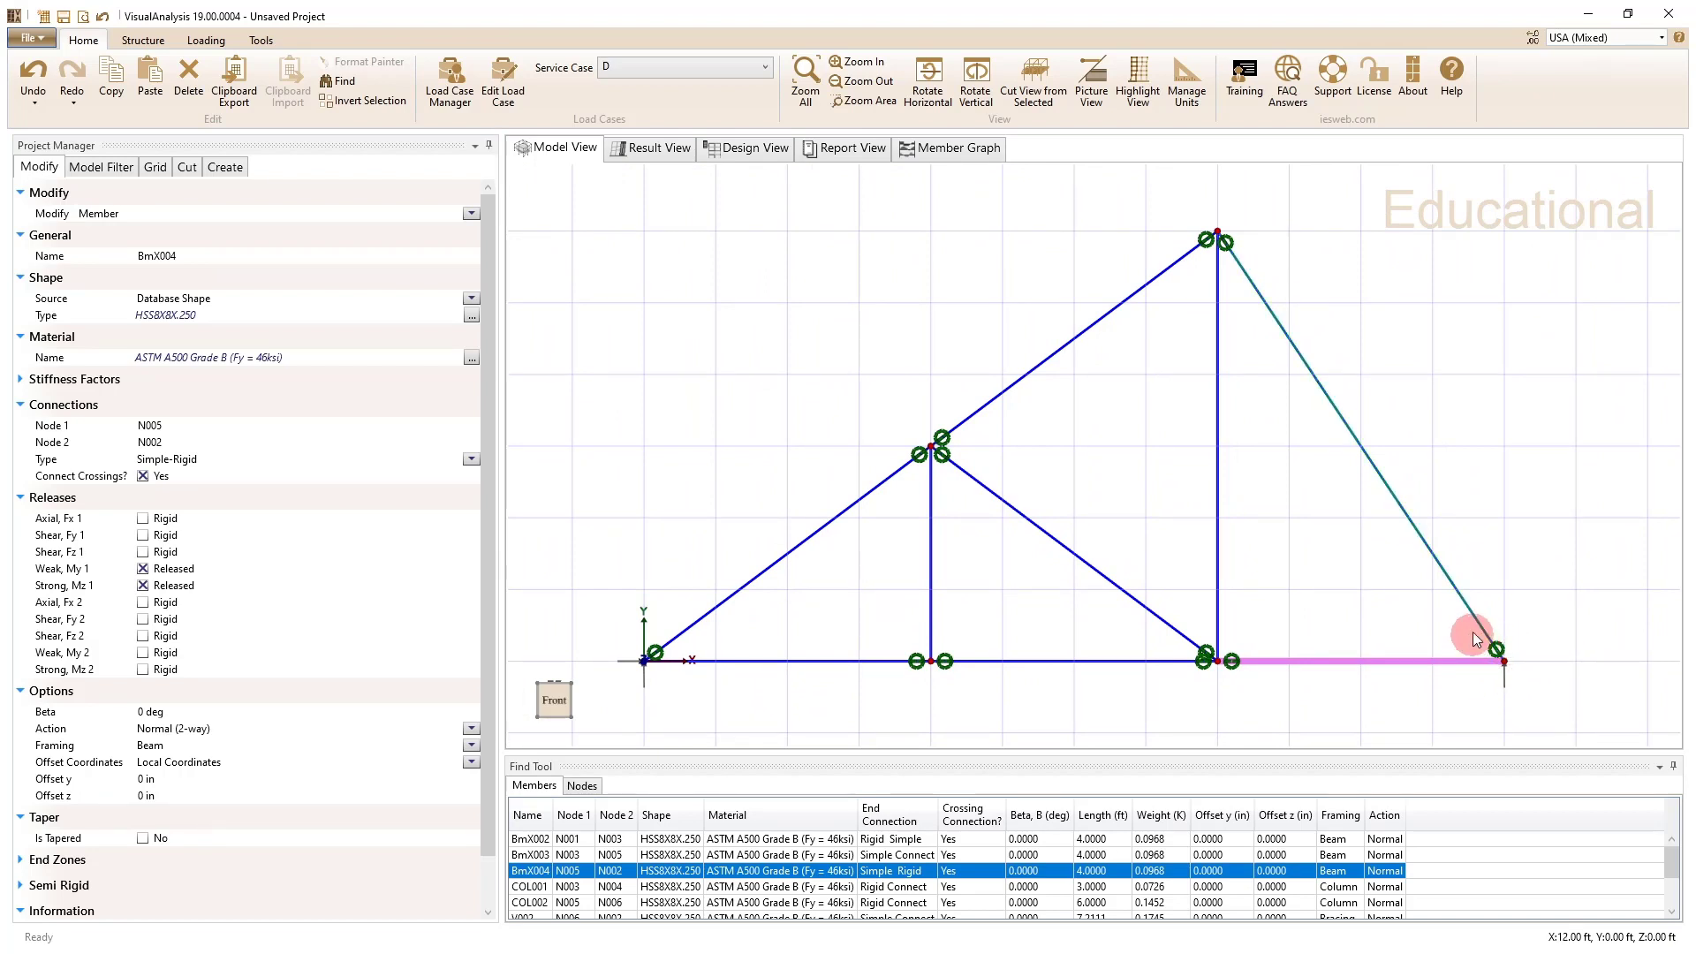
{"action": "mouse_move", "coordinate": [969, 419]}
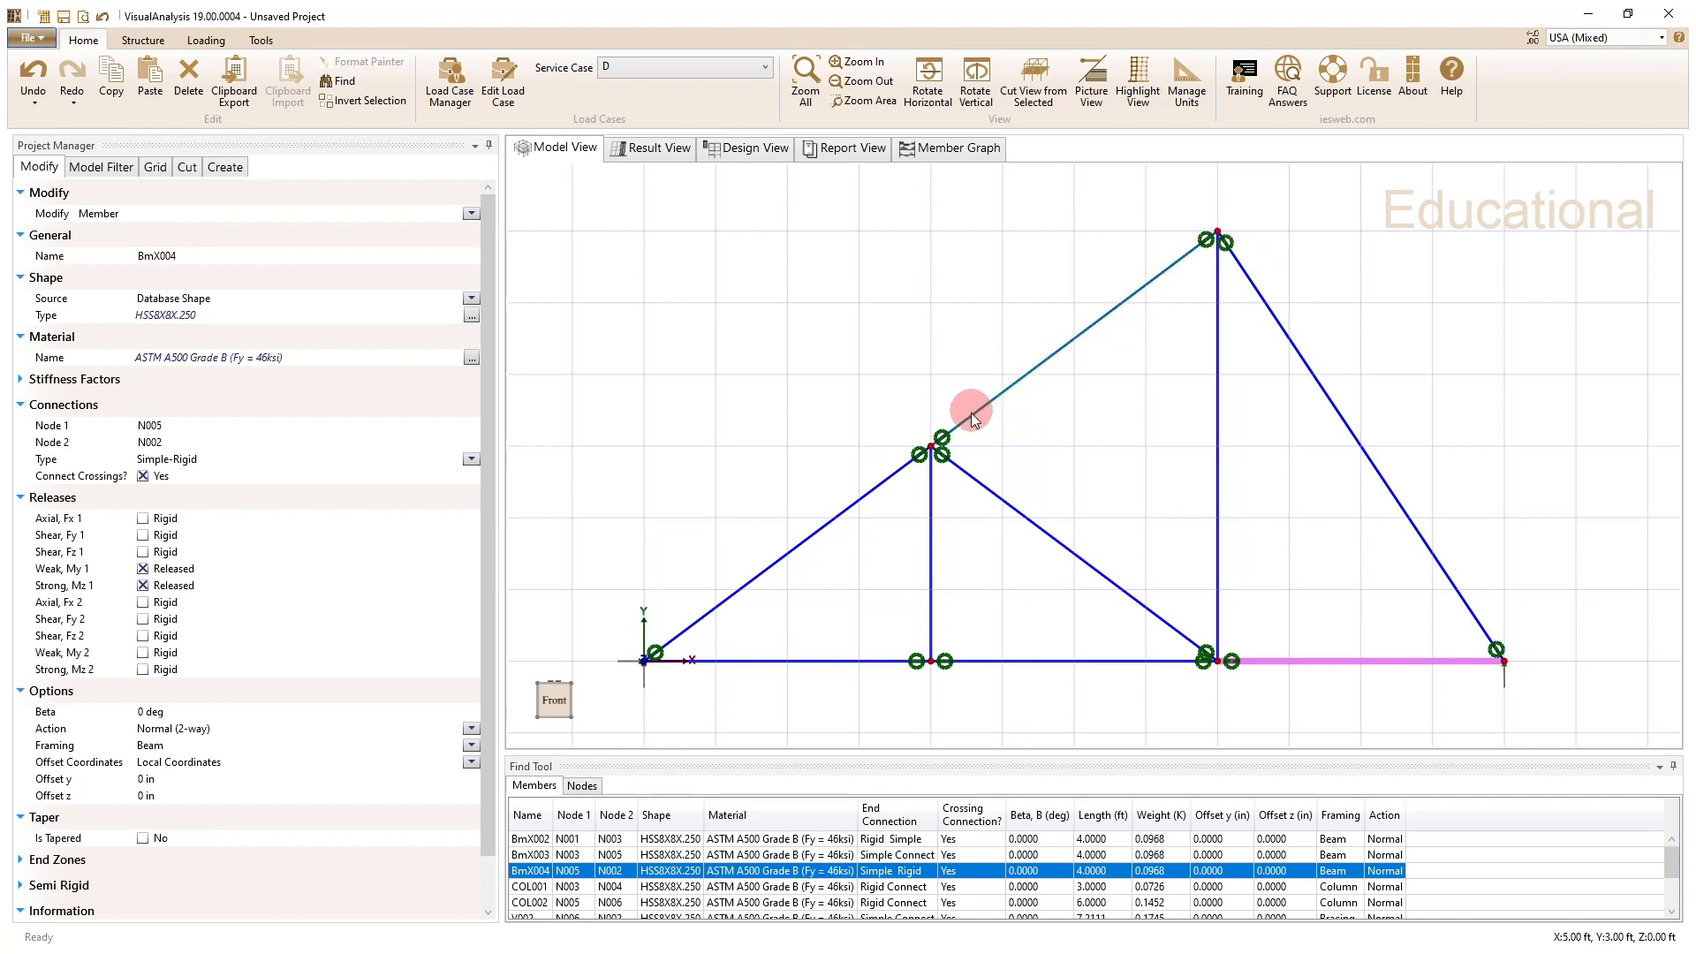
{"action": "mouse_move", "coordinate": [887, 688]}
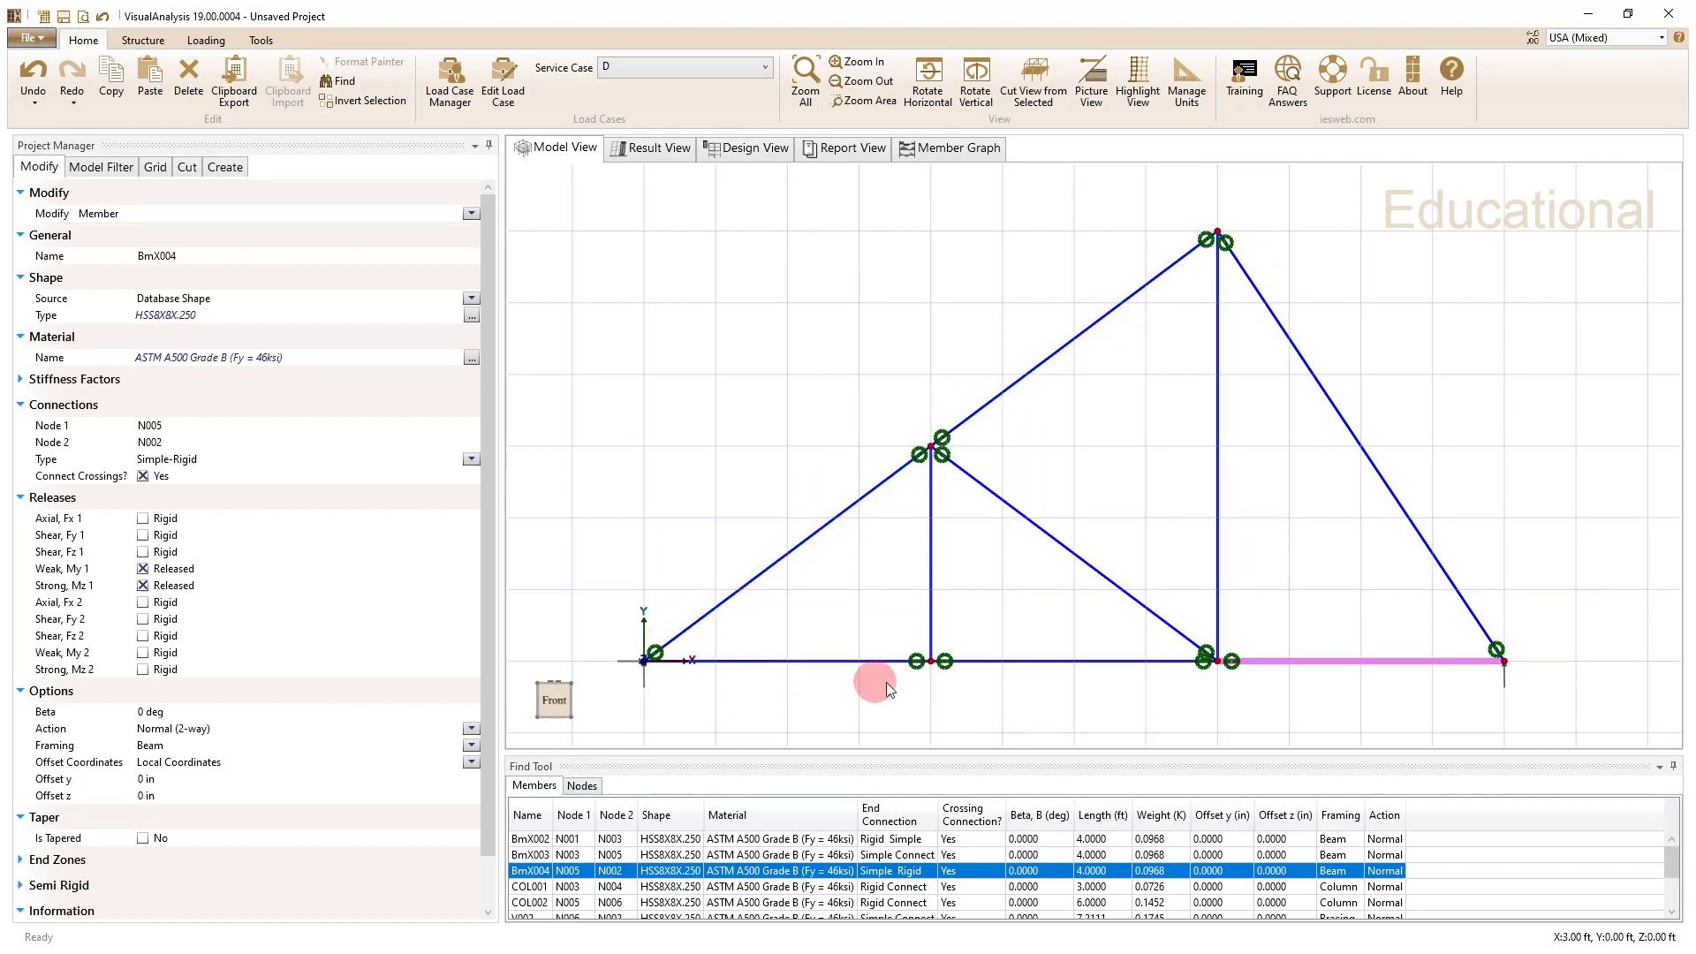
{"action": "mouse_move", "coordinate": [1240, 665]}
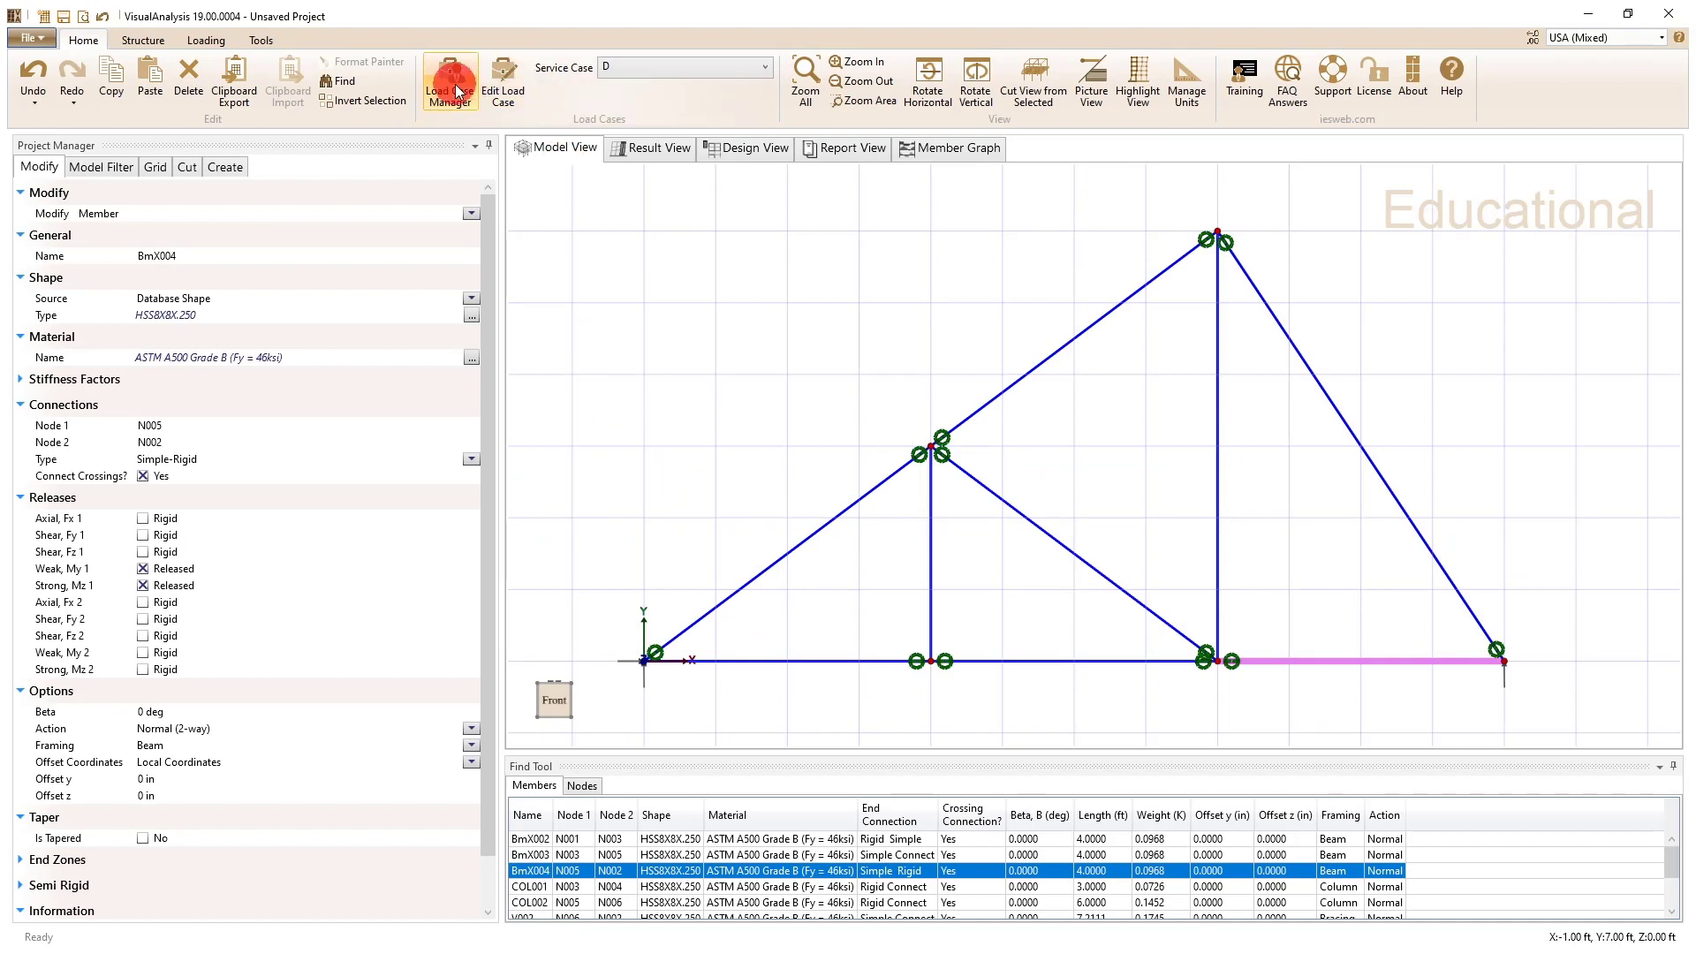
Step: Set service case D's Self Weight Type to No Self Weight
{"action": "left_click", "coordinate": [447, 82]}
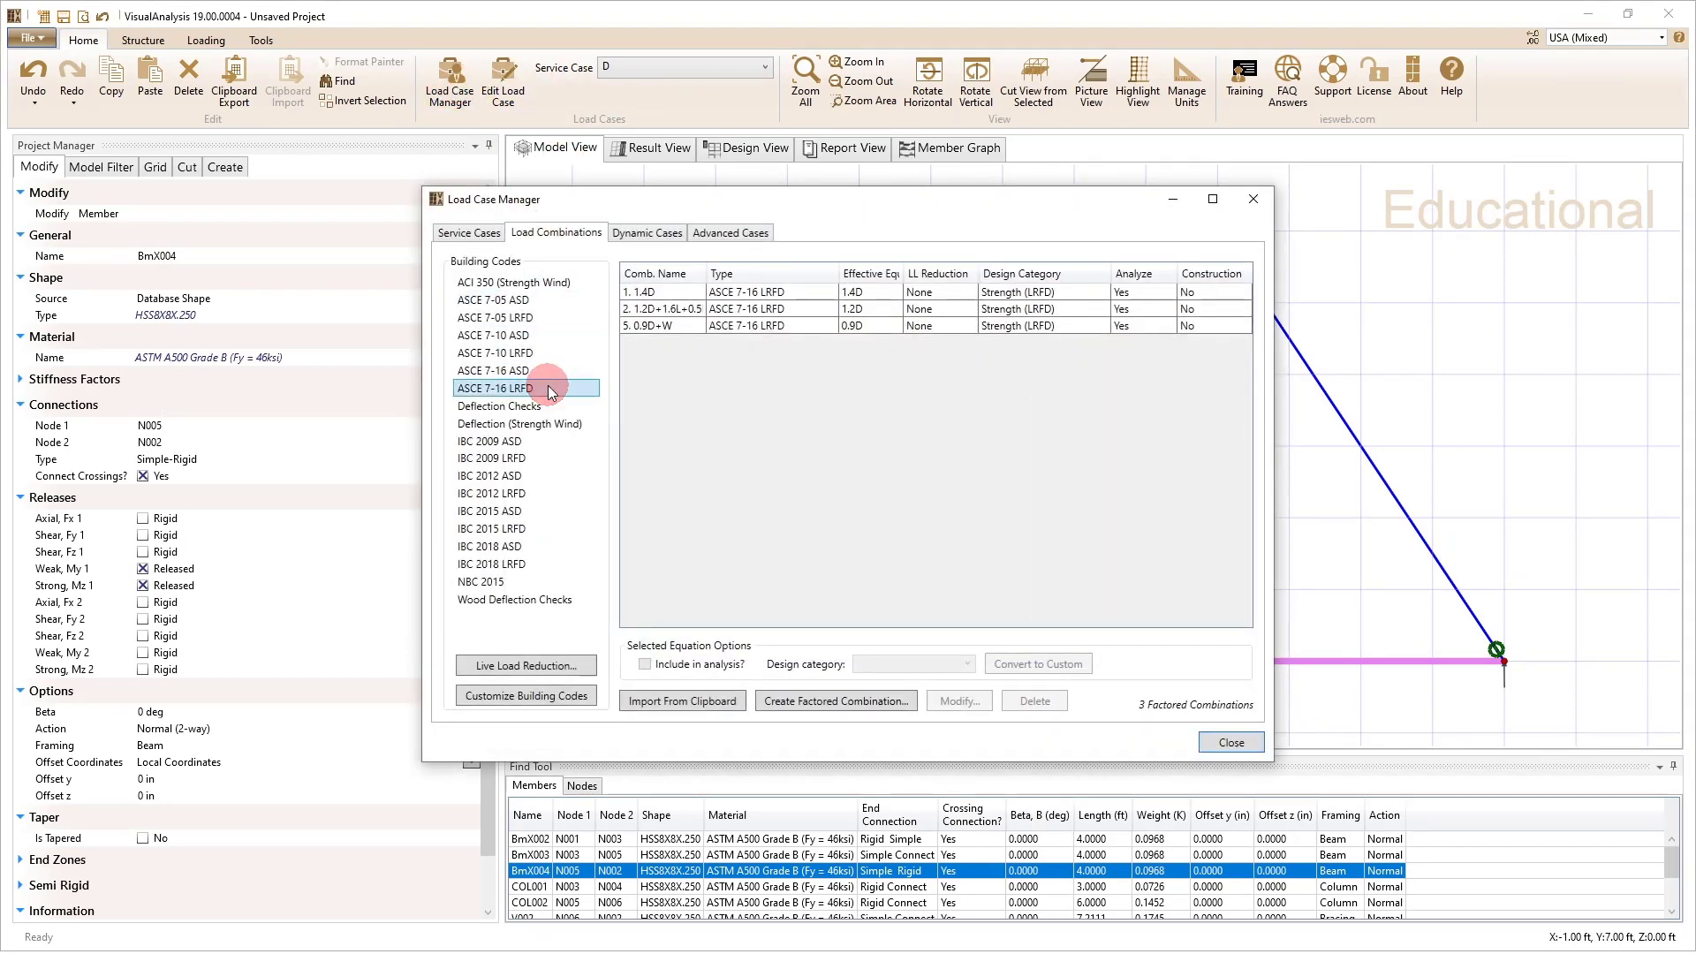
{"action": "left_click", "coordinate": [509, 405]}
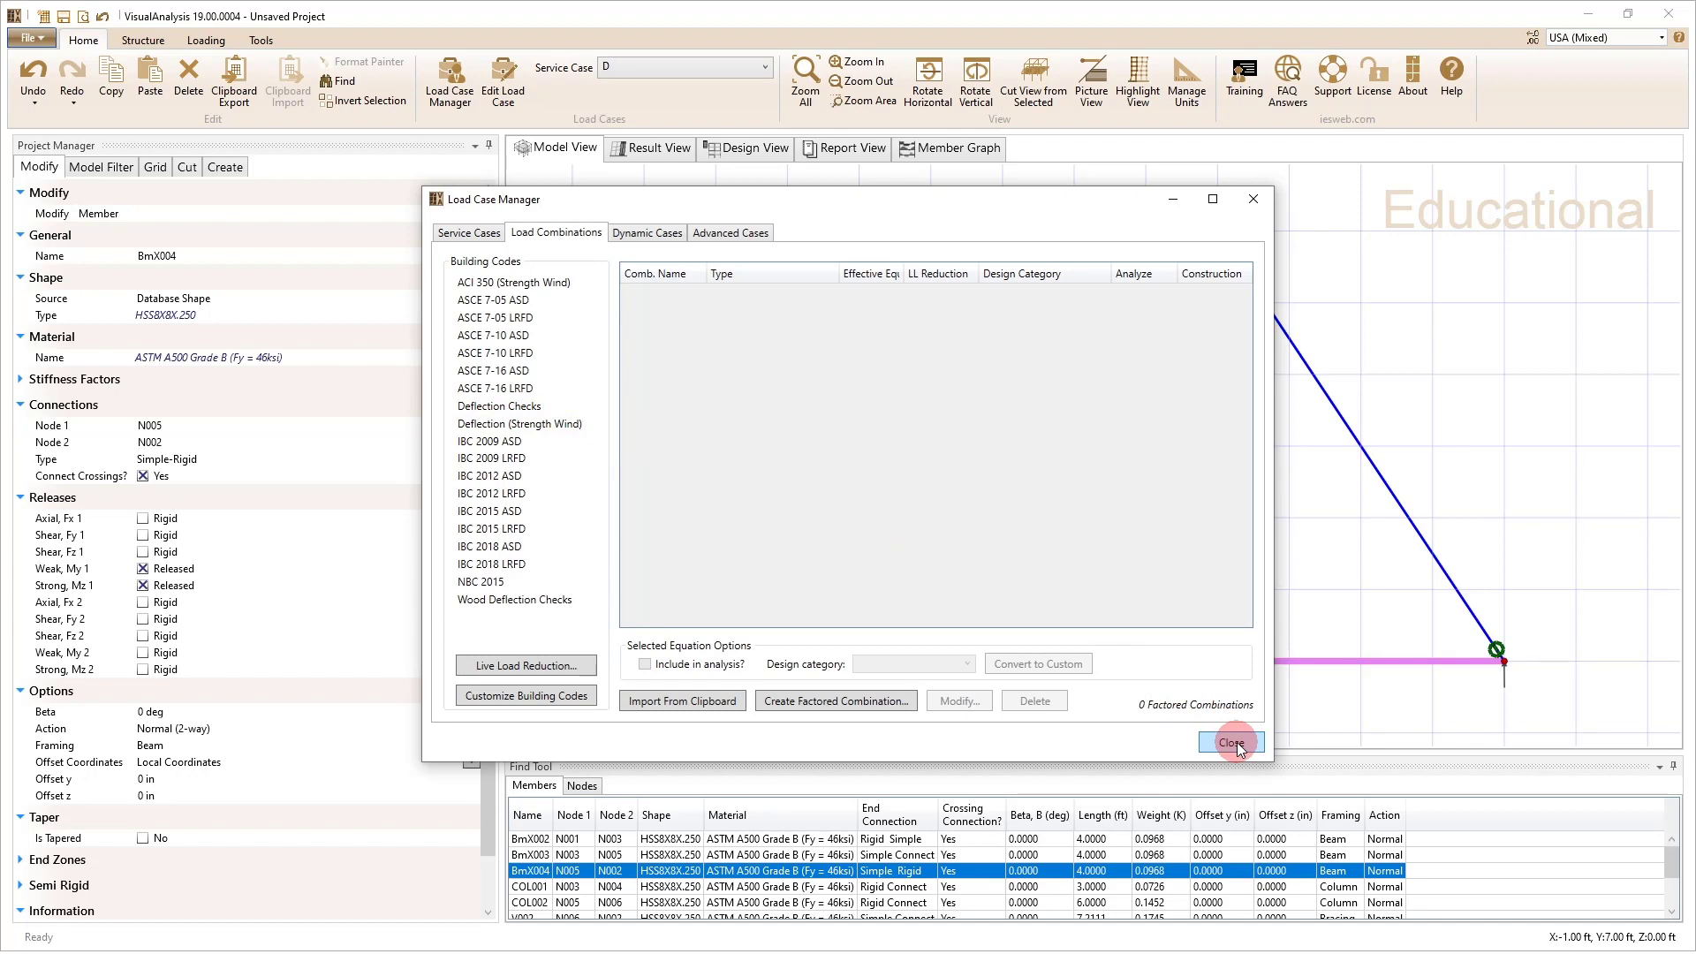
{"action": "left_click", "coordinate": [1229, 742]}
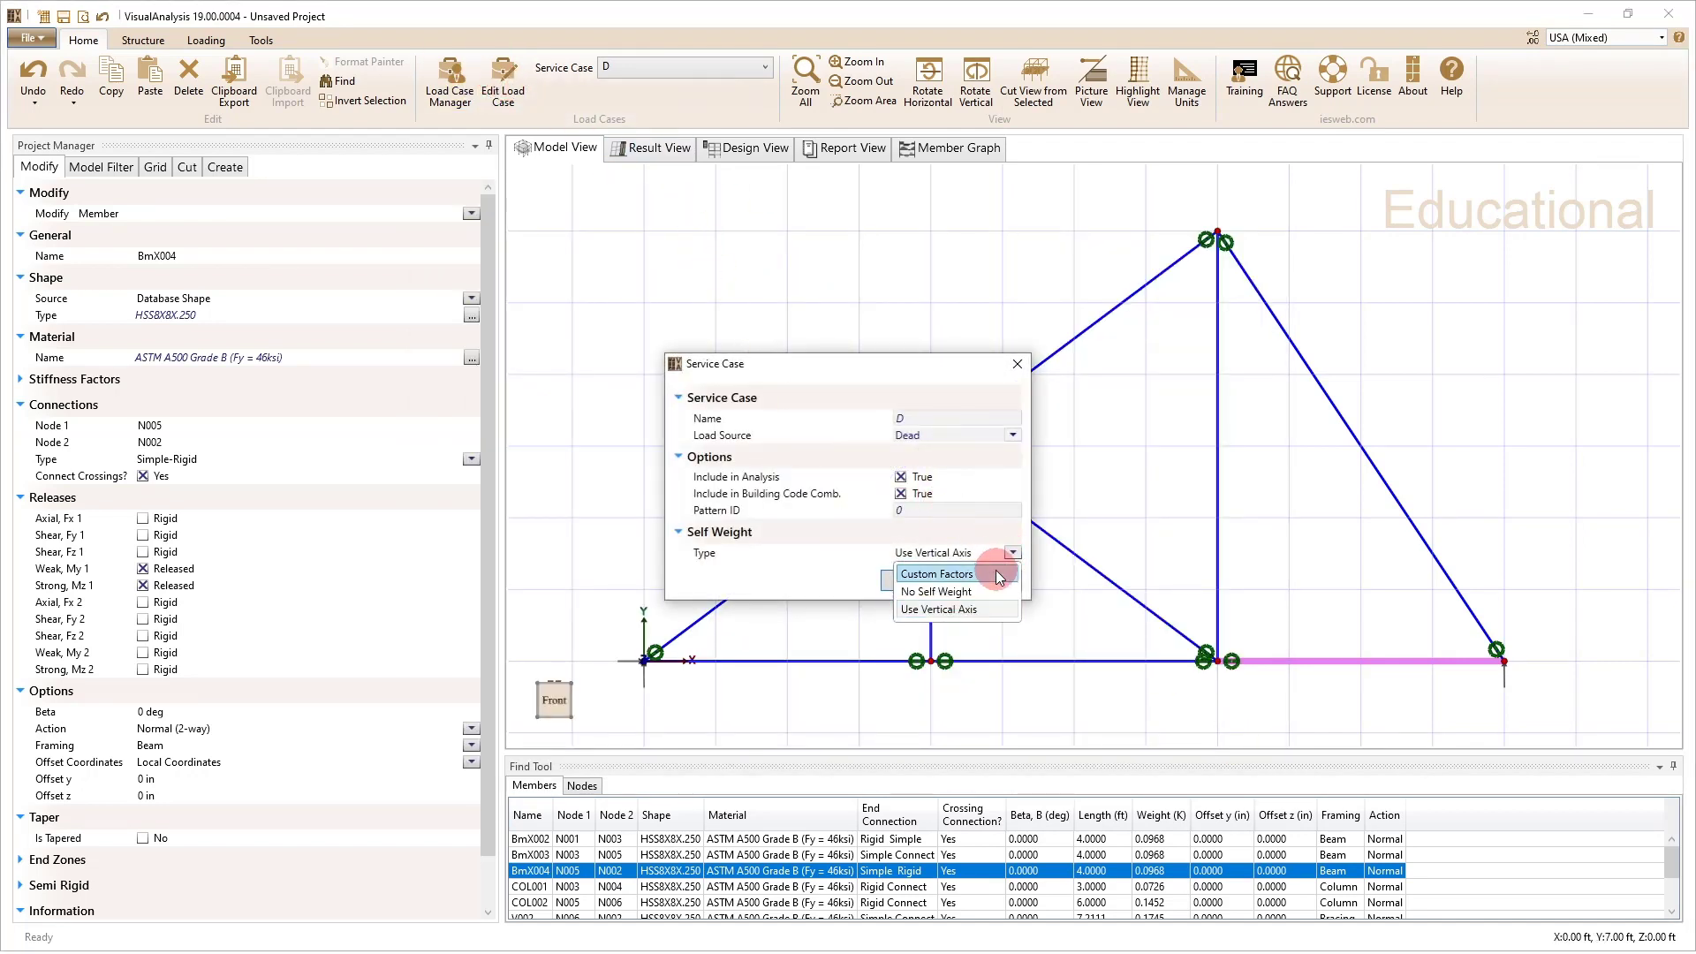
{"action": "left_click", "coordinate": [929, 591]}
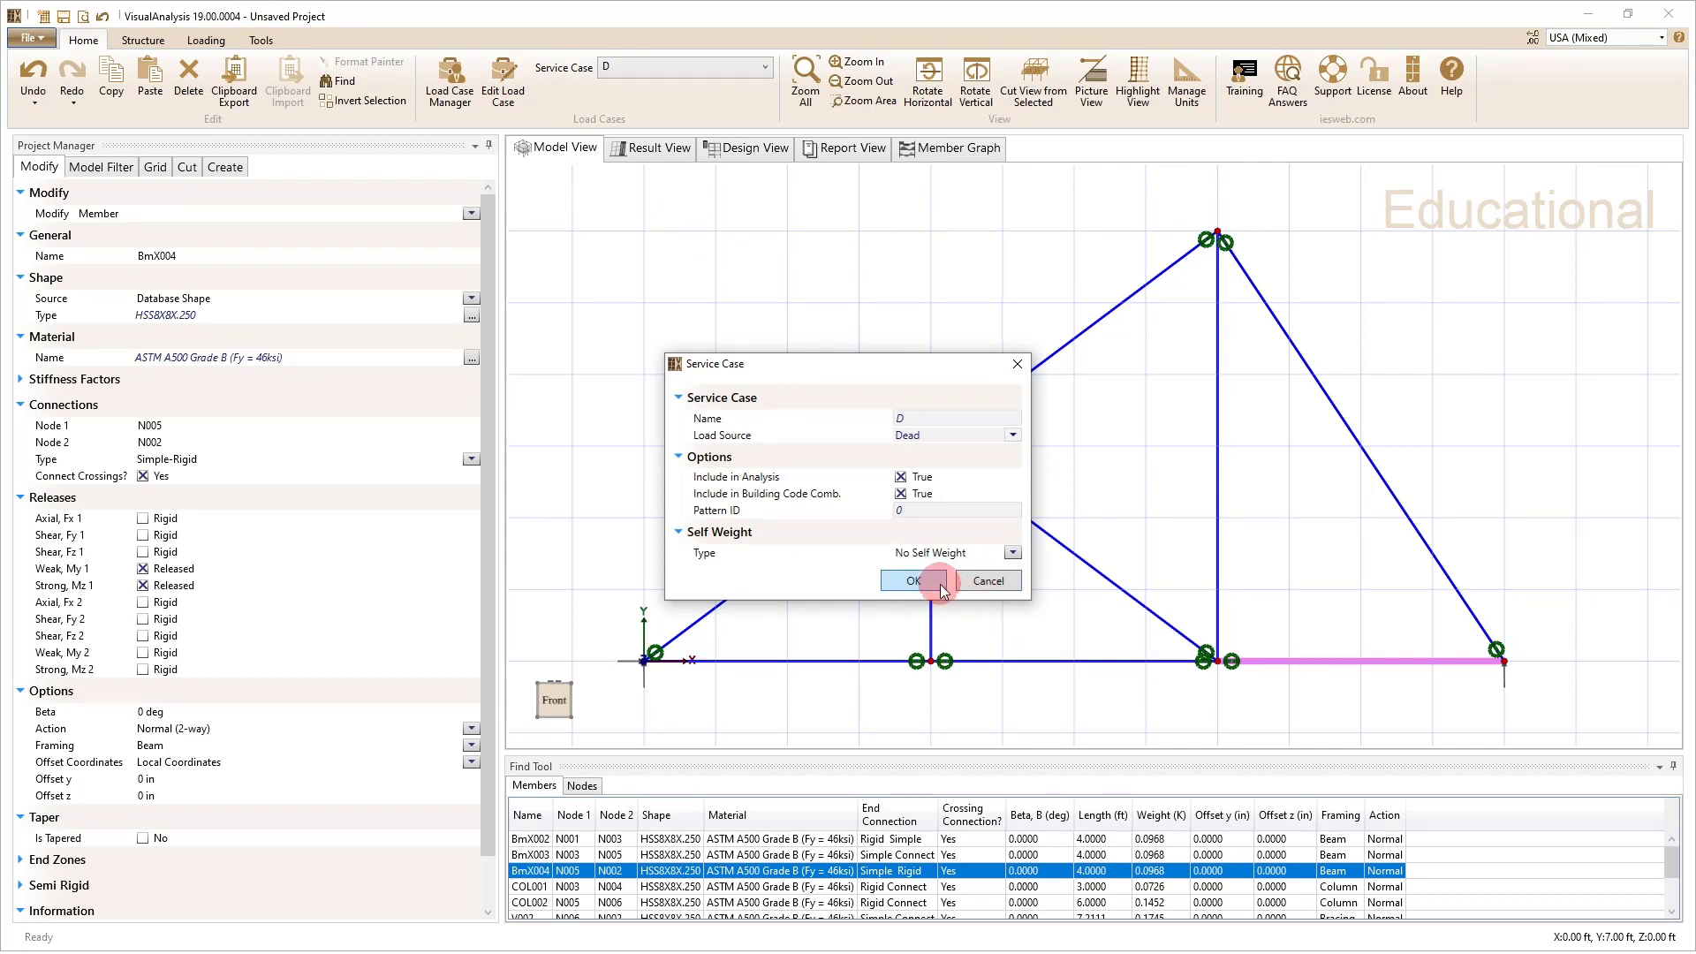
{"action": "left_click", "coordinate": [911, 581]}
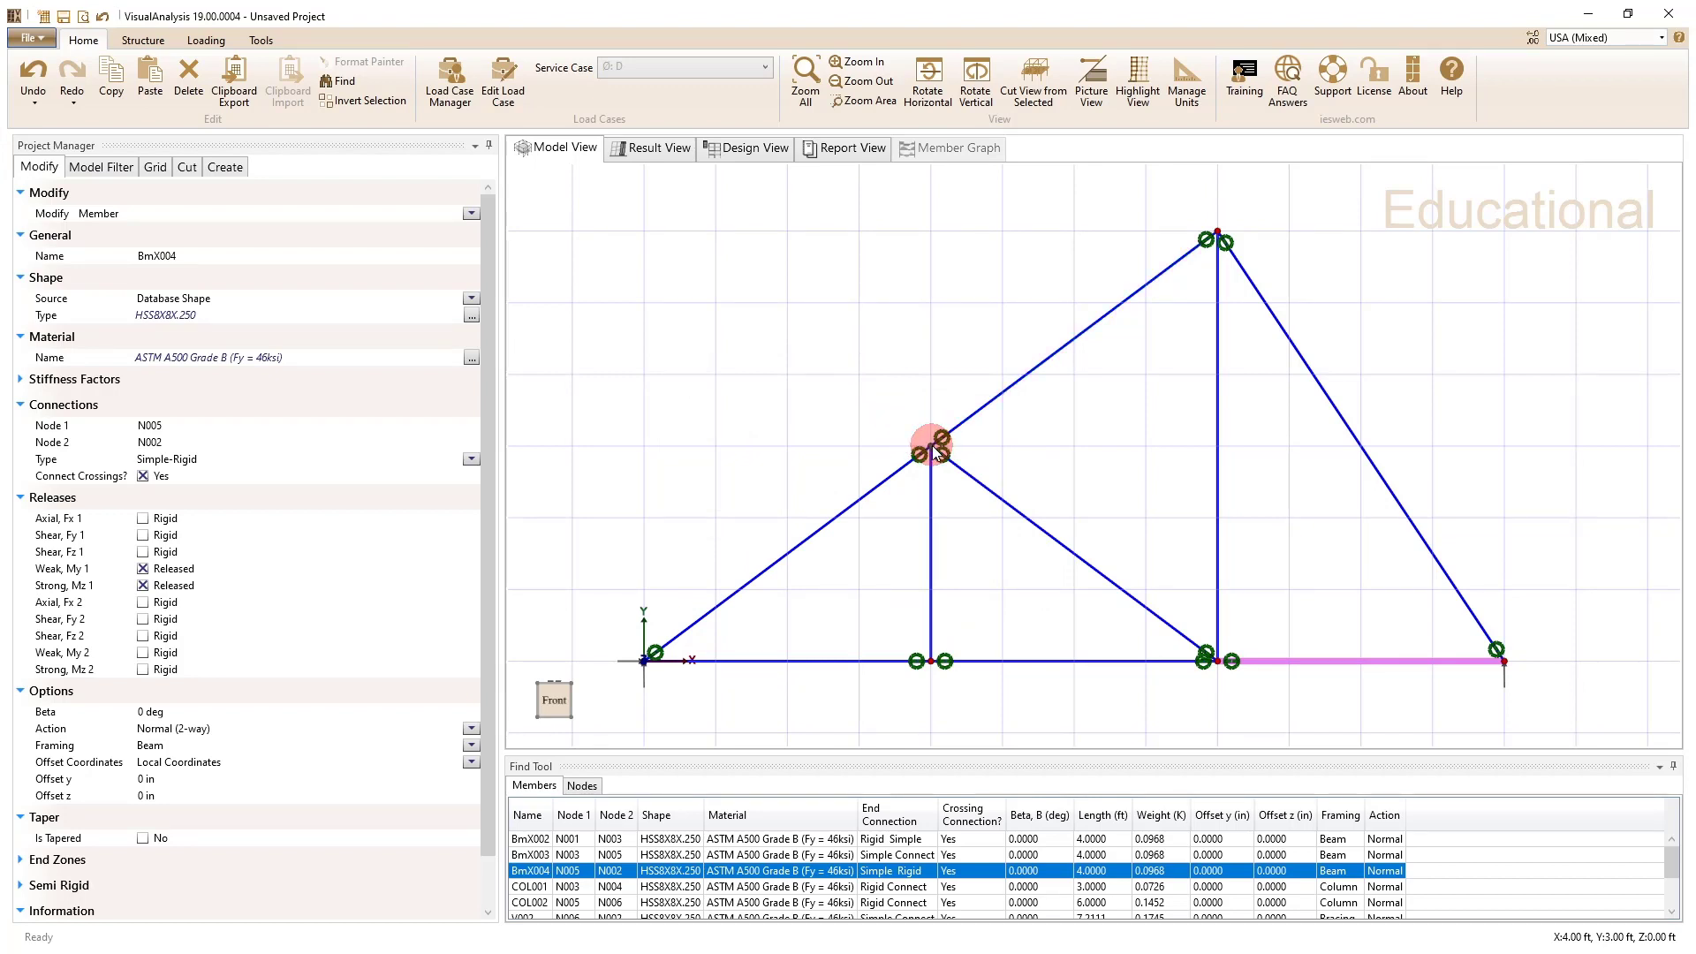
Step: Apply a nodal load of Force Y -6 K at node N004
{"action": "left_click", "coordinate": [928, 443]}
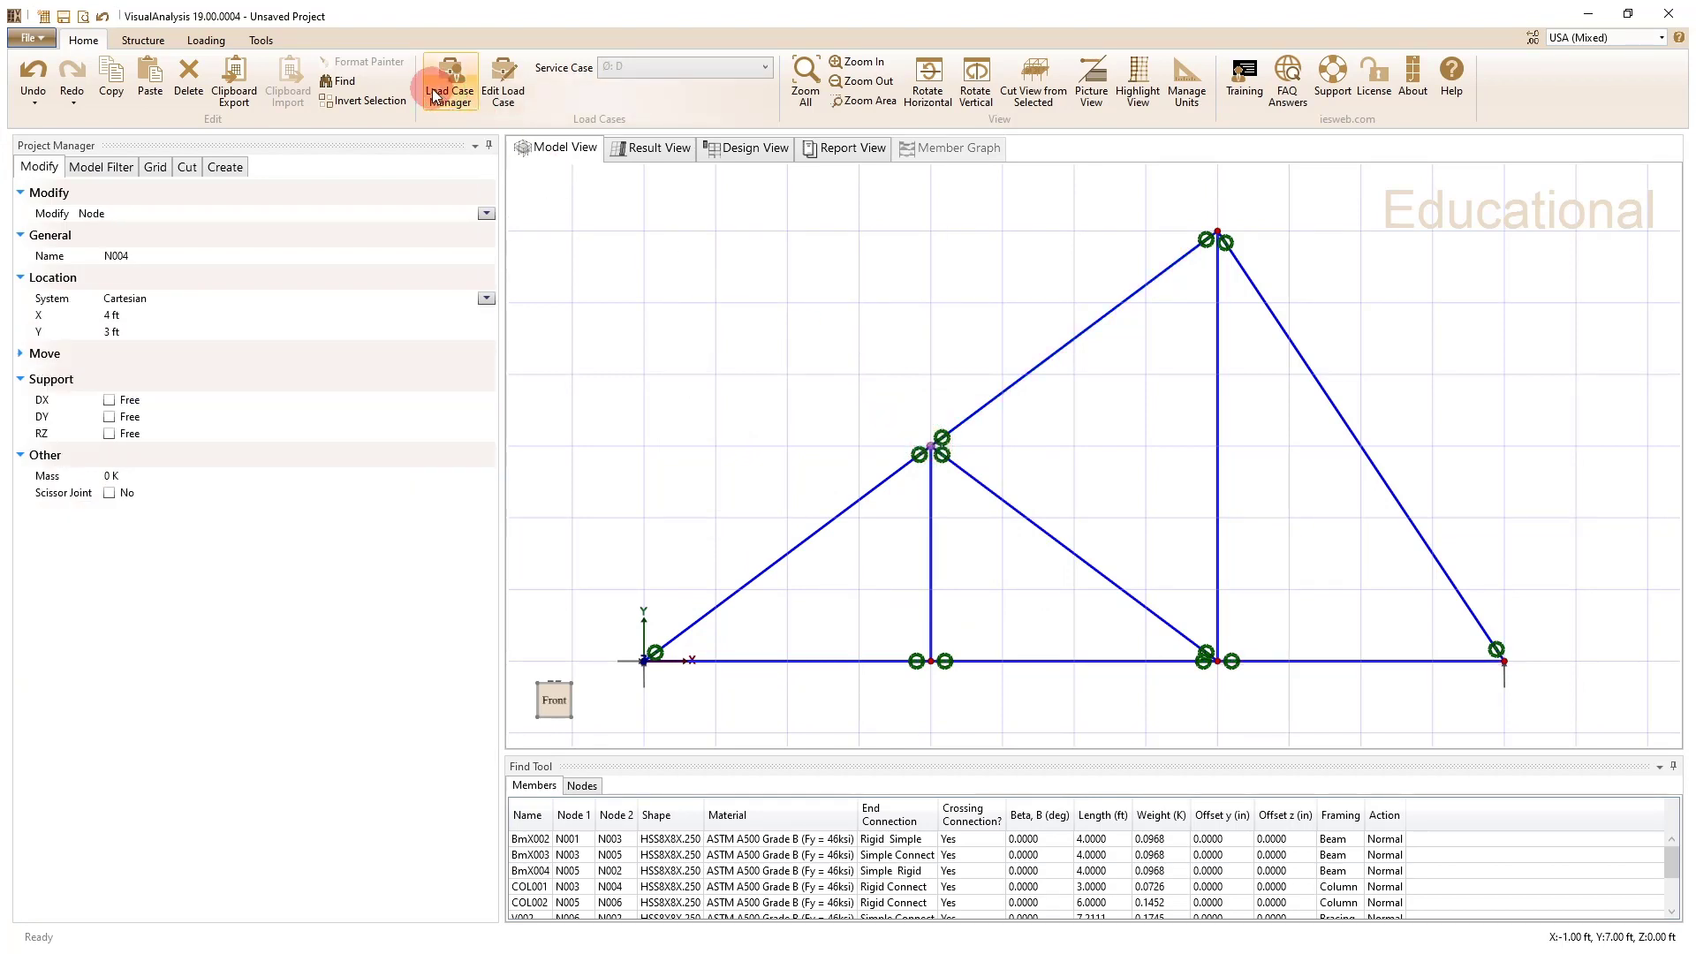
{"action": "left_click", "coordinate": [206, 40]}
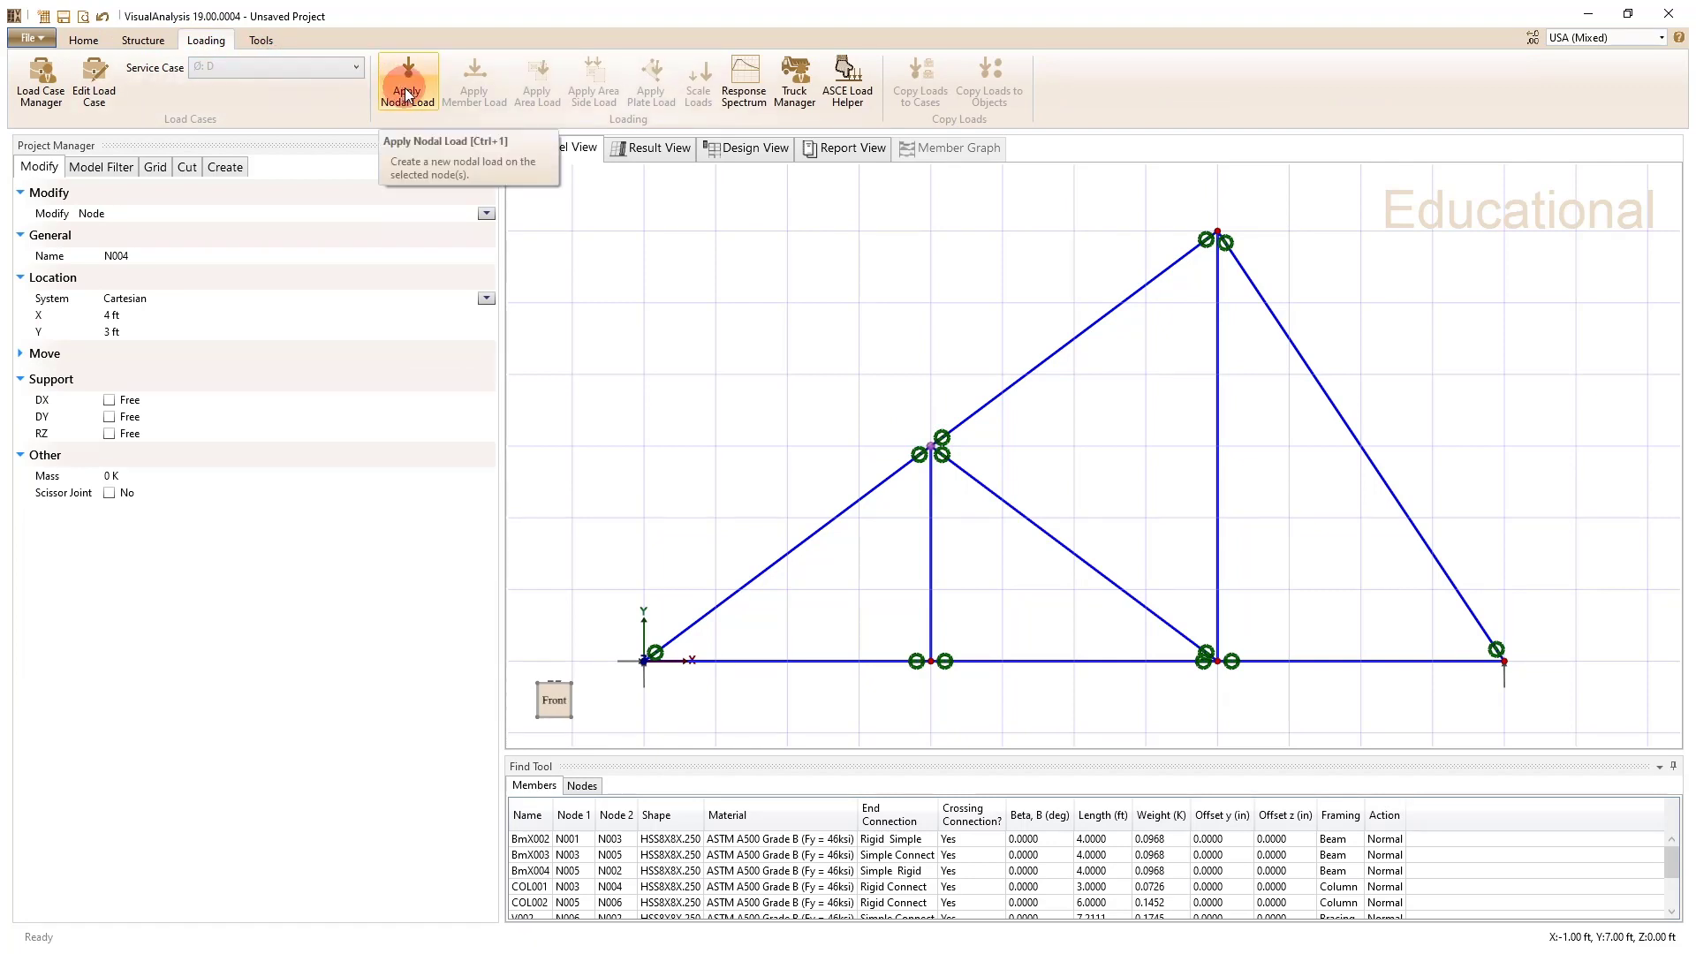
{"action": "left_click", "coordinate": [408, 82]}
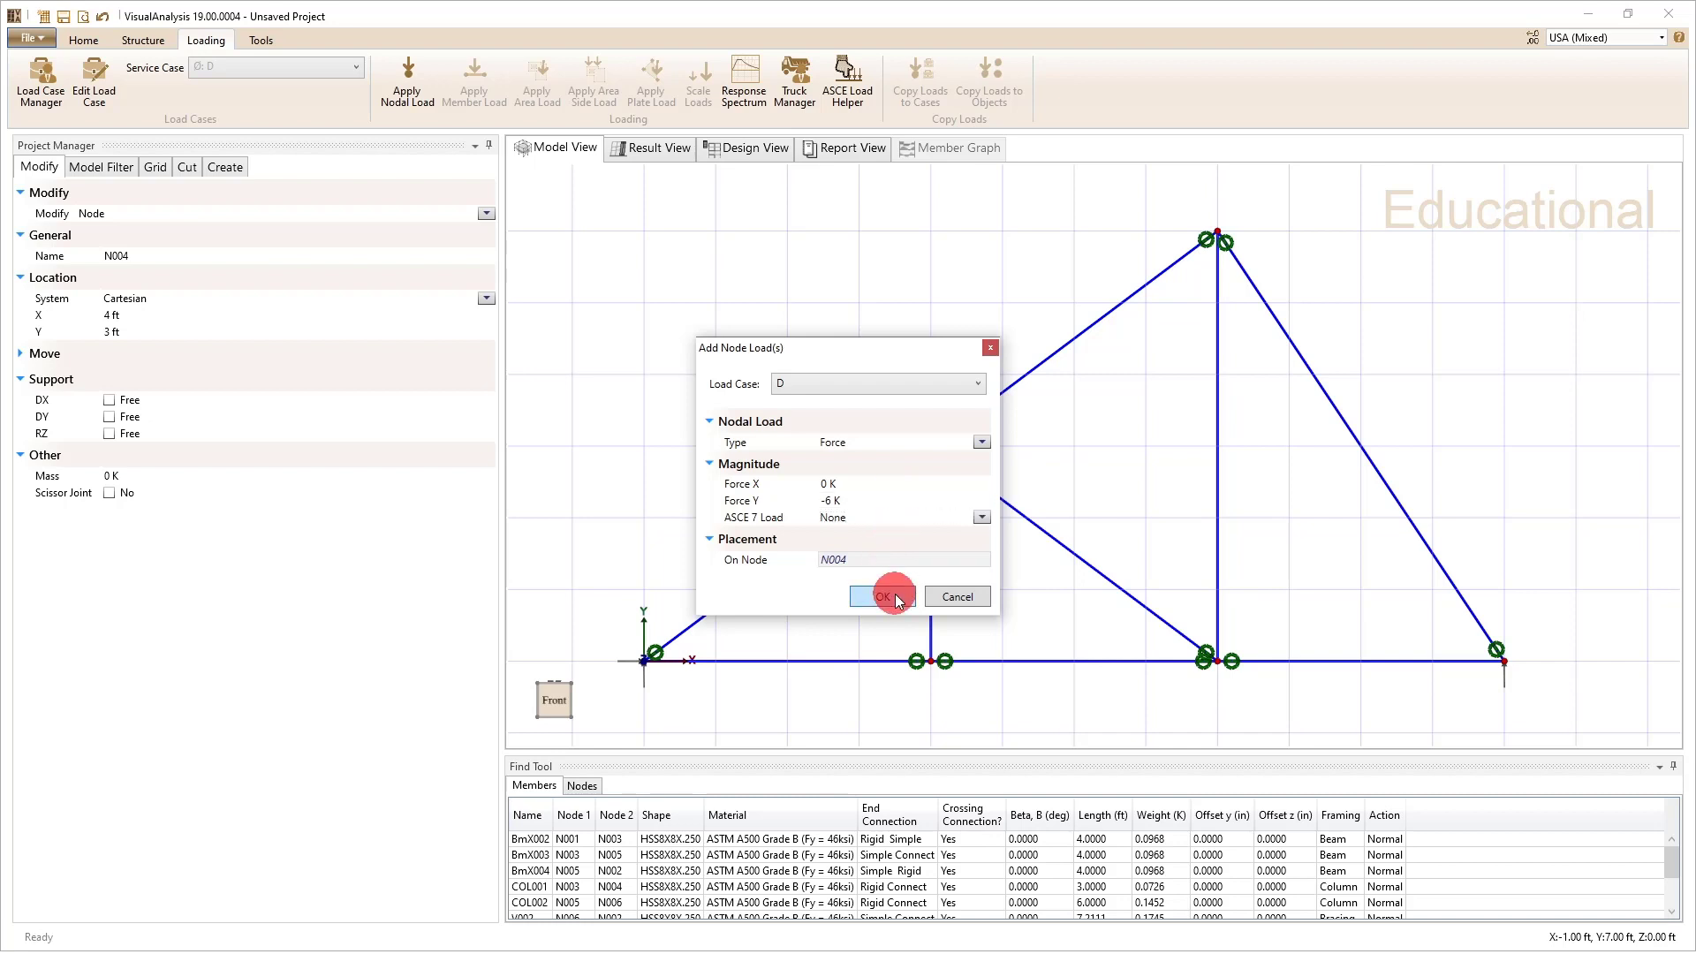
{"action": "left_click", "coordinate": [882, 597]}
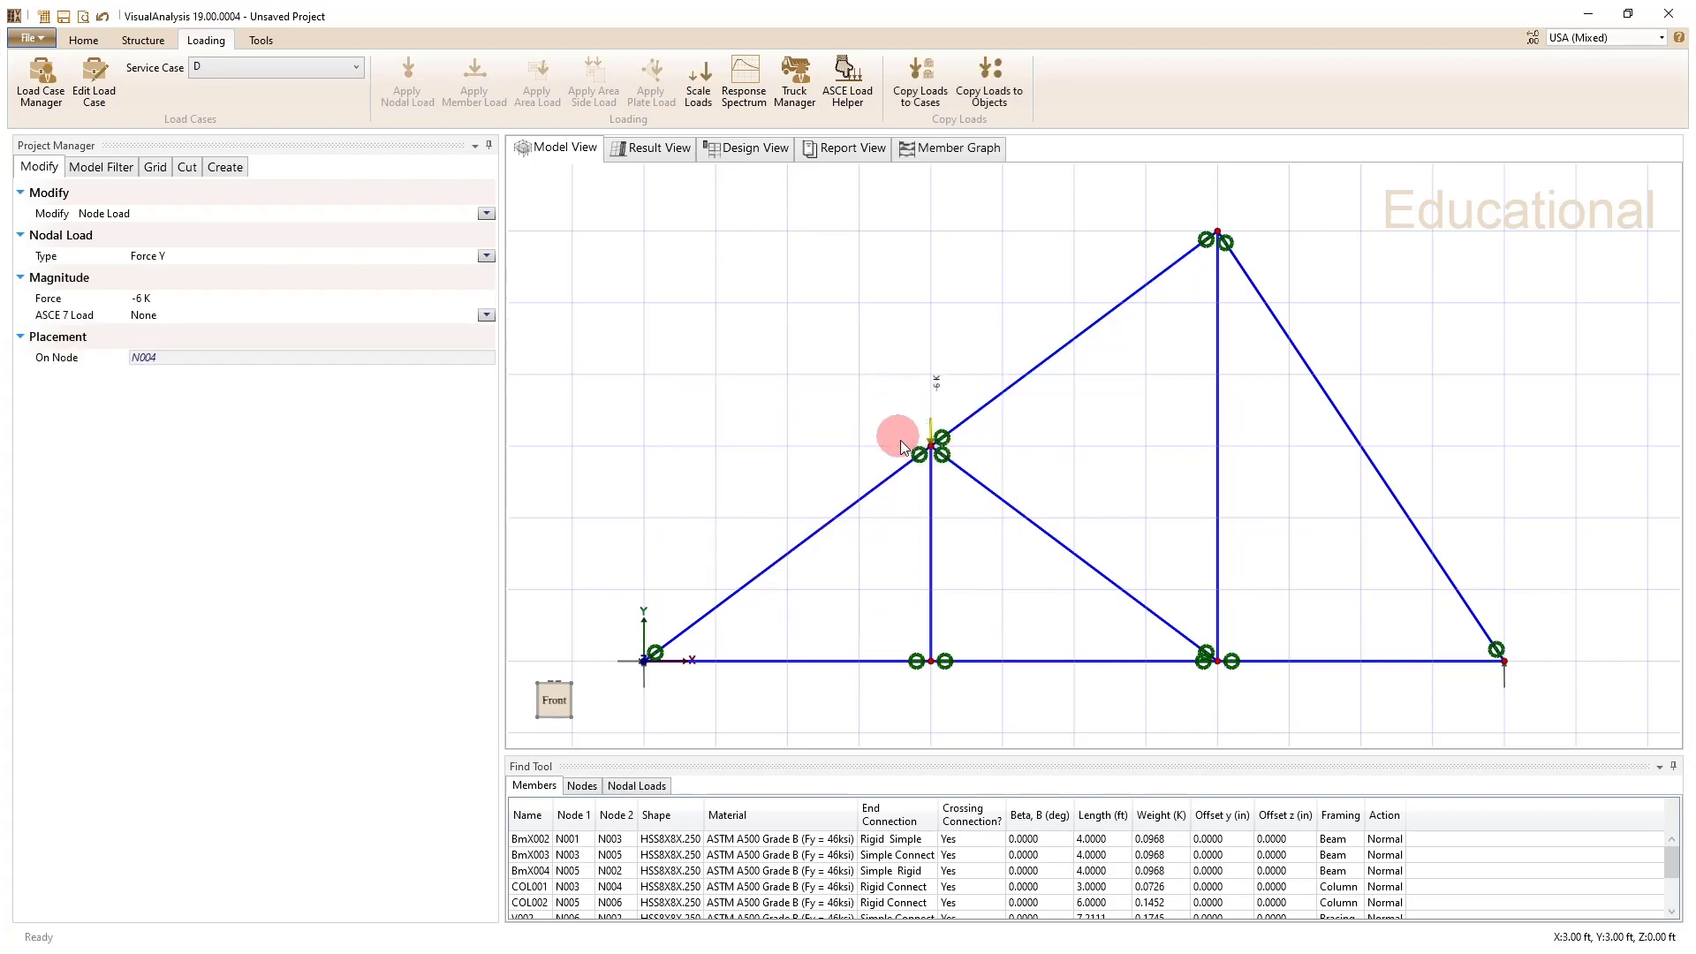
{"action": "mouse_move", "coordinate": [903, 438]}
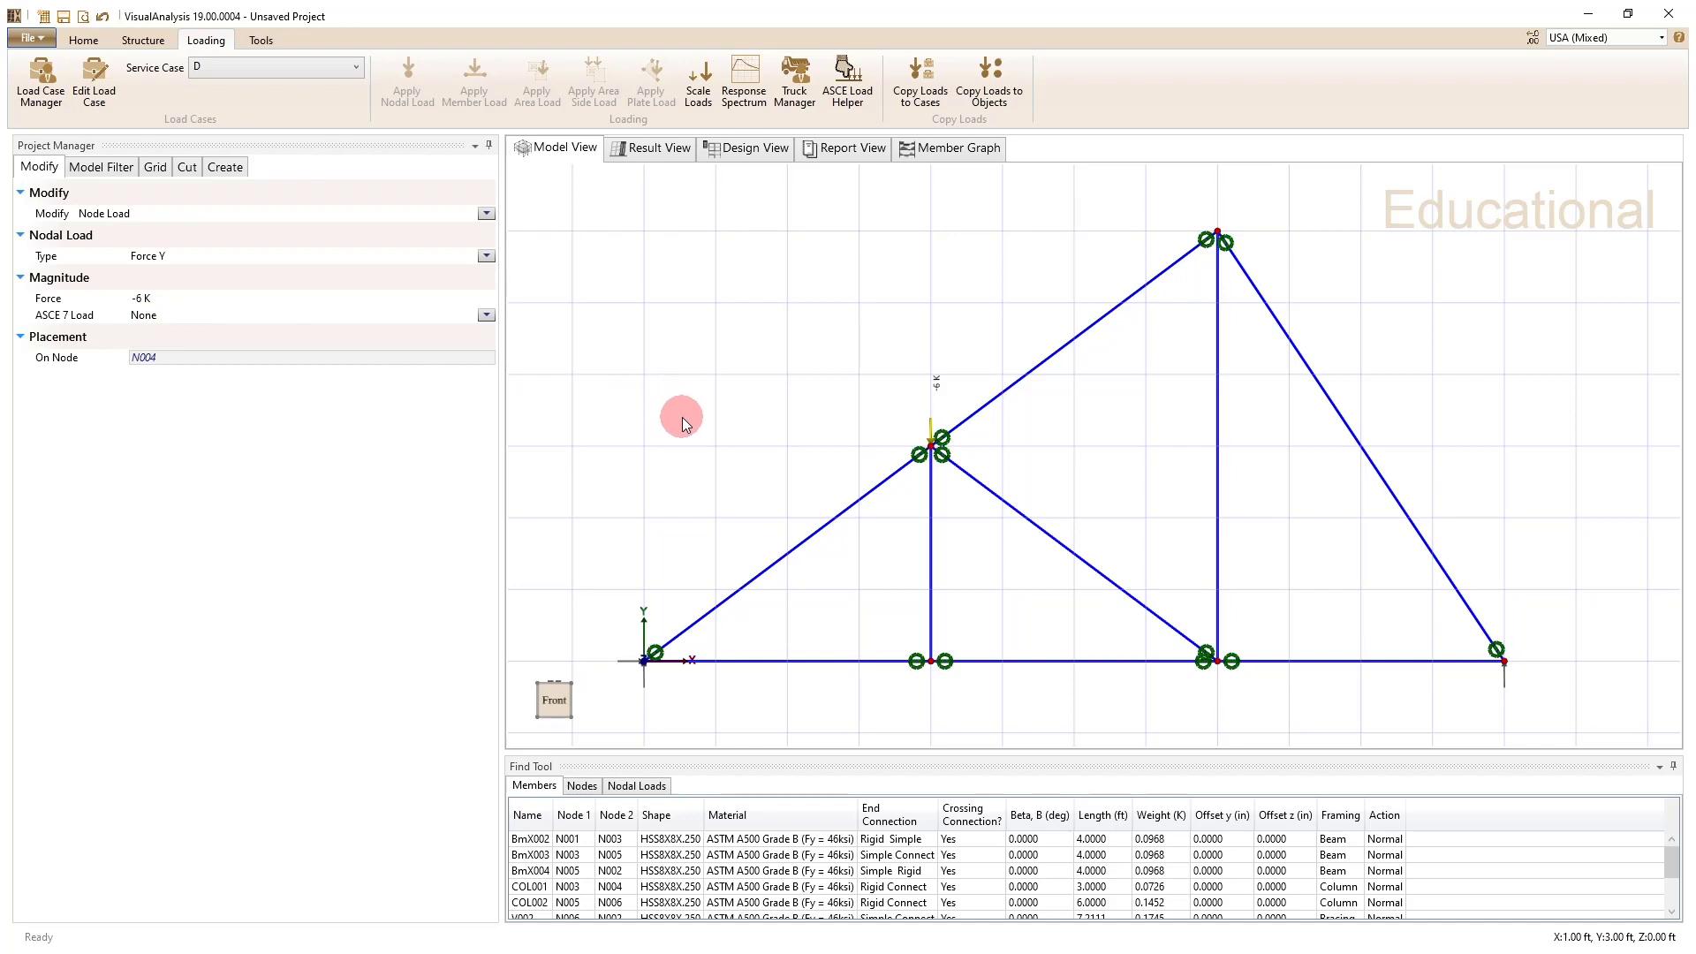
{"action": "mouse_move", "coordinate": [1190, 244]}
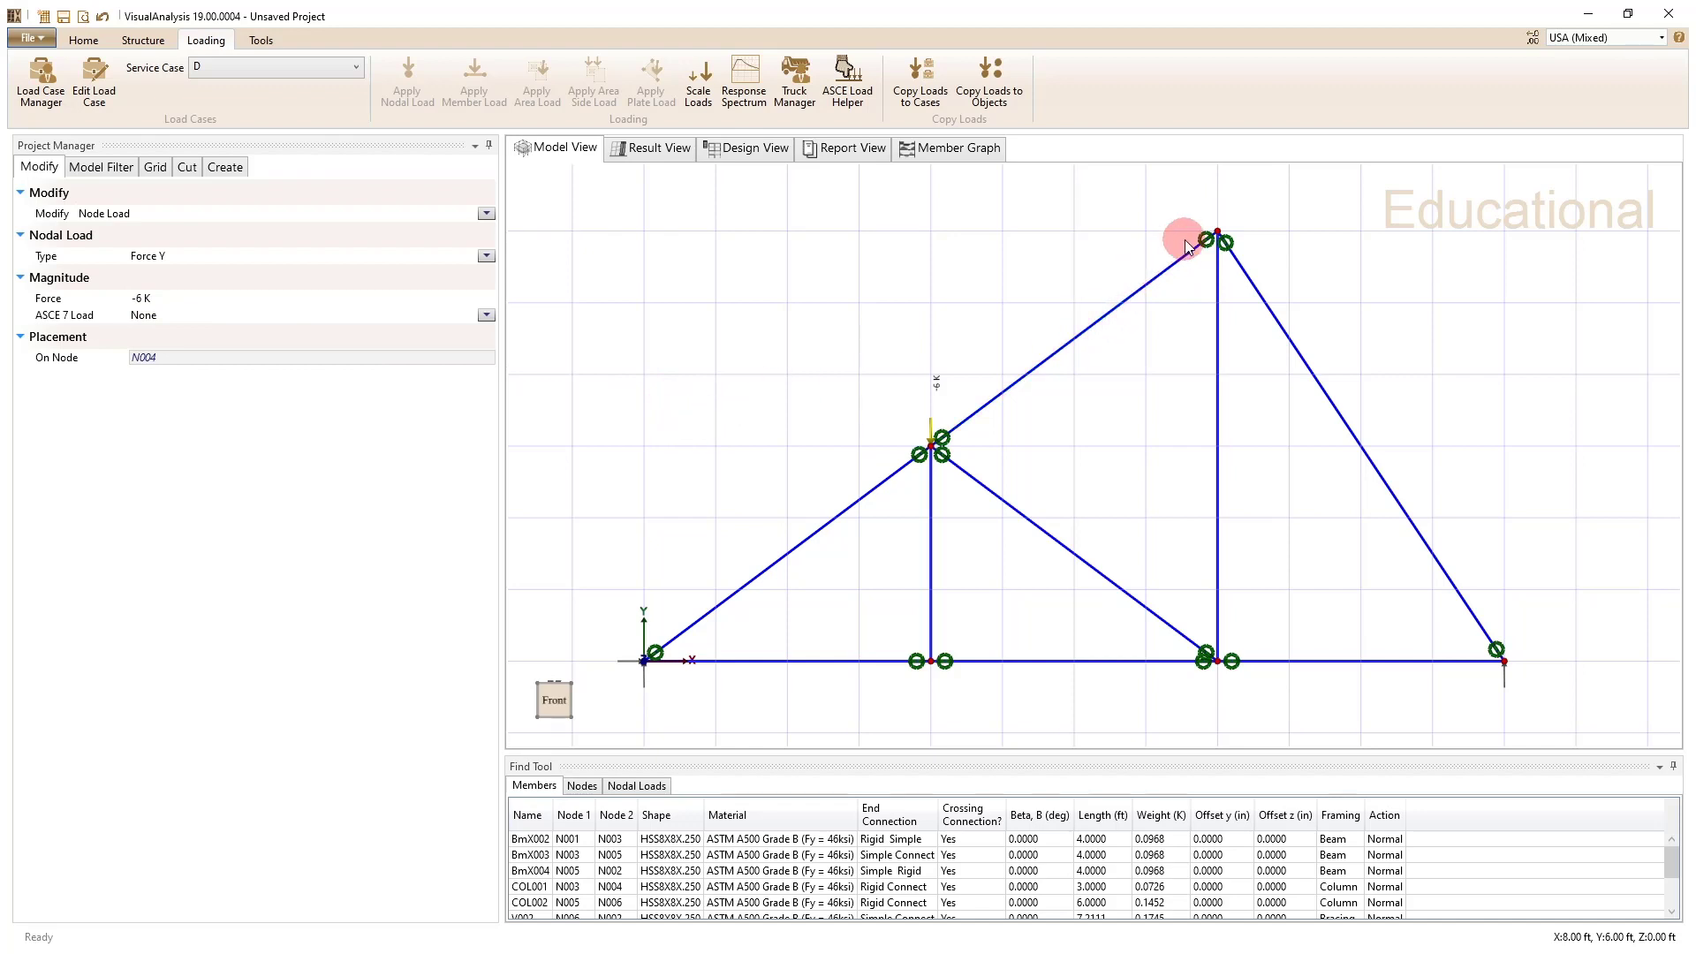
Step: Apply a nodal load of Force X 4 K at apex node N006
{"action": "left_click", "coordinate": [1214, 238]}
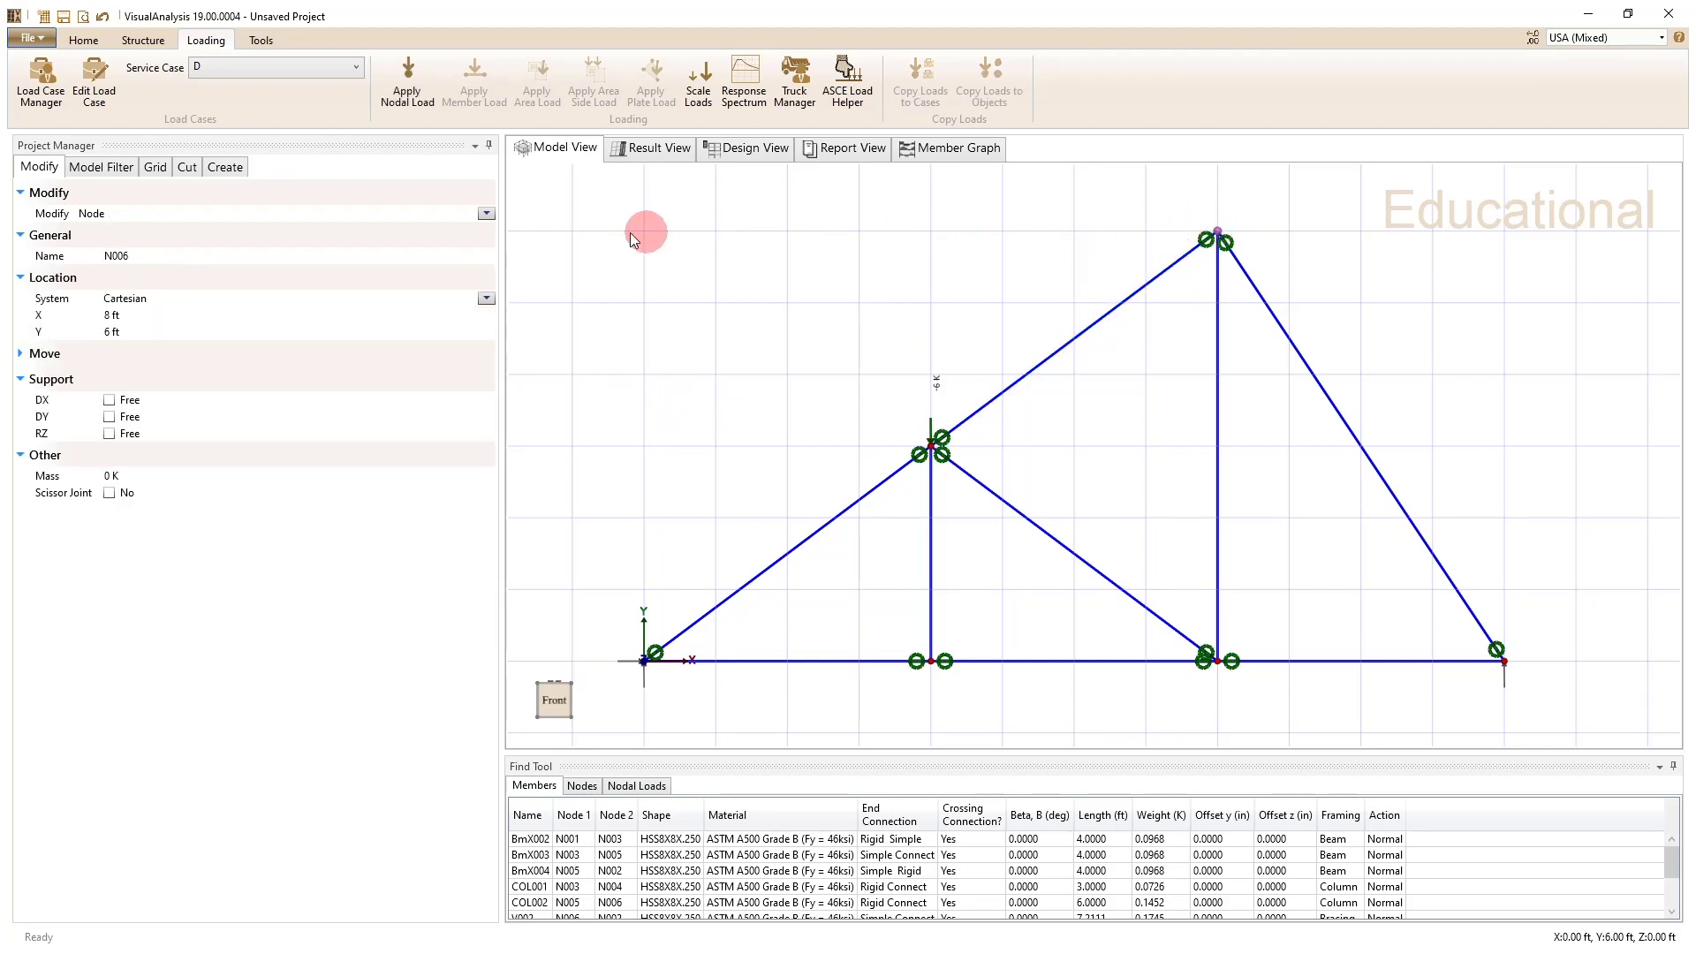
{"action": "mouse_move", "coordinate": [408, 82]}
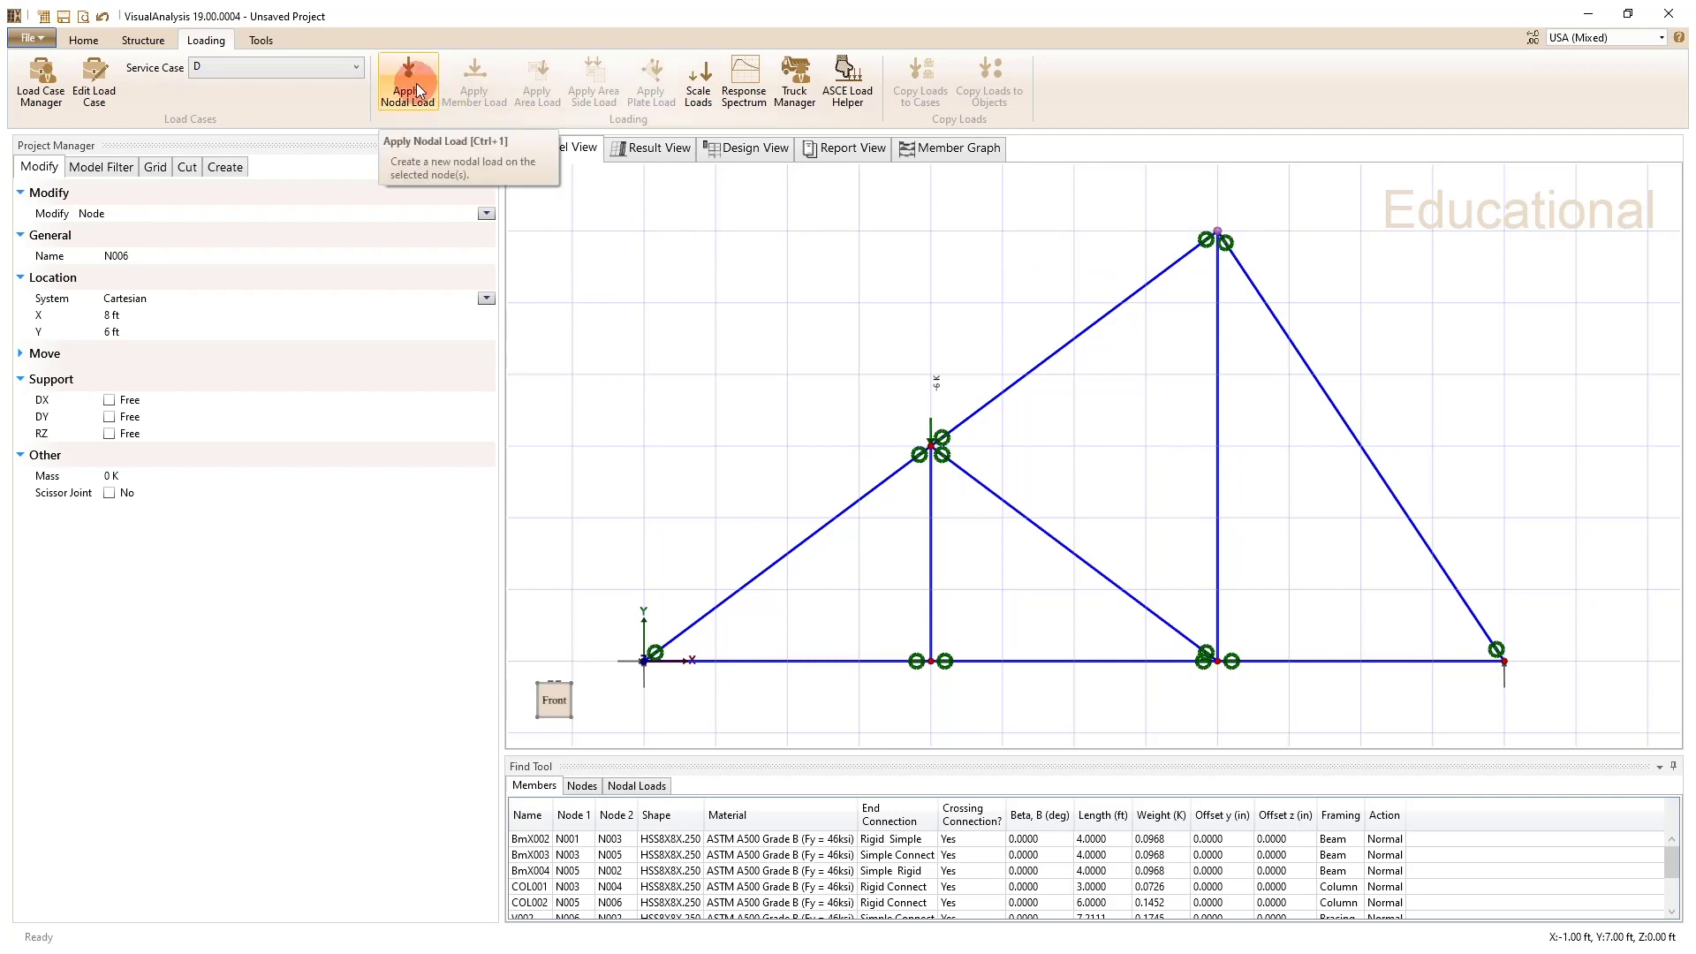
{"action": "left_click", "coordinate": [408, 82]}
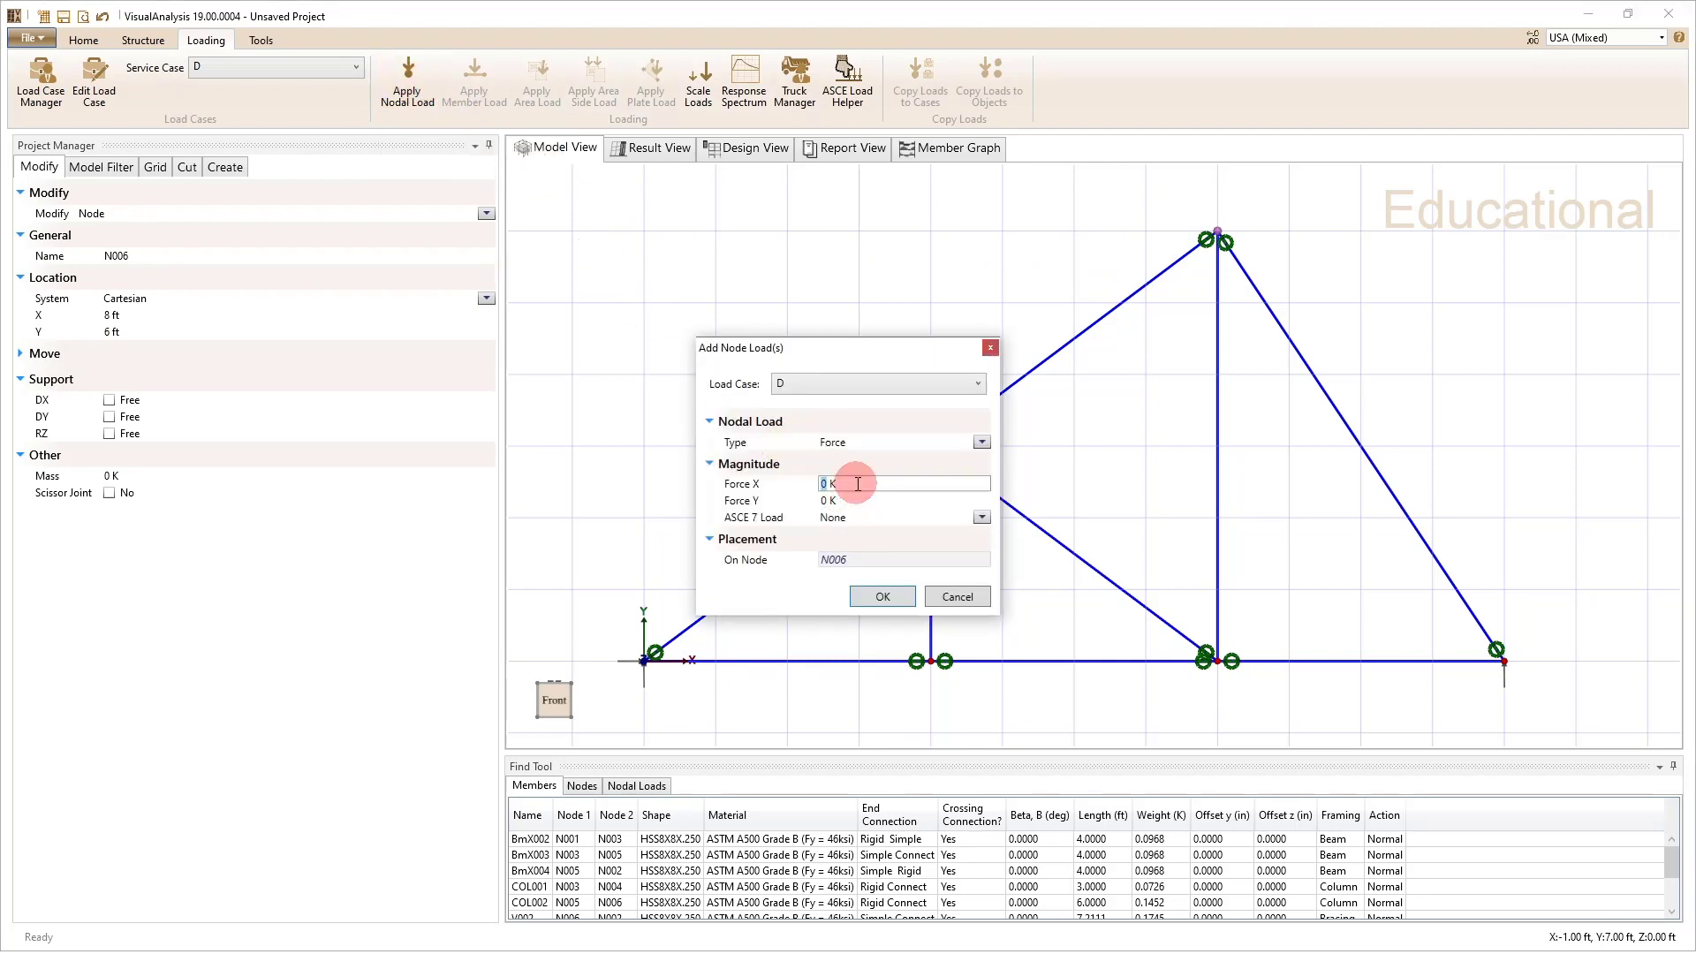
{"action": "type", "text": "4"}
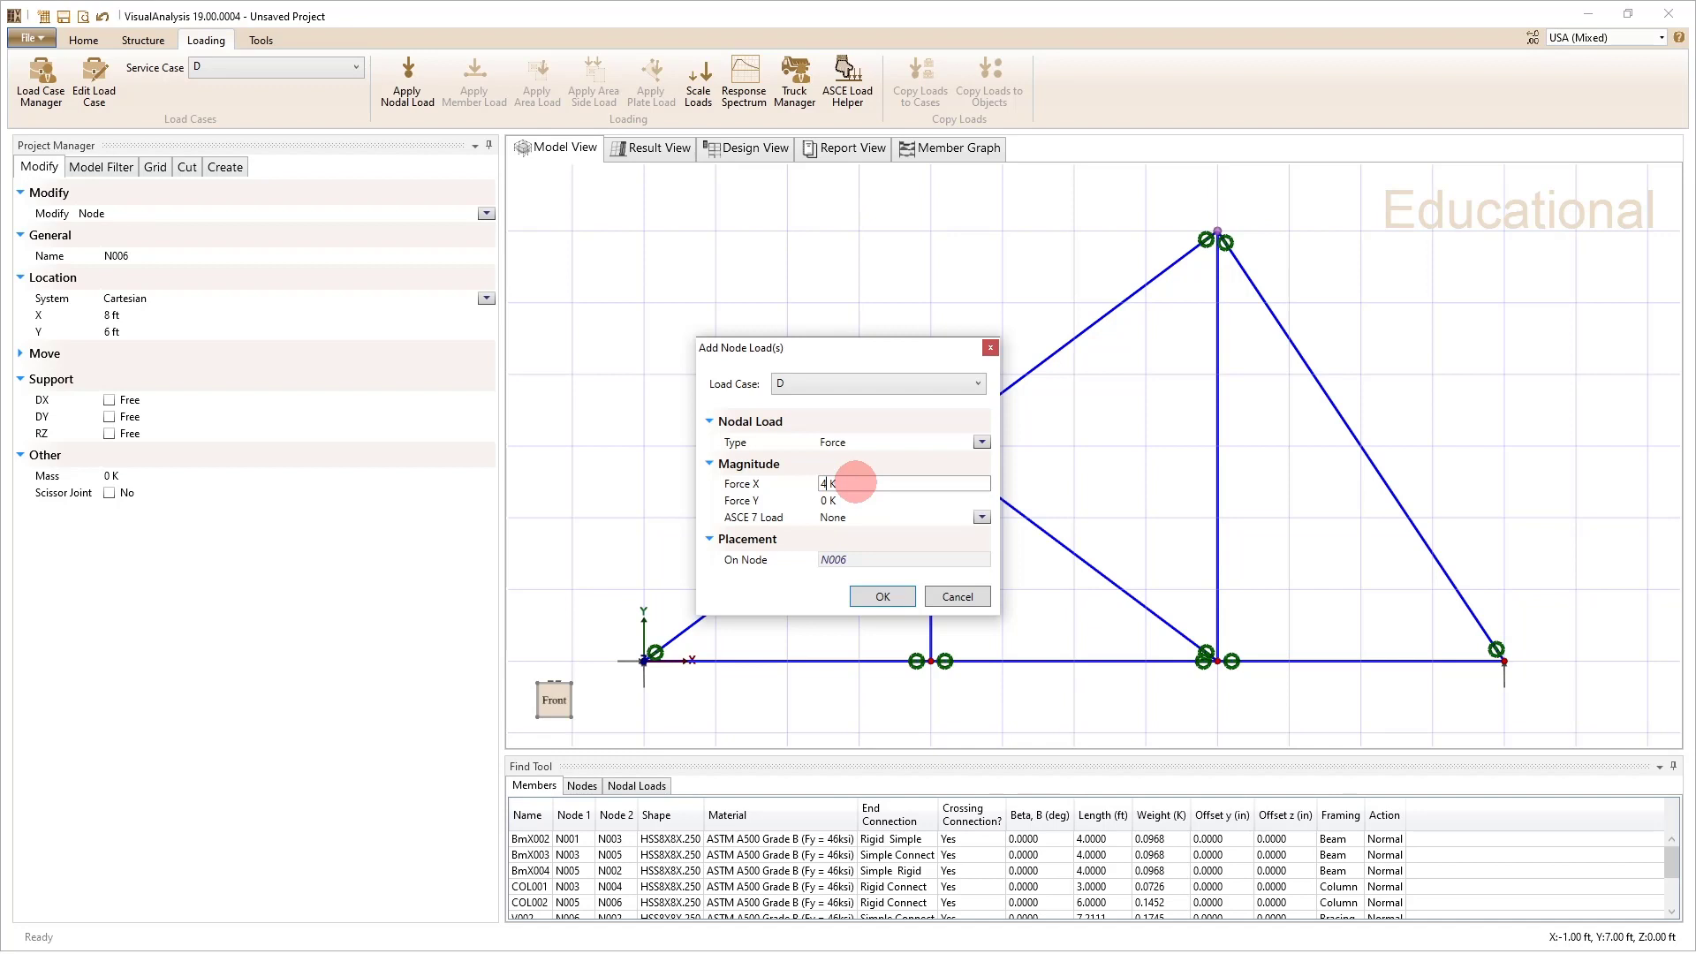
{"action": "left_click", "coordinate": [881, 596]}
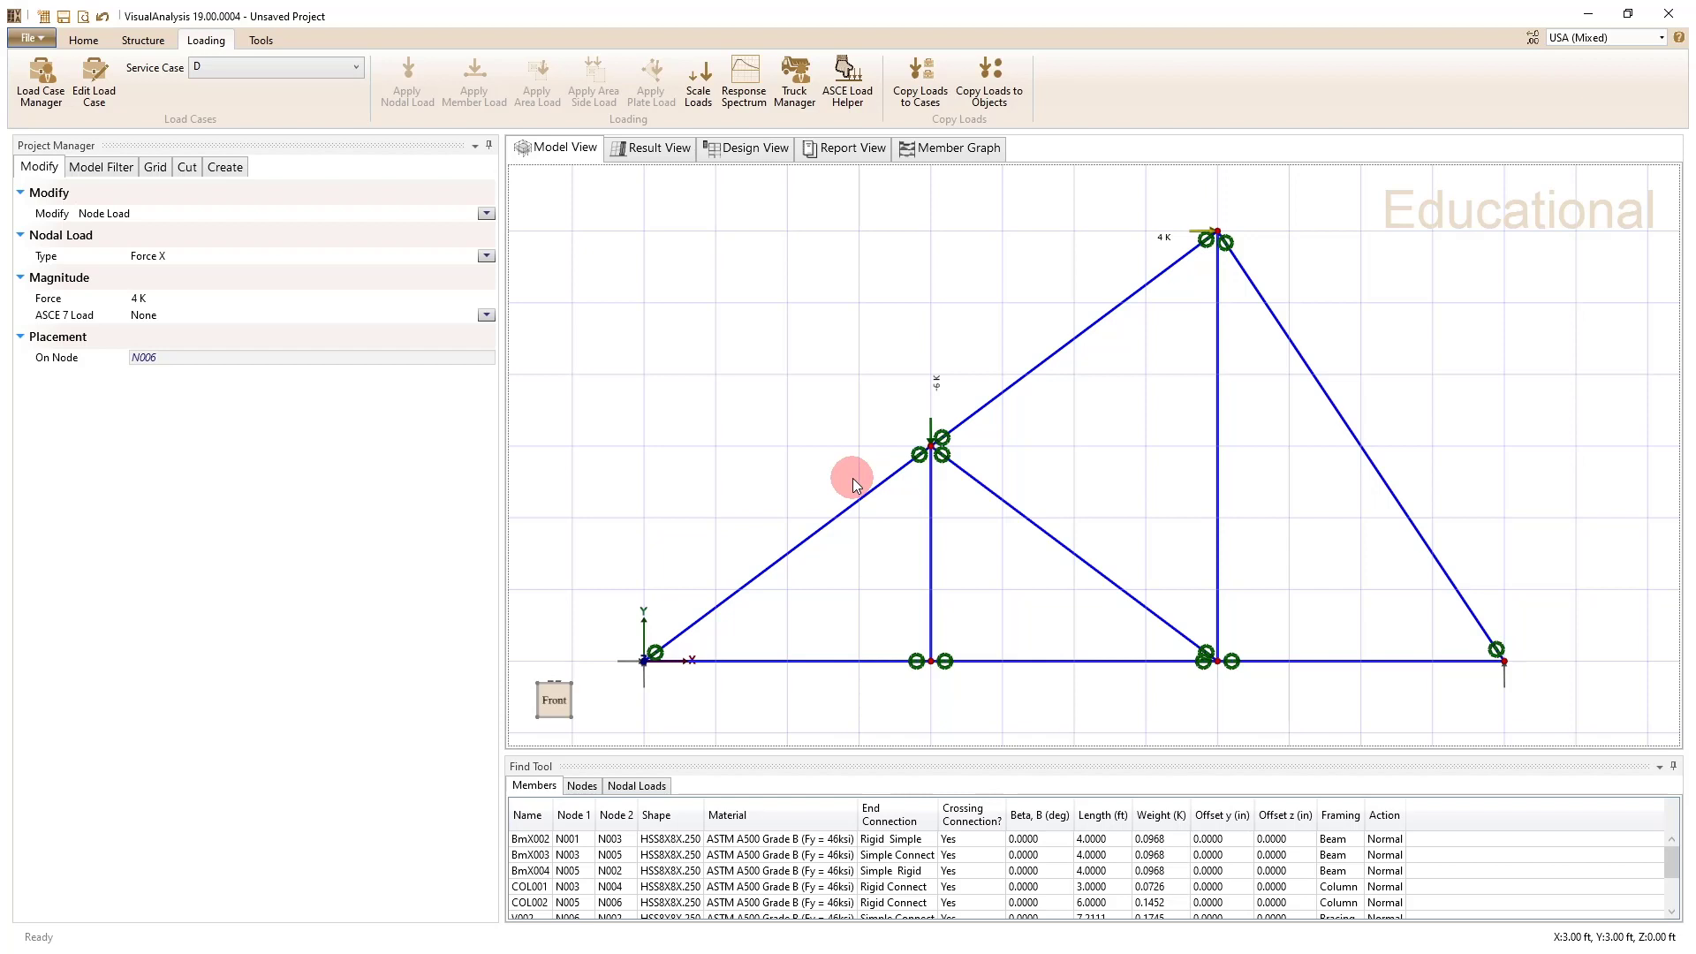
{"action": "mouse_move", "coordinate": [854, 482]}
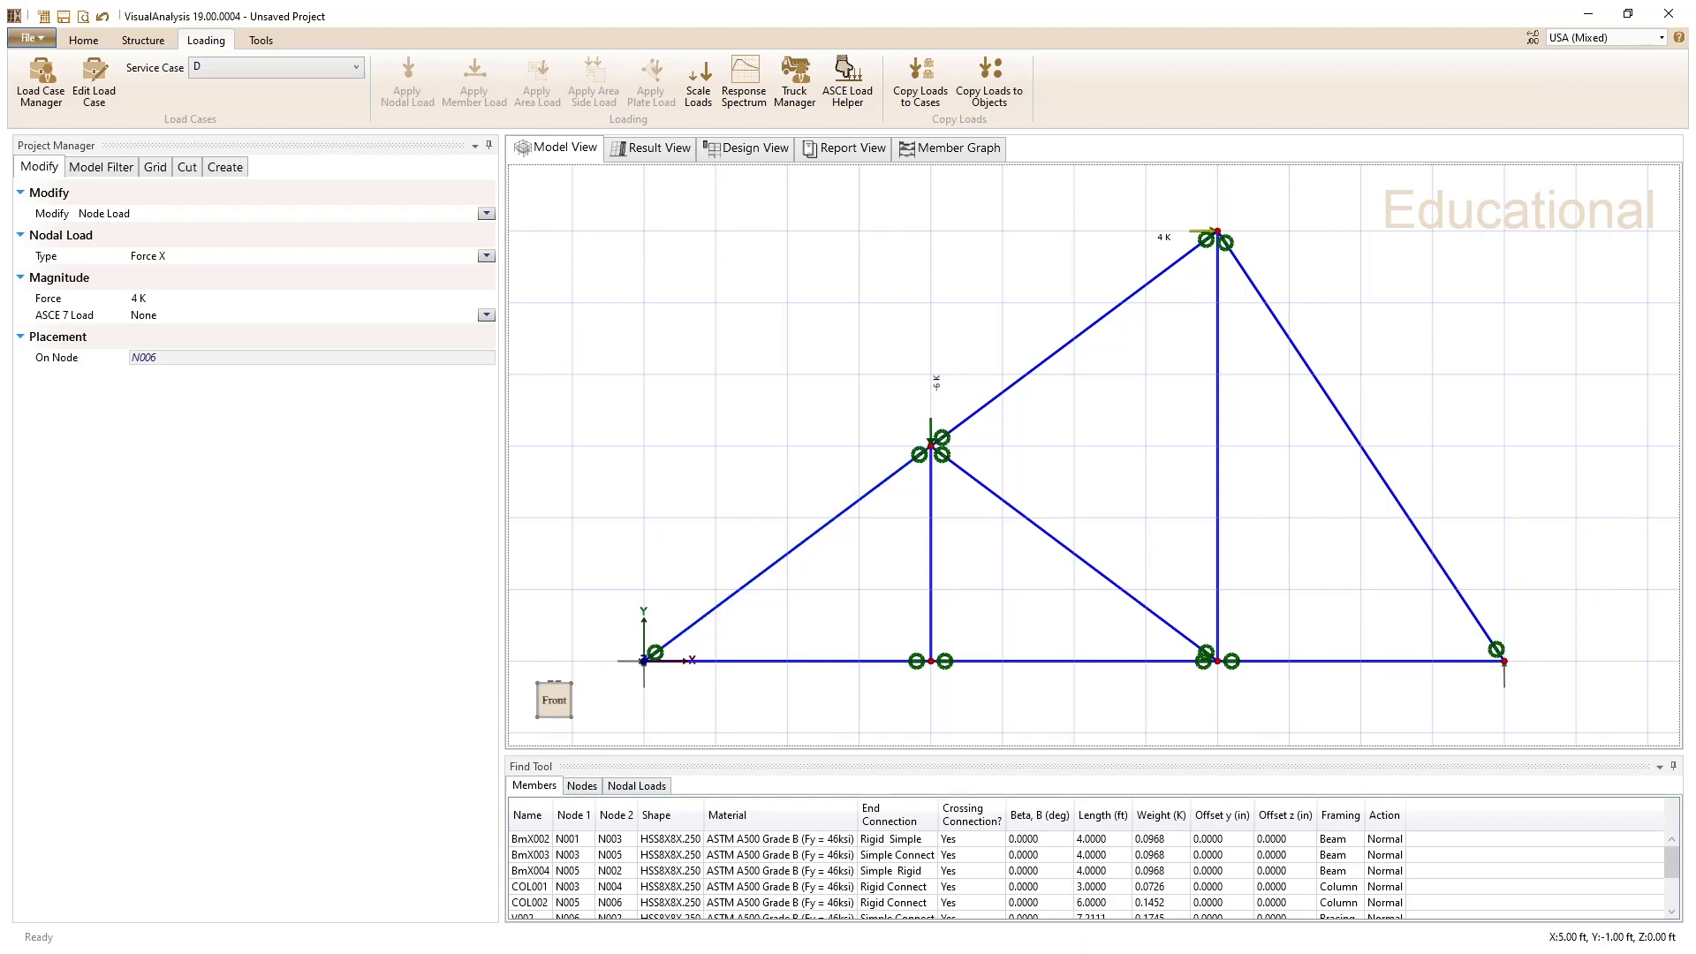
{"action": "mouse_move", "coordinate": [652, 182]}
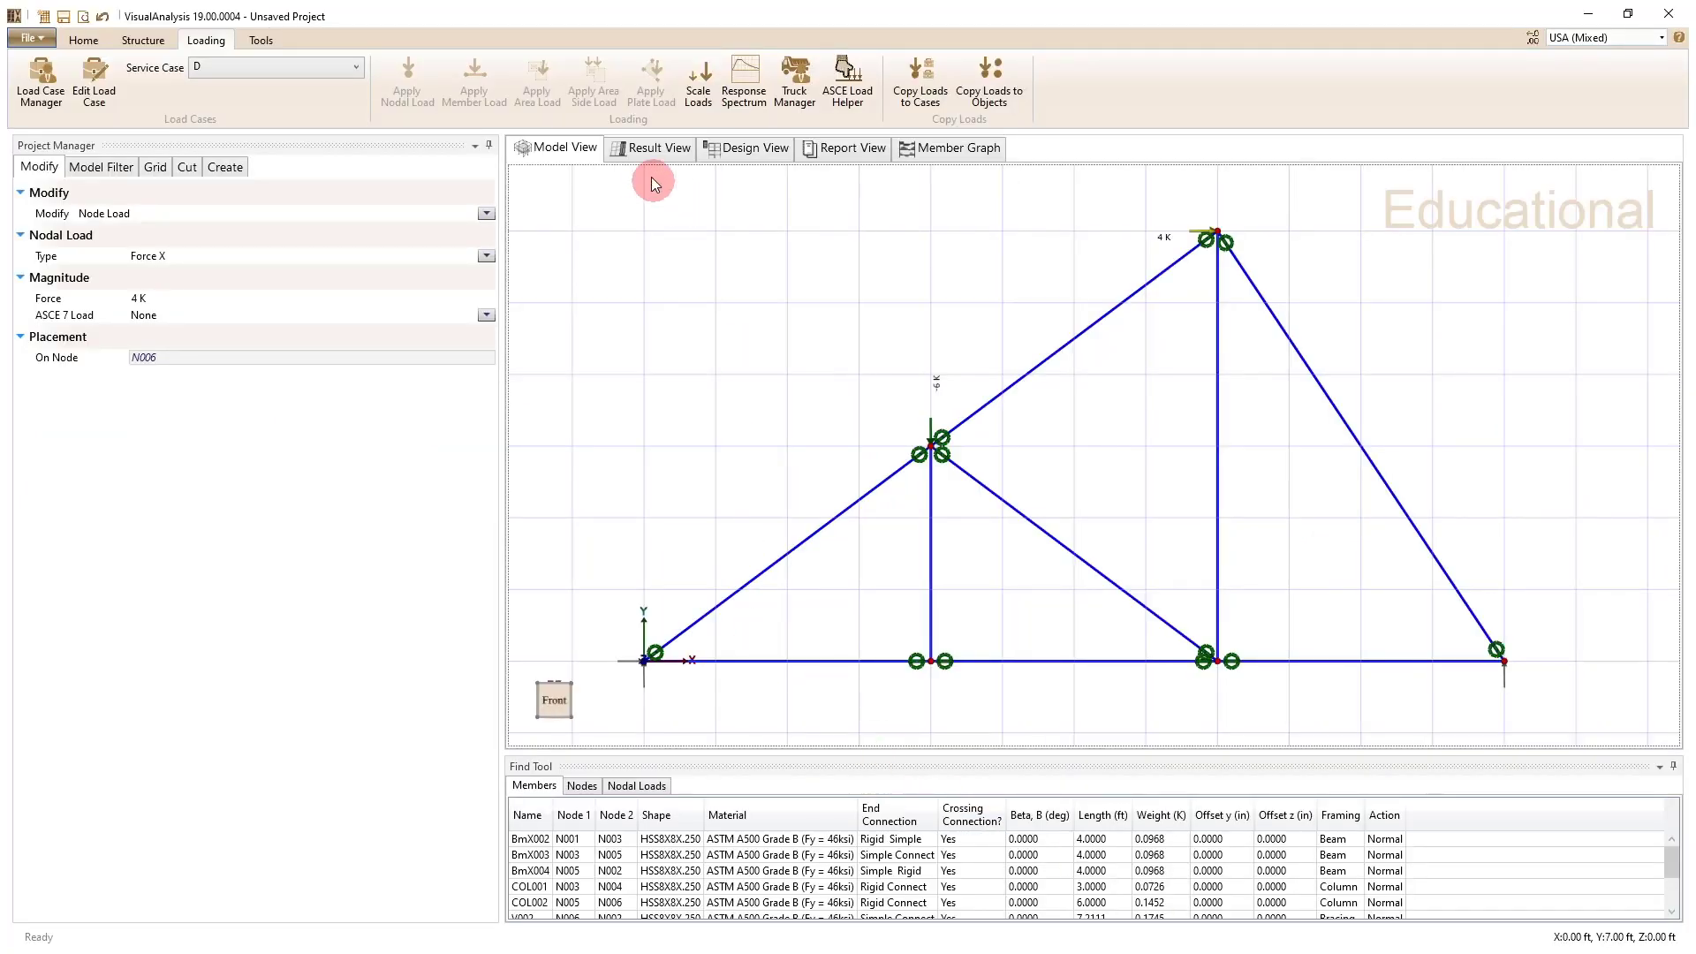
{"action": "mouse_move", "coordinate": [650, 148]}
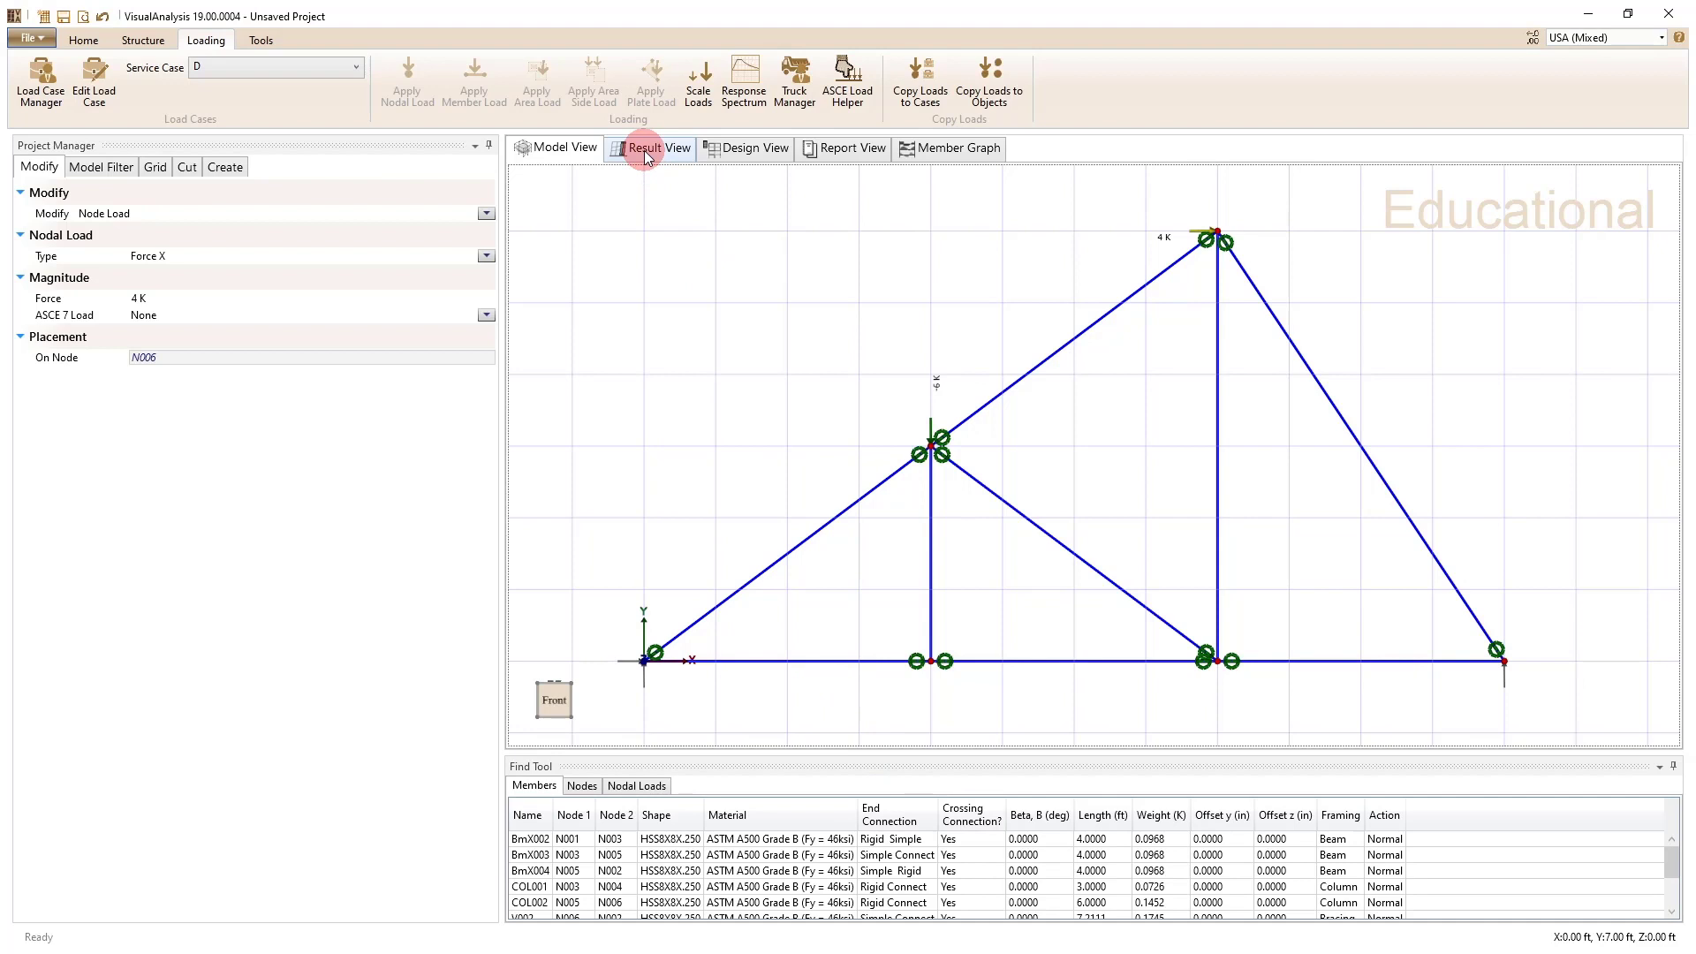
Step: Run the analysis via Result View to see case D's deflected truss
{"action": "left_click", "coordinate": [651, 148]}
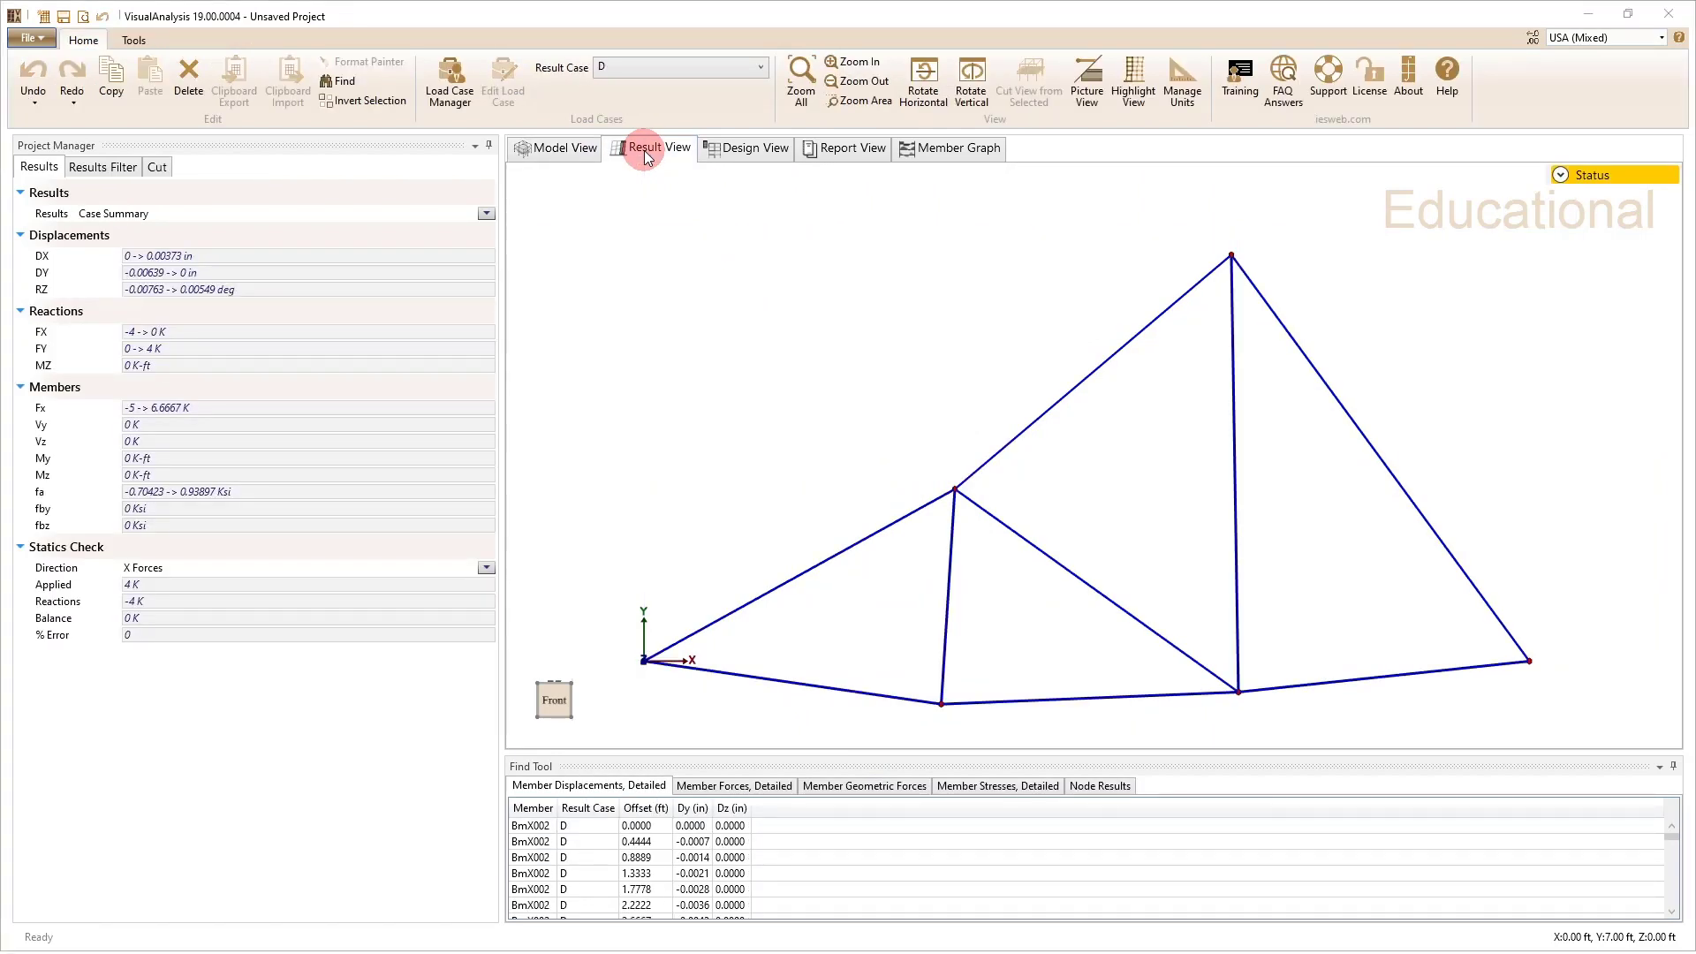
{"action": "mouse_move", "coordinate": [698, 638]}
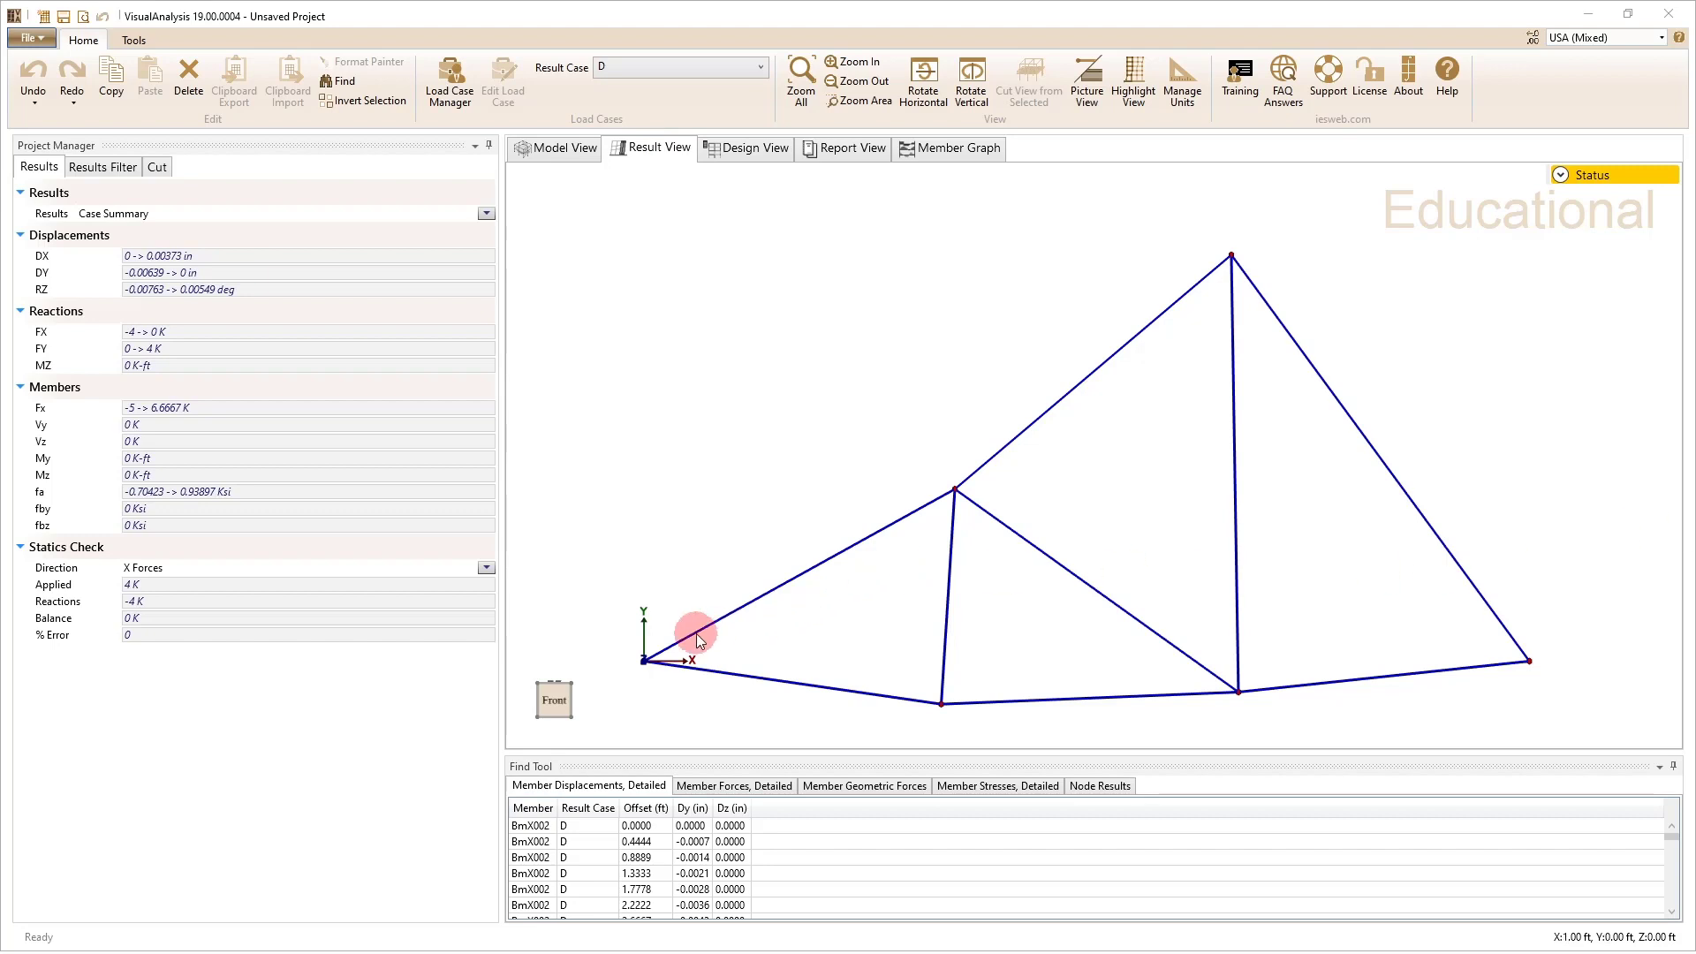
{"action": "mouse_move", "coordinate": [1126, 432]}
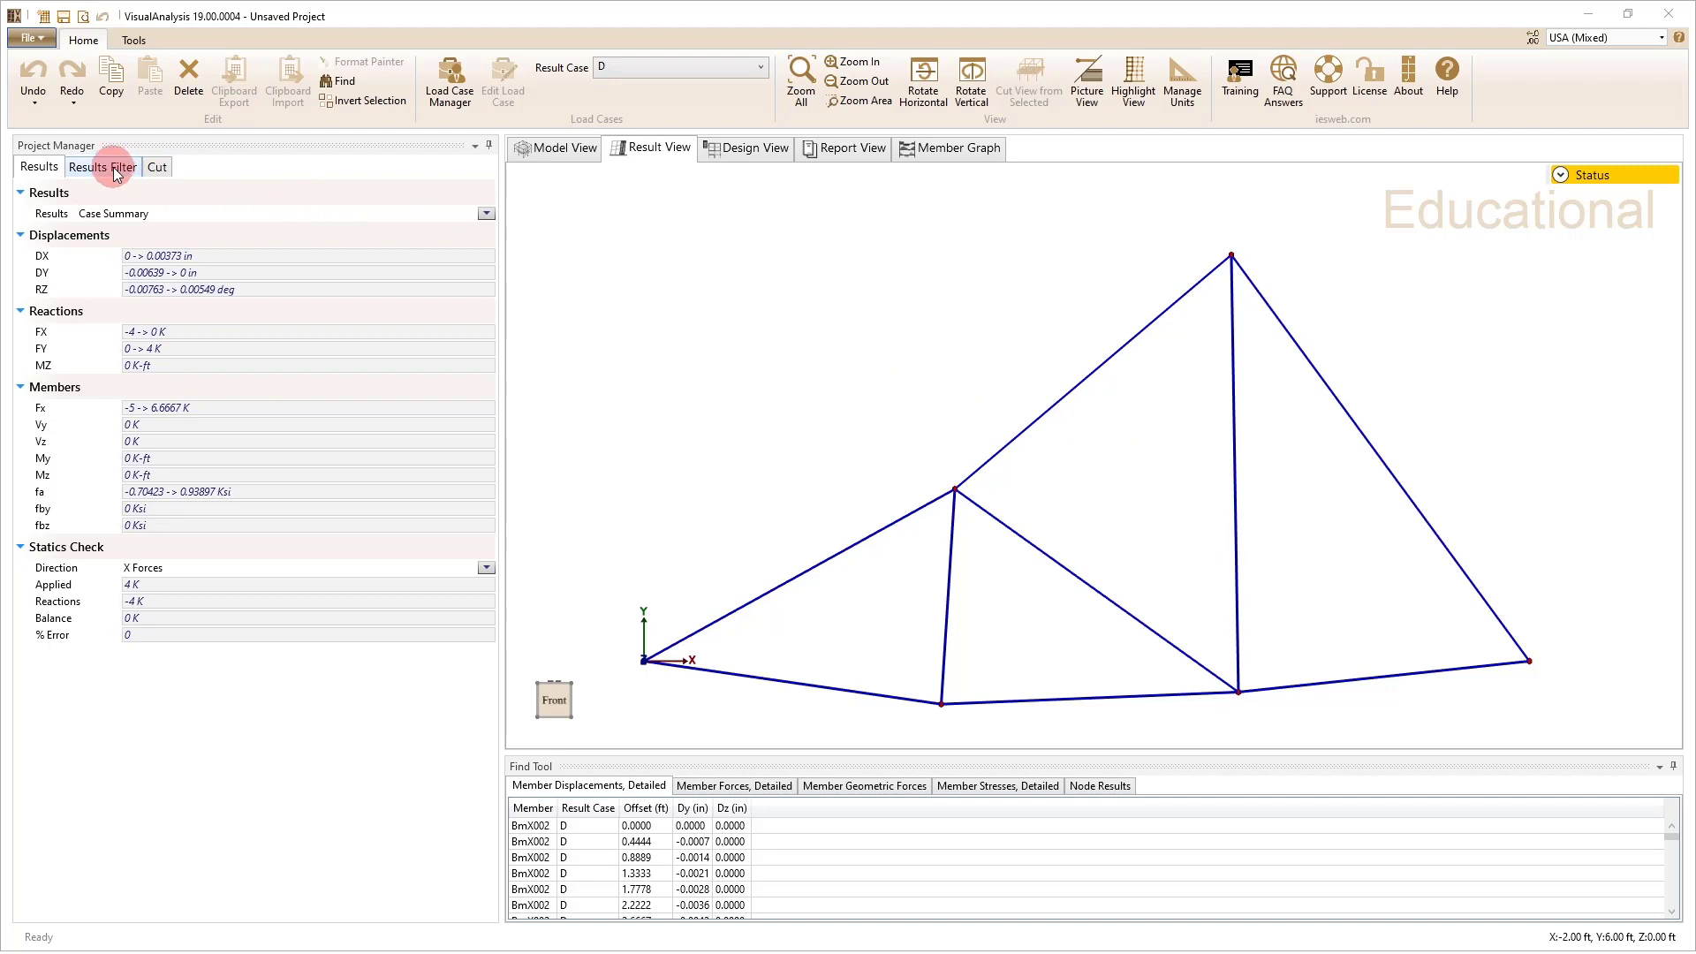
Step: Turn on Show Reactions under Nodal Reactions in the Results Filter
{"action": "left_click", "coordinate": [101, 165]}
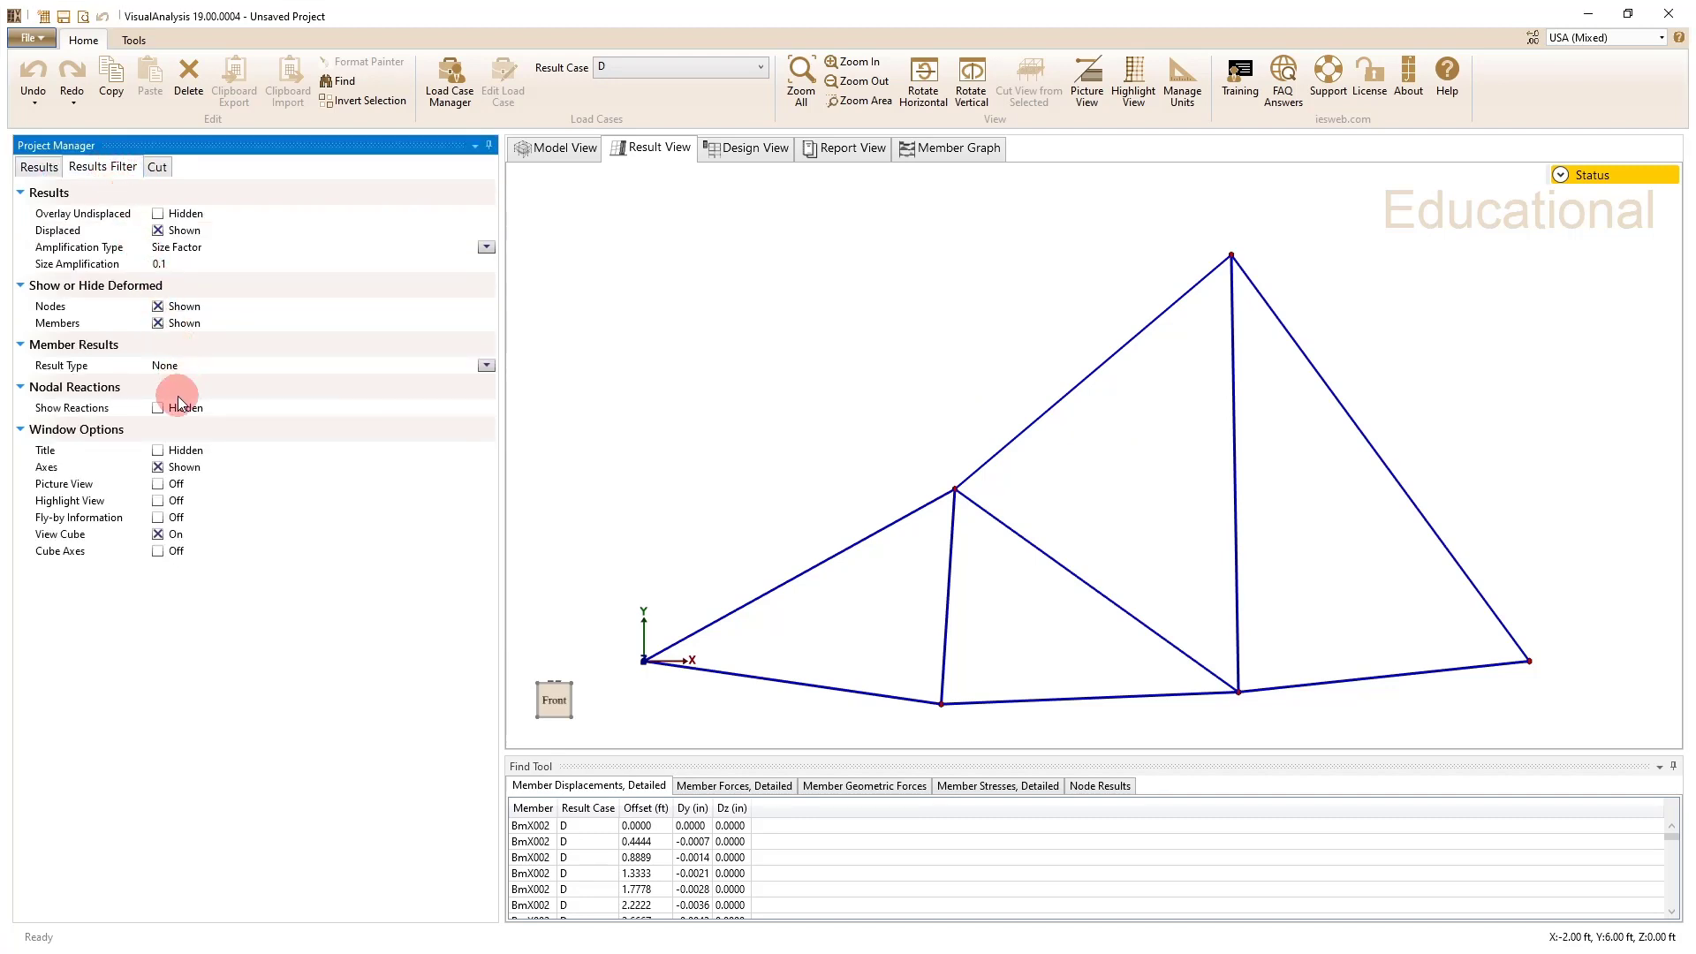
{"action": "left_click", "coordinate": [159, 408]}
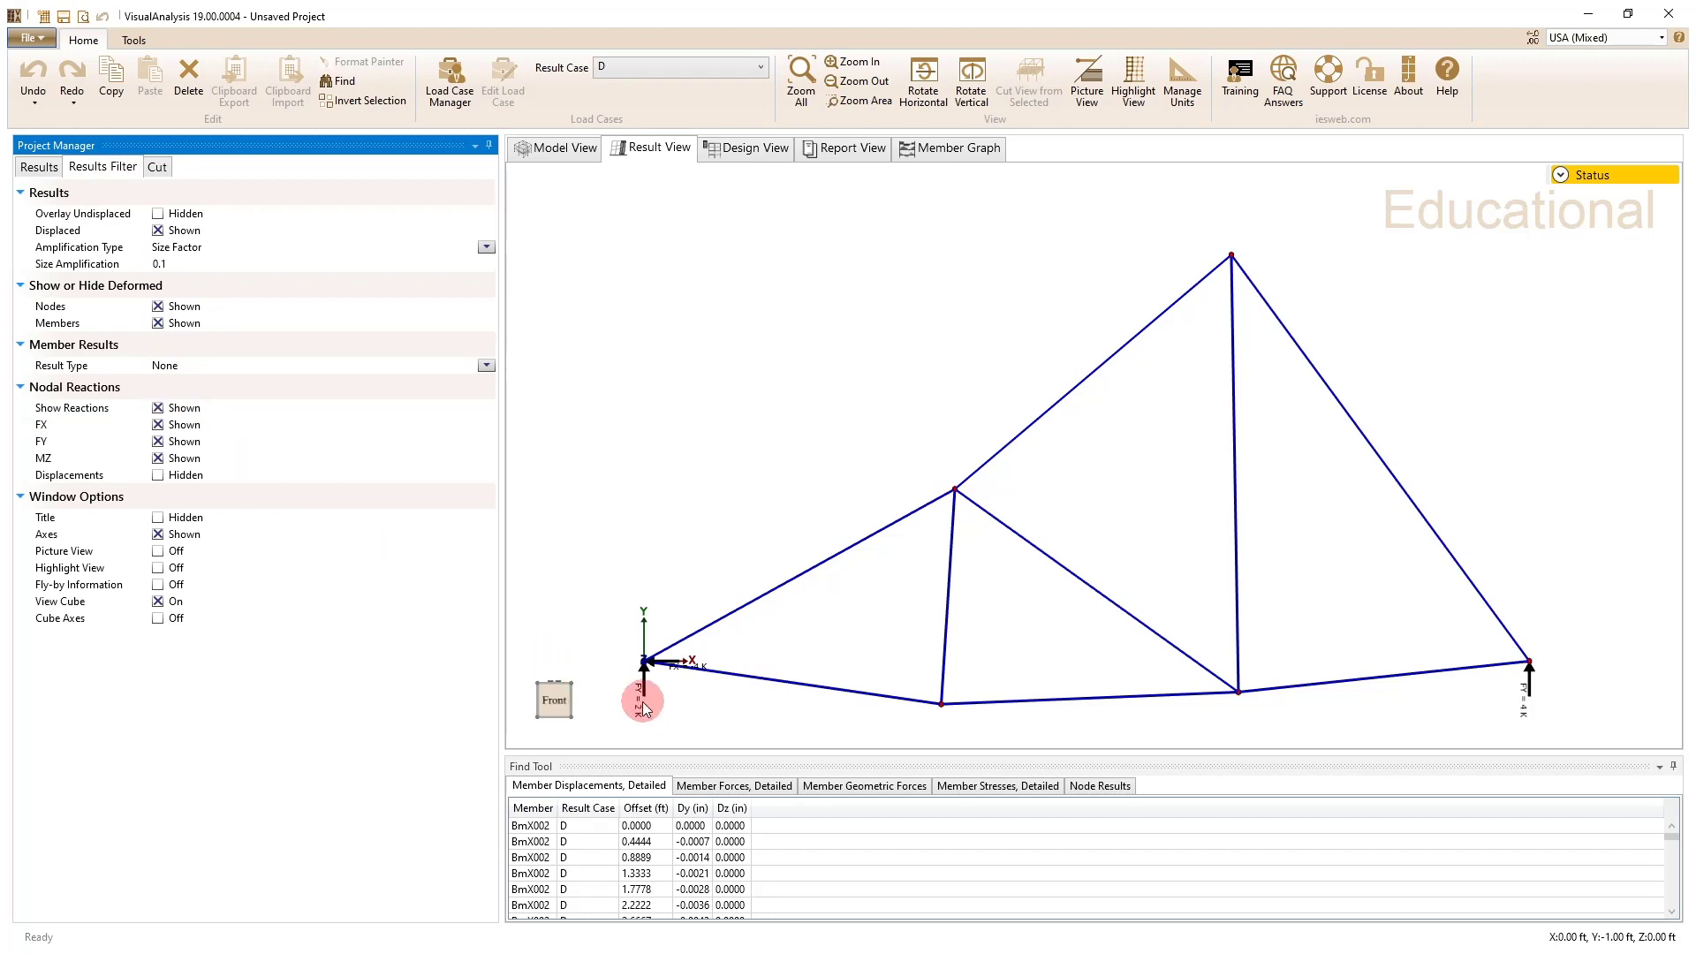
{"action": "mouse_move", "coordinate": [1551, 723]}
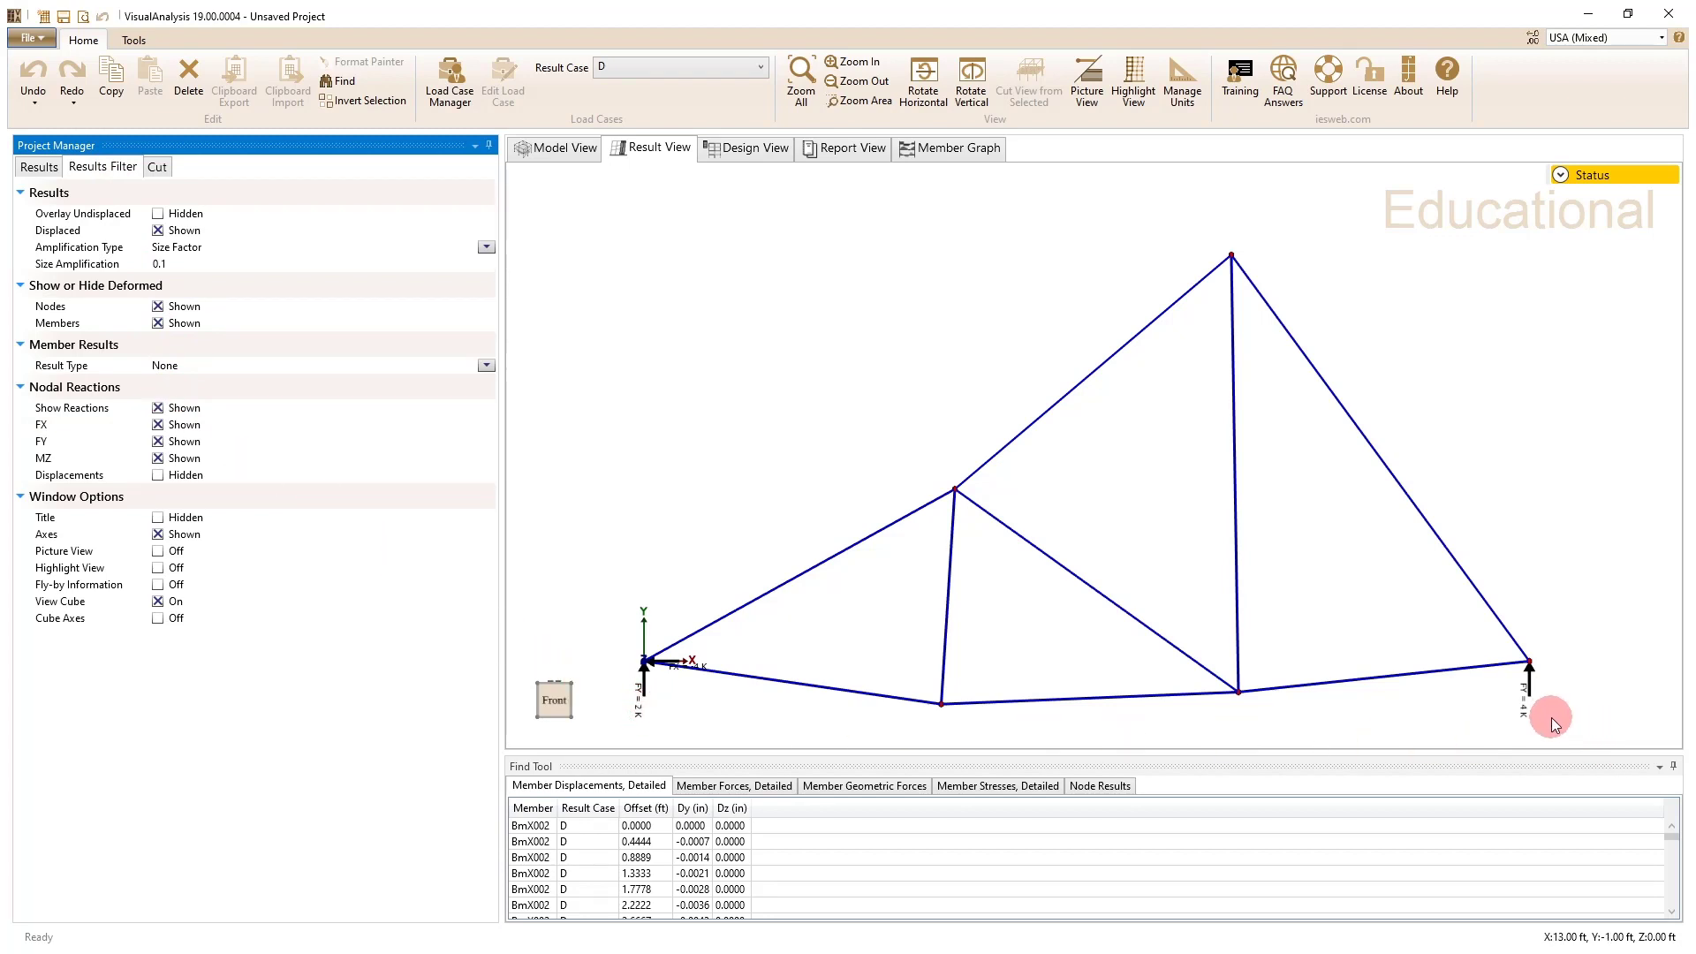
{"action": "mouse_move", "coordinate": [1064, 424]}
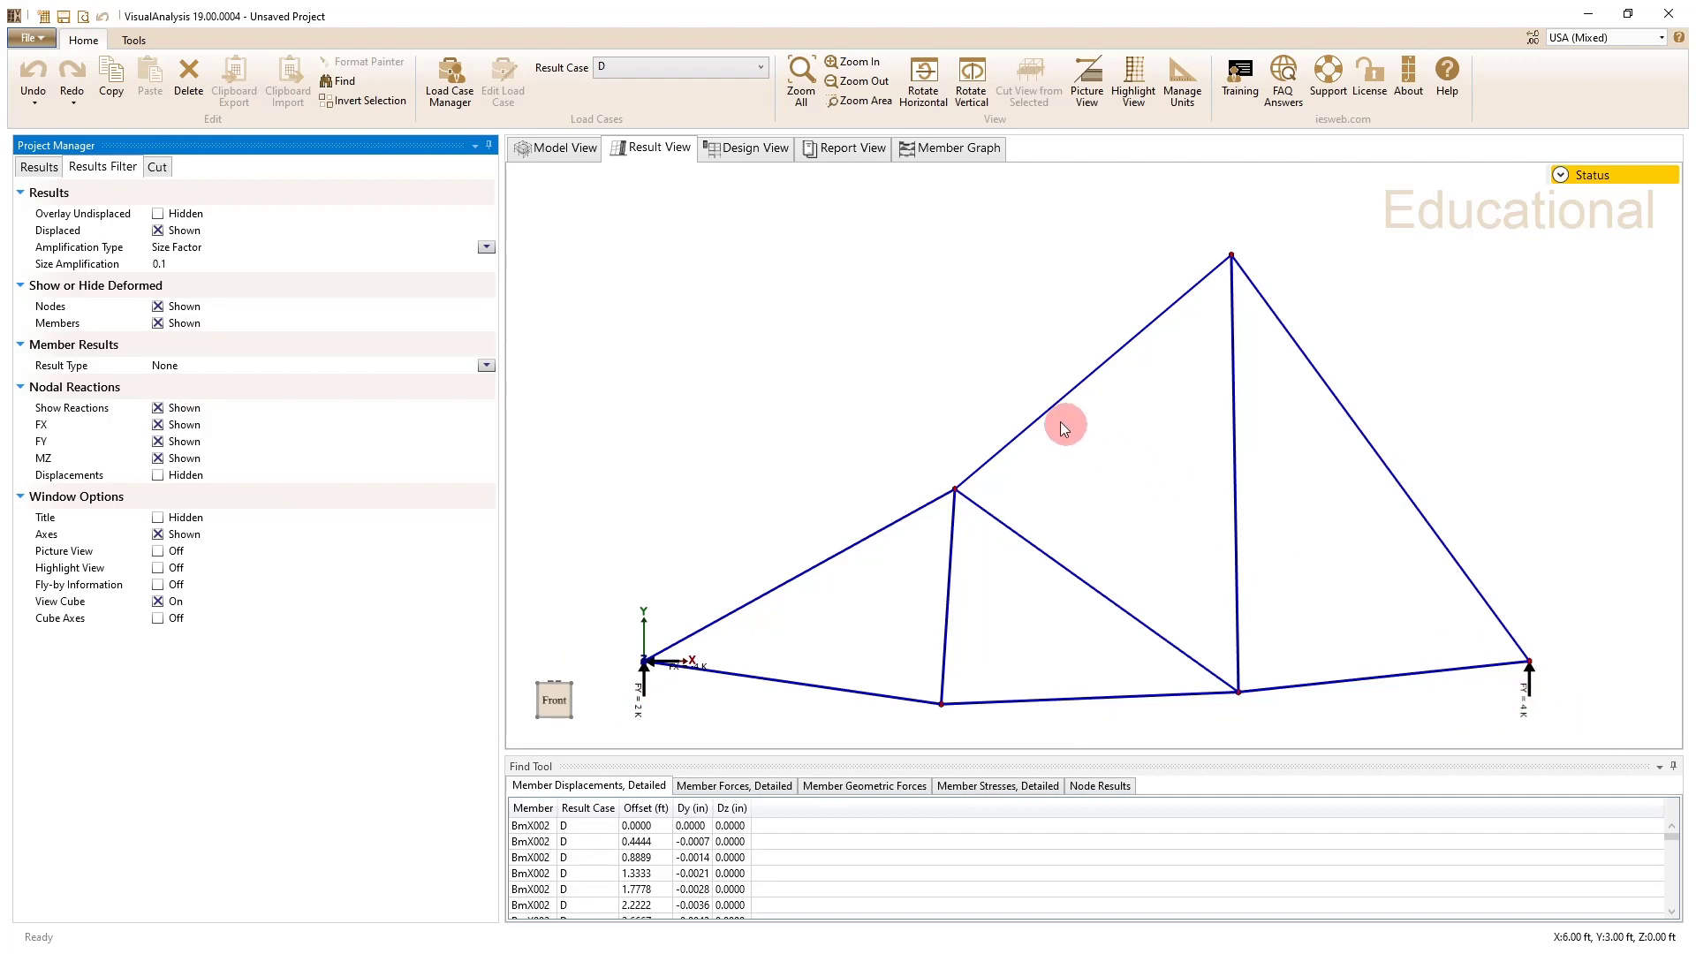
{"action": "mouse_move", "coordinate": [457, 366]}
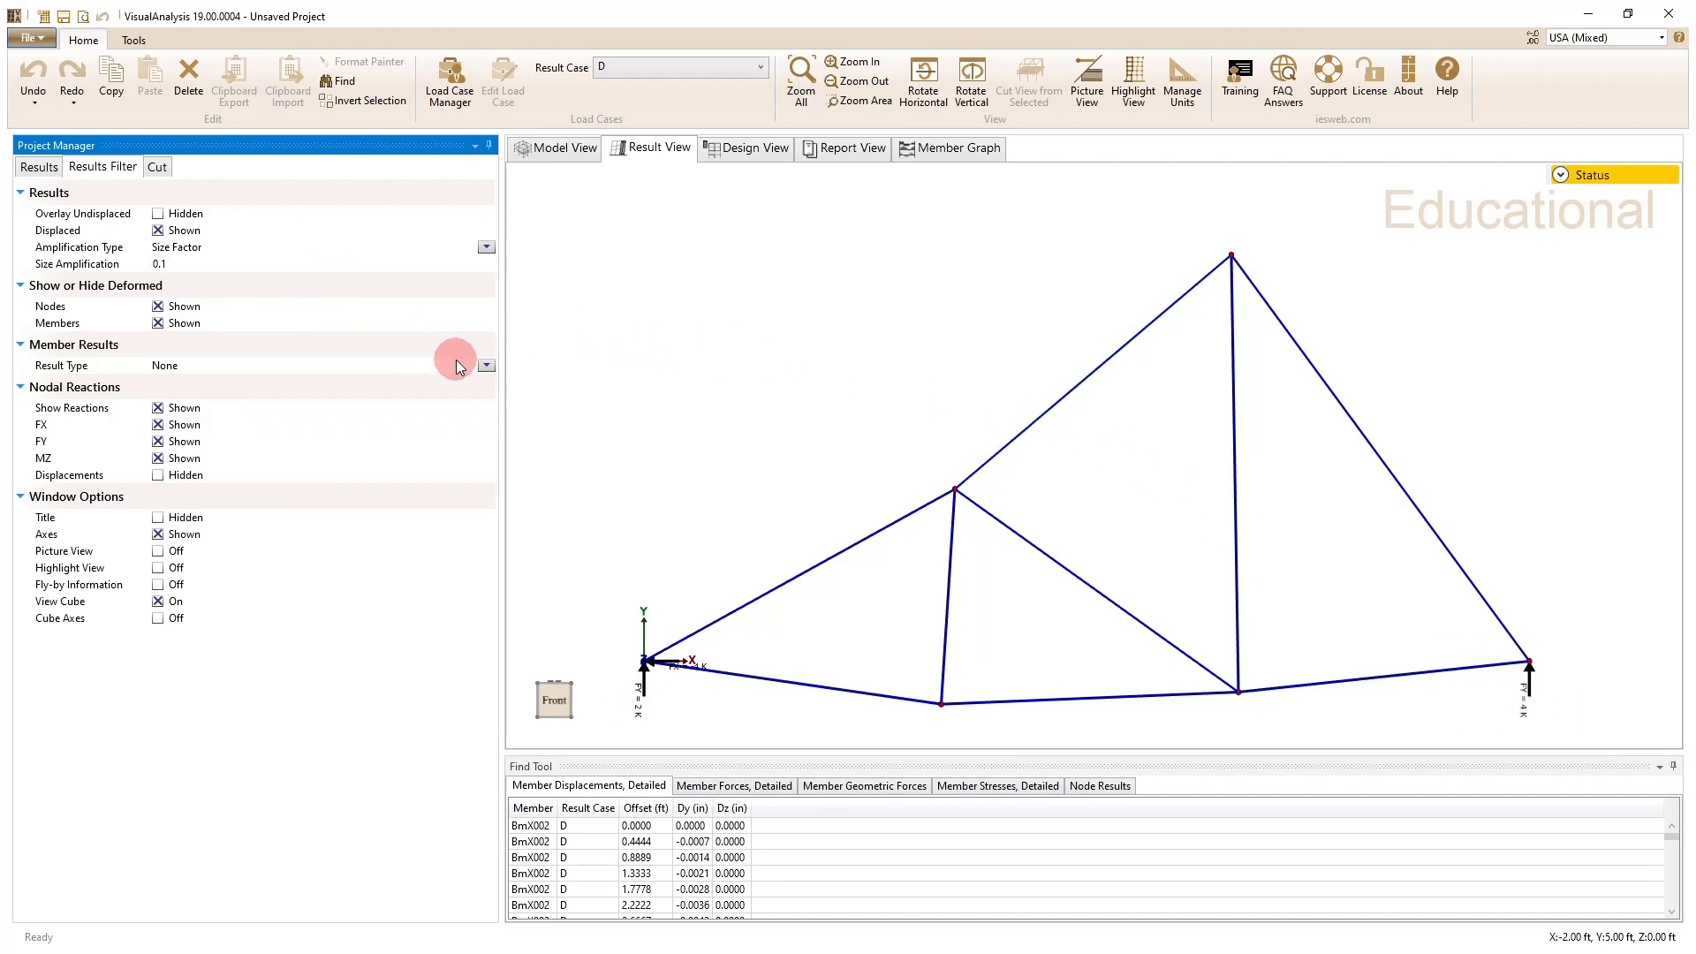
Step: Set the Member Results type to Fx axial force in the Results Filter
{"action": "left_click", "coordinate": [486, 366]}
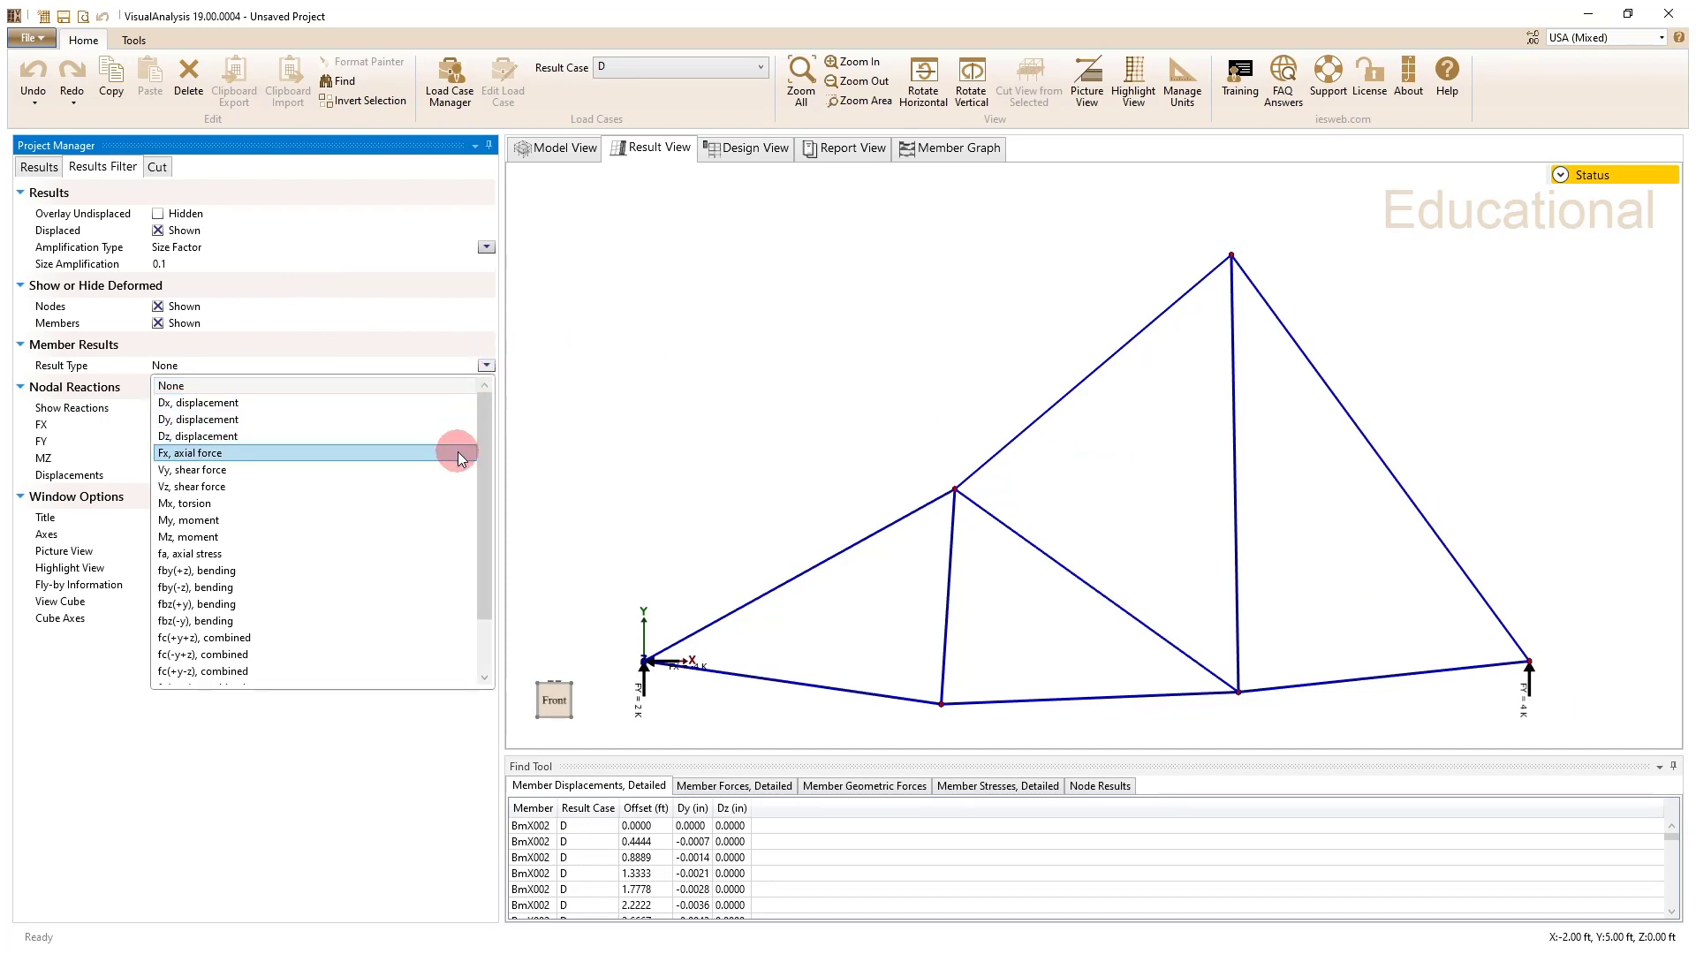
{"action": "left_click", "coordinate": [193, 452]}
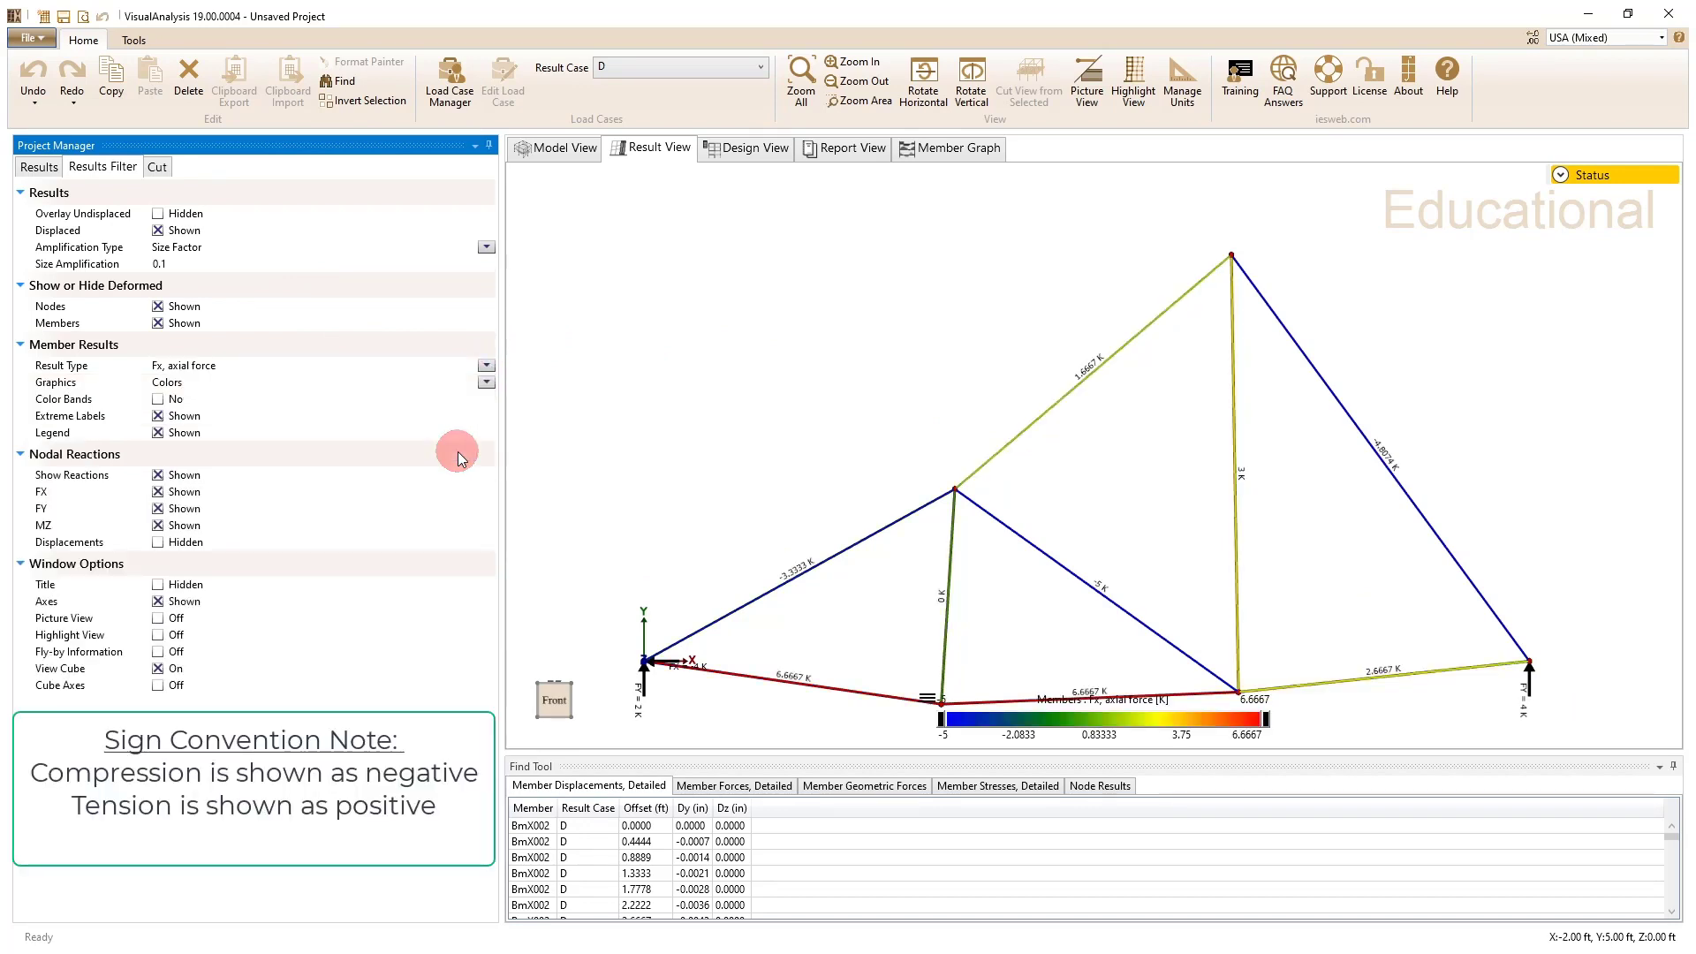
{"action": "mouse_move", "coordinate": [1033, 567]}
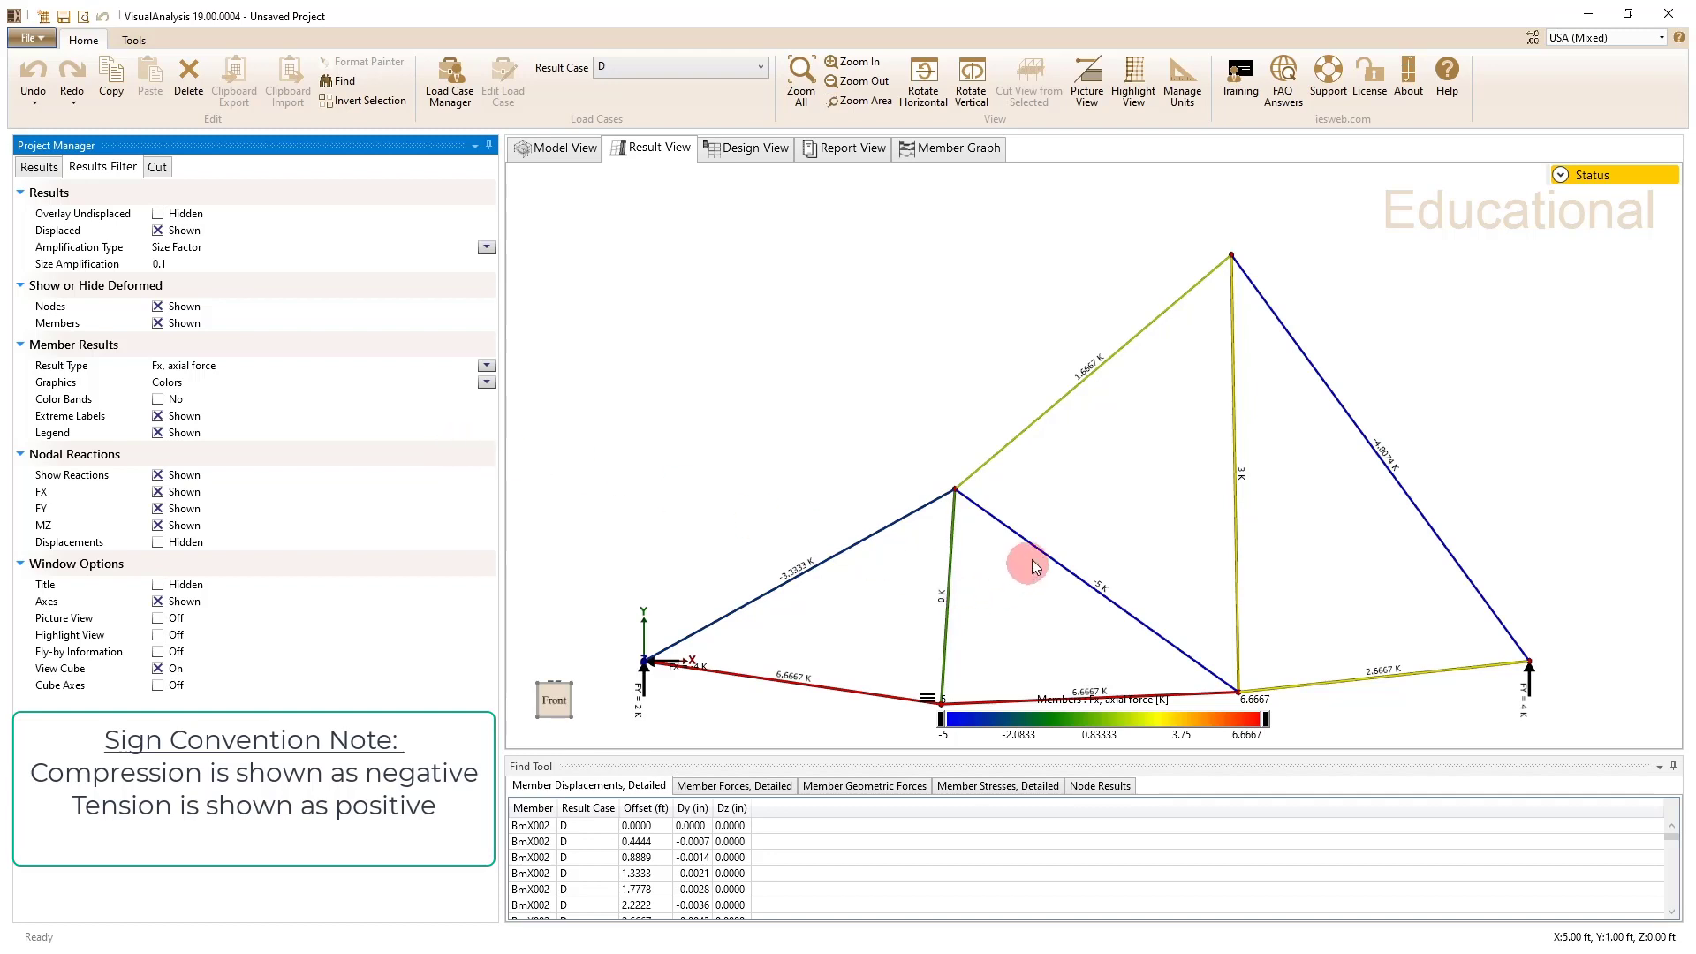
{"action": "mouse_move", "coordinate": [814, 591]}
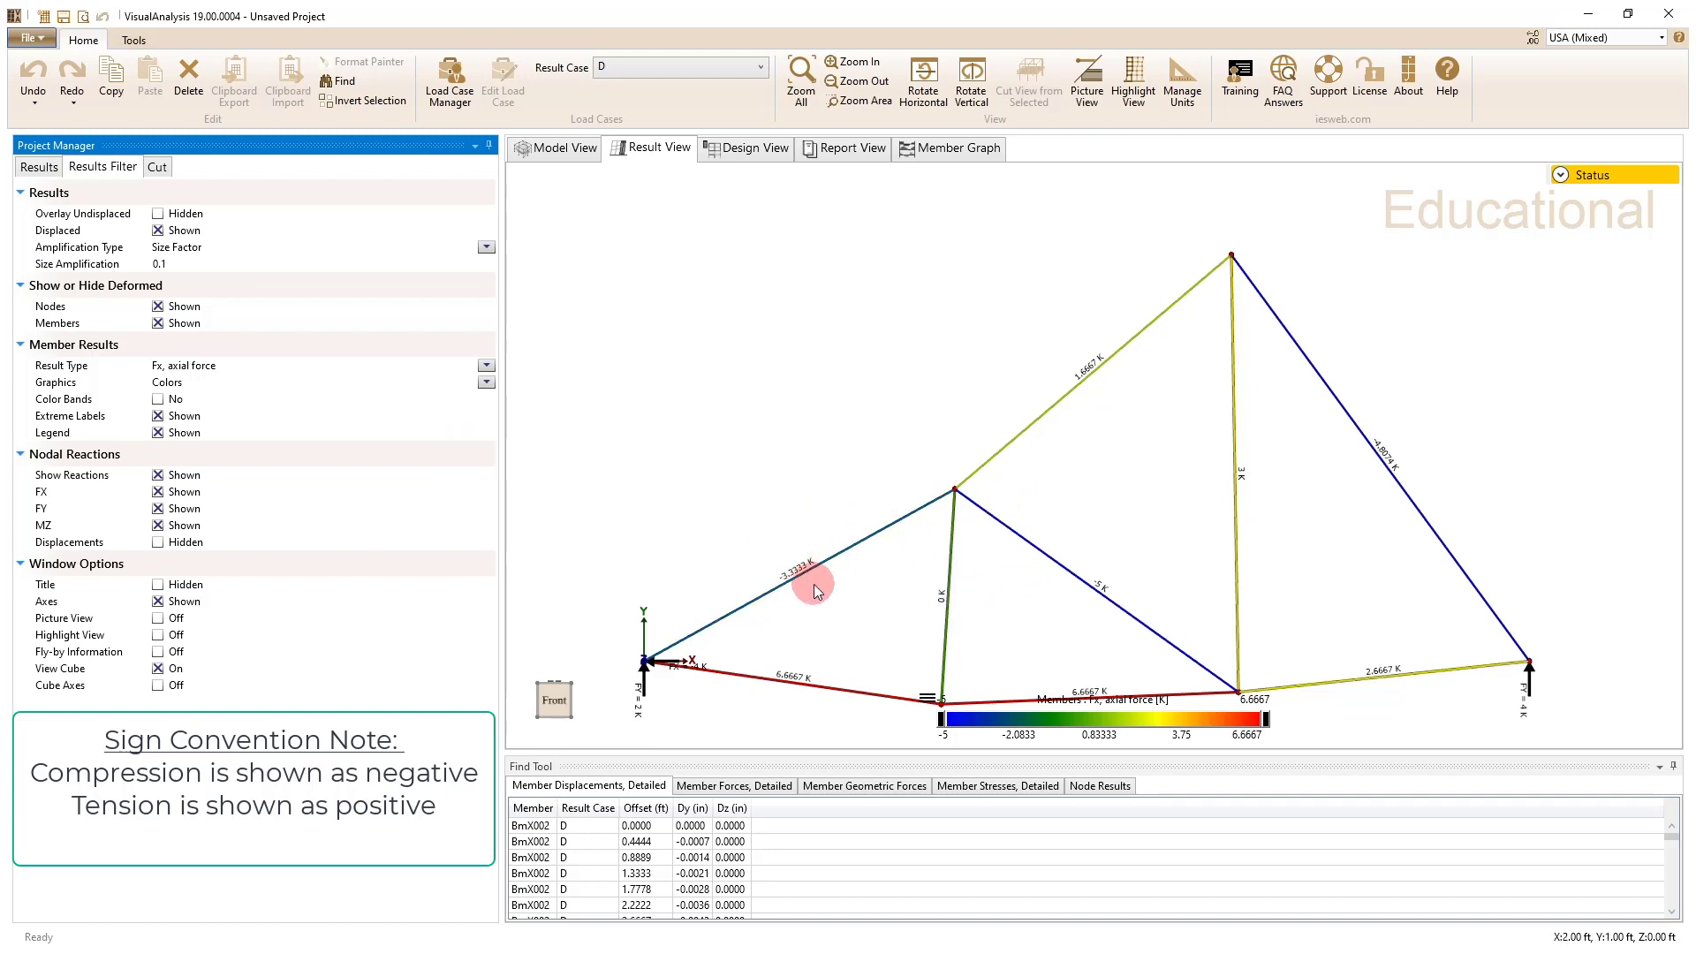
{"action": "mouse_move", "coordinate": [1114, 676]}
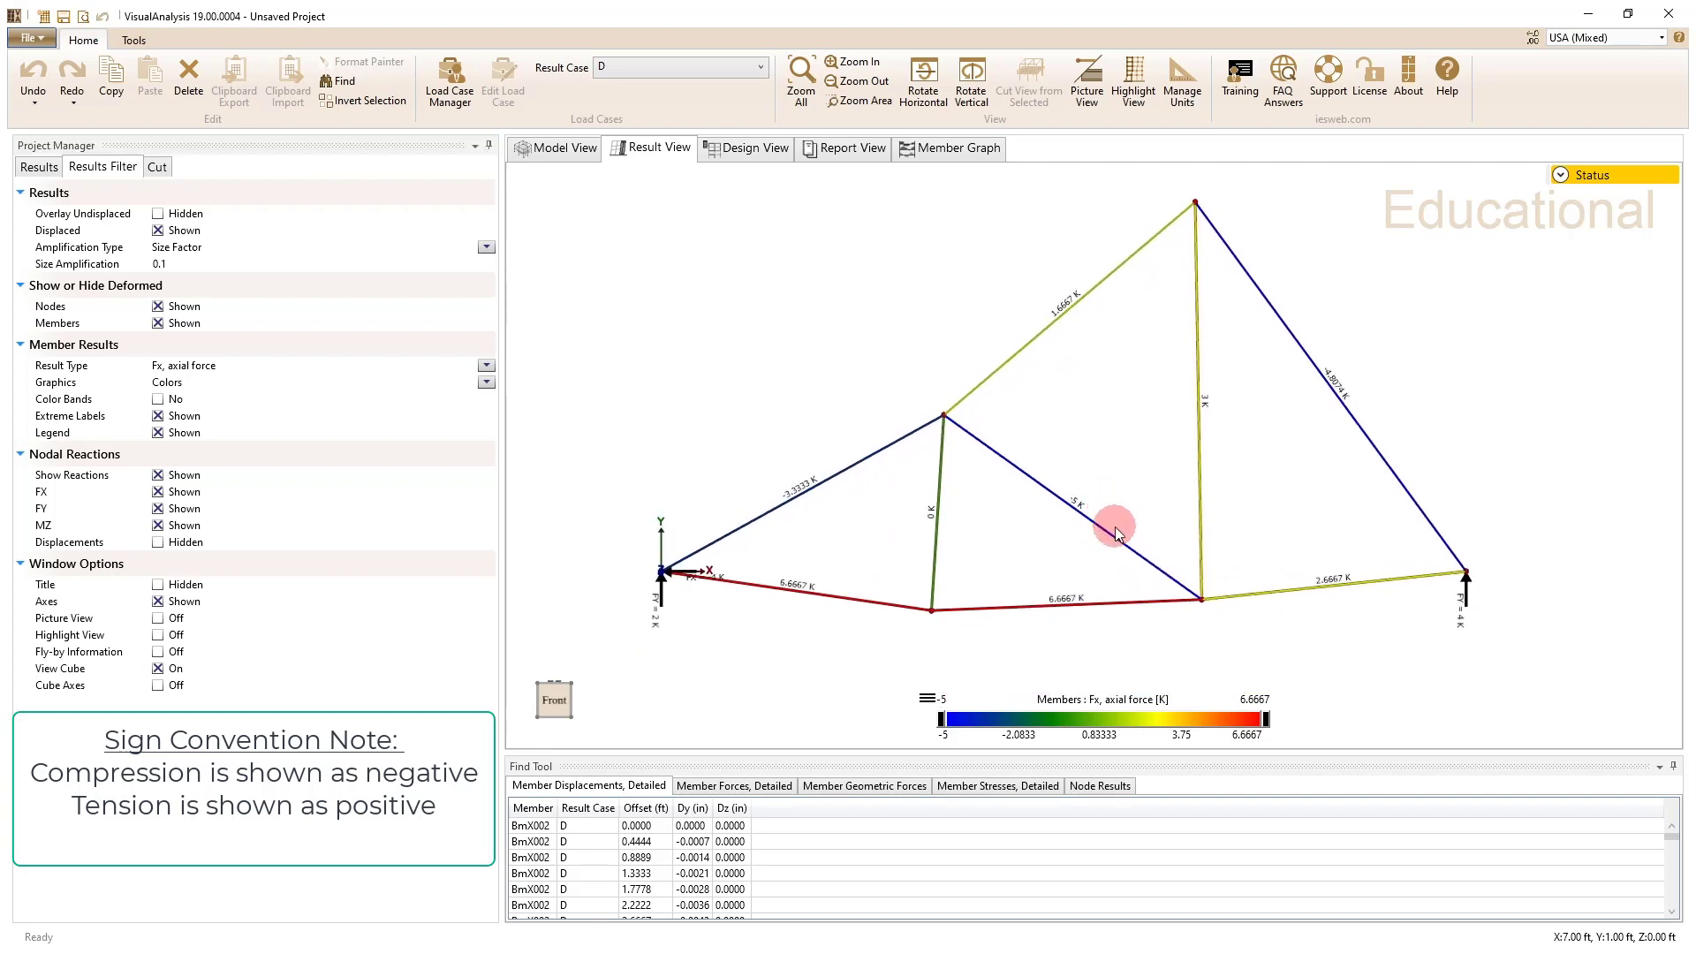
{"action": "mouse_move", "coordinate": [1071, 295]}
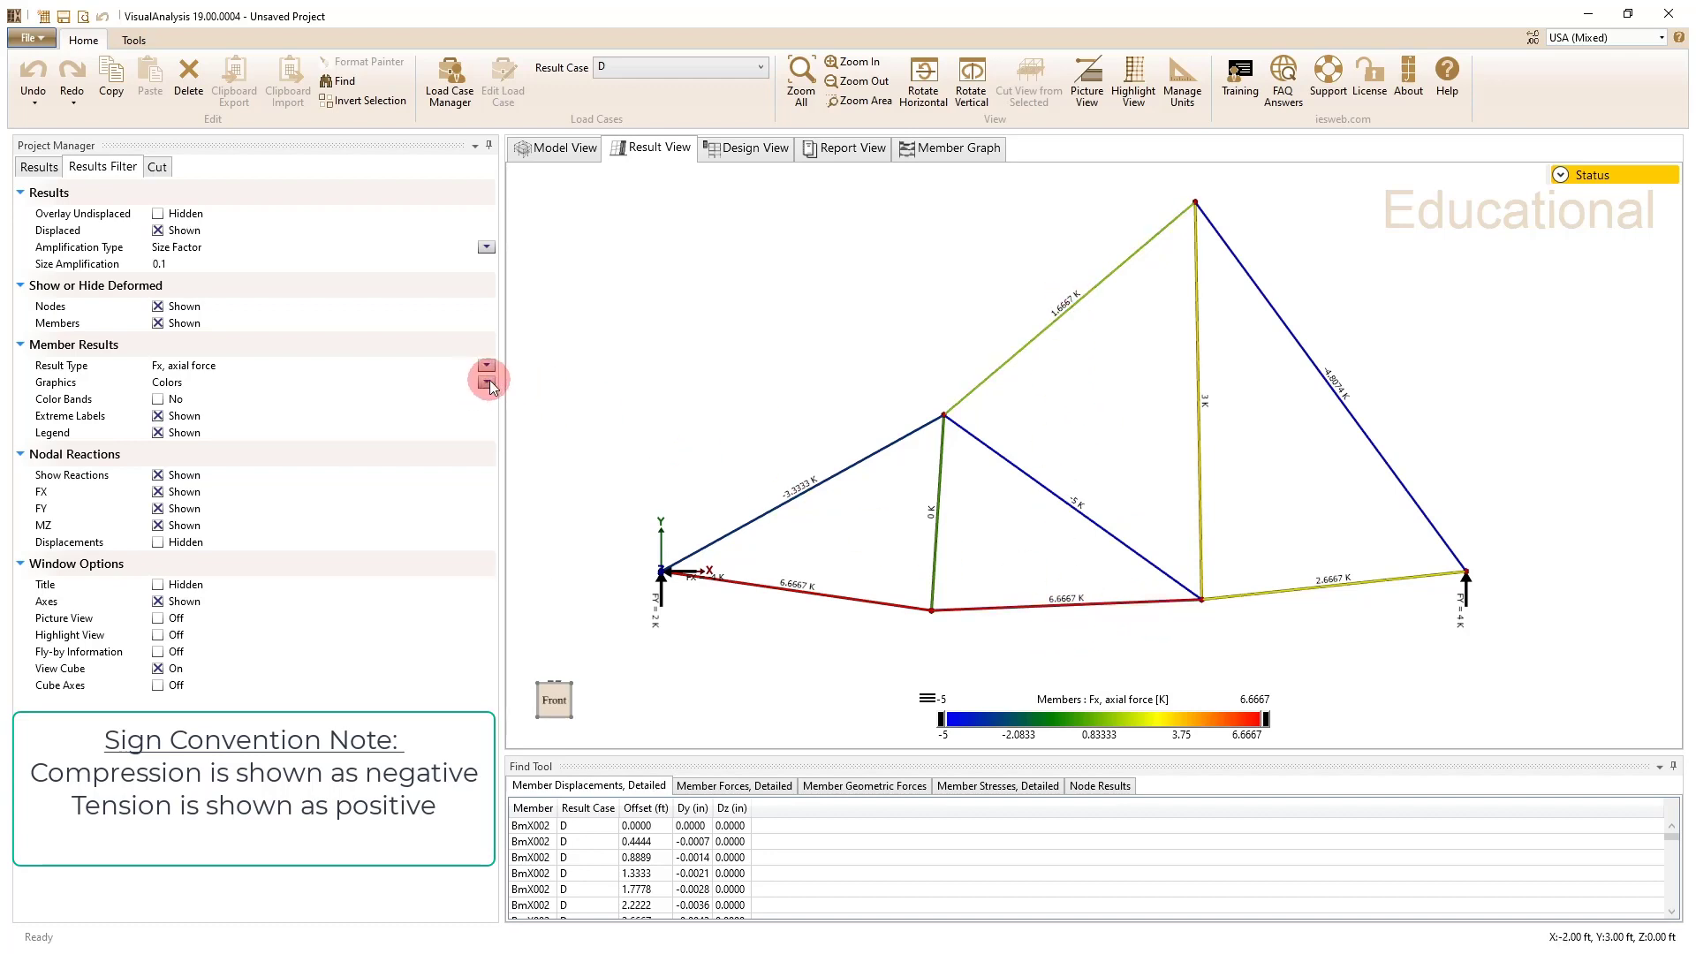
Step: Turn off Color Bands so axial forces show as a smooth continuous gradient
{"action": "left_click", "coordinate": [486, 381]}
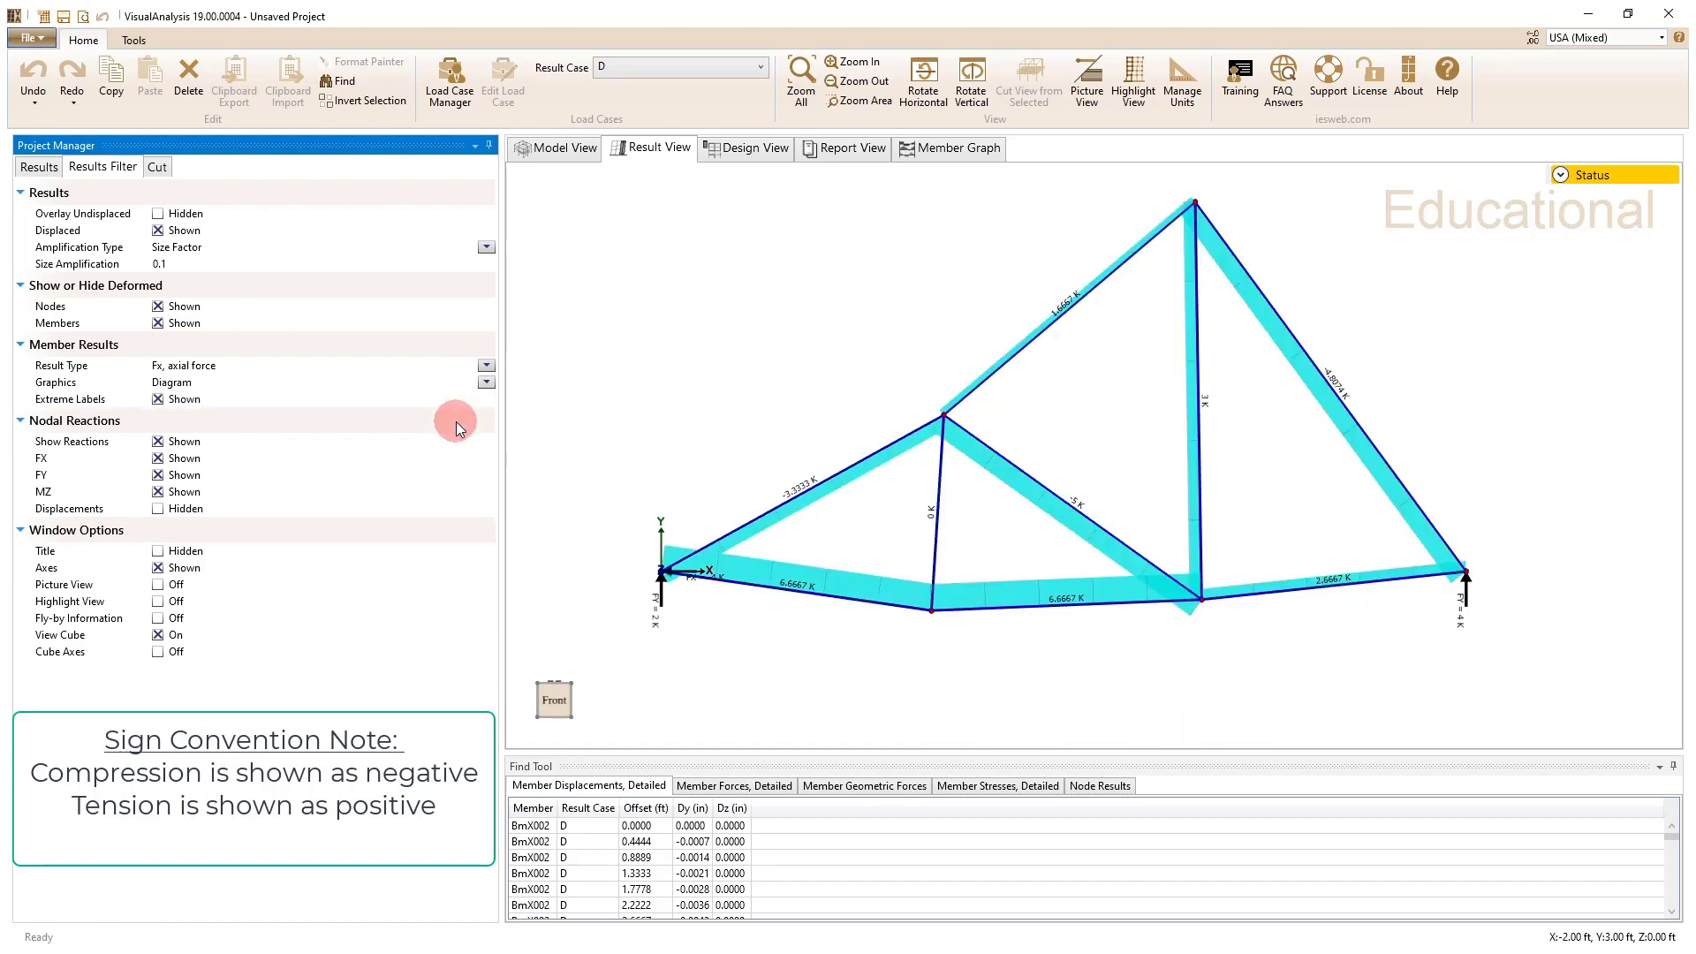
{"action": "mouse_move", "coordinate": [433, 404]}
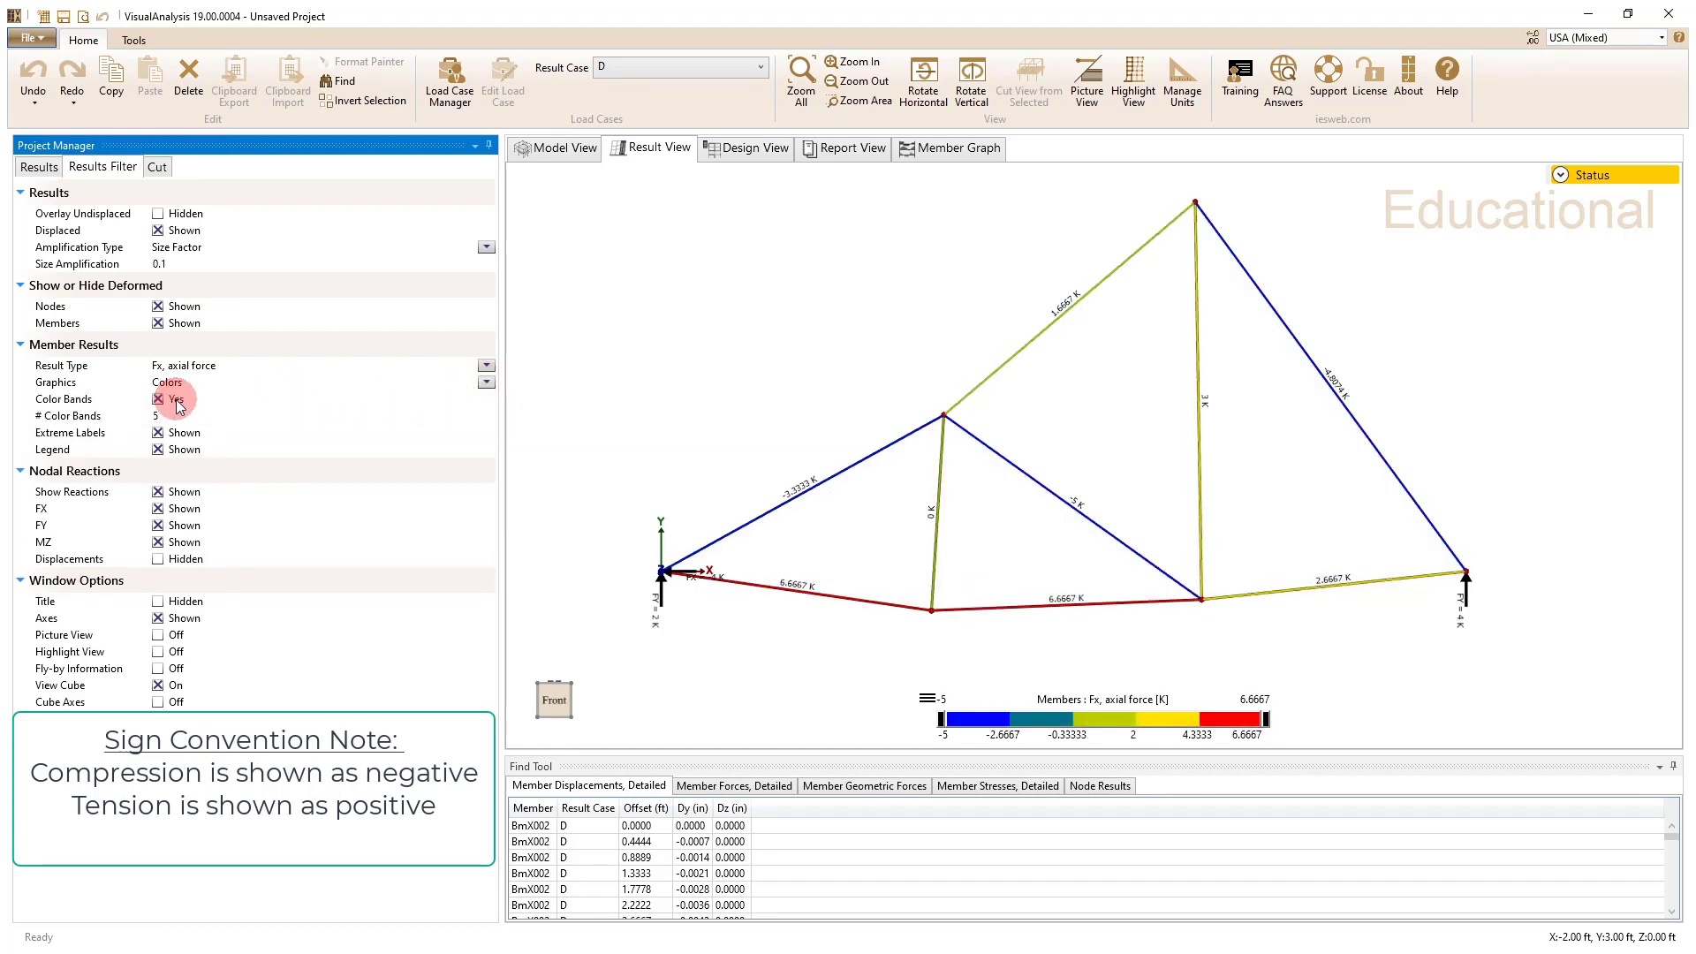
{"action": "left_click", "coordinate": [160, 401]}
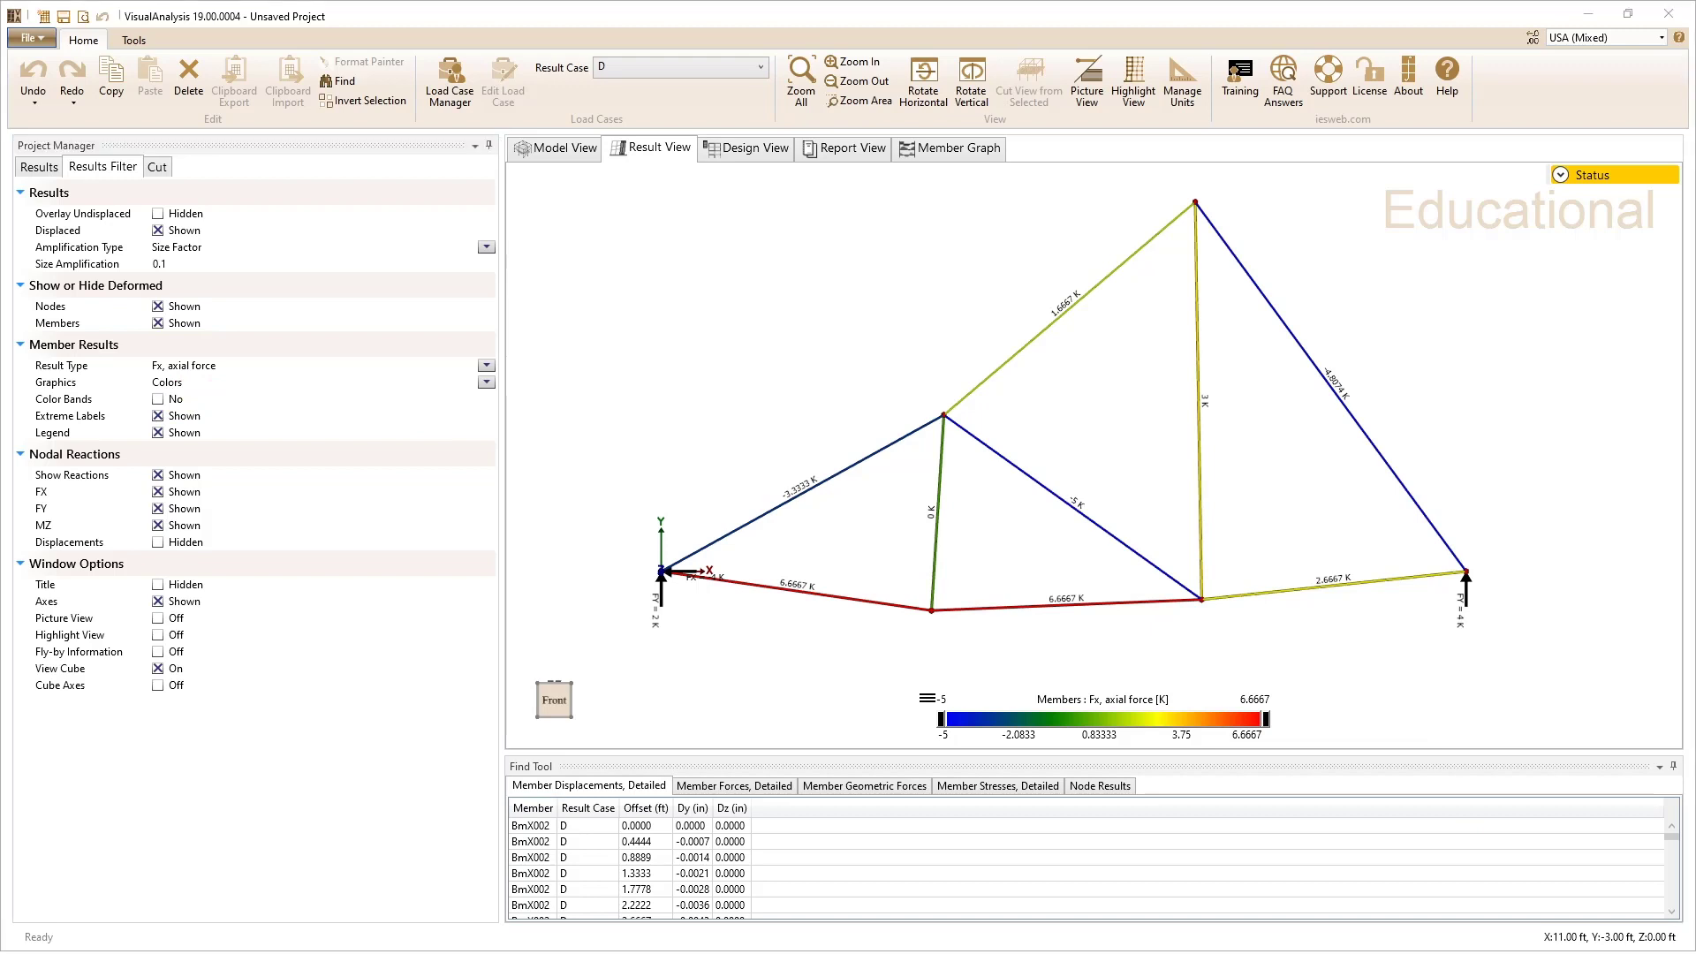
{"action": "mouse_move", "coordinate": [797, 214]}
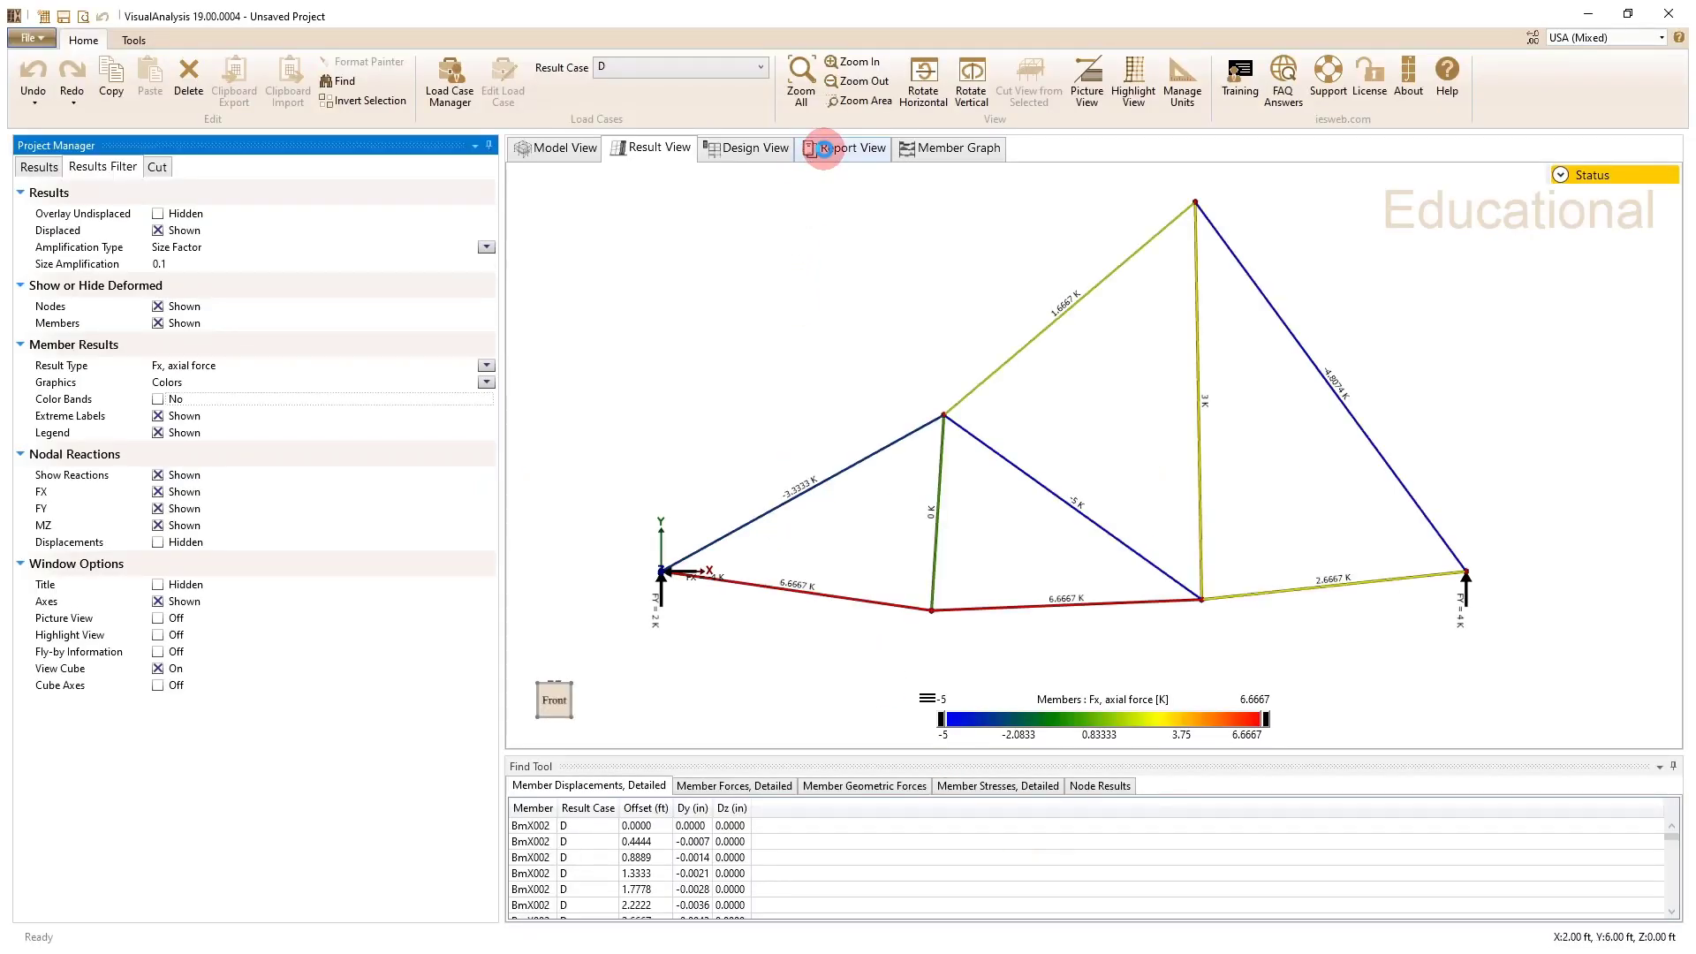
Step: Add materials, member properties, nodes, section properties and nodal loads tables to the report
{"action": "left_click", "coordinate": [854, 148]}
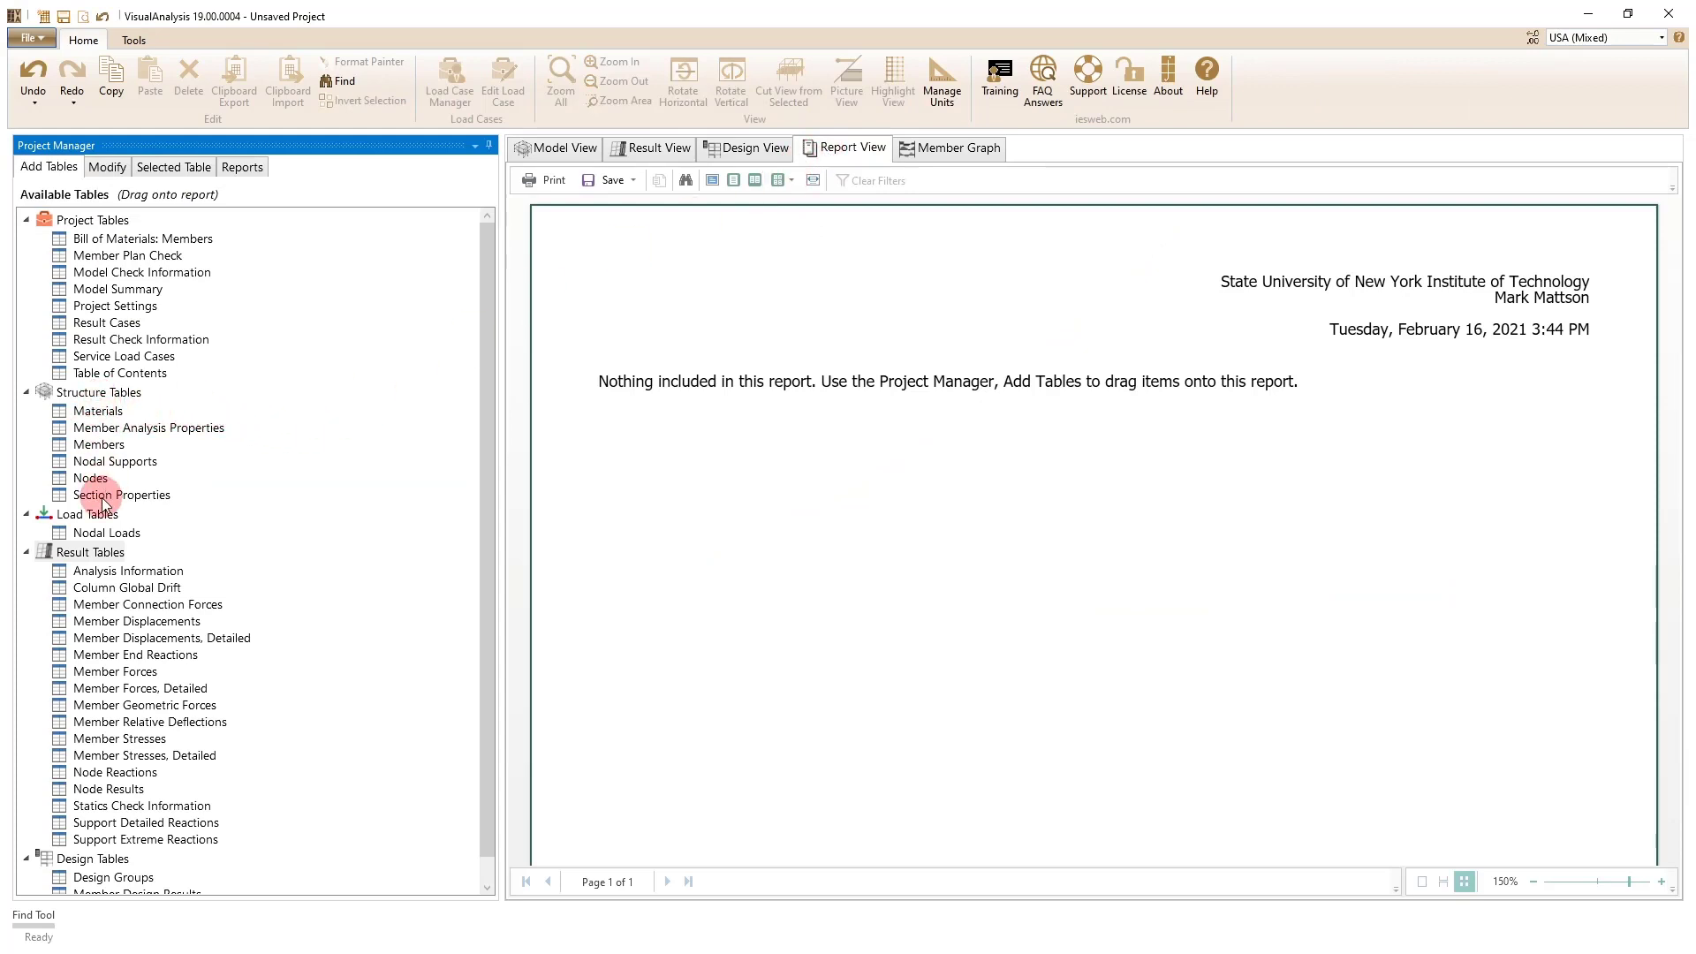
{"action": "left_click", "coordinate": [97, 411]}
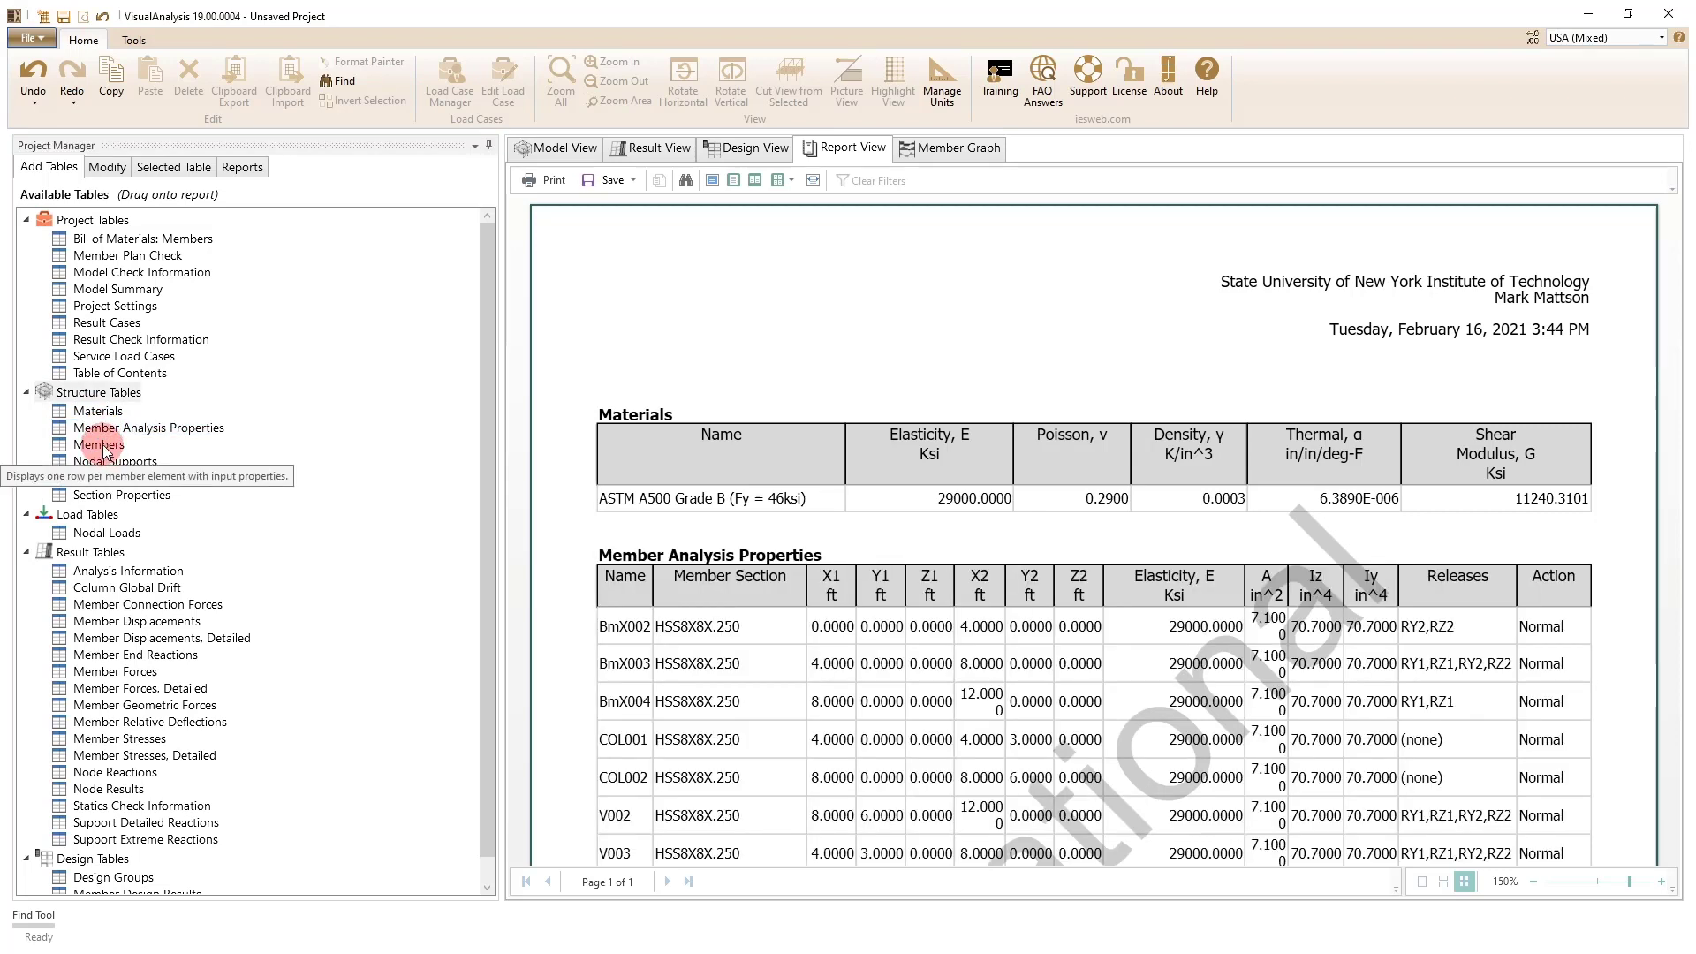
{"action": "mouse_move", "coordinate": [100, 462]}
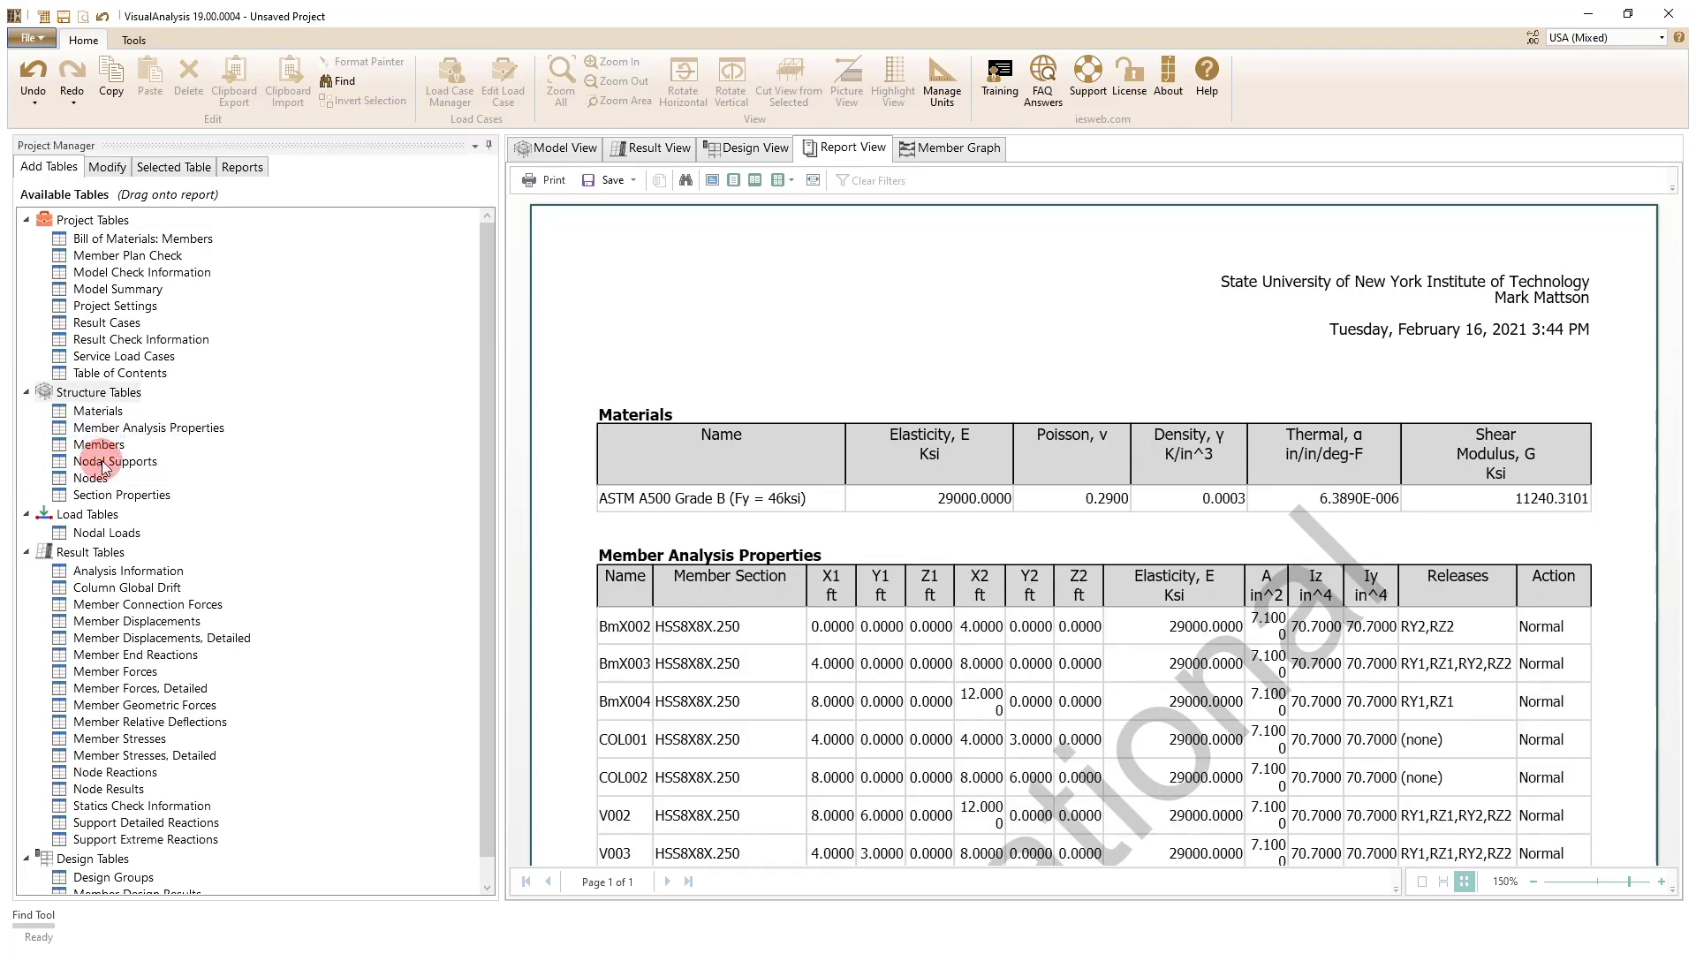
{"action": "left_click", "coordinate": [114, 460]}
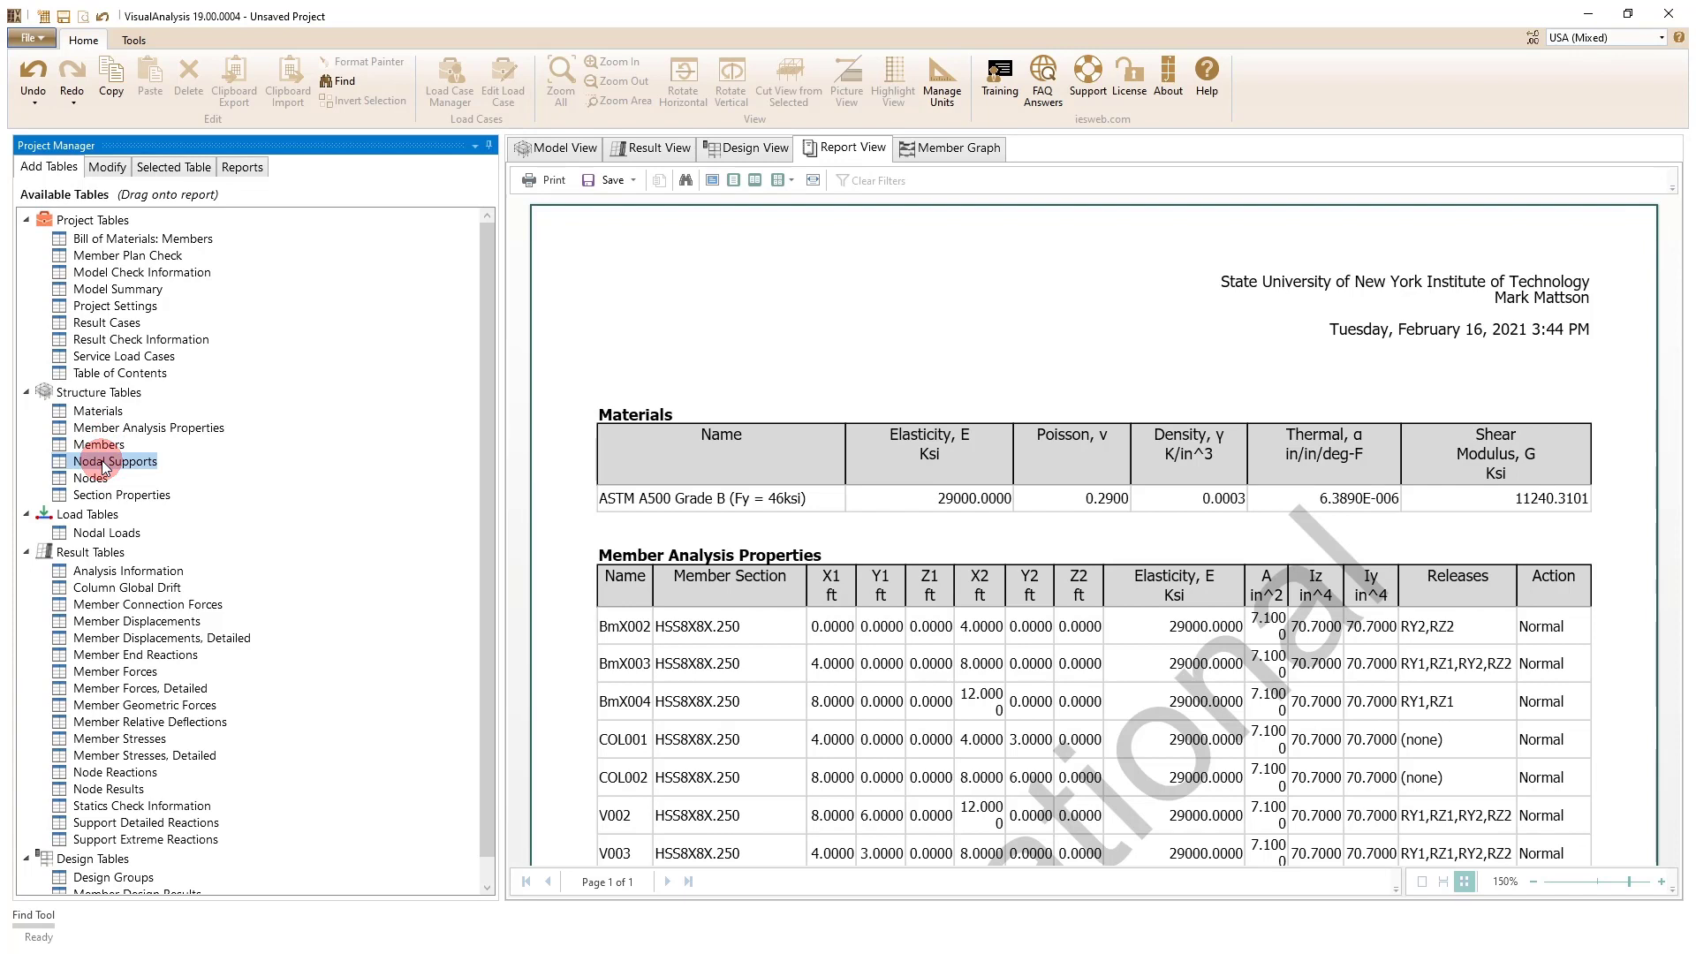
{"action": "mouse_move", "coordinate": [91, 477]}
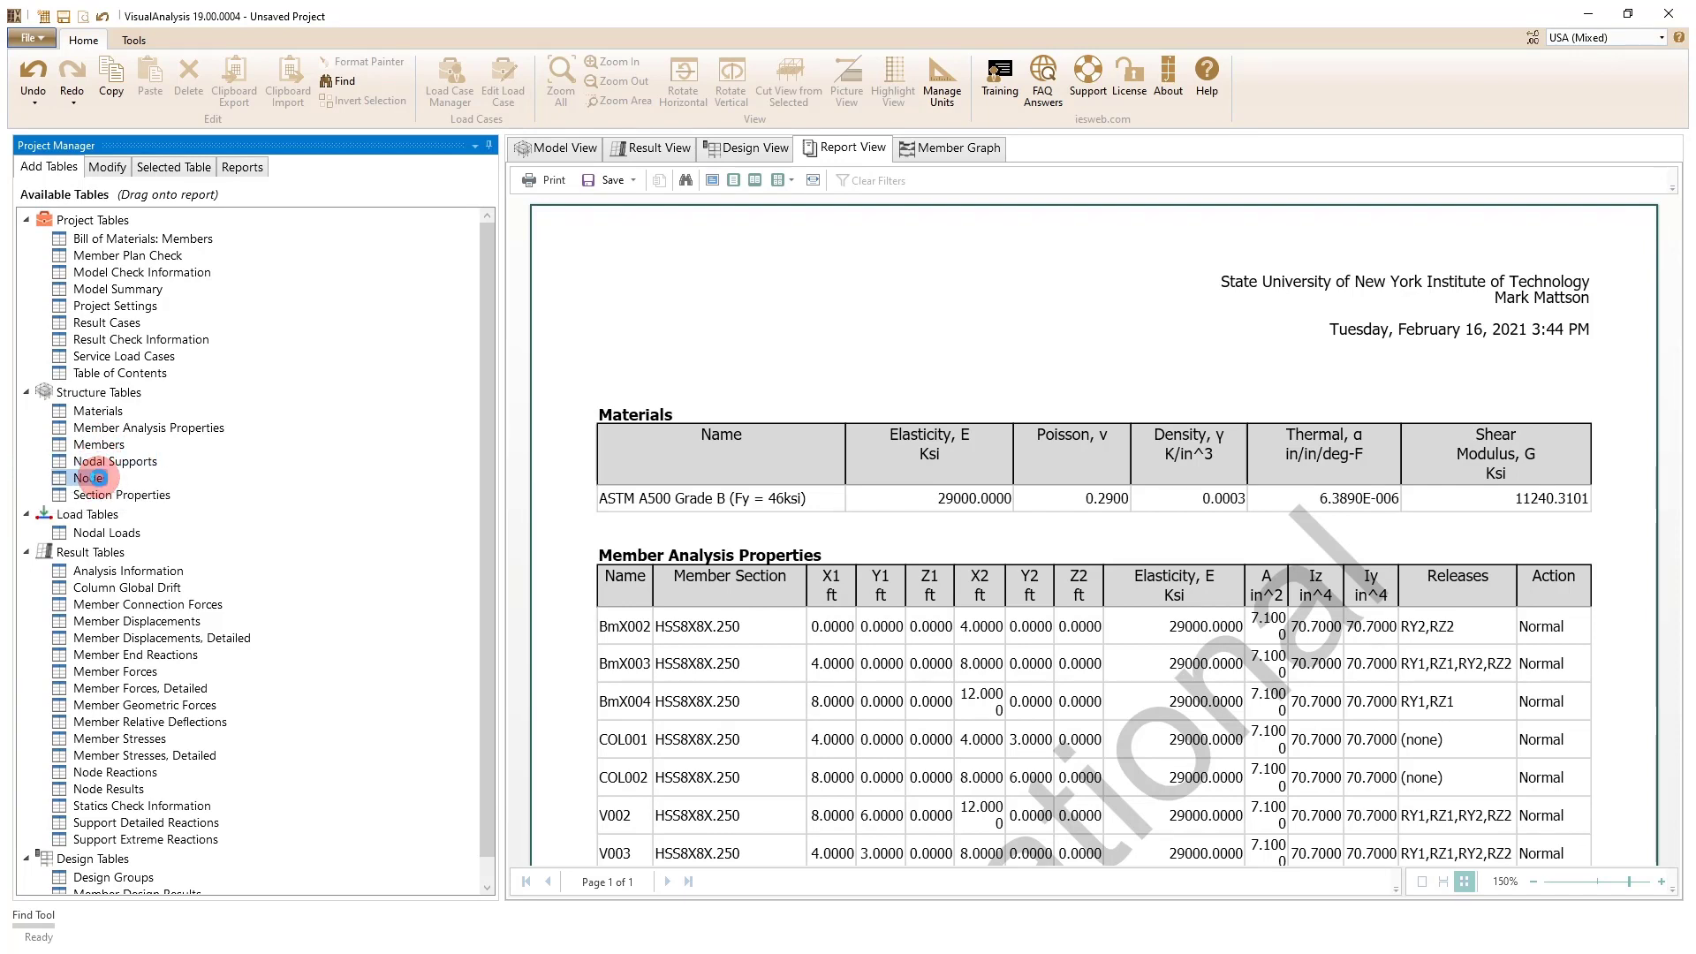
{"action": "left_click", "coordinate": [120, 495]}
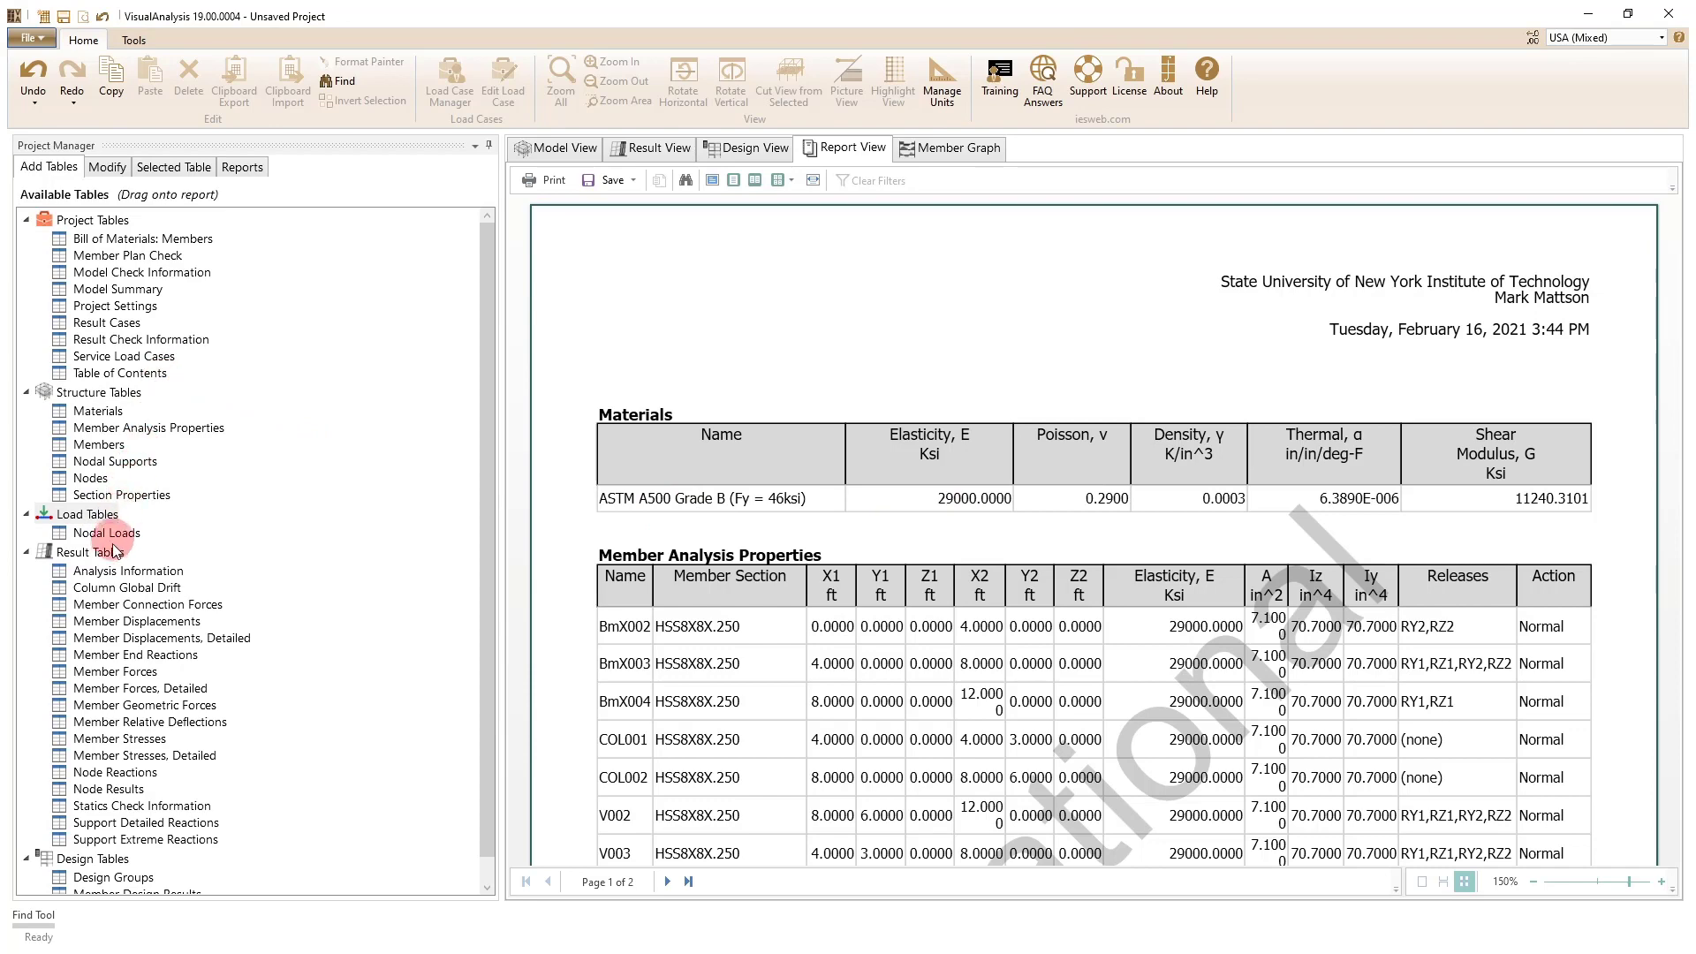
{"action": "scroll", "scroll_direction": "down", "scroll_amount": 3}
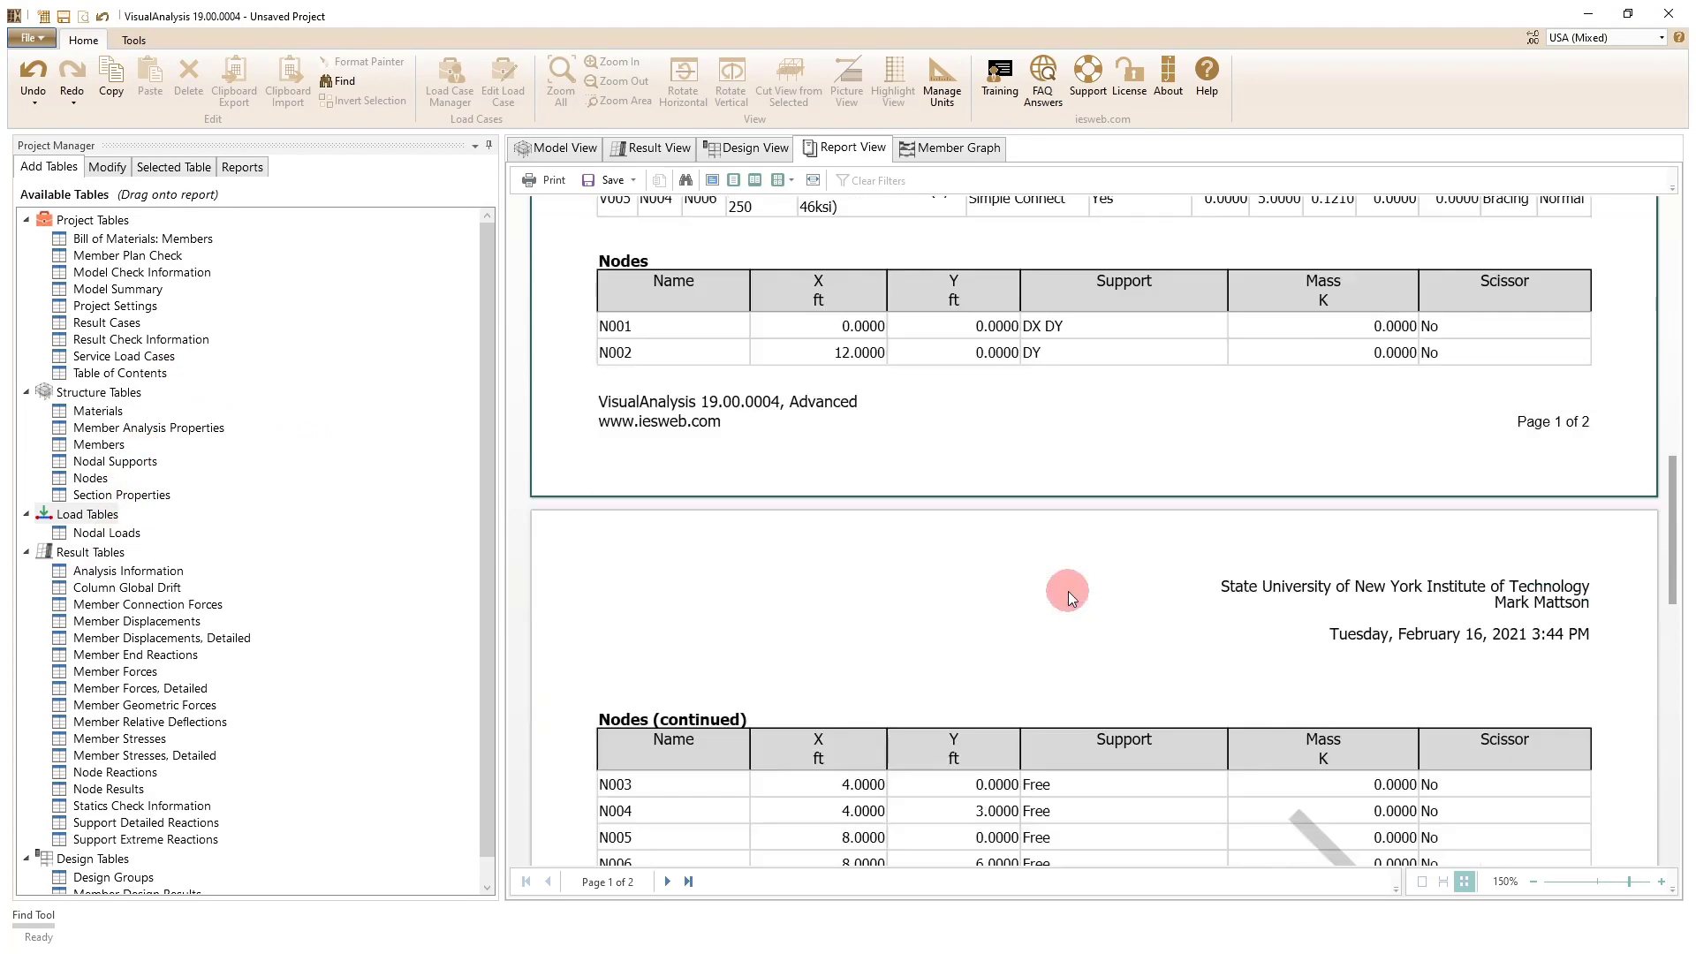
{"action": "scroll", "scroll_direction": "down", "scroll_amount": 3}
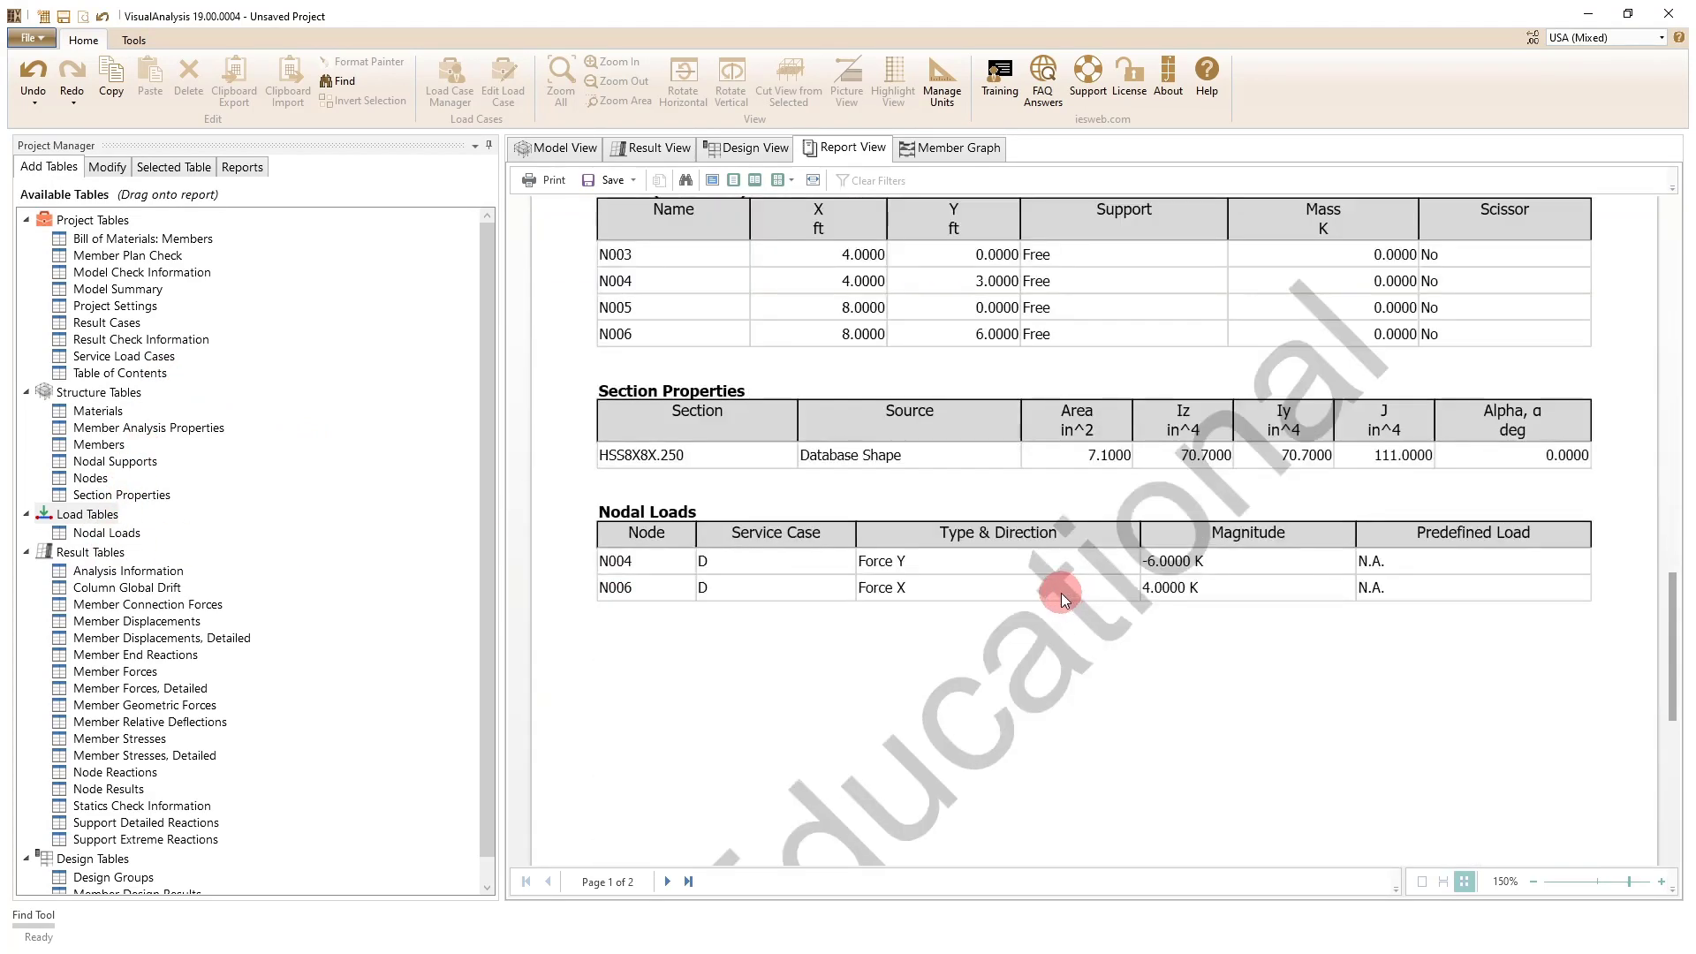
{"action": "mouse_move", "coordinate": [523, 631]}
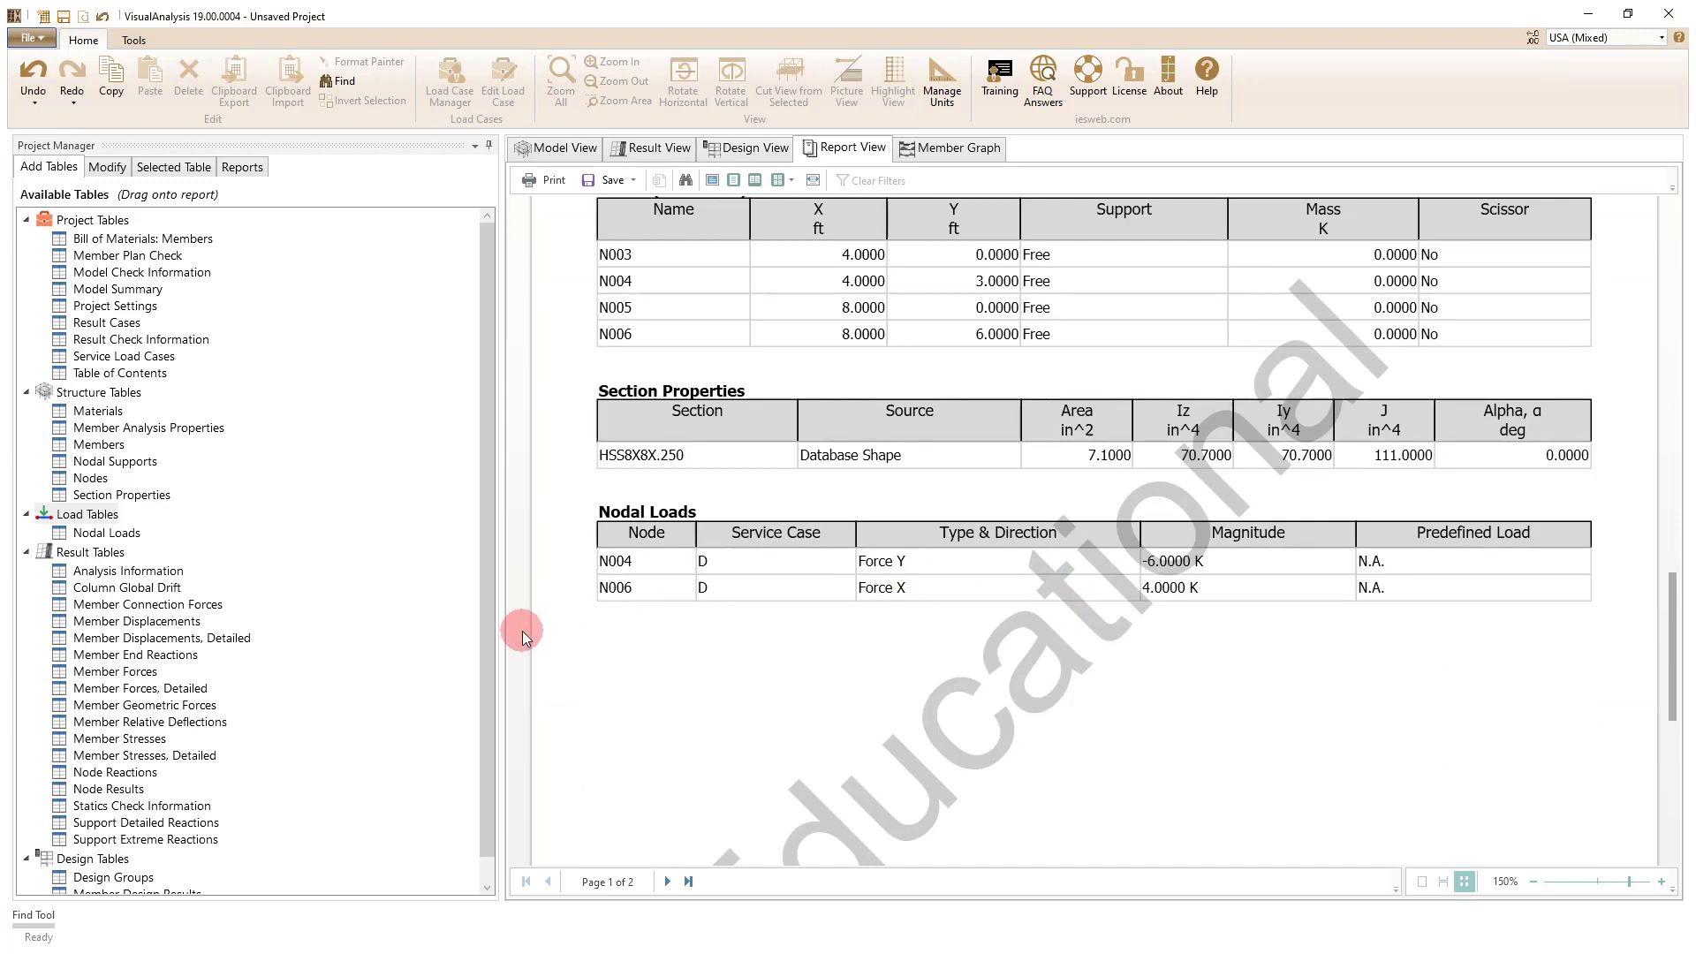
Step: Add an extreme-rows Member Forces table to the report and select it for settings
{"action": "left_click", "coordinate": [115, 671]}
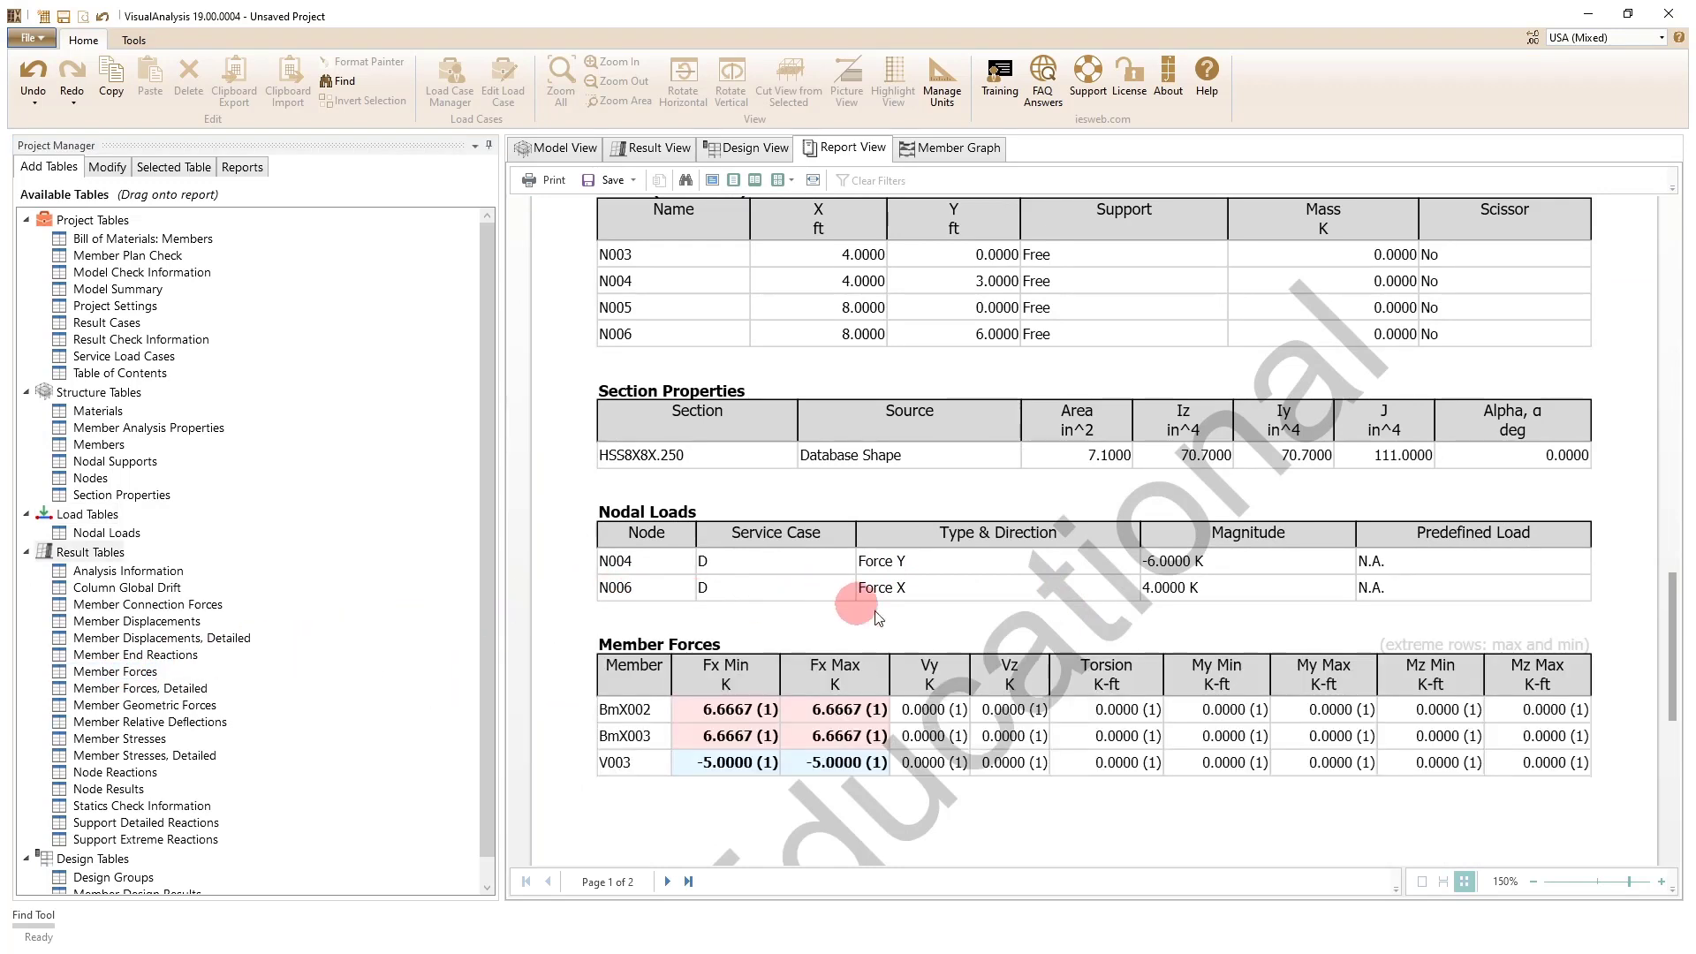
{"action": "mouse_move", "coordinate": [652, 757]}
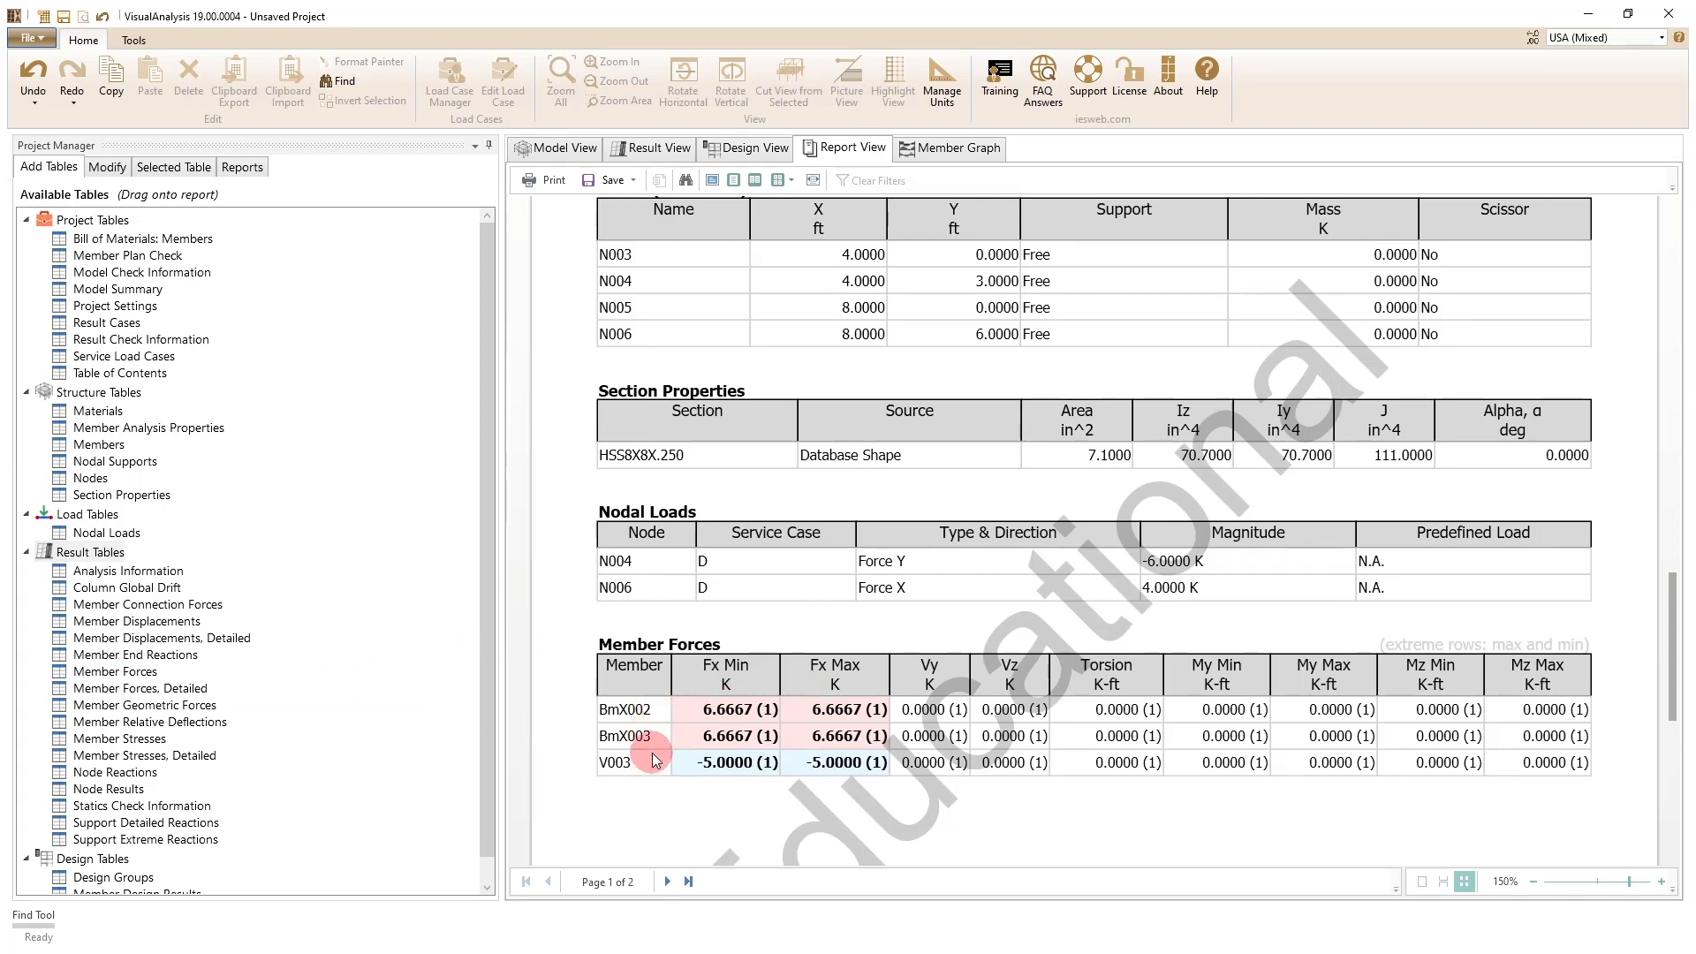
{"action": "left_click", "coordinate": [172, 166]}
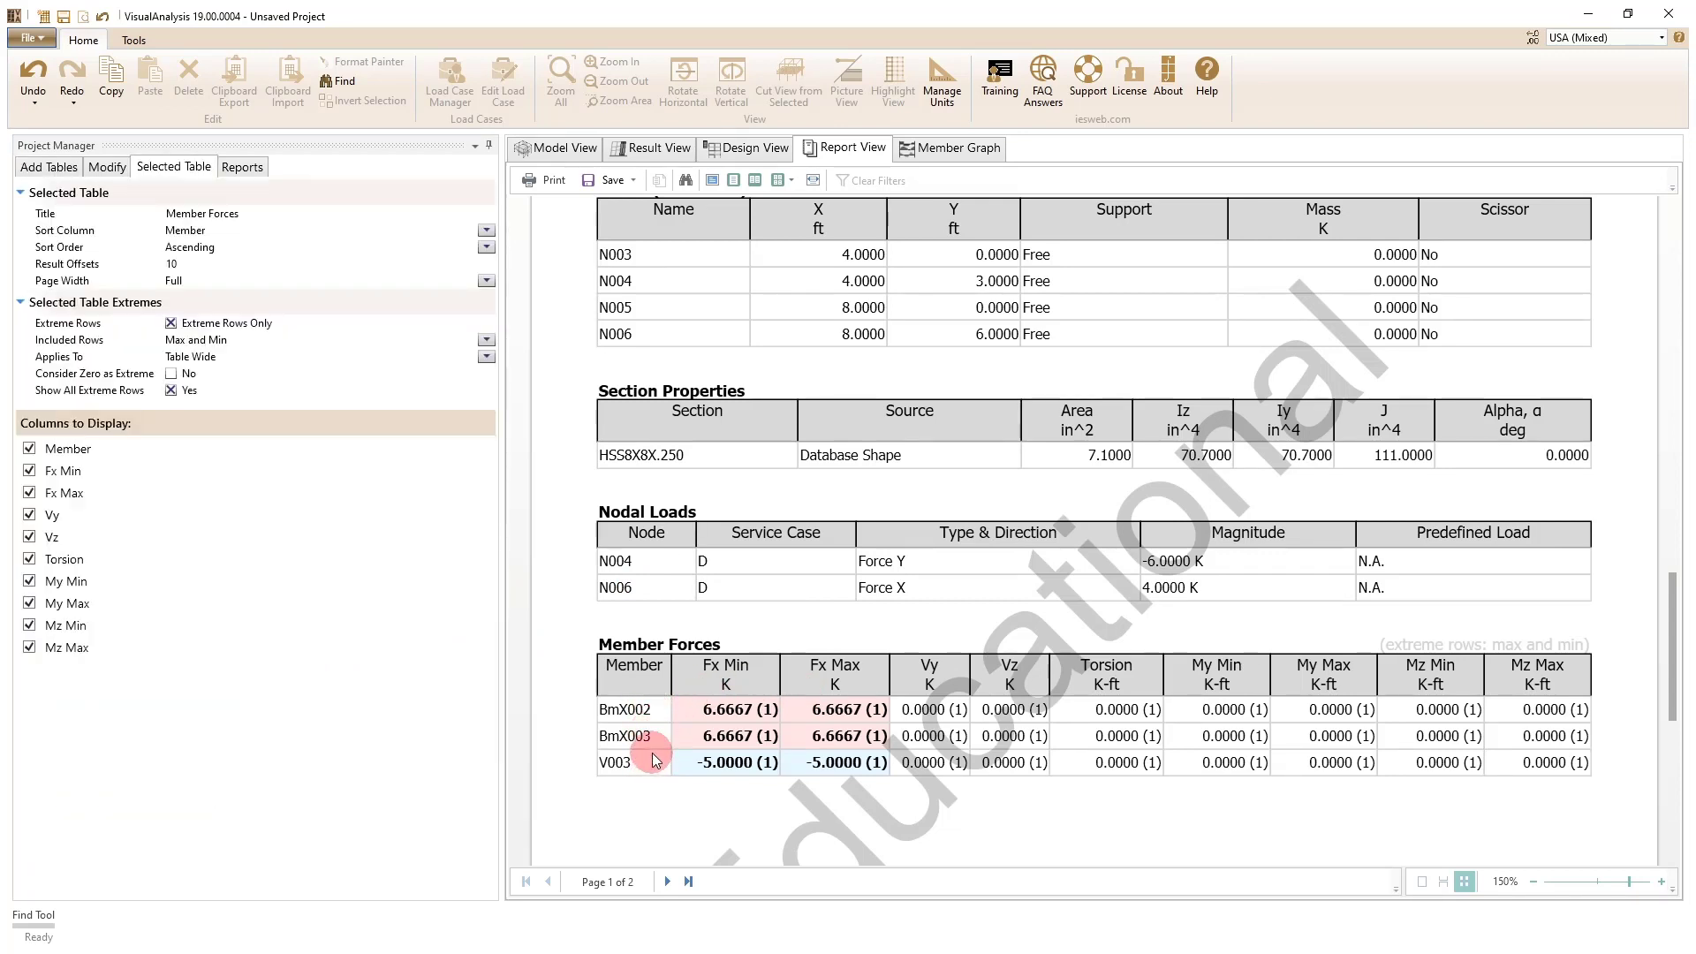
{"action": "mouse_move", "coordinate": [569, 588]}
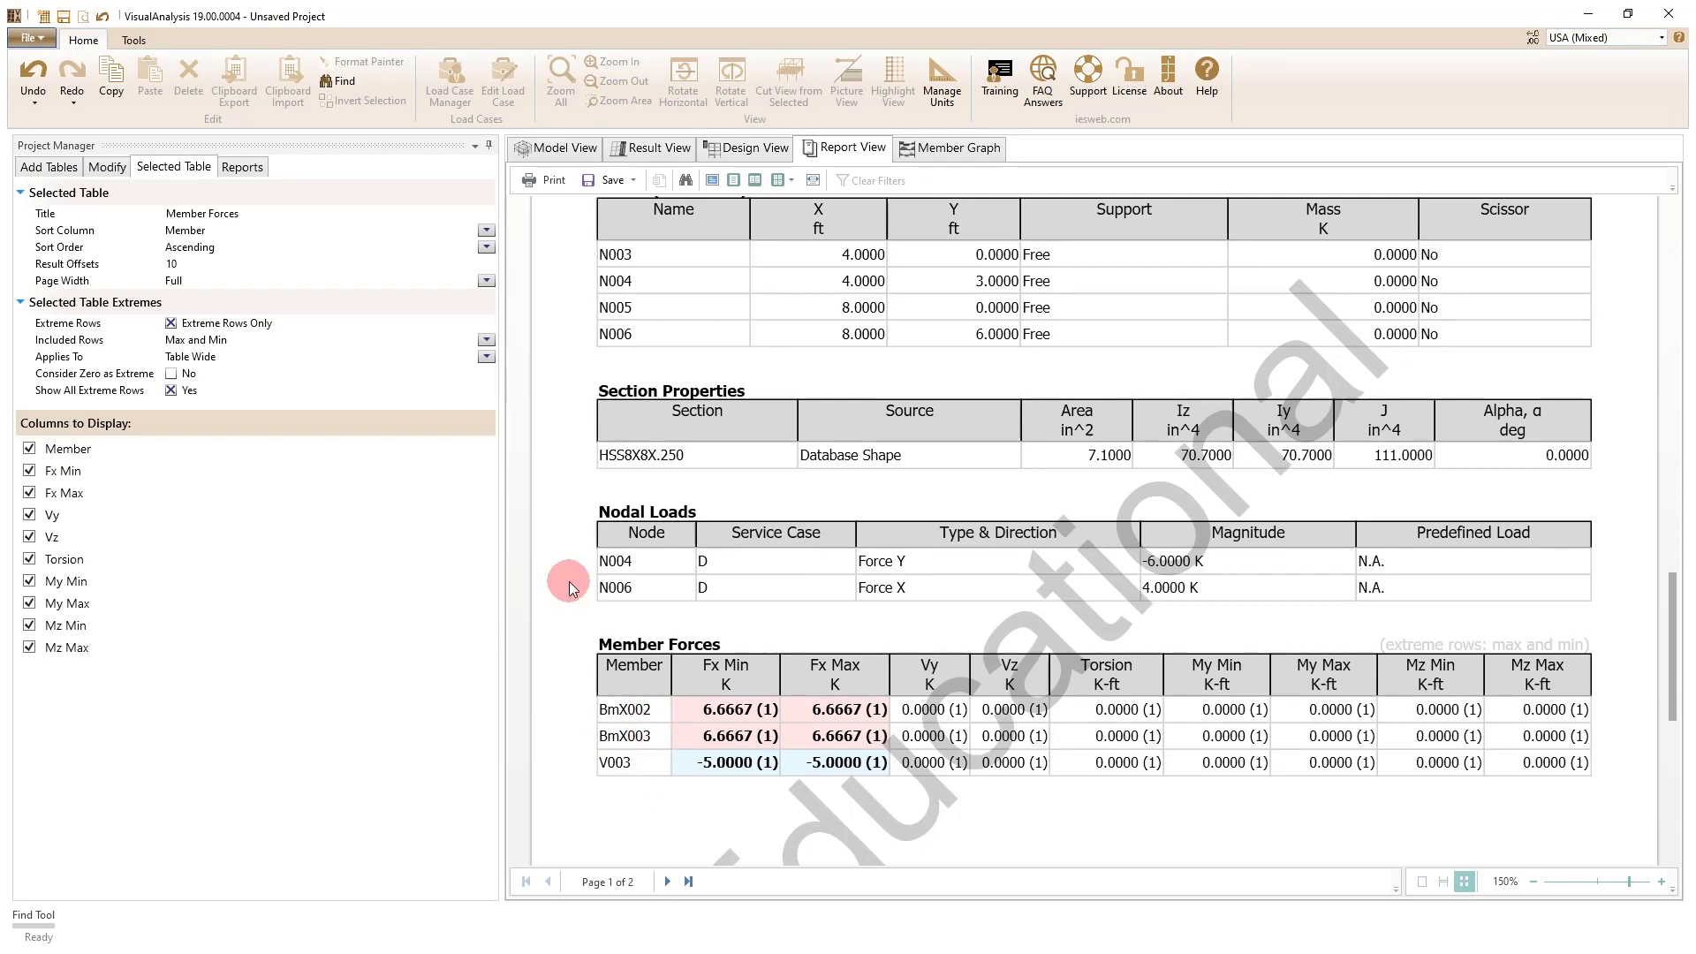
{"action": "mouse_move", "coordinate": [173, 324]}
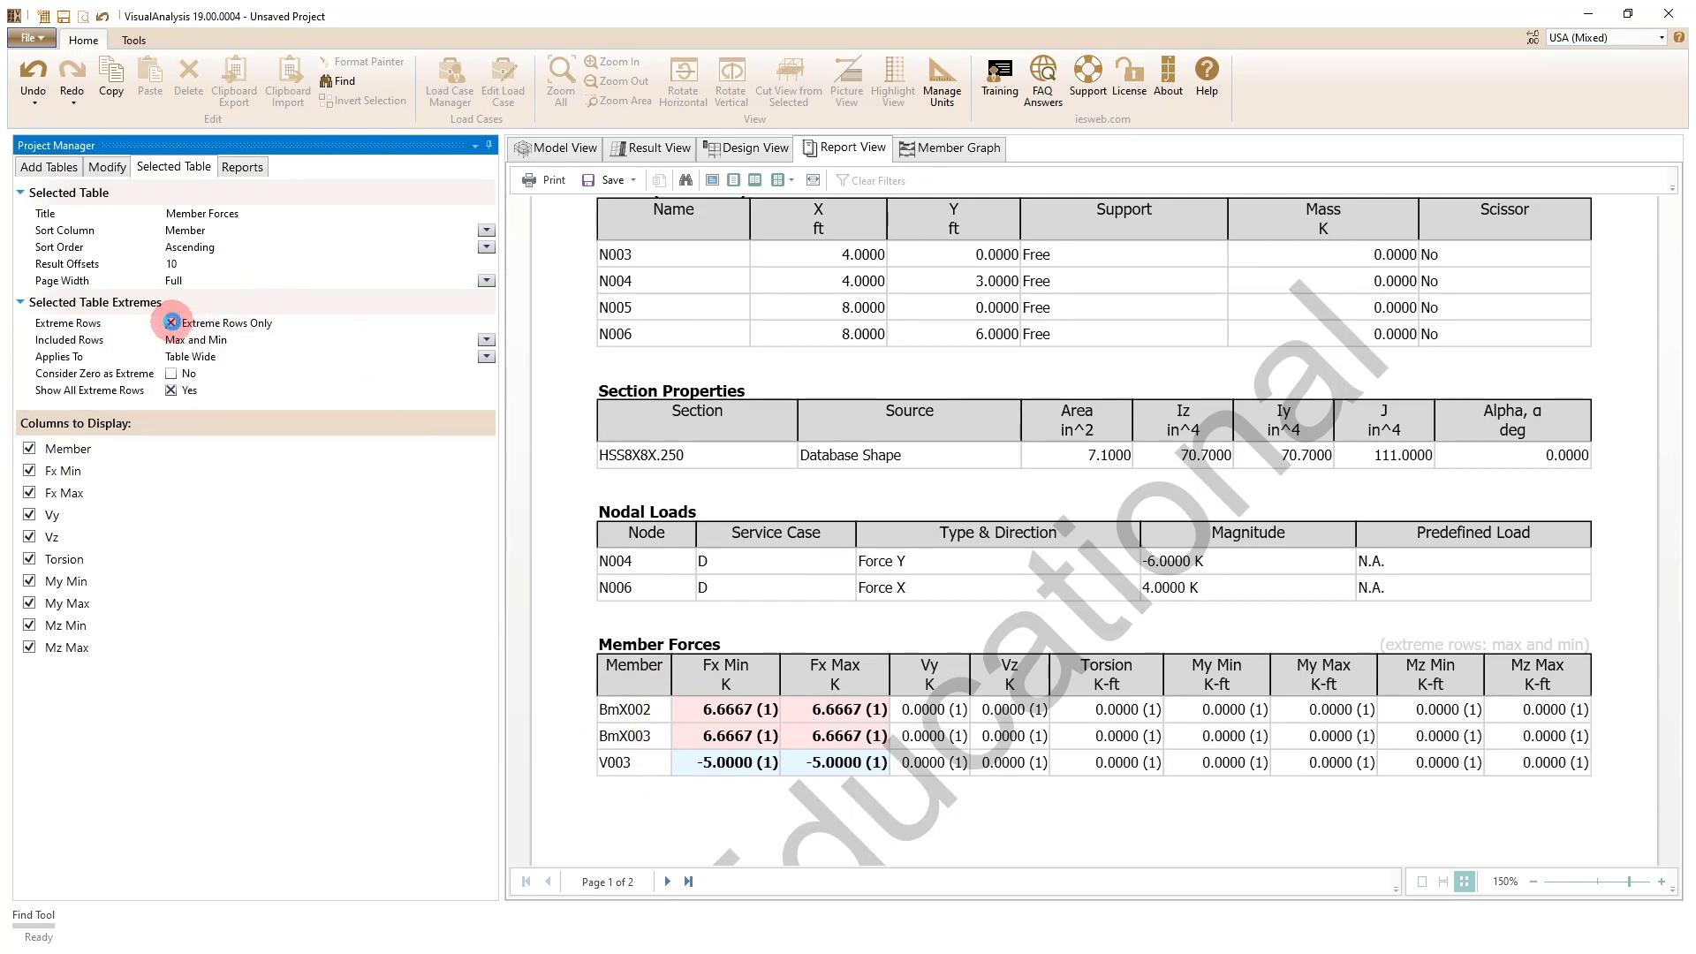
Step: Uncheck Extreme Rows Only to list all nine members, then return to Result View
{"action": "left_click", "coordinate": [170, 323]}
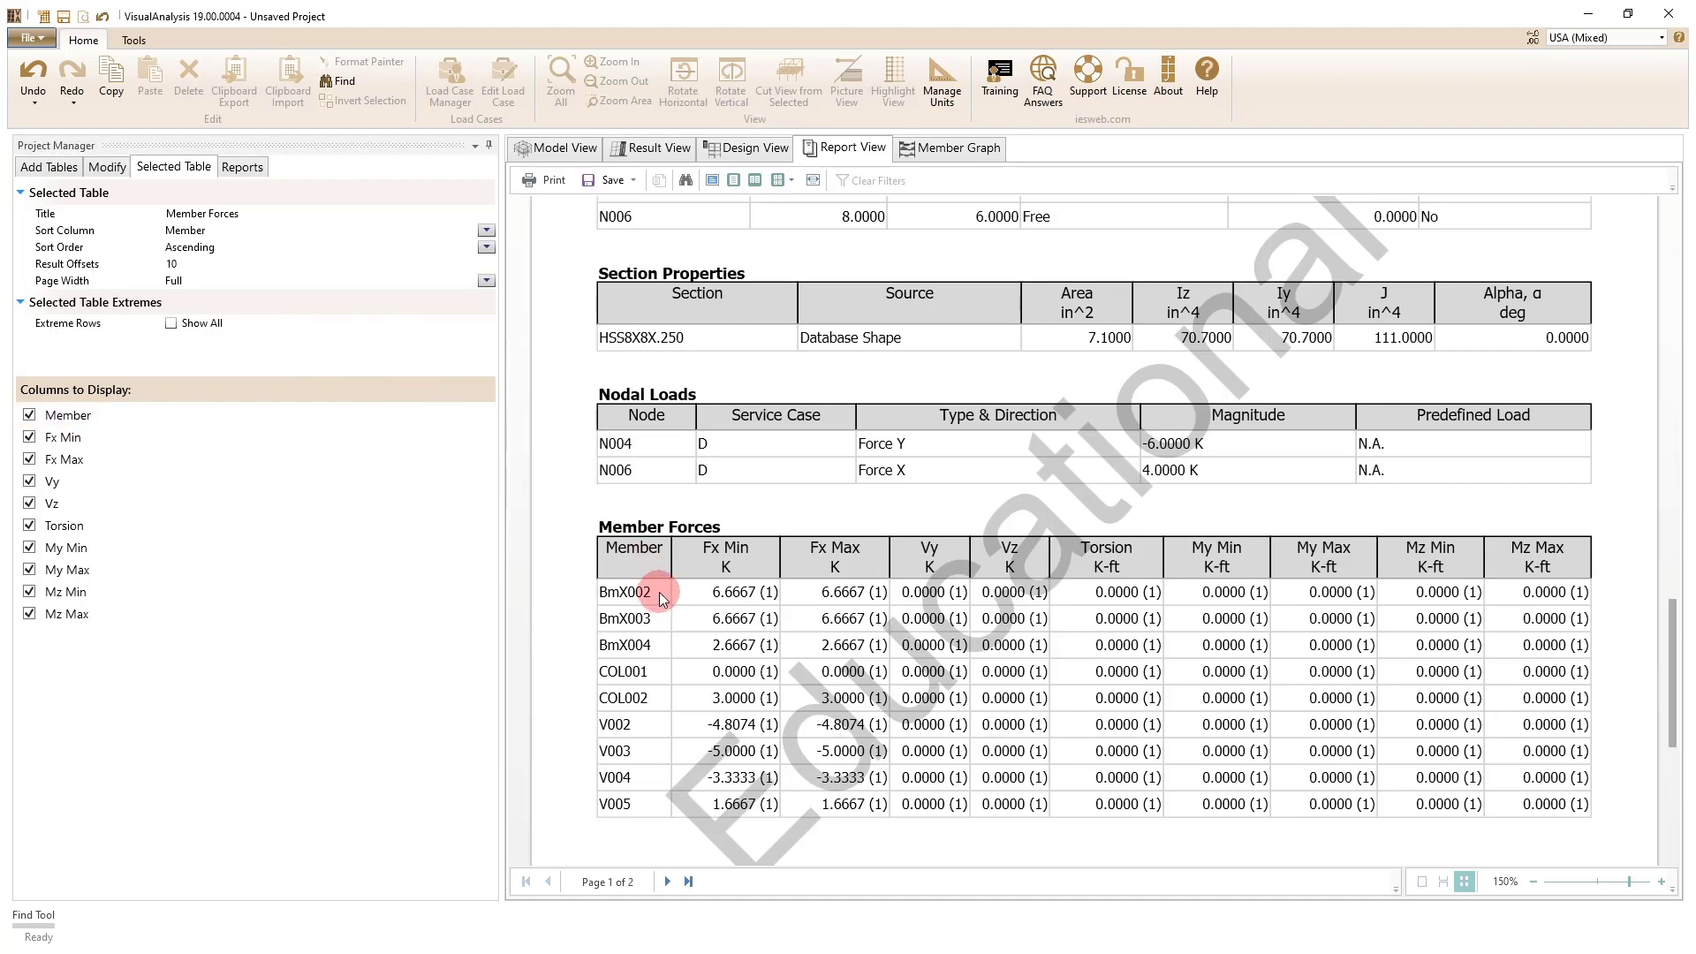
{"action": "mouse_move", "coordinate": [793, 587]}
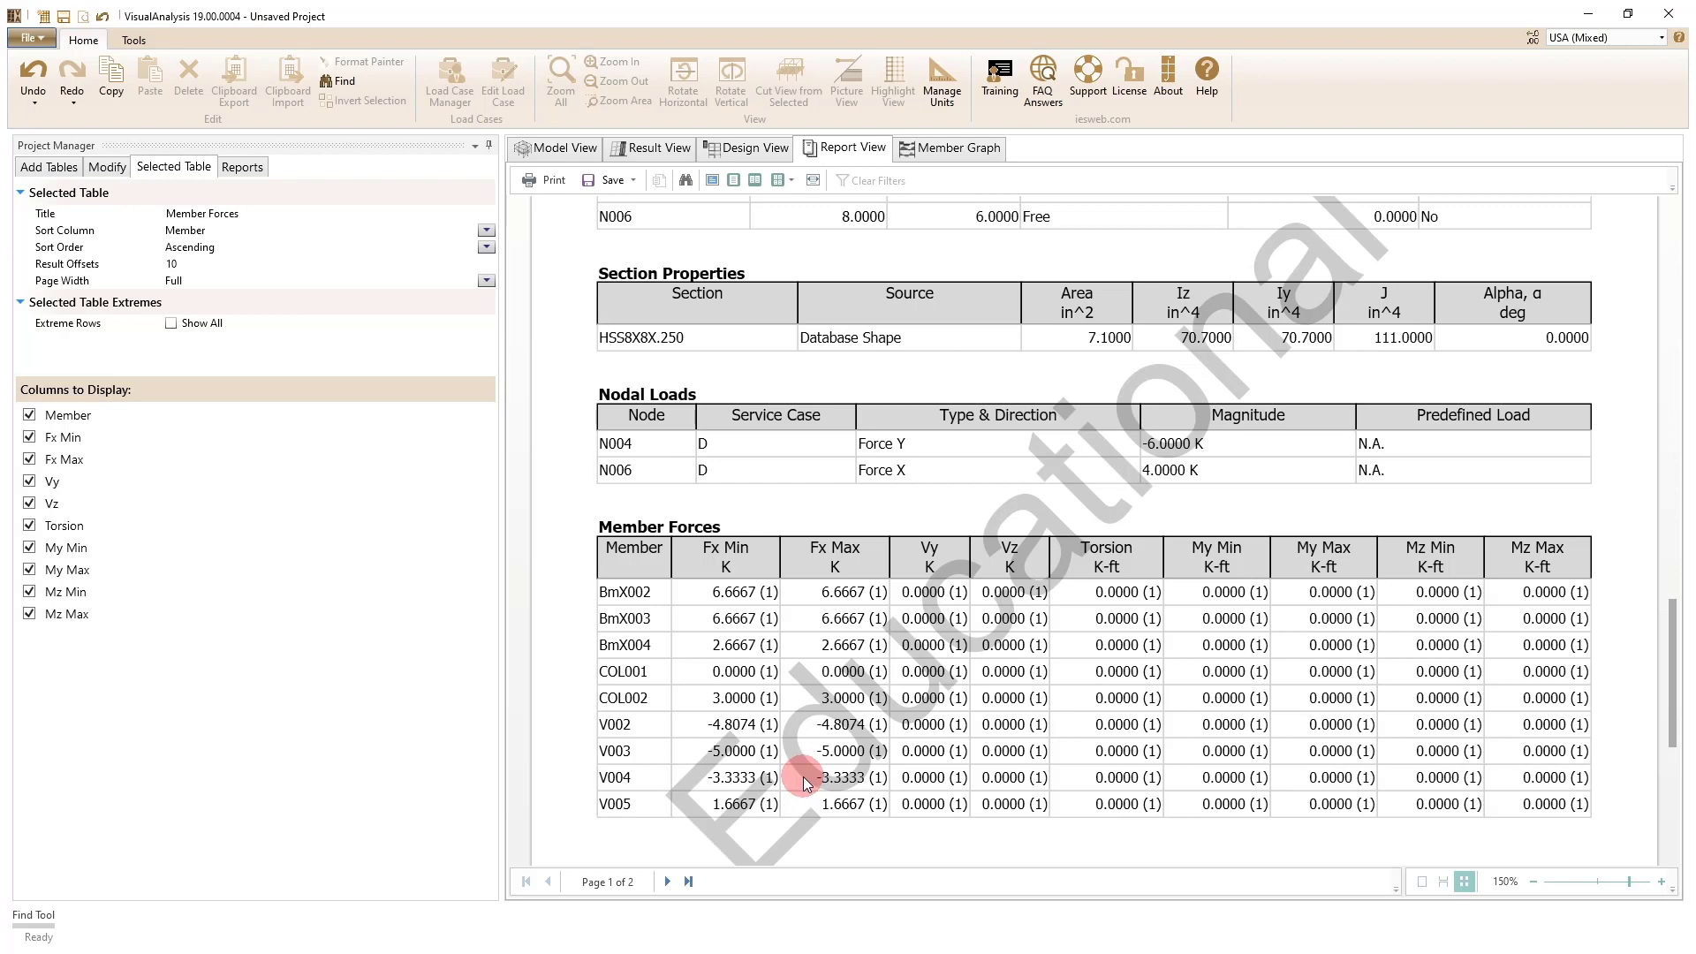
{"action": "mouse_move", "coordinate": [816, 723]}
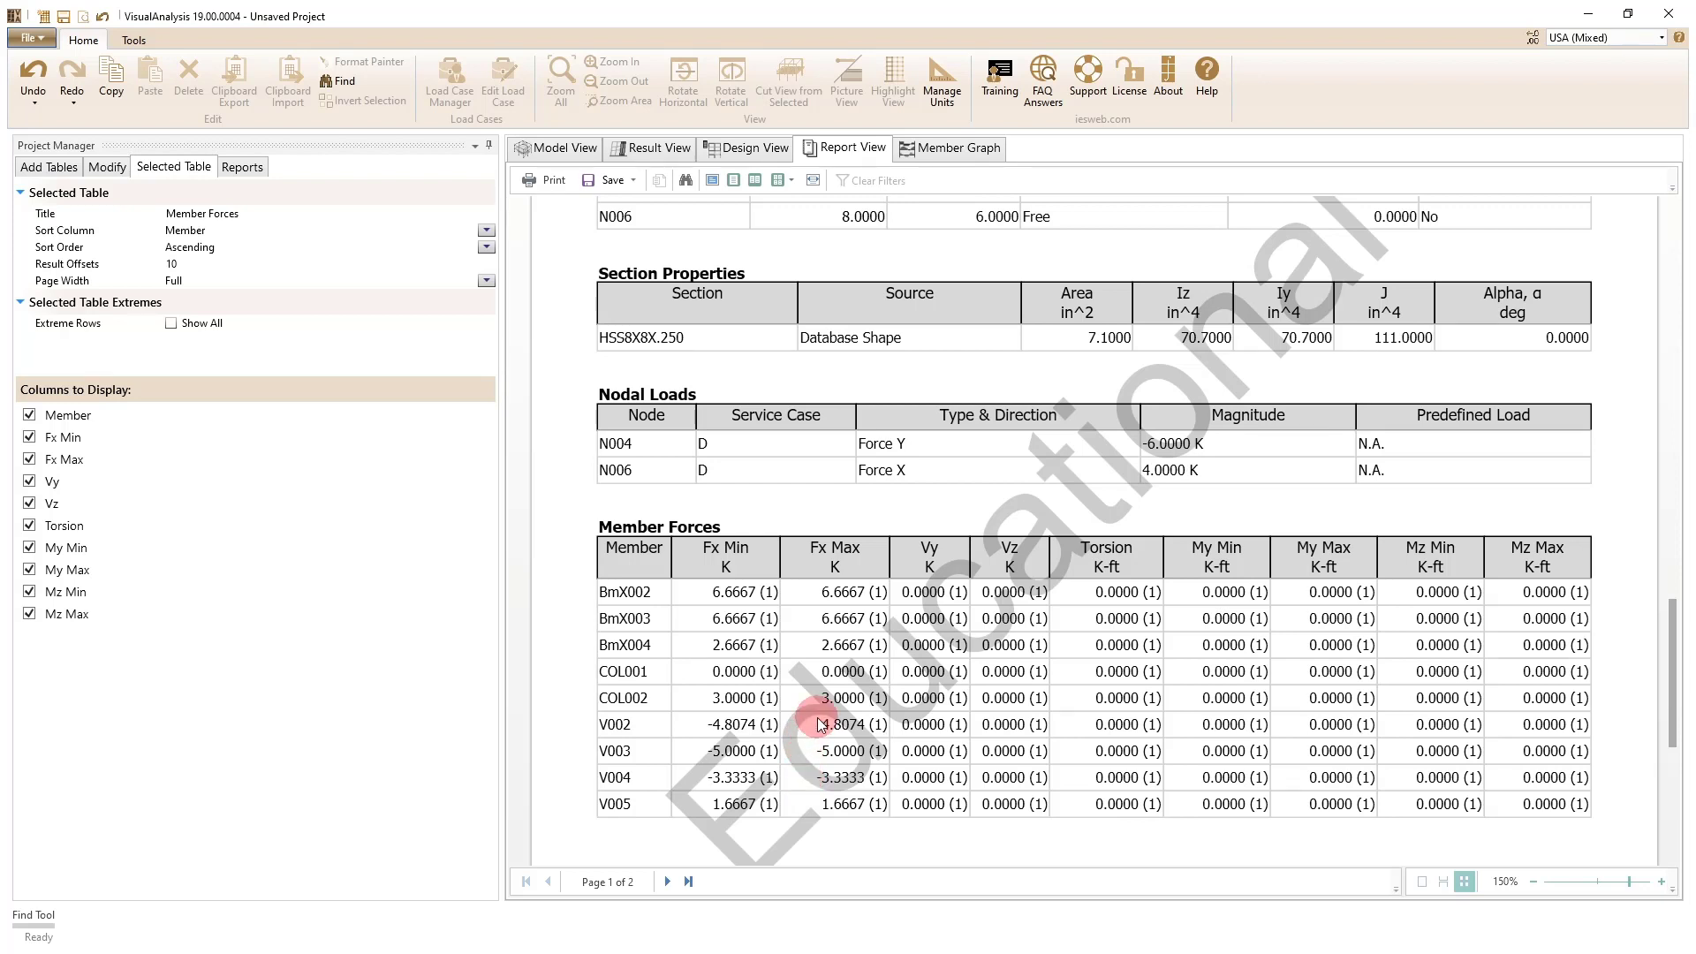
{"action": "mouse_move", "coordinate": [804, 597]}
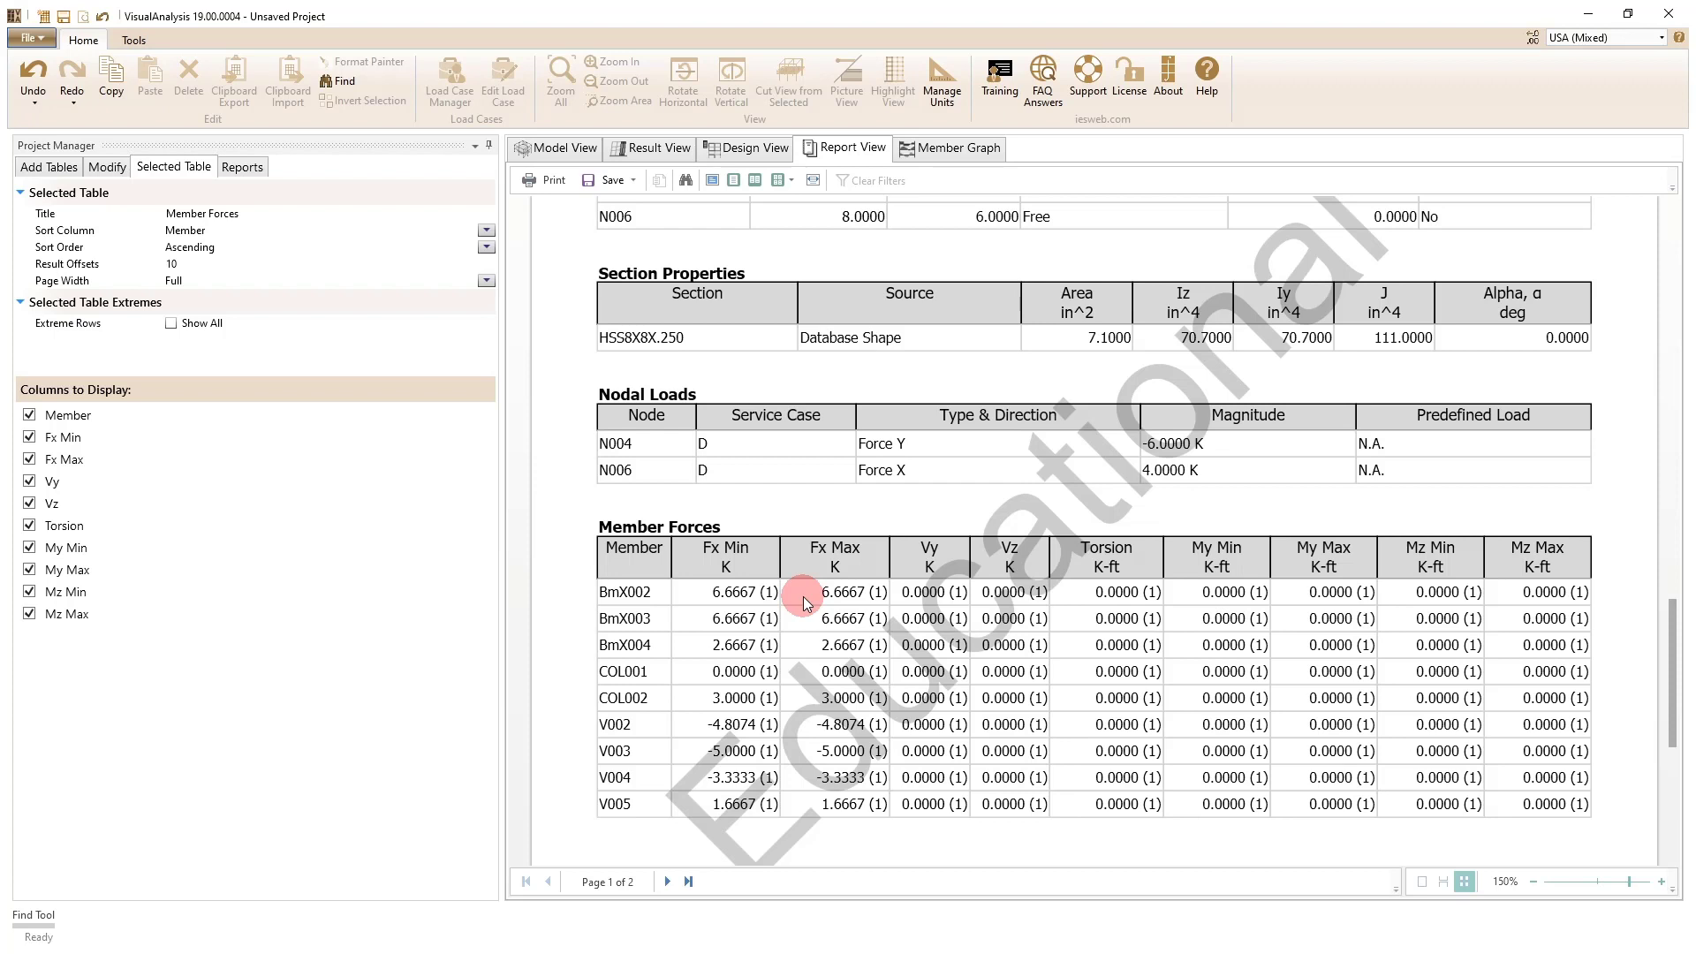
{"action": "mouse_move", "coordinate": [741, 570]}
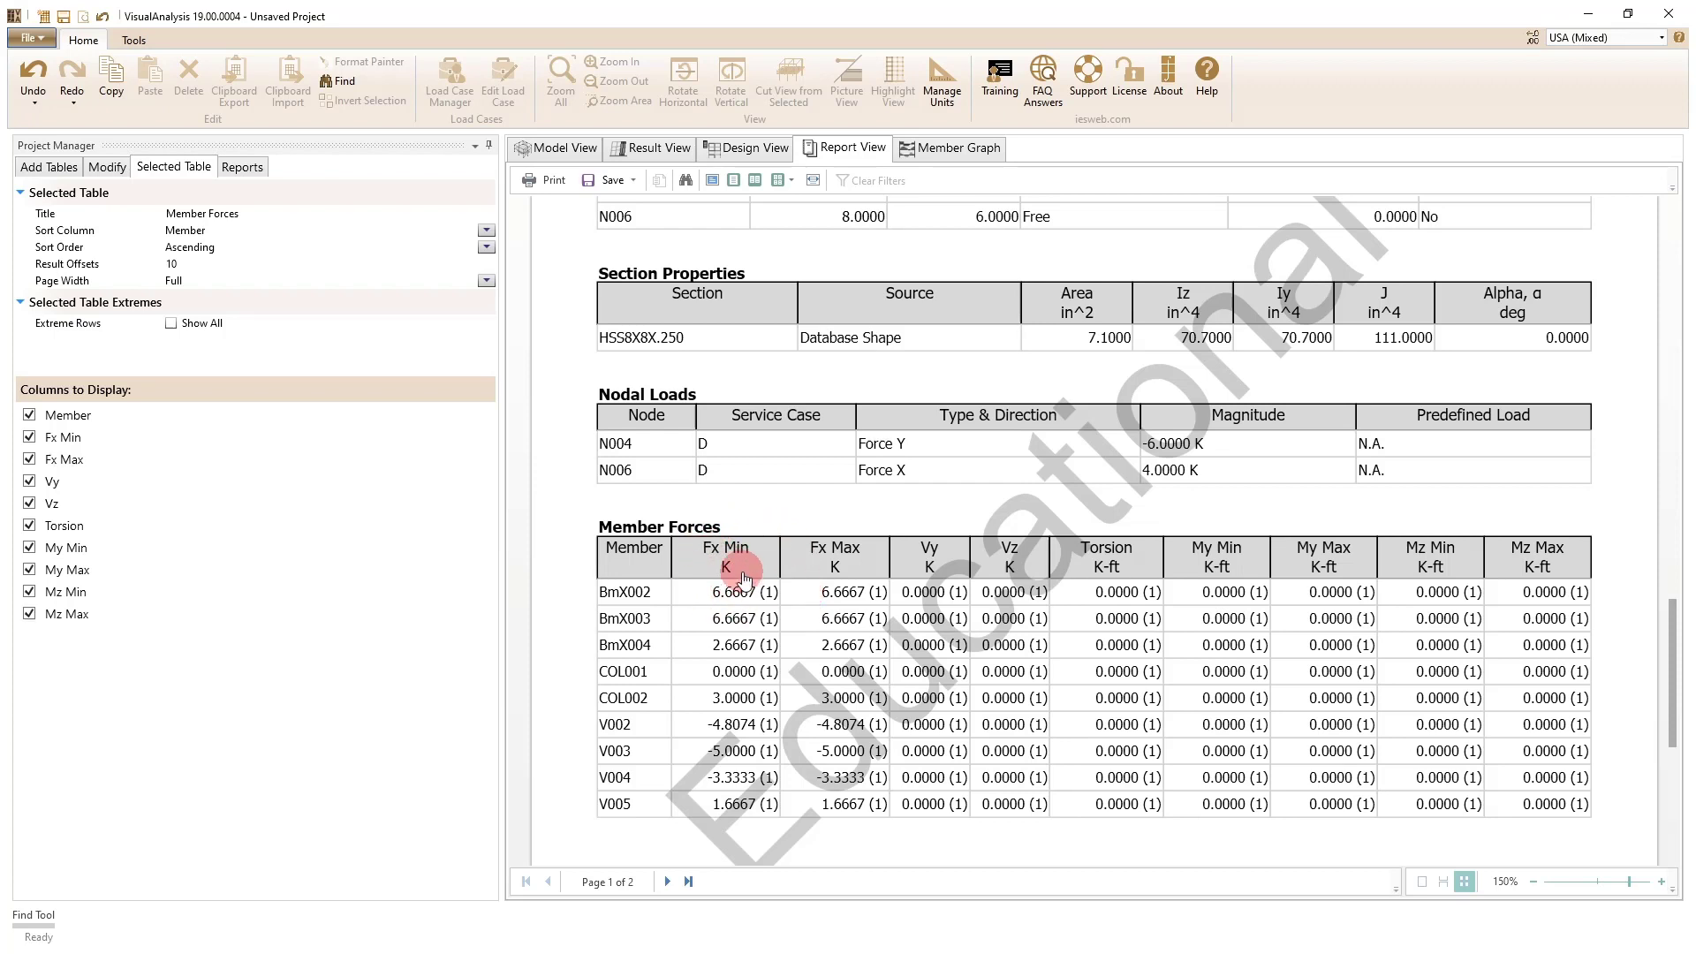
{"action": "mouse_move", "coordinate": [859, 603]}
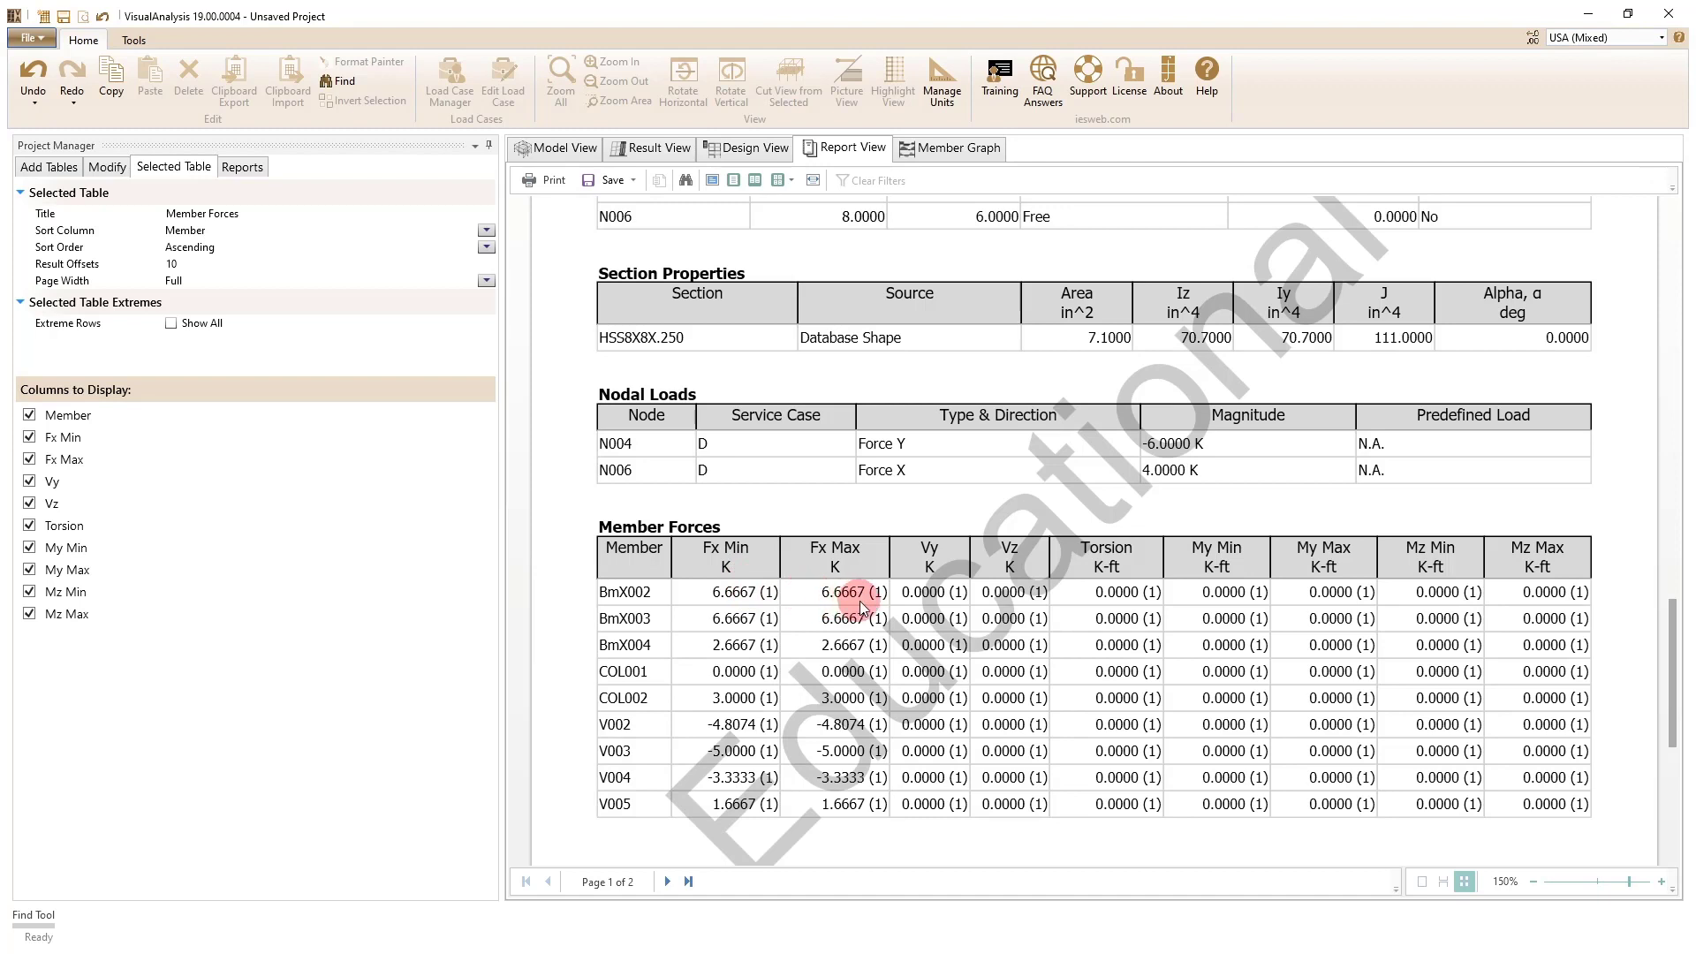
{"action": "mouse_move", "coordinate": [727, 604]}
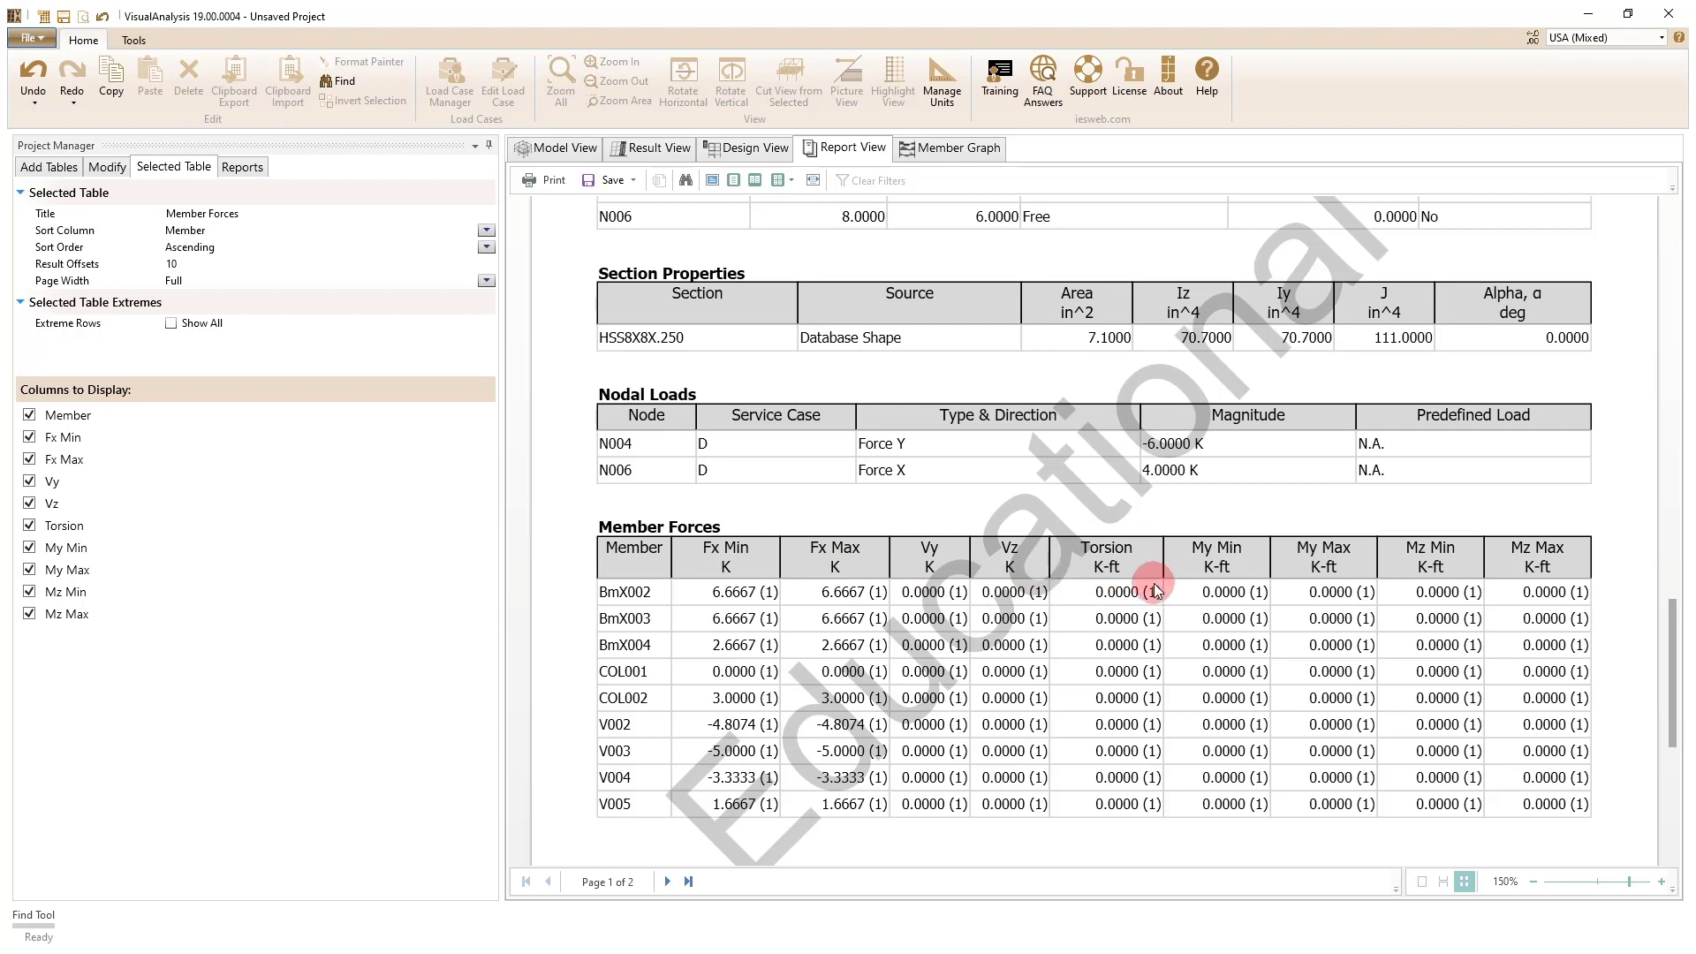
{"action": "mouse_move", "coordinate": [895, 803]}
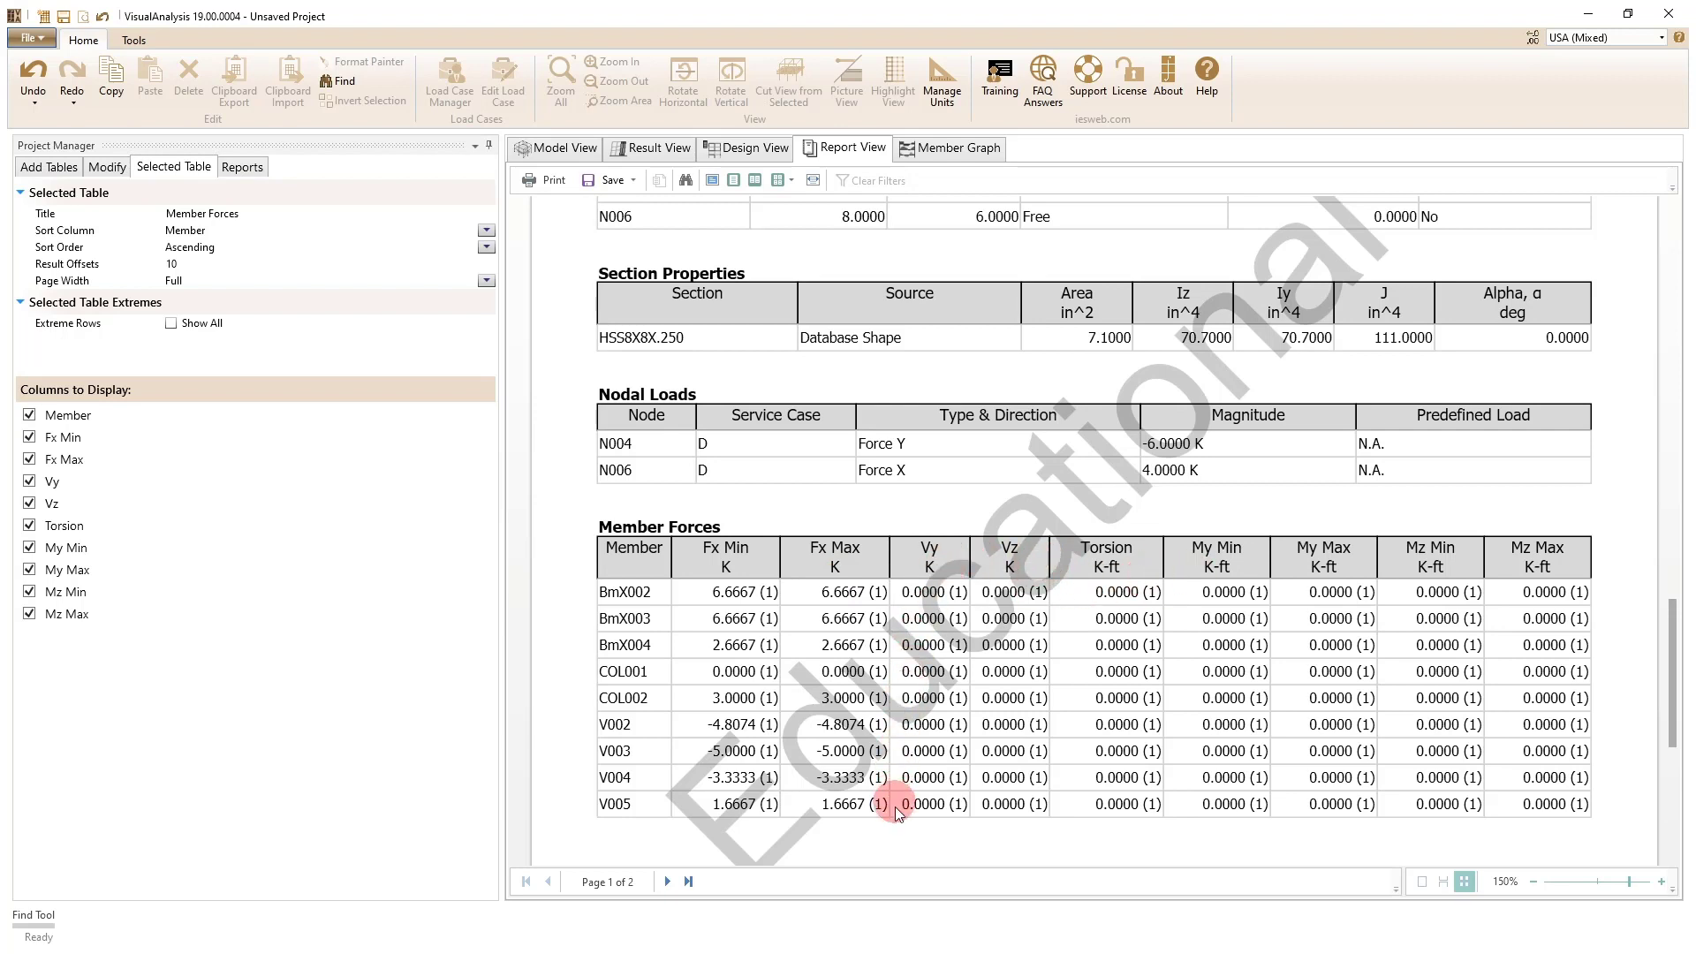
{"action": "mouse_move", "coordinate": [1303, 804]}
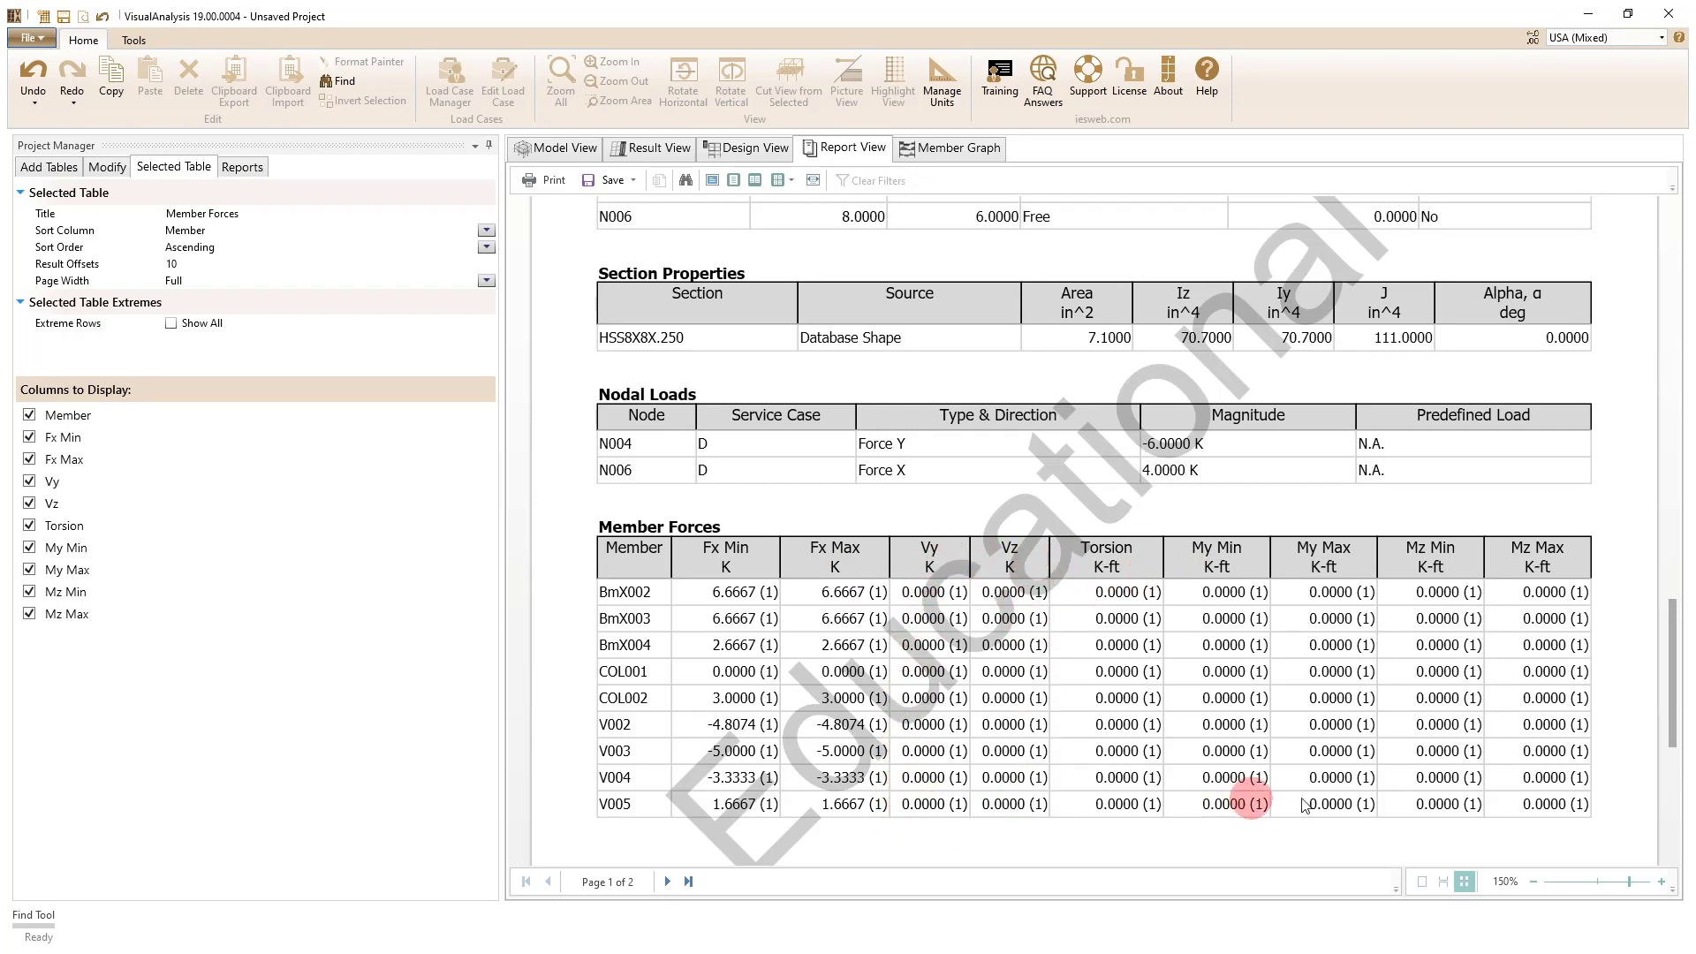
{"action": "mouse_move", "coordinate": [1454, 789]}
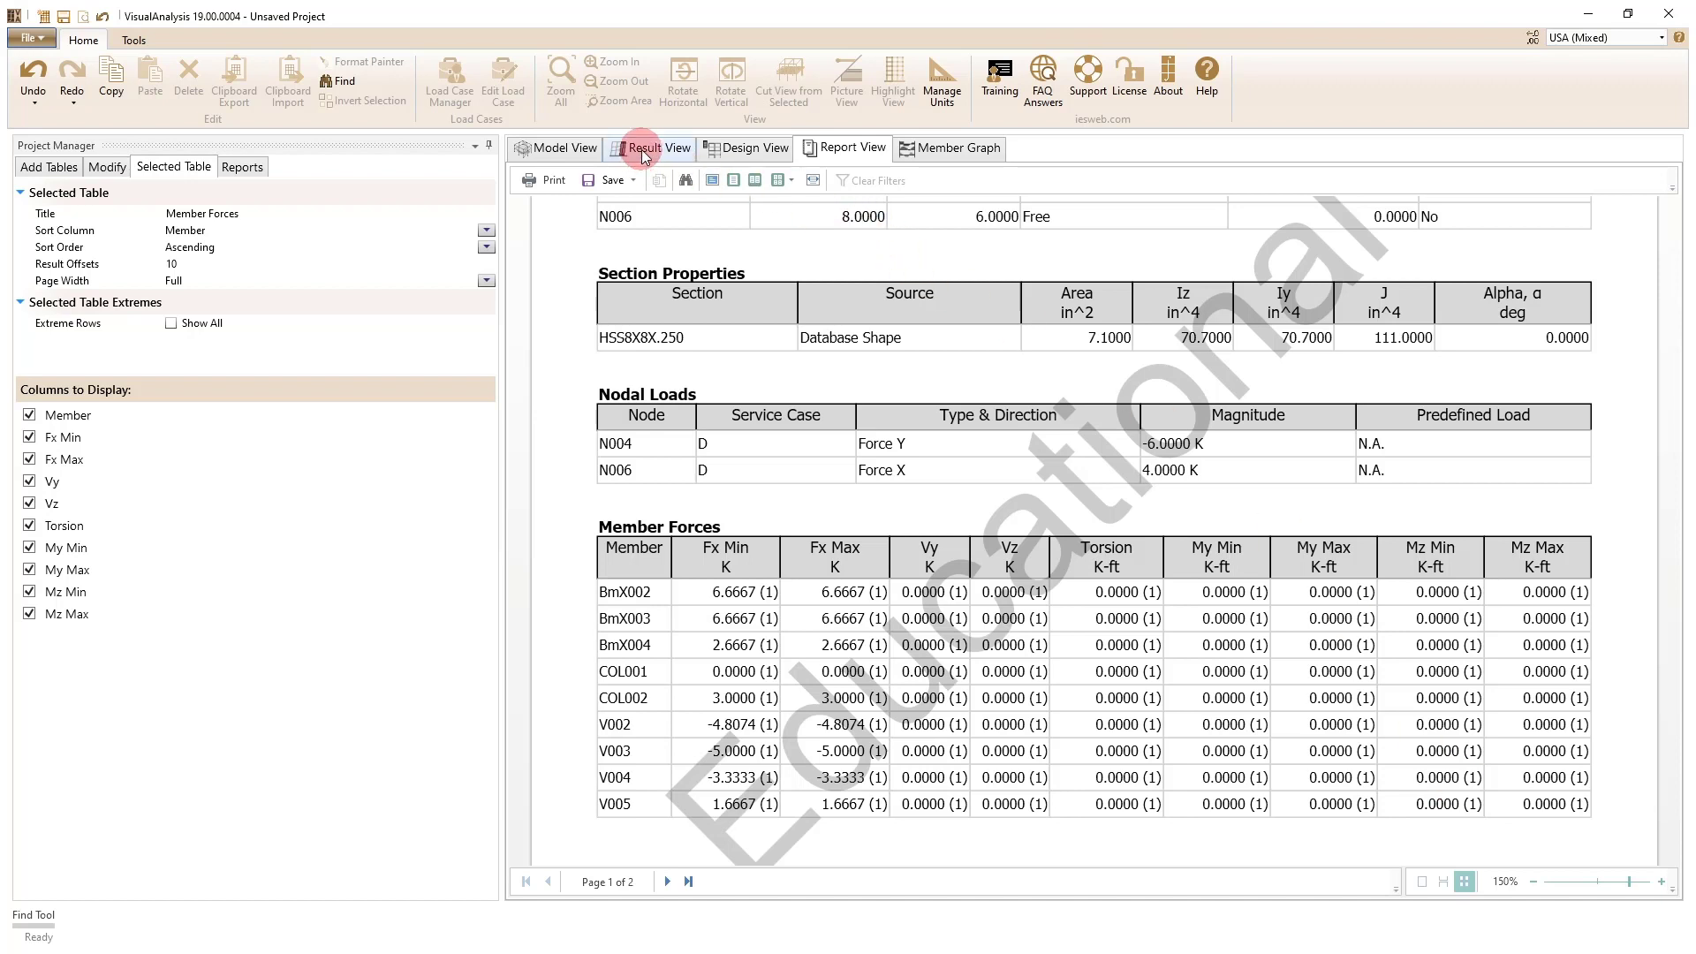
{"action": "left_click", "coordinate": [649, 148]}
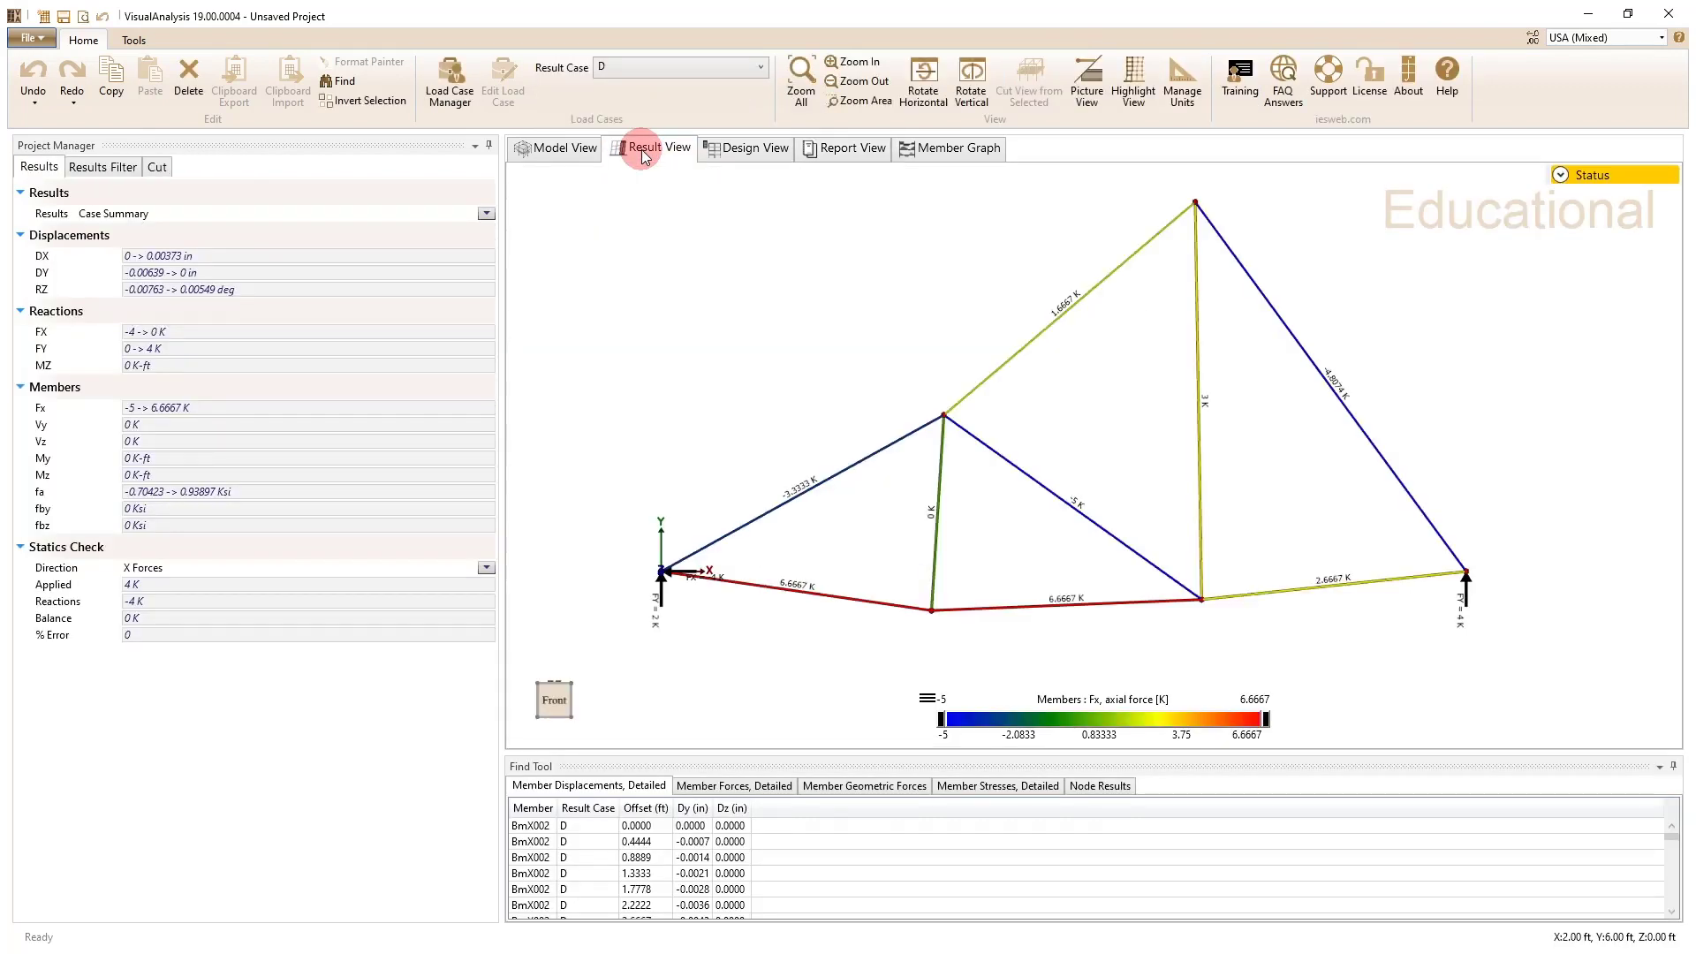